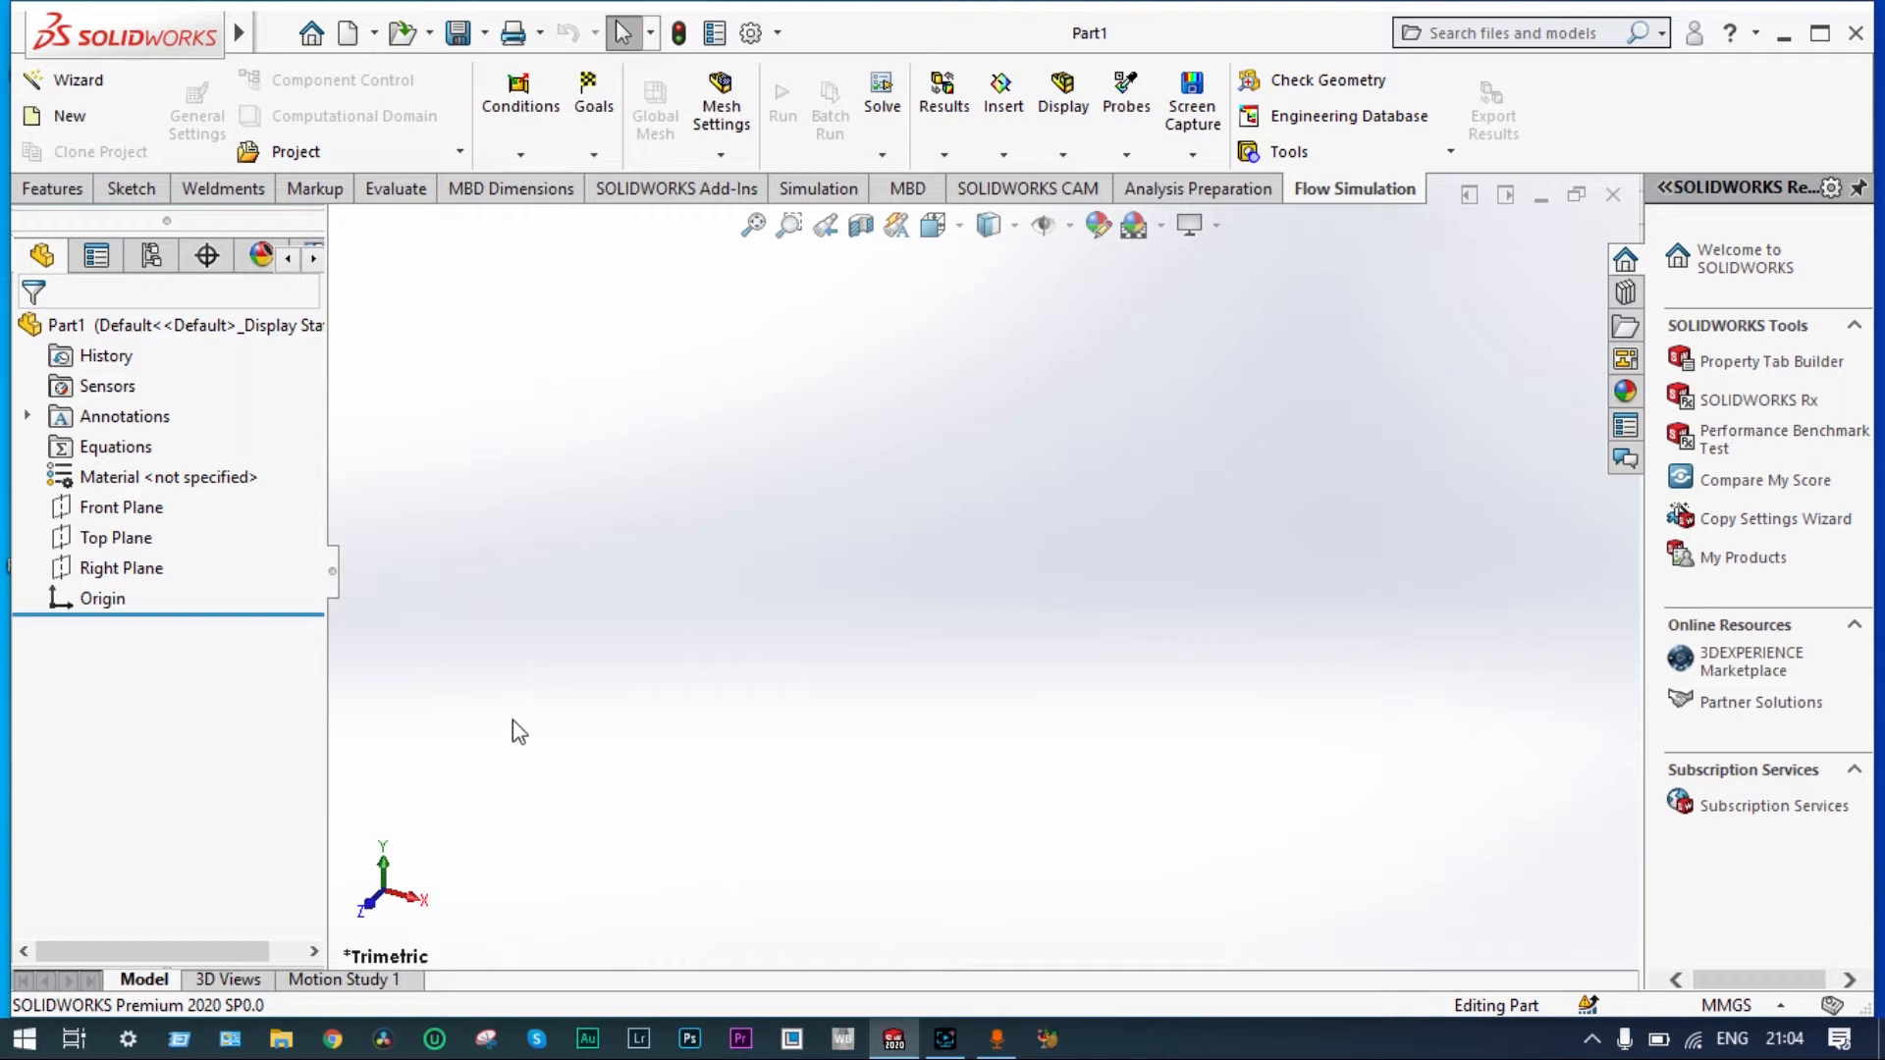
# - Sketch a horizontal line on the Front Plane and dimension it 1000 mm
pyautogui.click(120, 567)
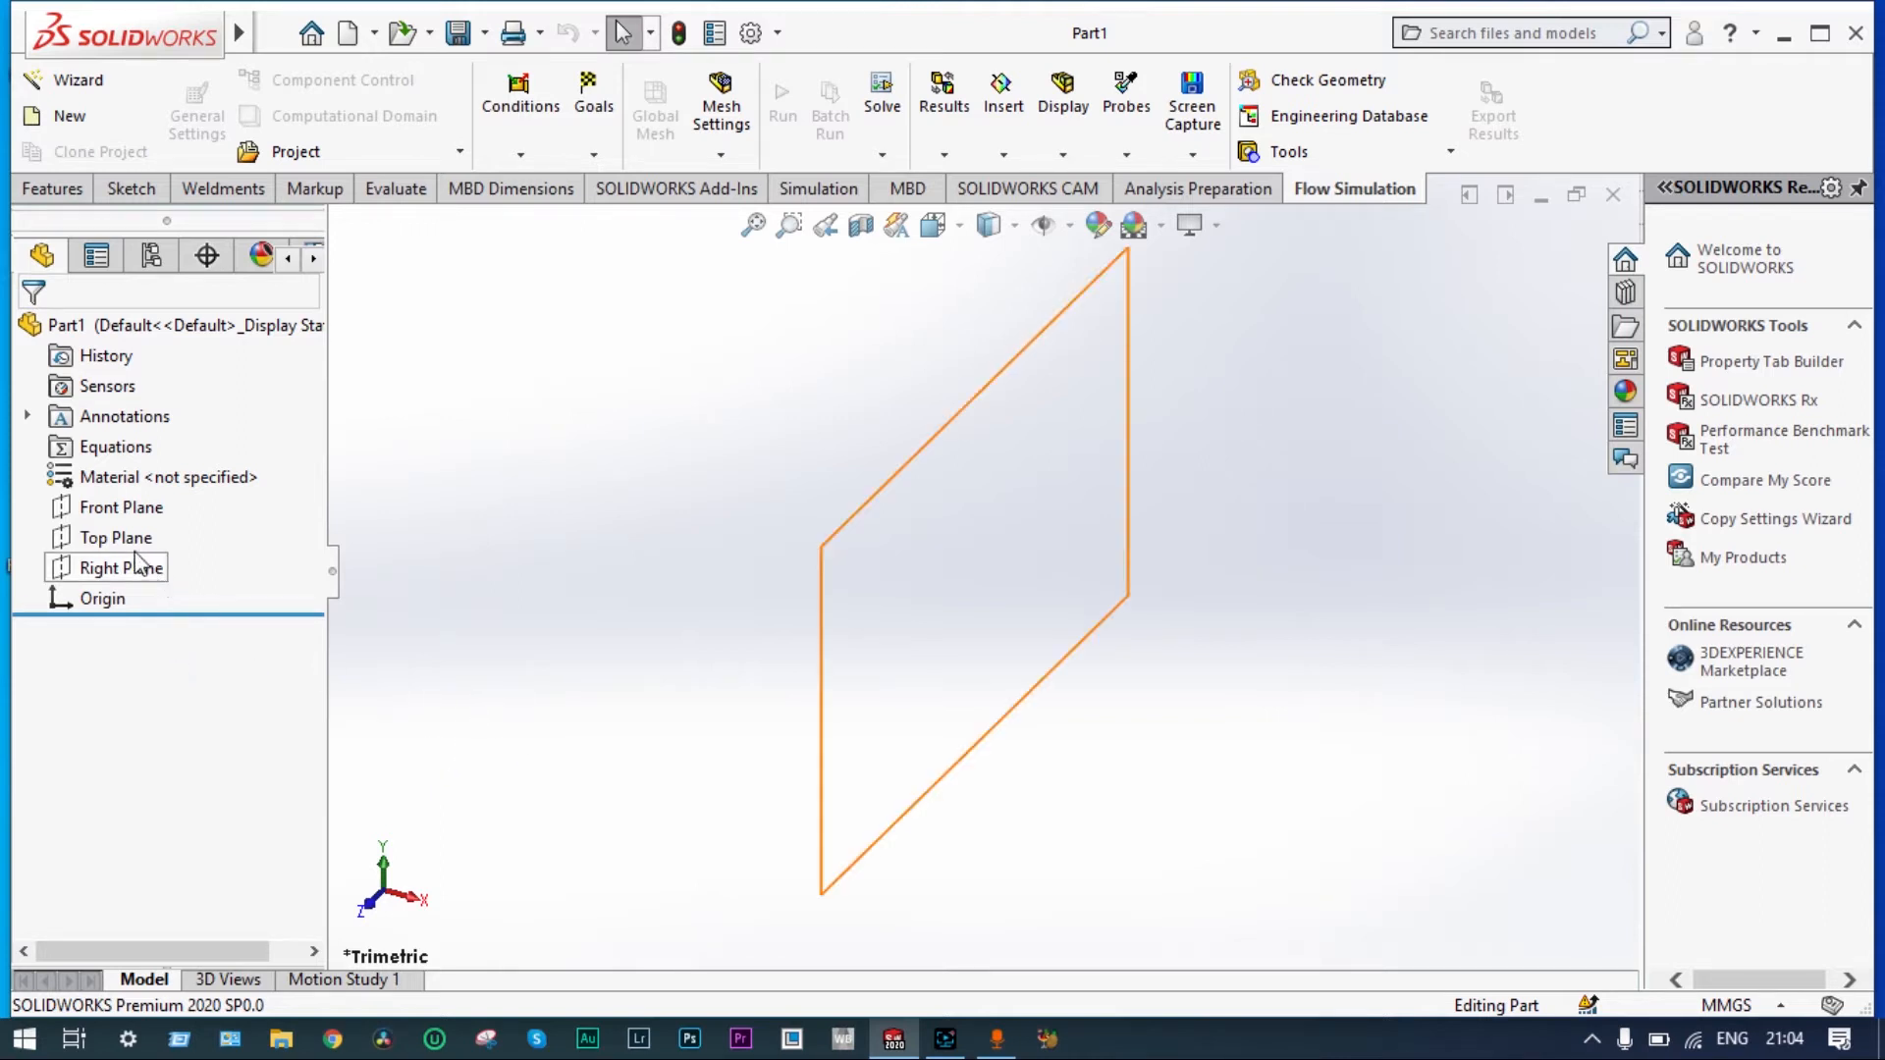
pyautogui.click(120, 506)
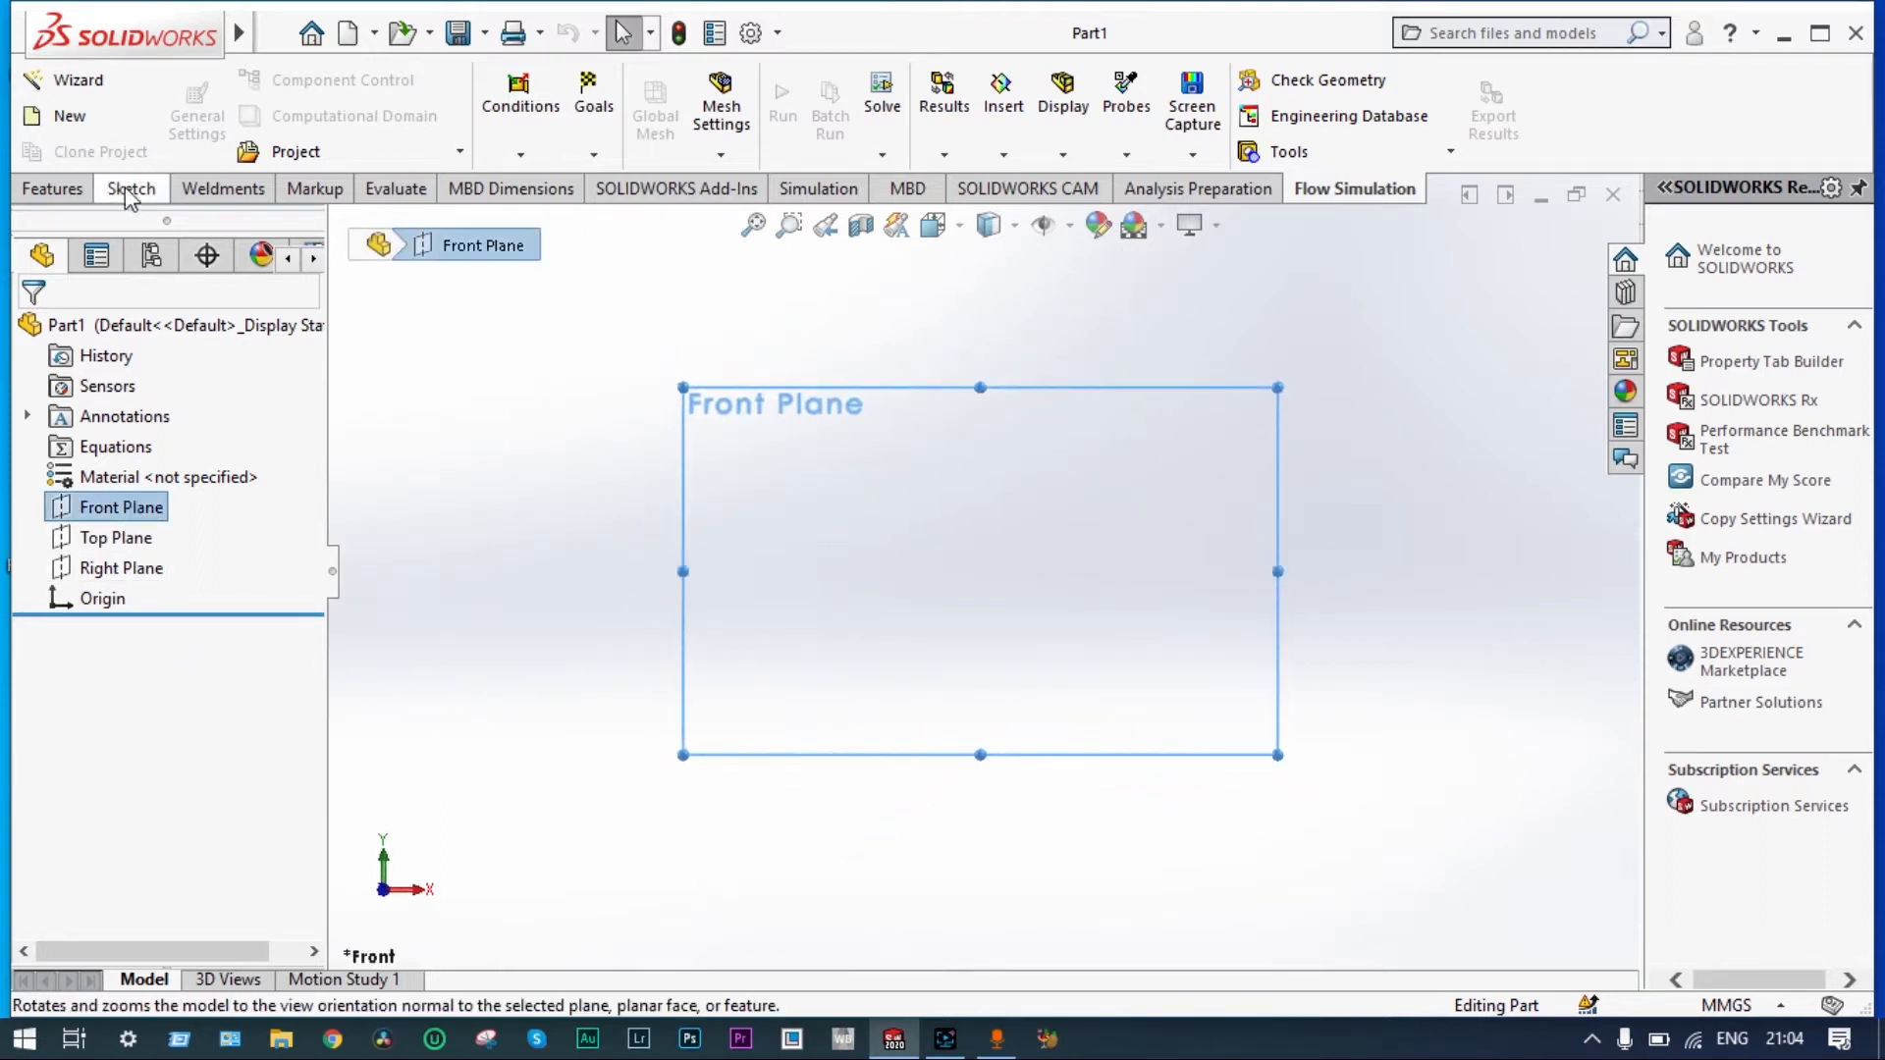
pyautogui.click(131, 189)
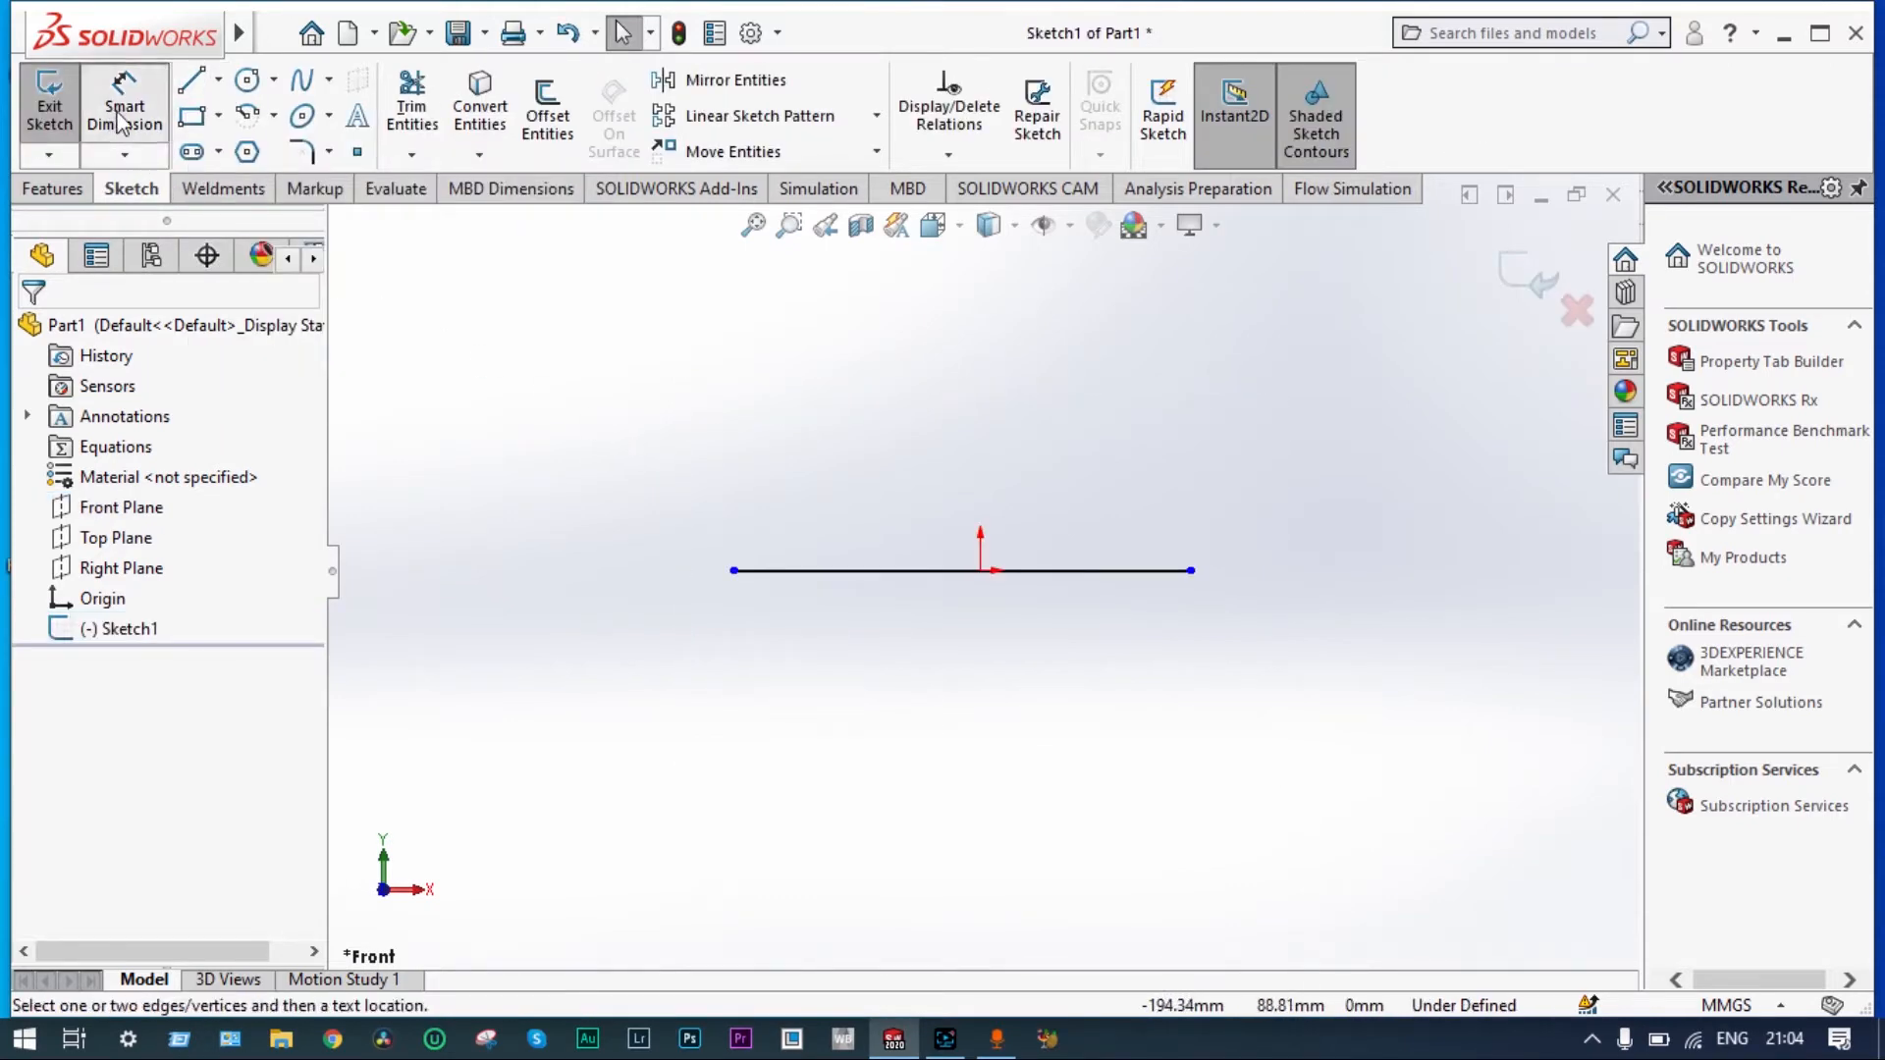
pyautogui.click(954, 454)
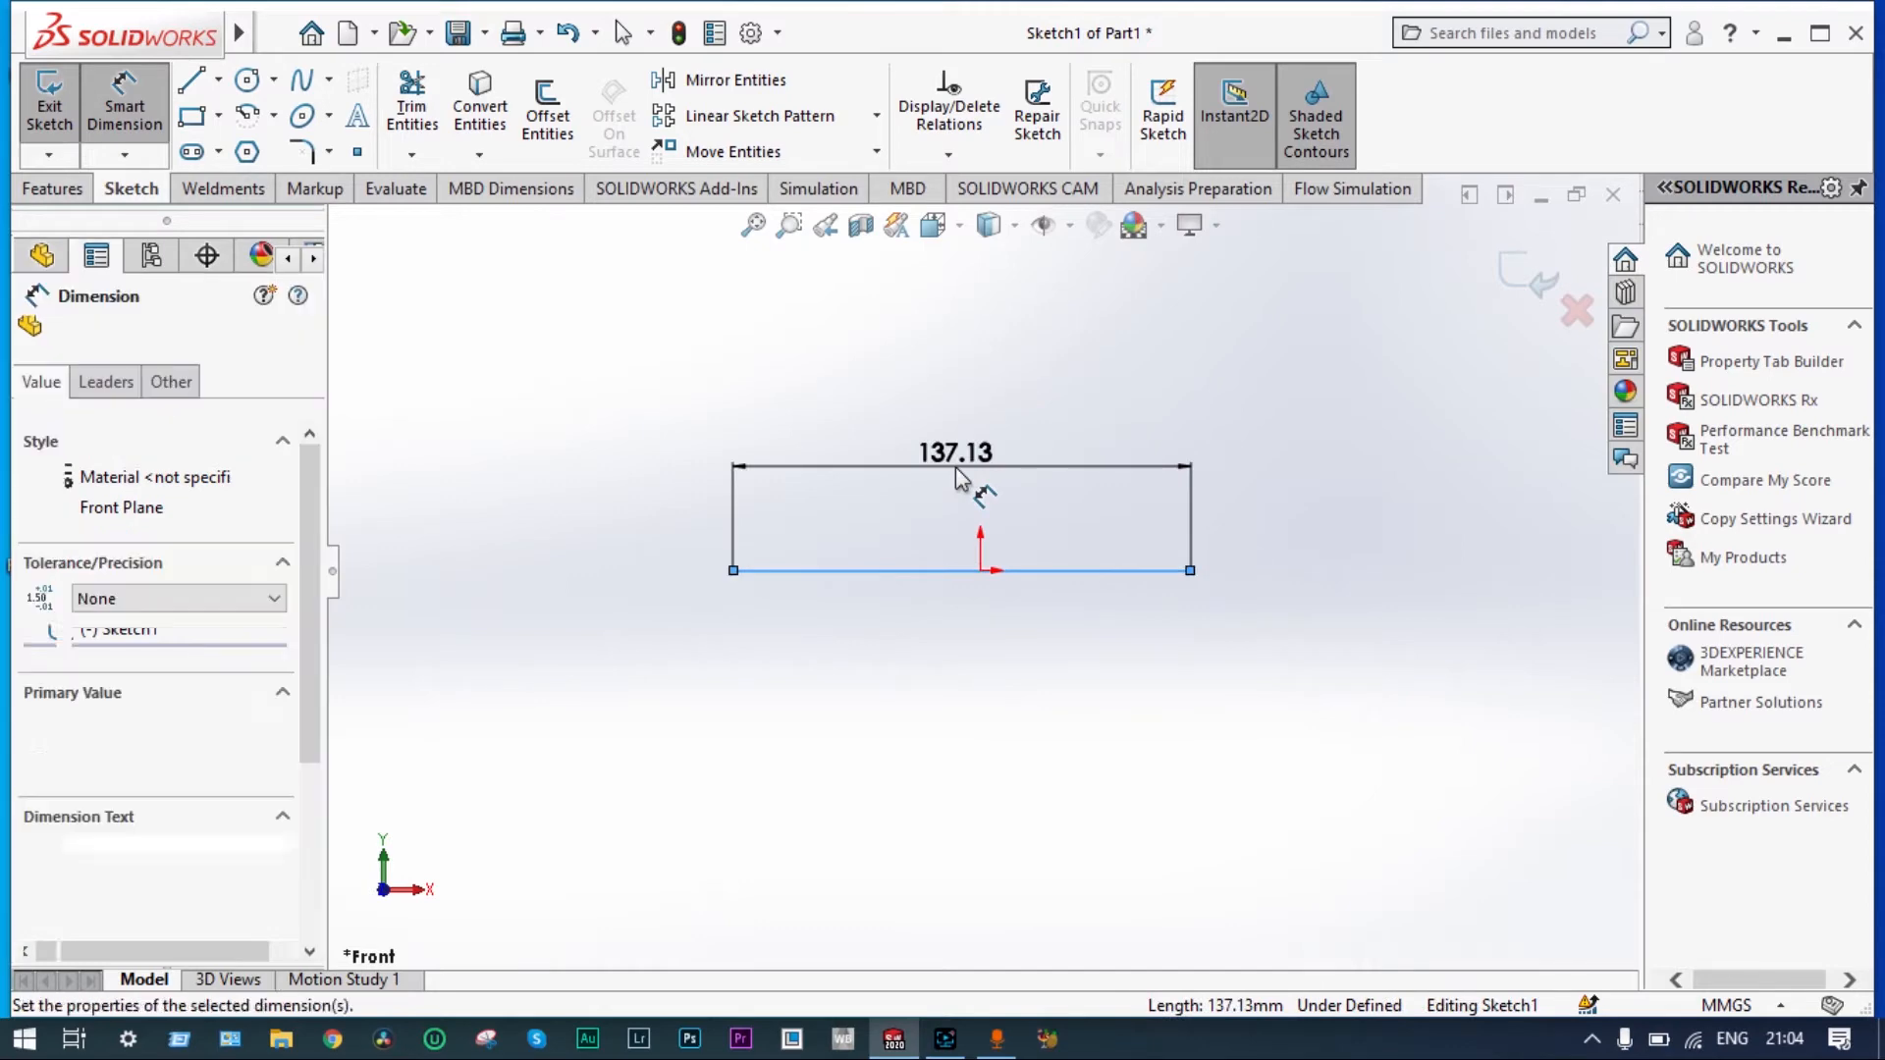
pyautogui.doubleClick(954, 454)
pyautogui.write('1000')
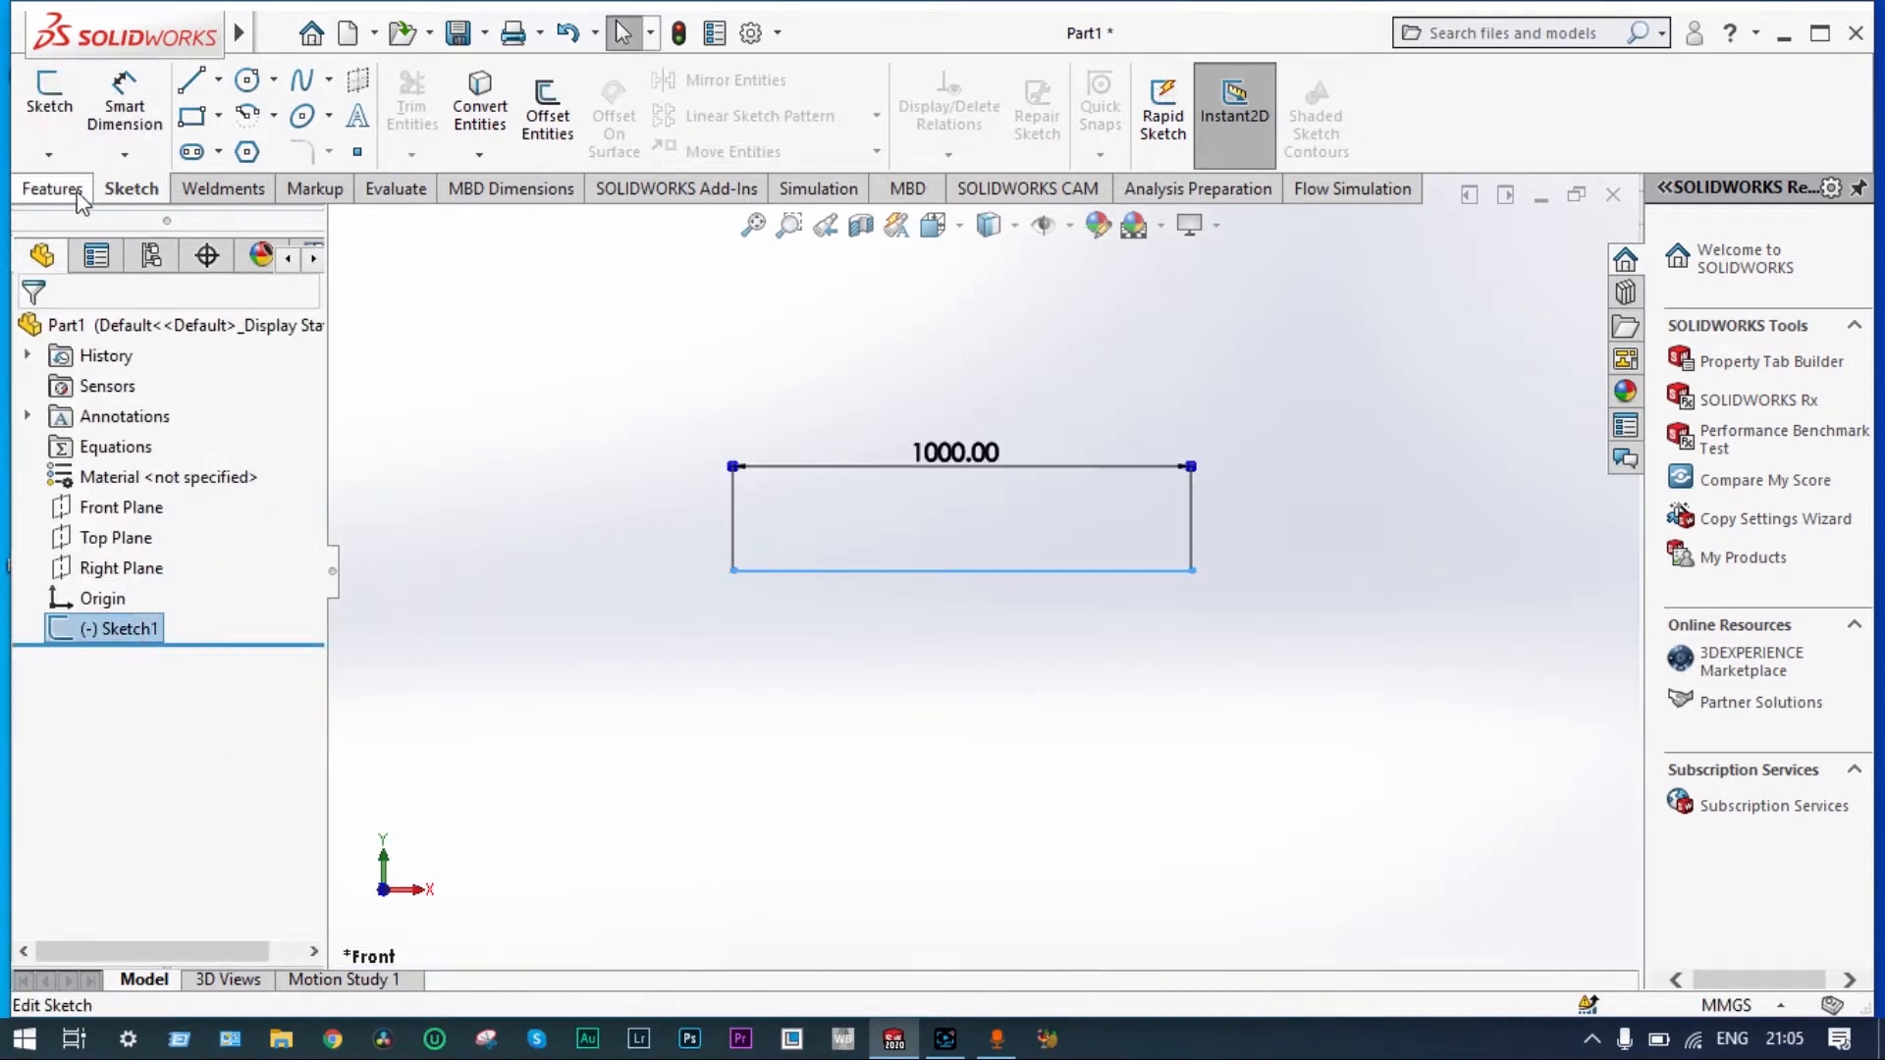
# - Sweep a 110 mm circular profile along Sketch1 to create Sweep1
pyautogui.click(54, 189)
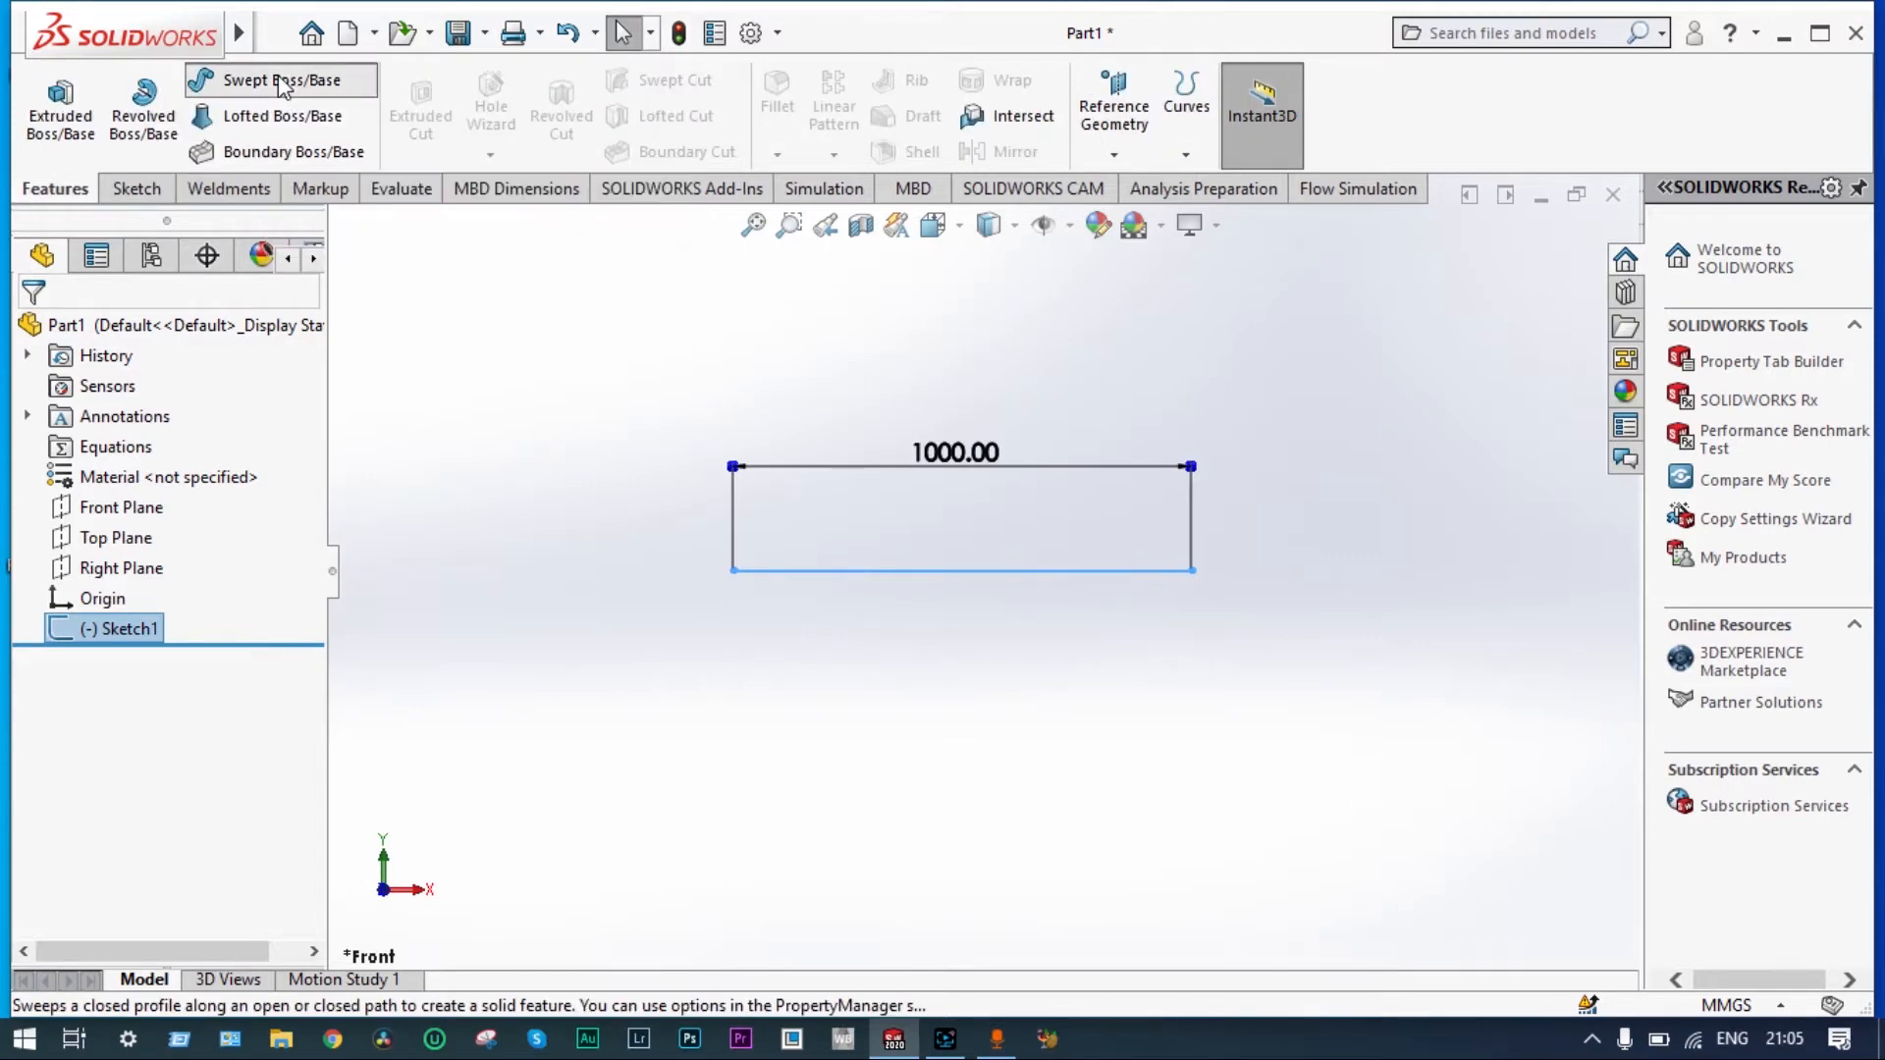
pyautogui.click(278, 80)
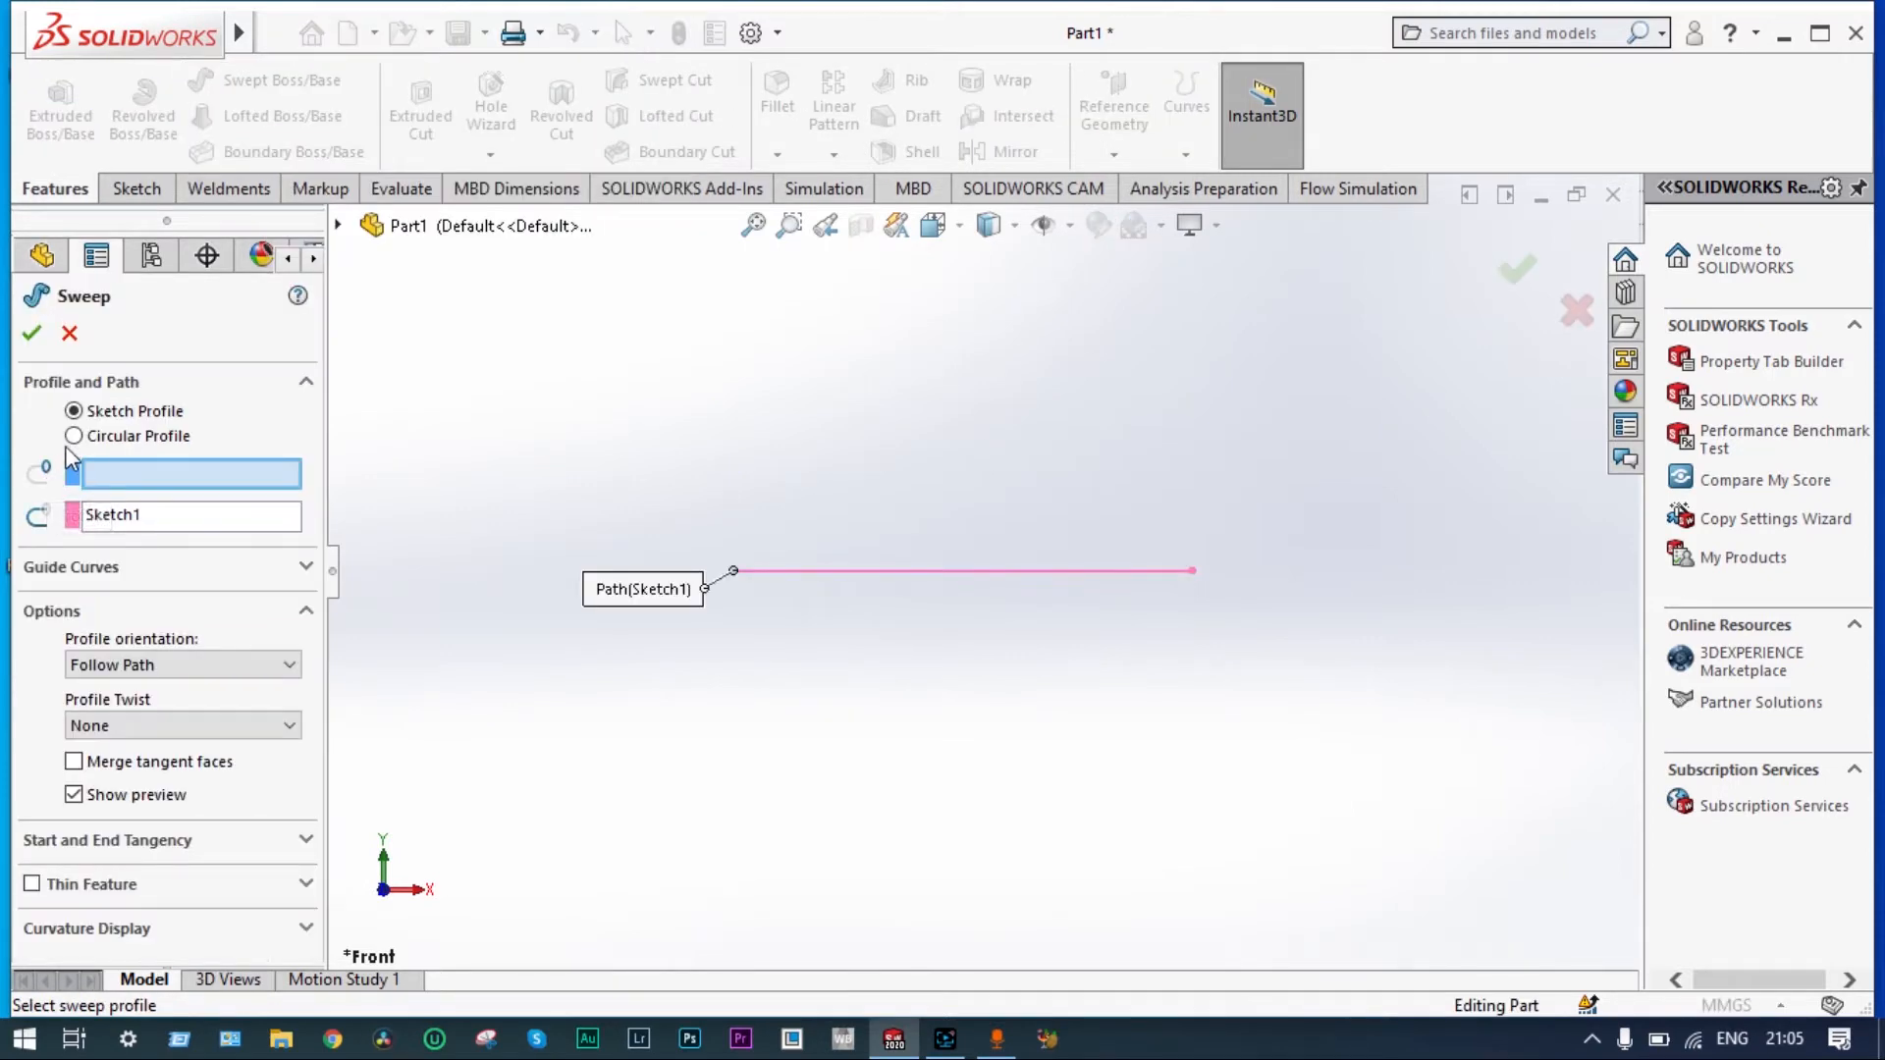
pyautogui.click(72, 436)
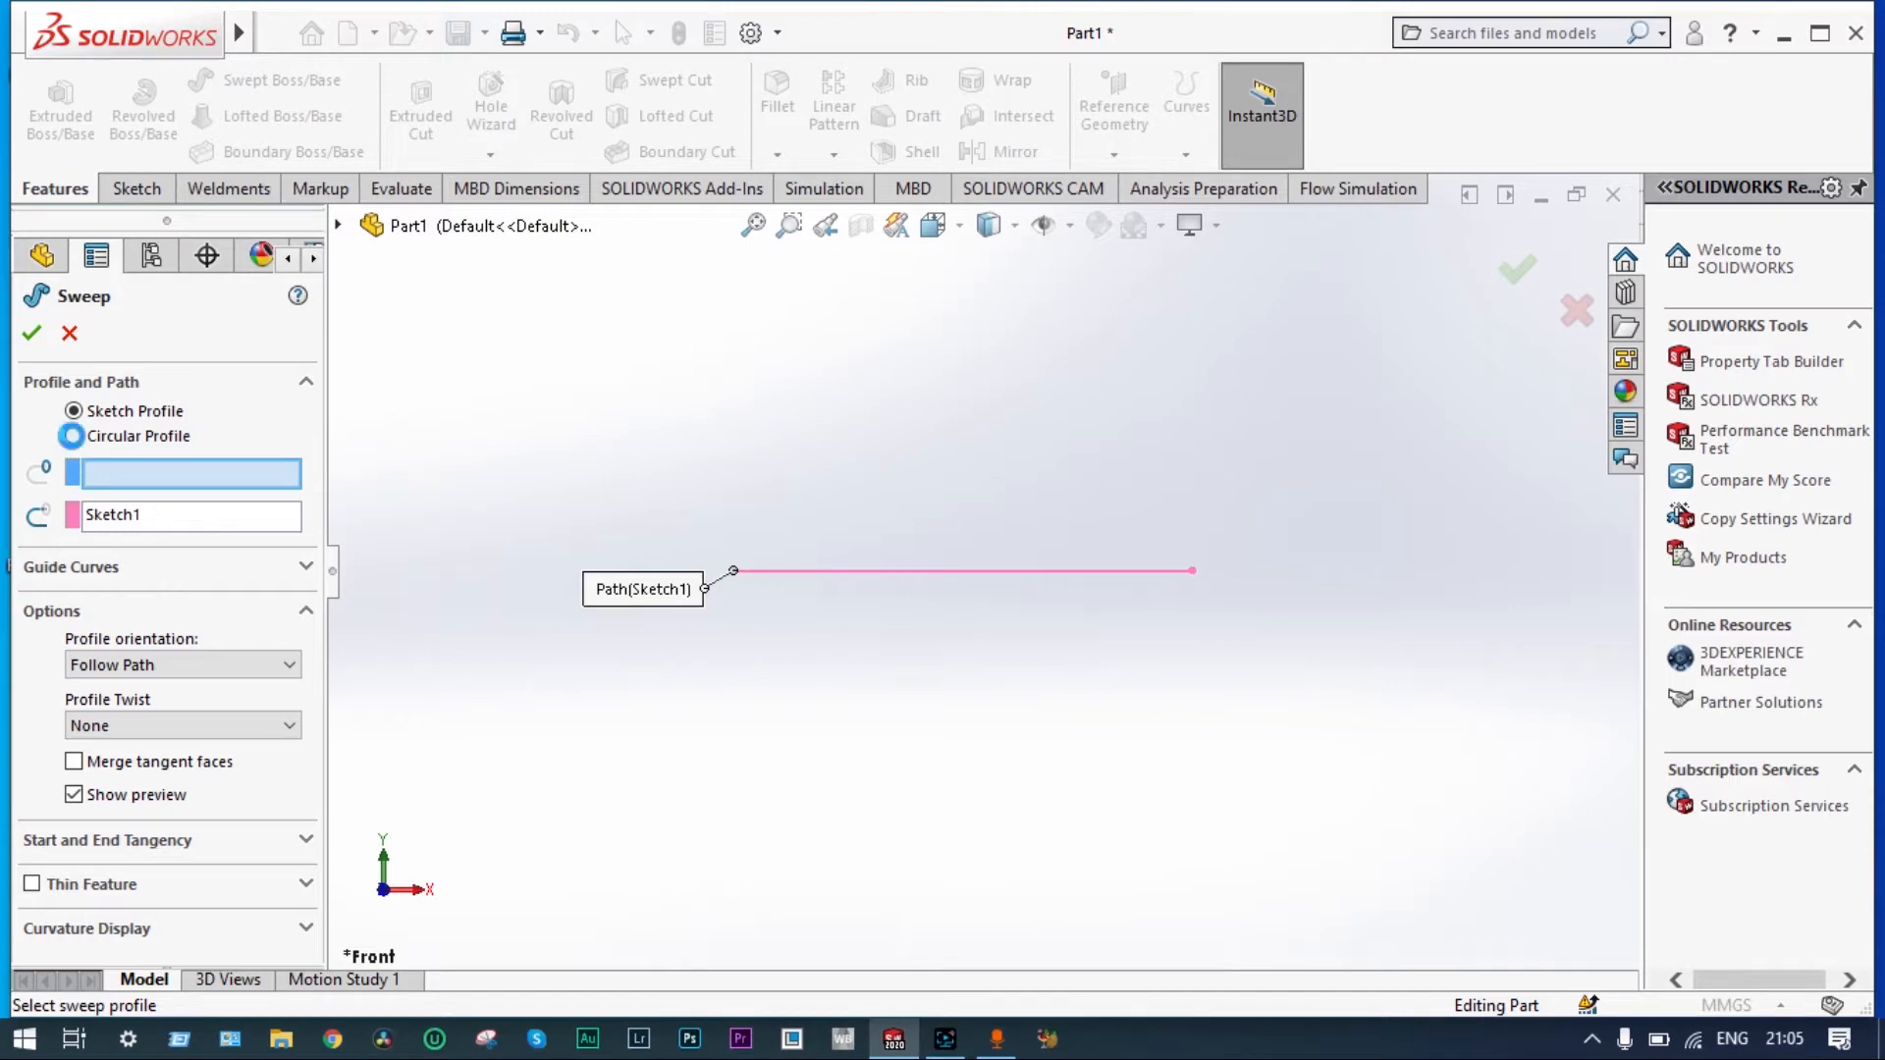
pyautogui.click(72, 436)
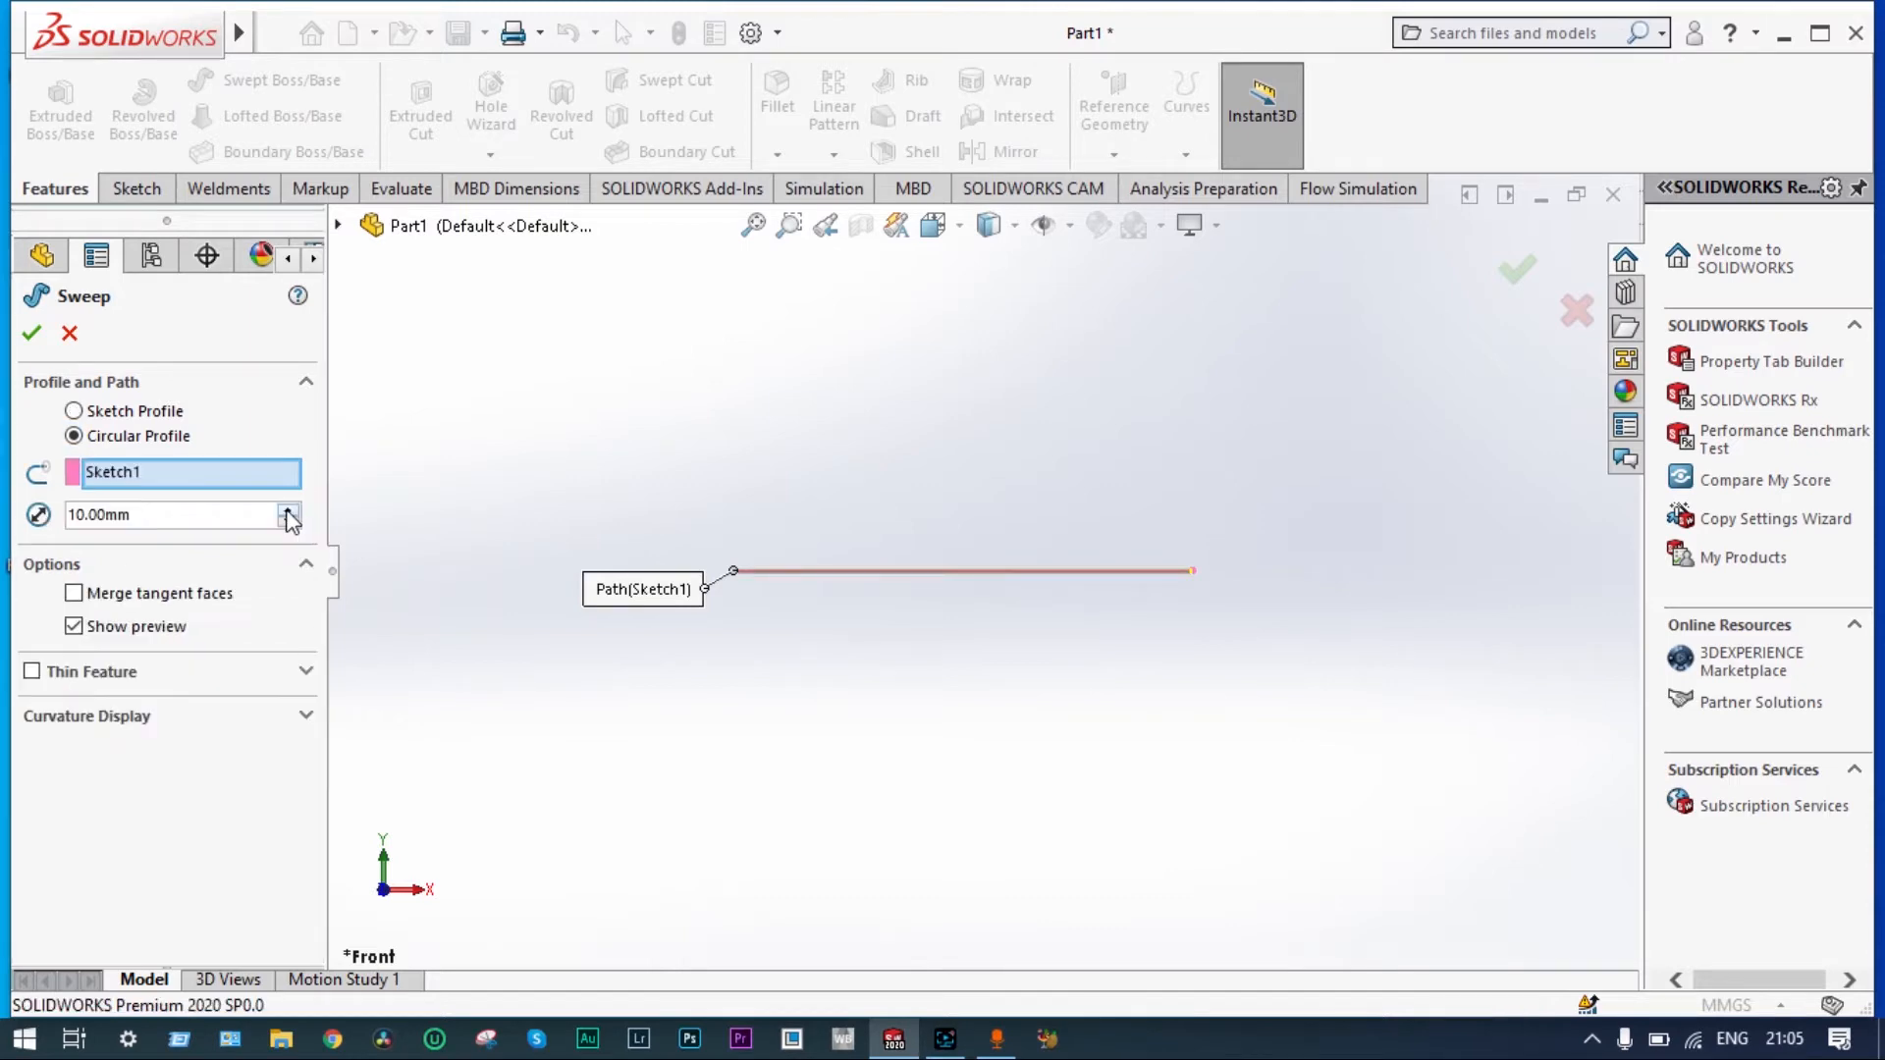
pyautogui.click(289, 508)
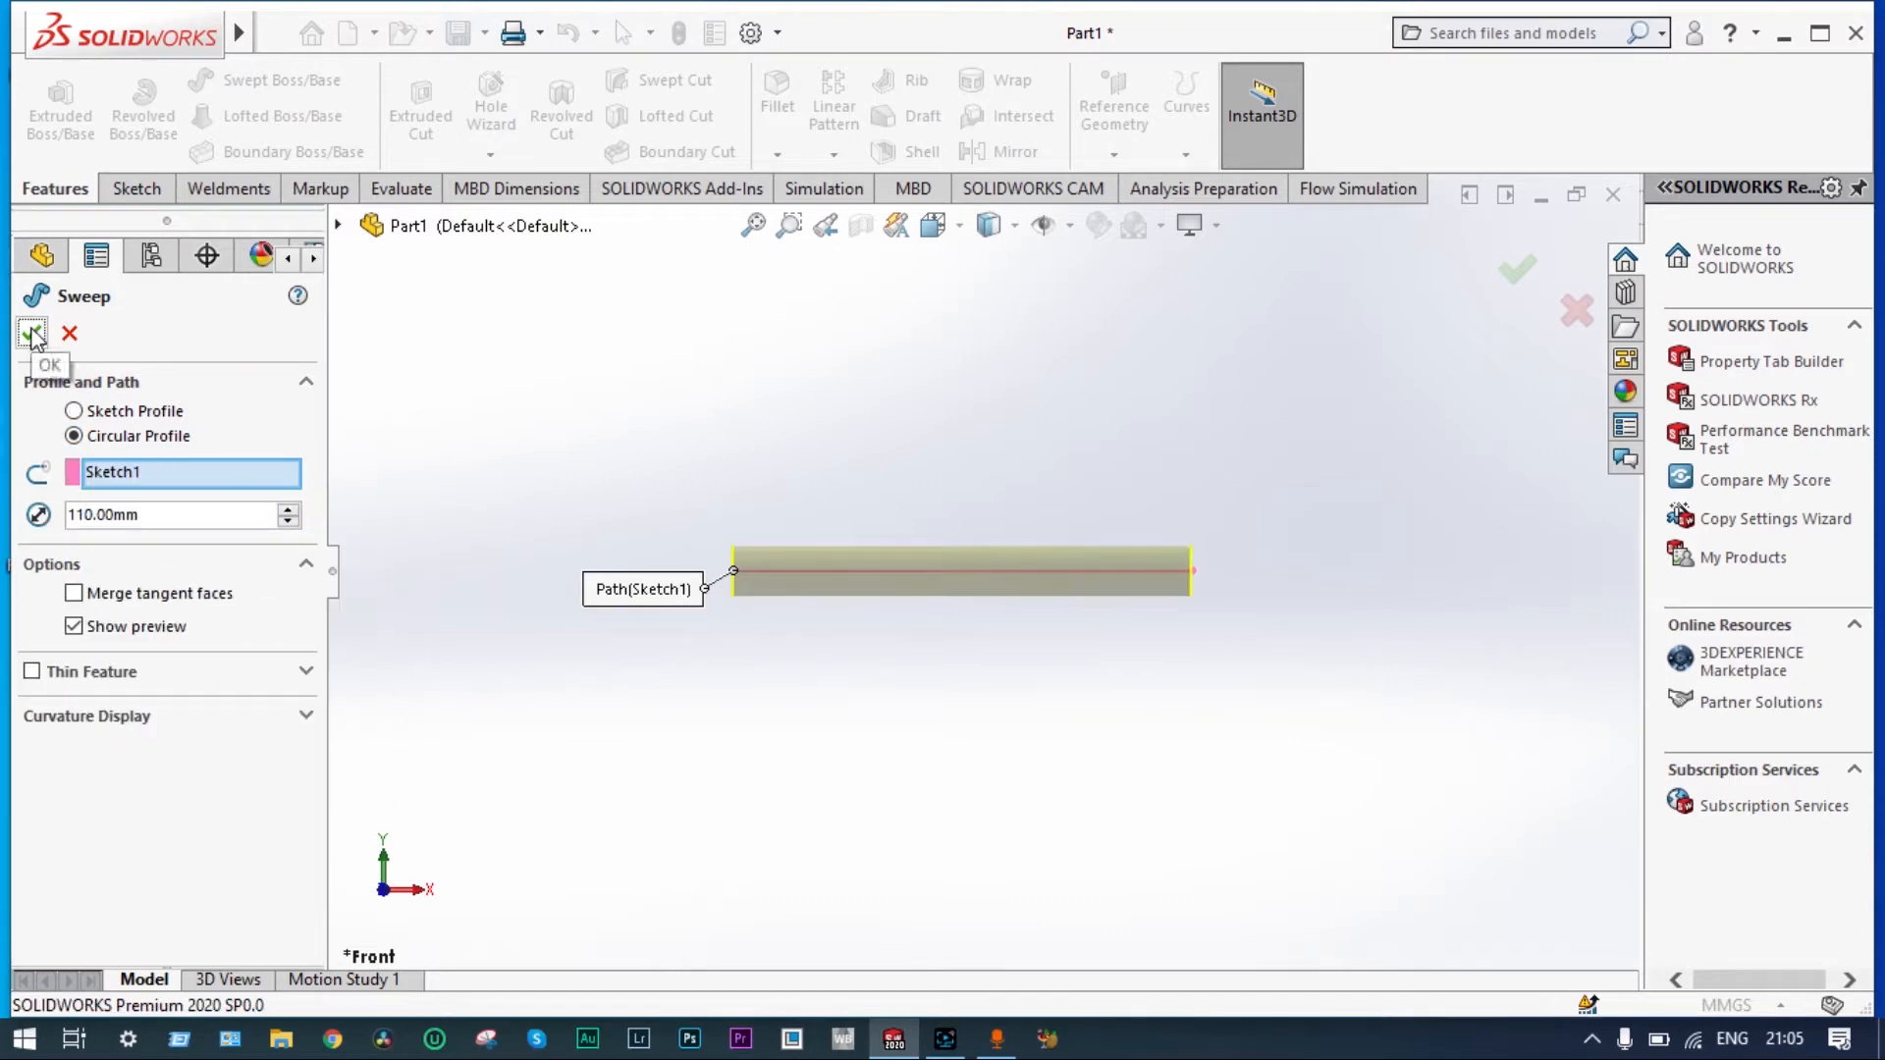
pyautogui.click(32, 334)
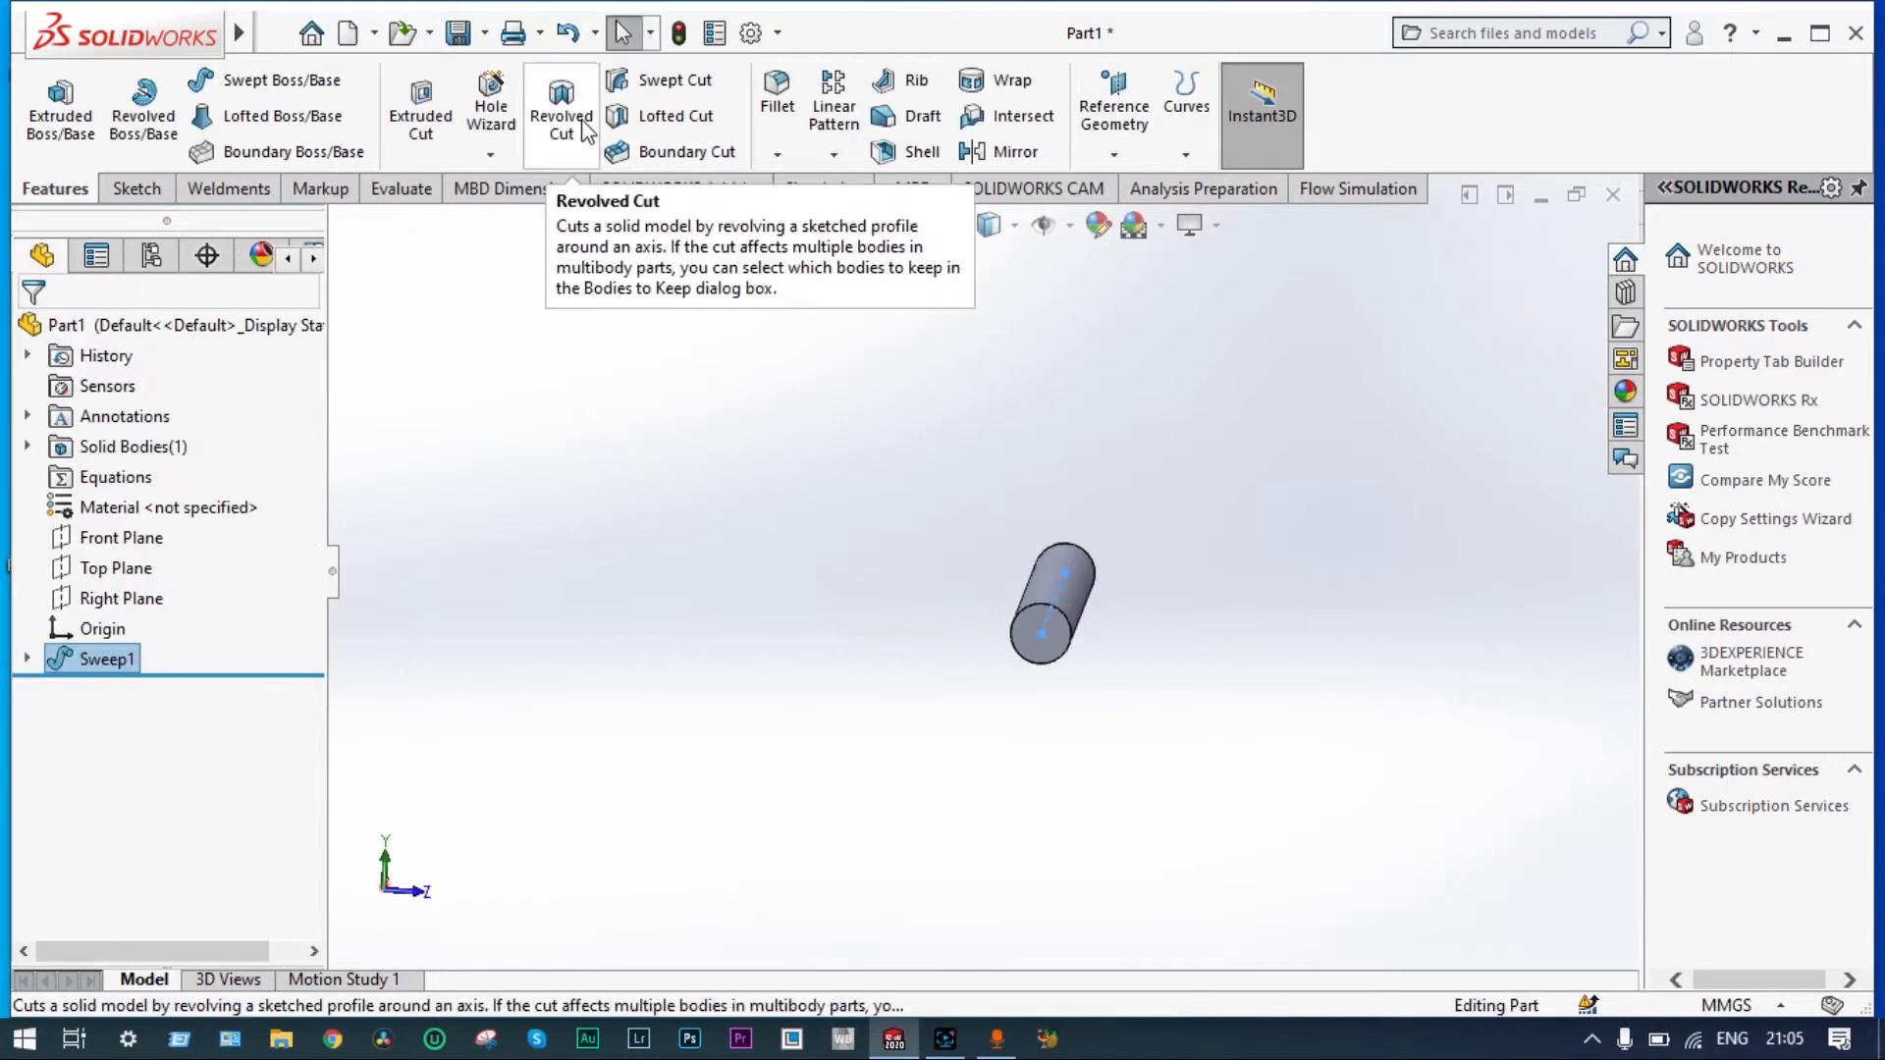
# - Shell the cylinder with 5.00 mm thickness, removing both end faces
pyautogui.click(921, 152)
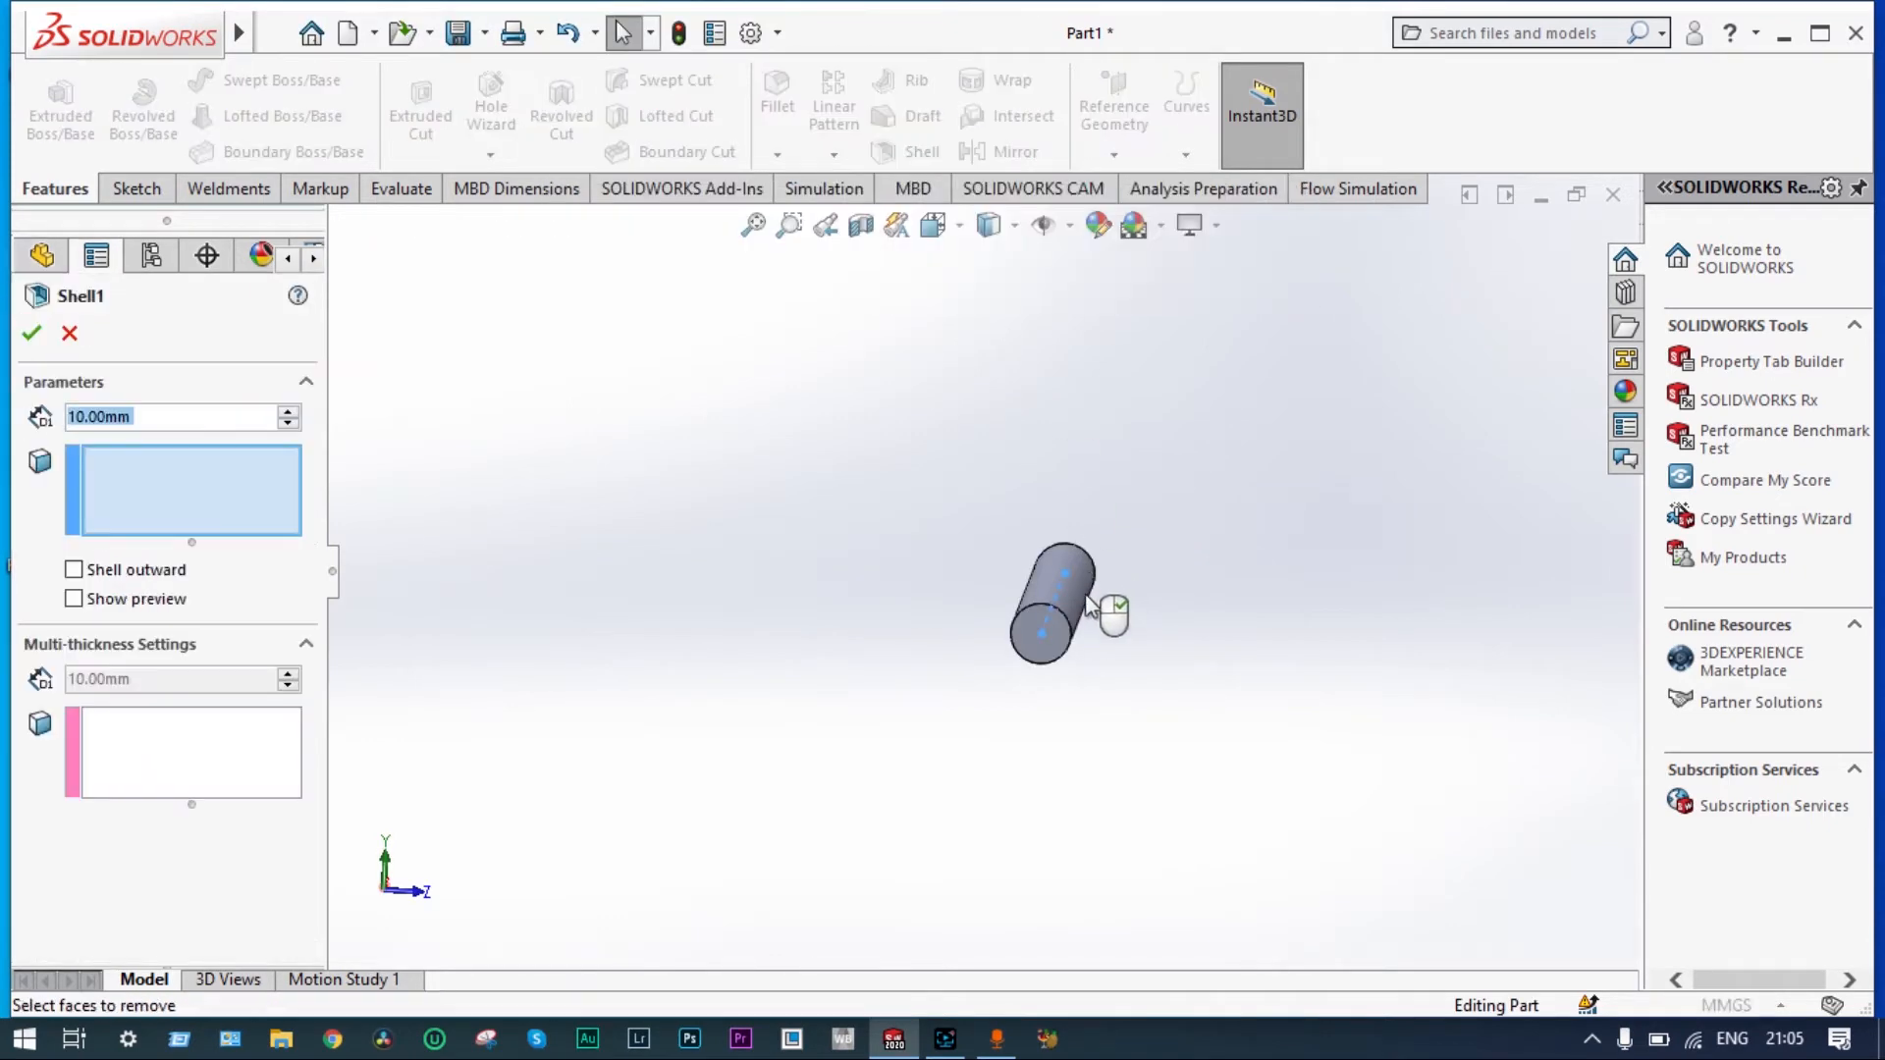
pyautogui.click(1040, 633)
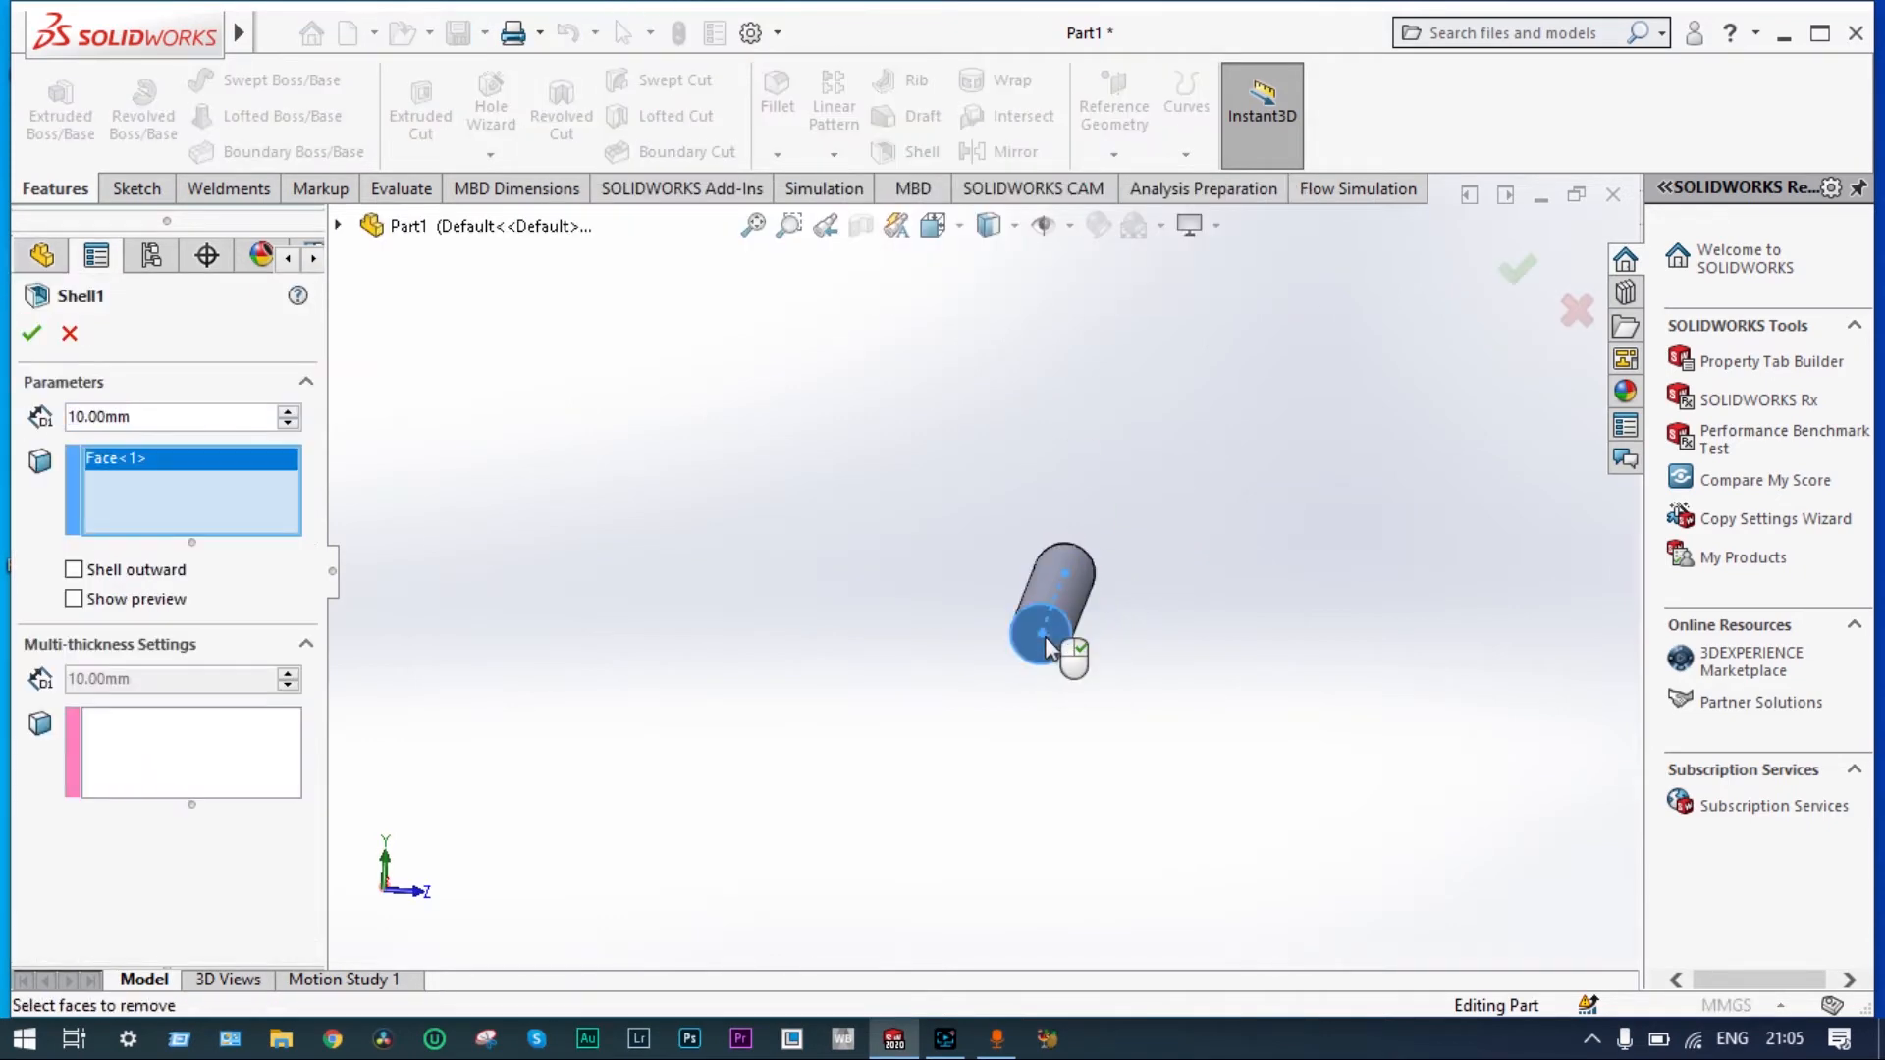
pyautogui.click(1034, 625)
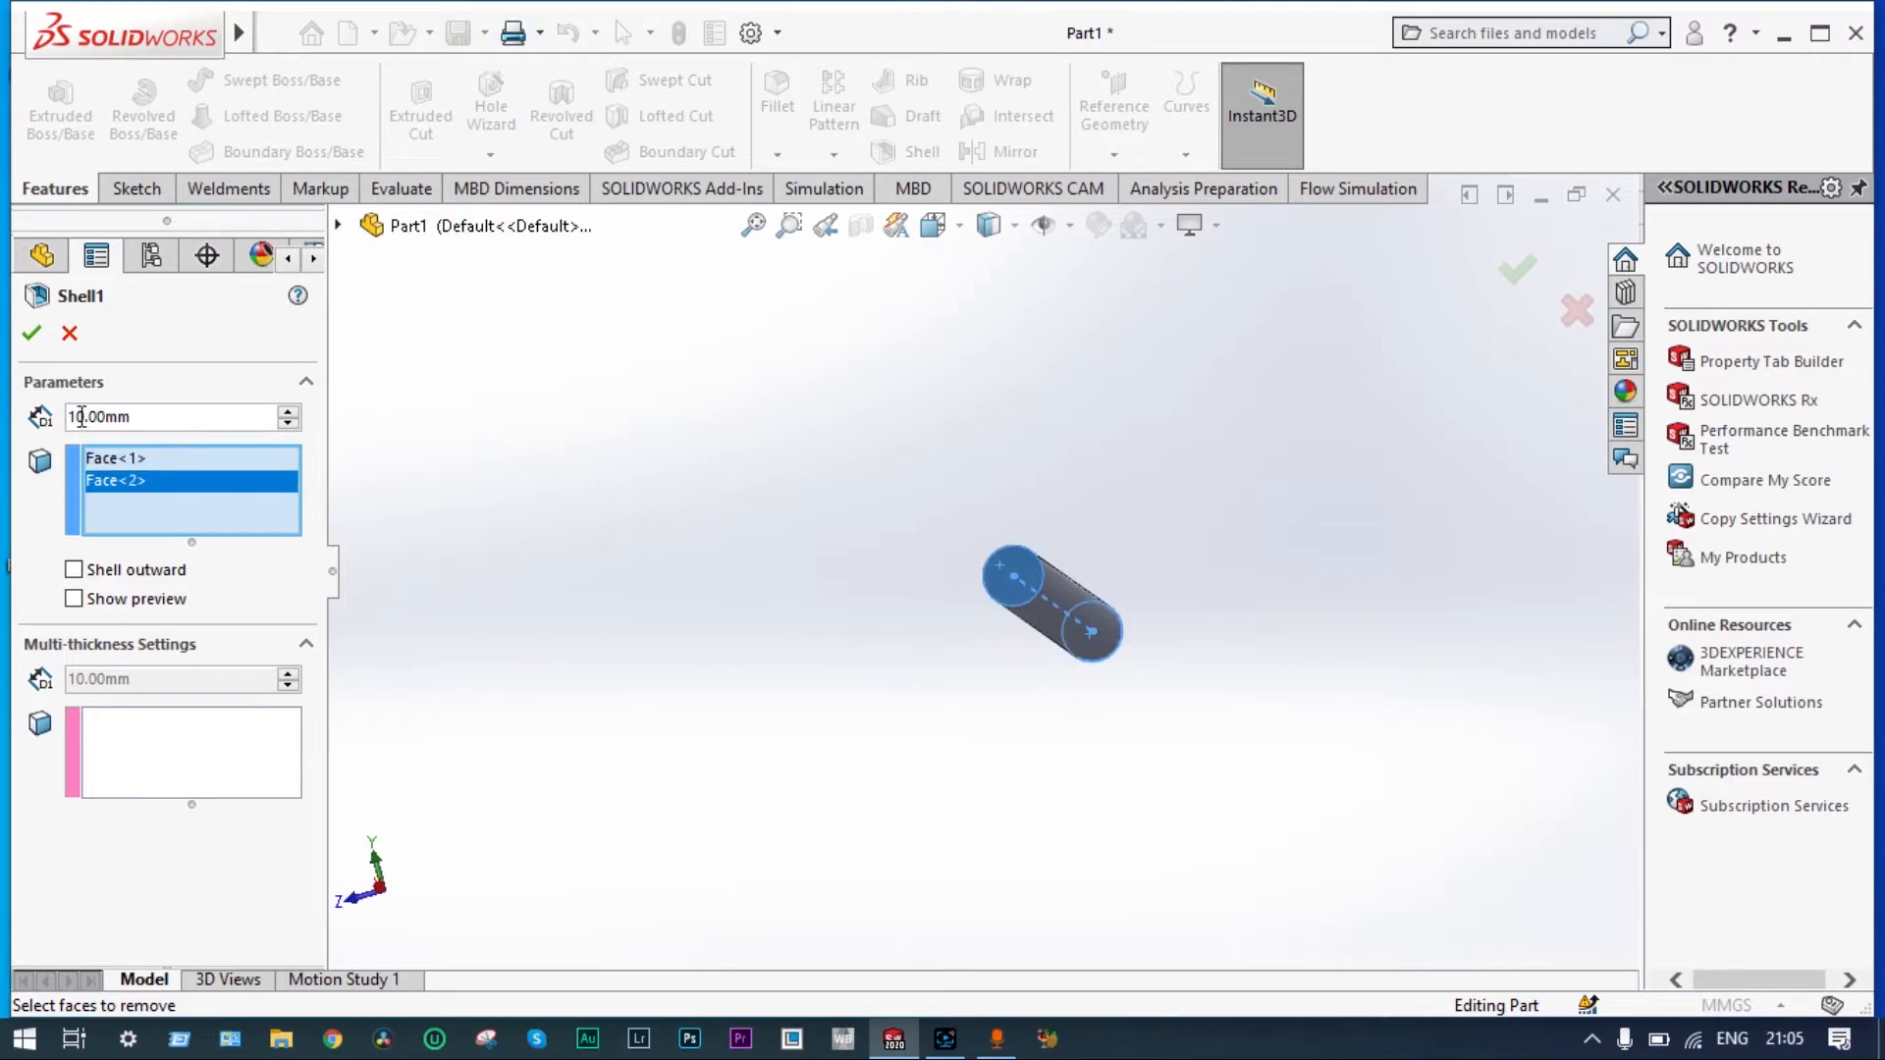
pyautogui.write('5.00mm')
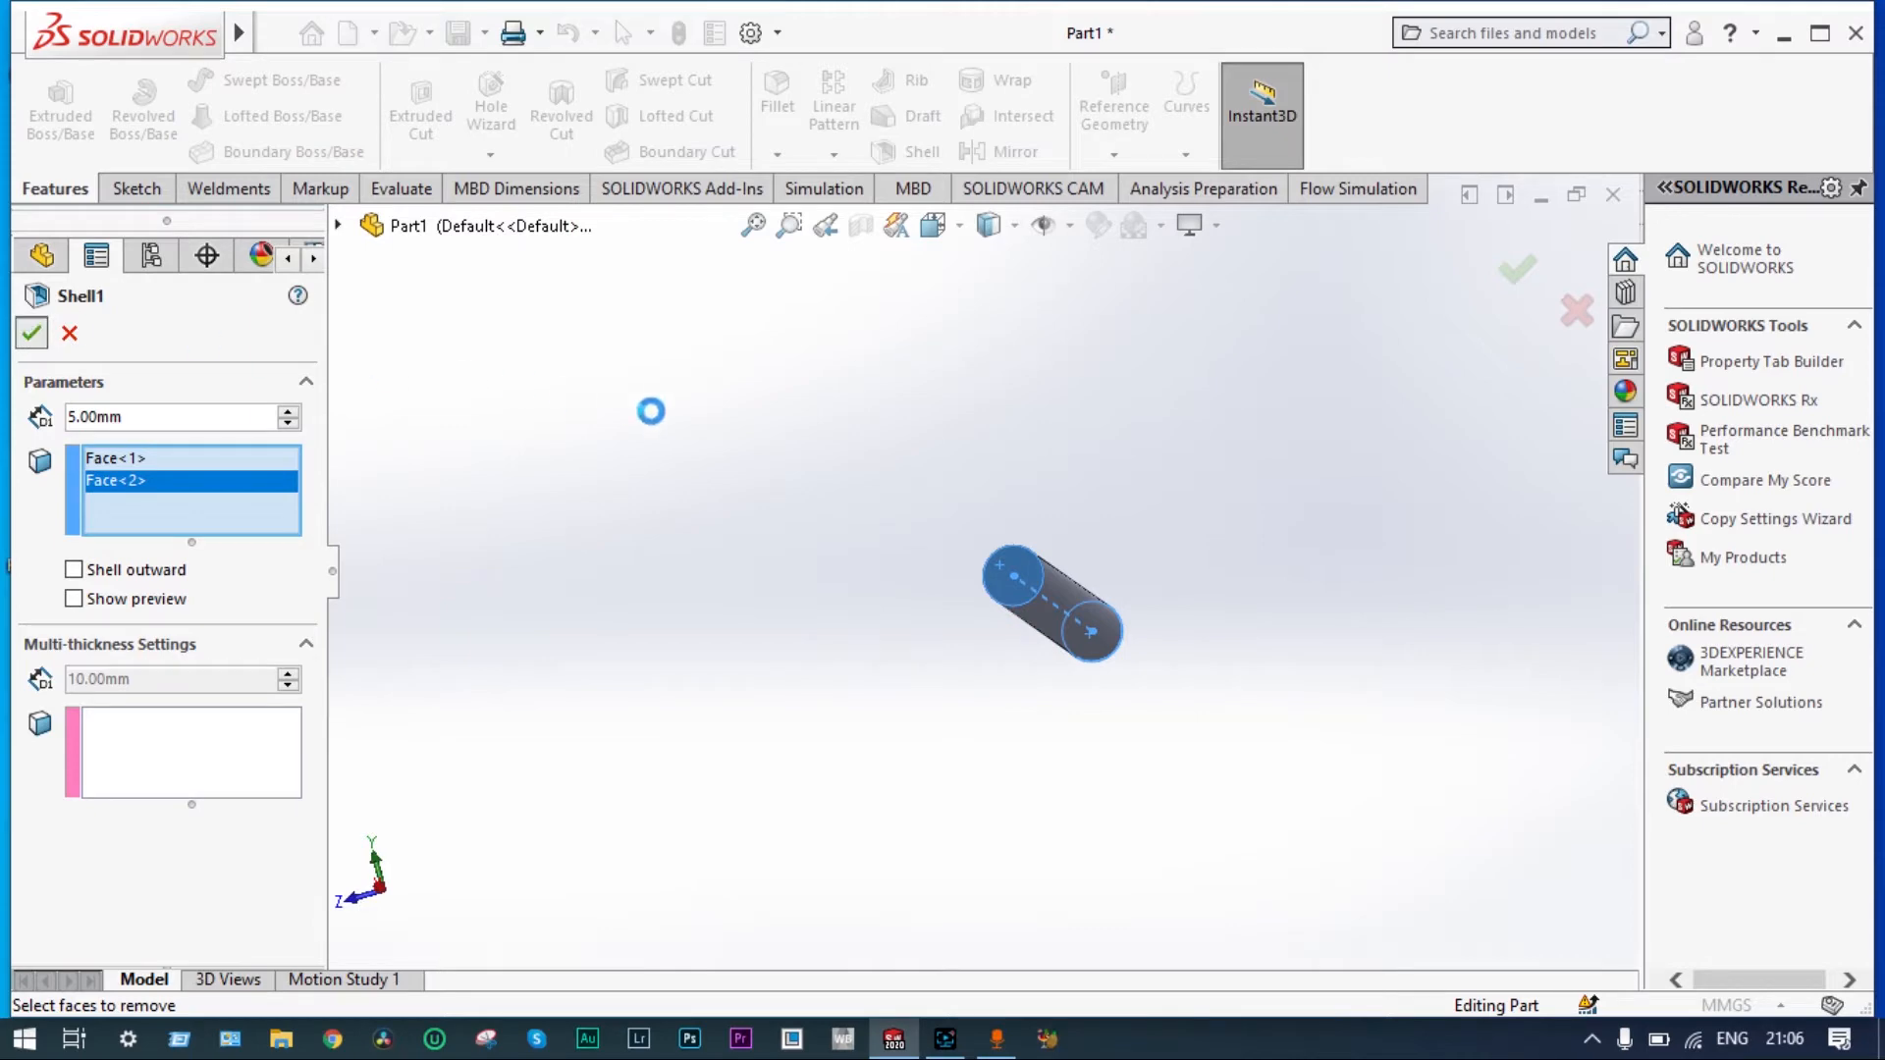
pyautogui.click(31, 333)
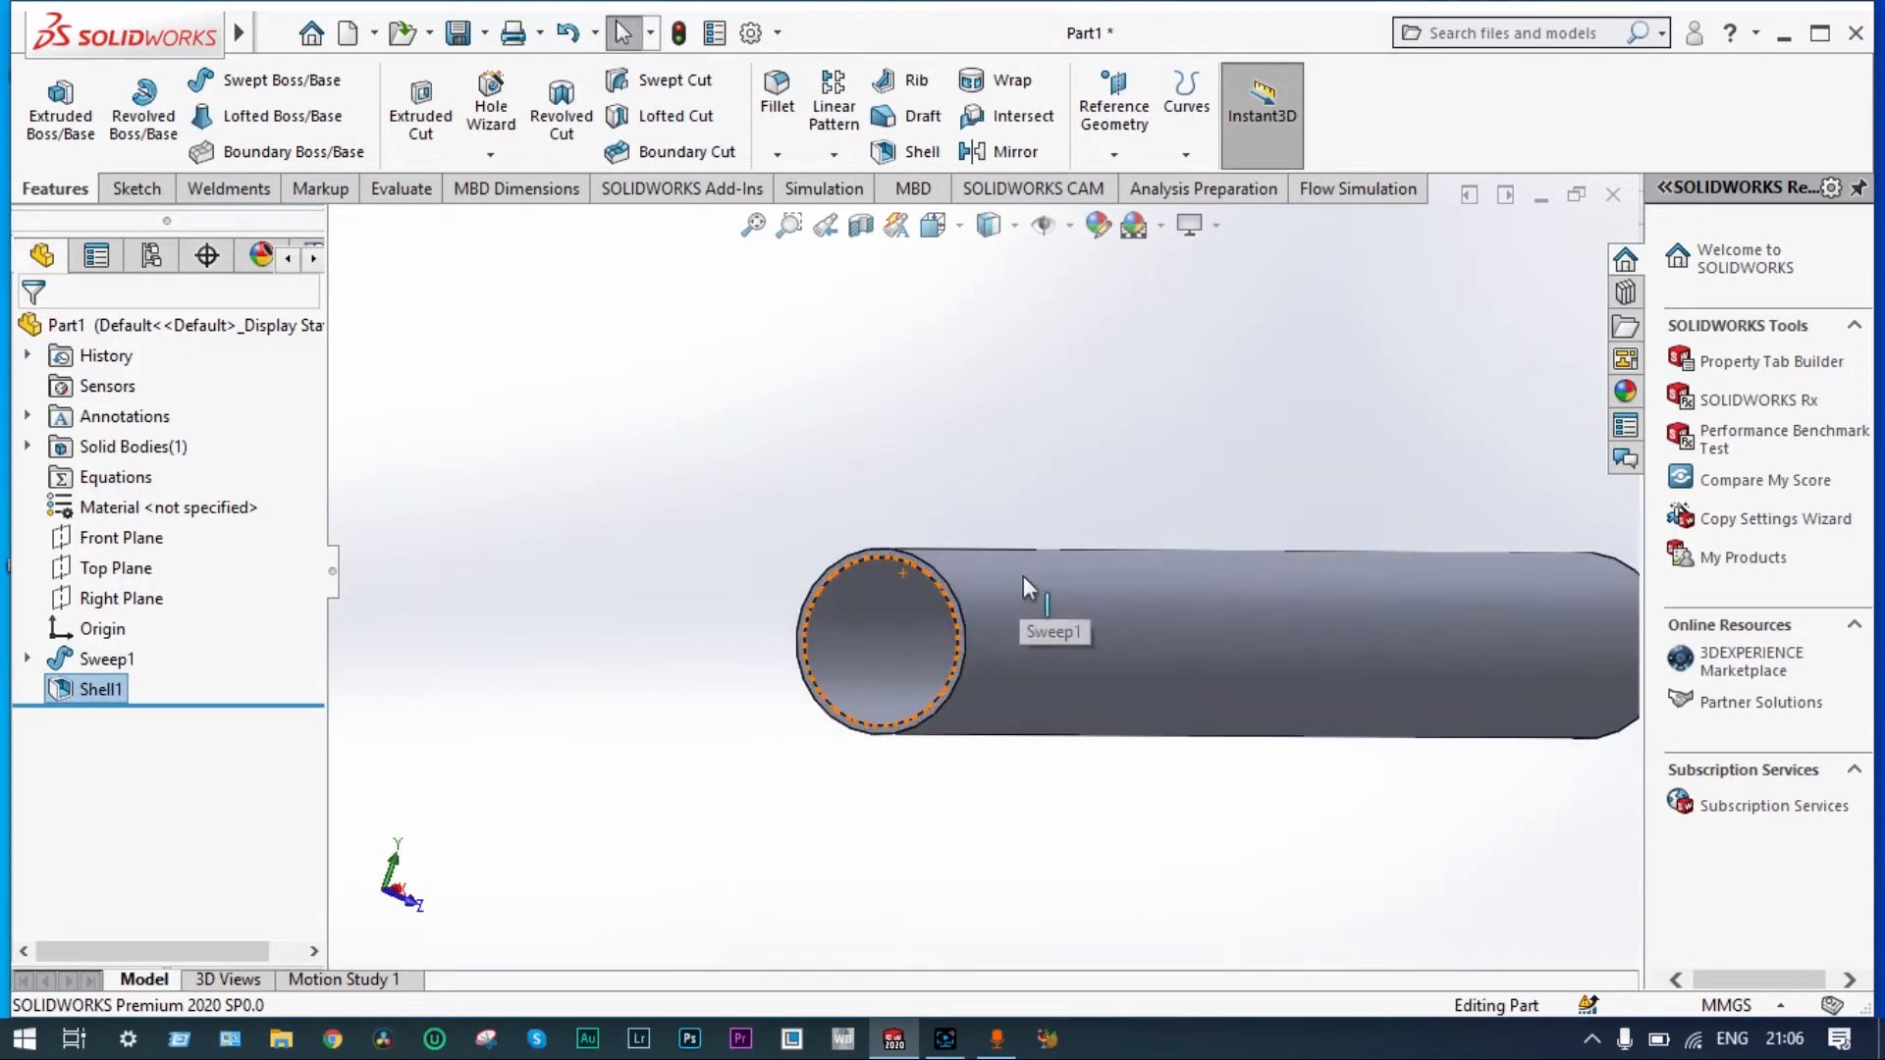
# - Orbit the pipe and change Sweep1's transparency
pyautogui.moveTo(1028, 590); pyautogui.dragTo(955, 514)
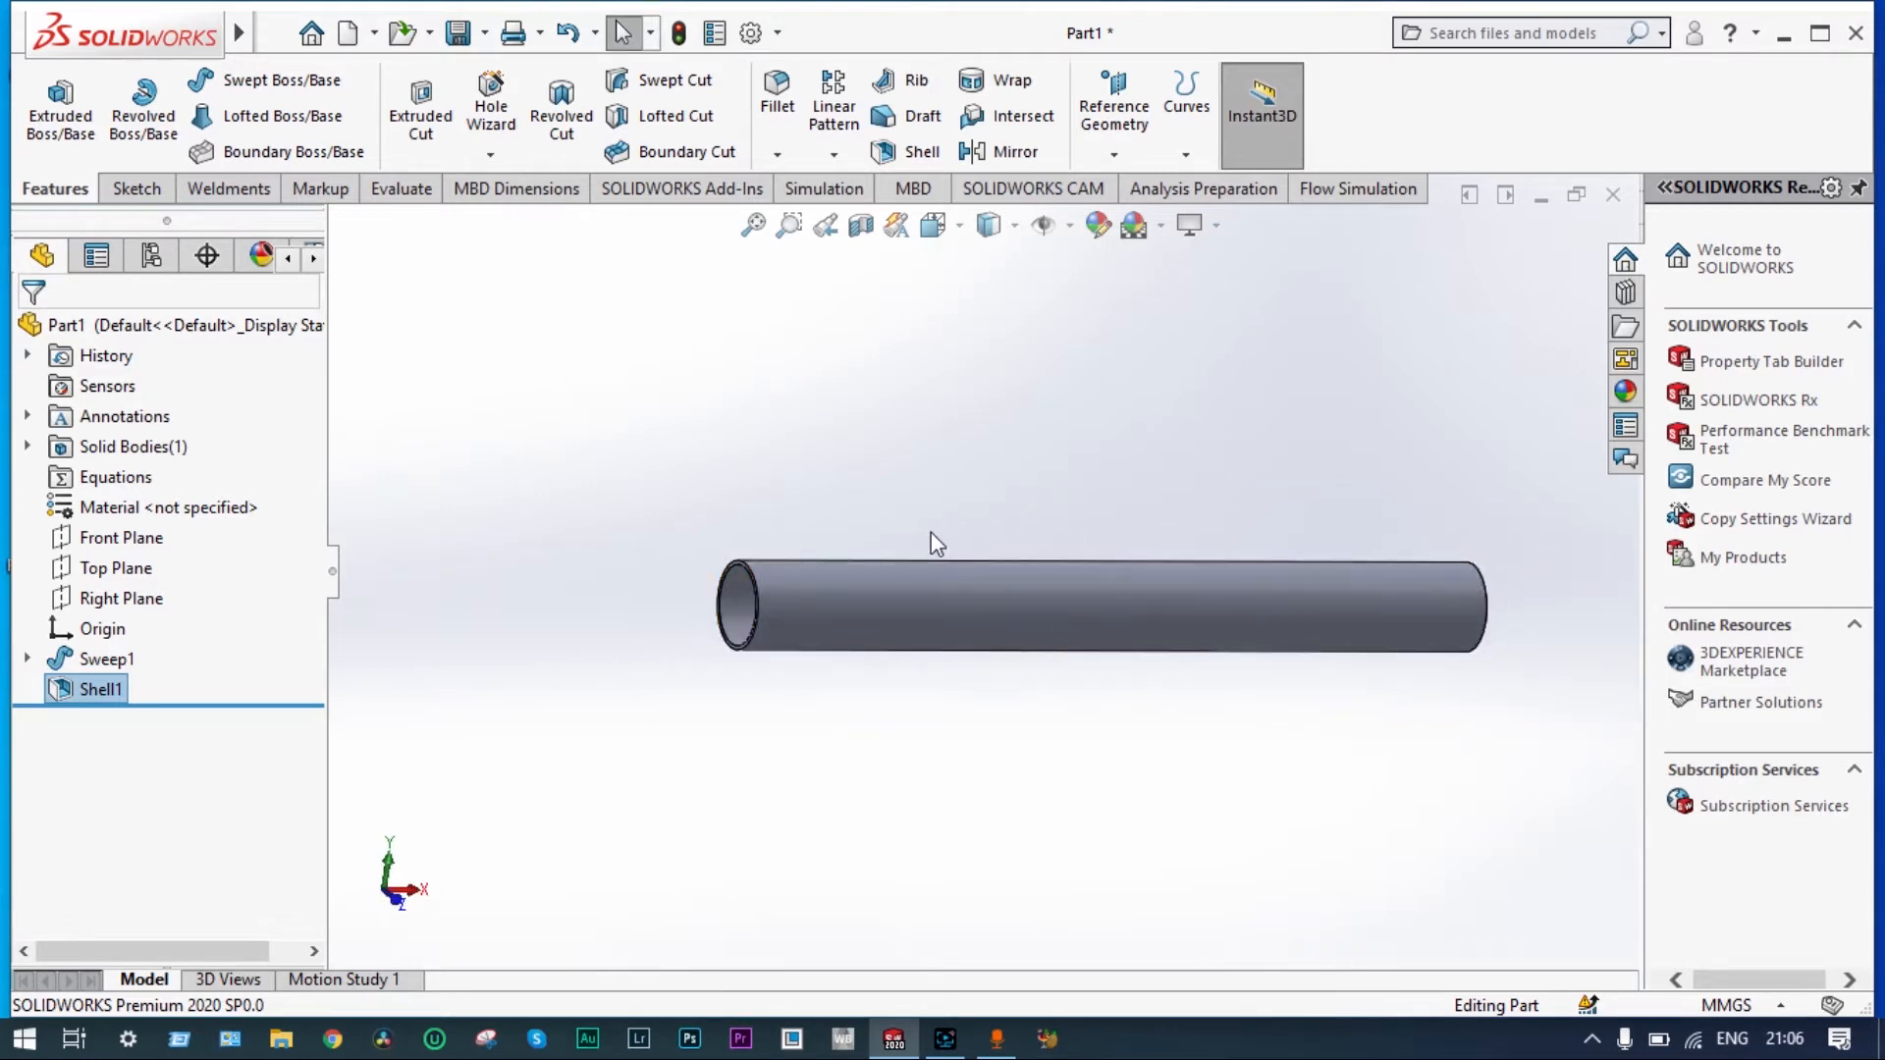
pyautogui.moveTo(914, 600)
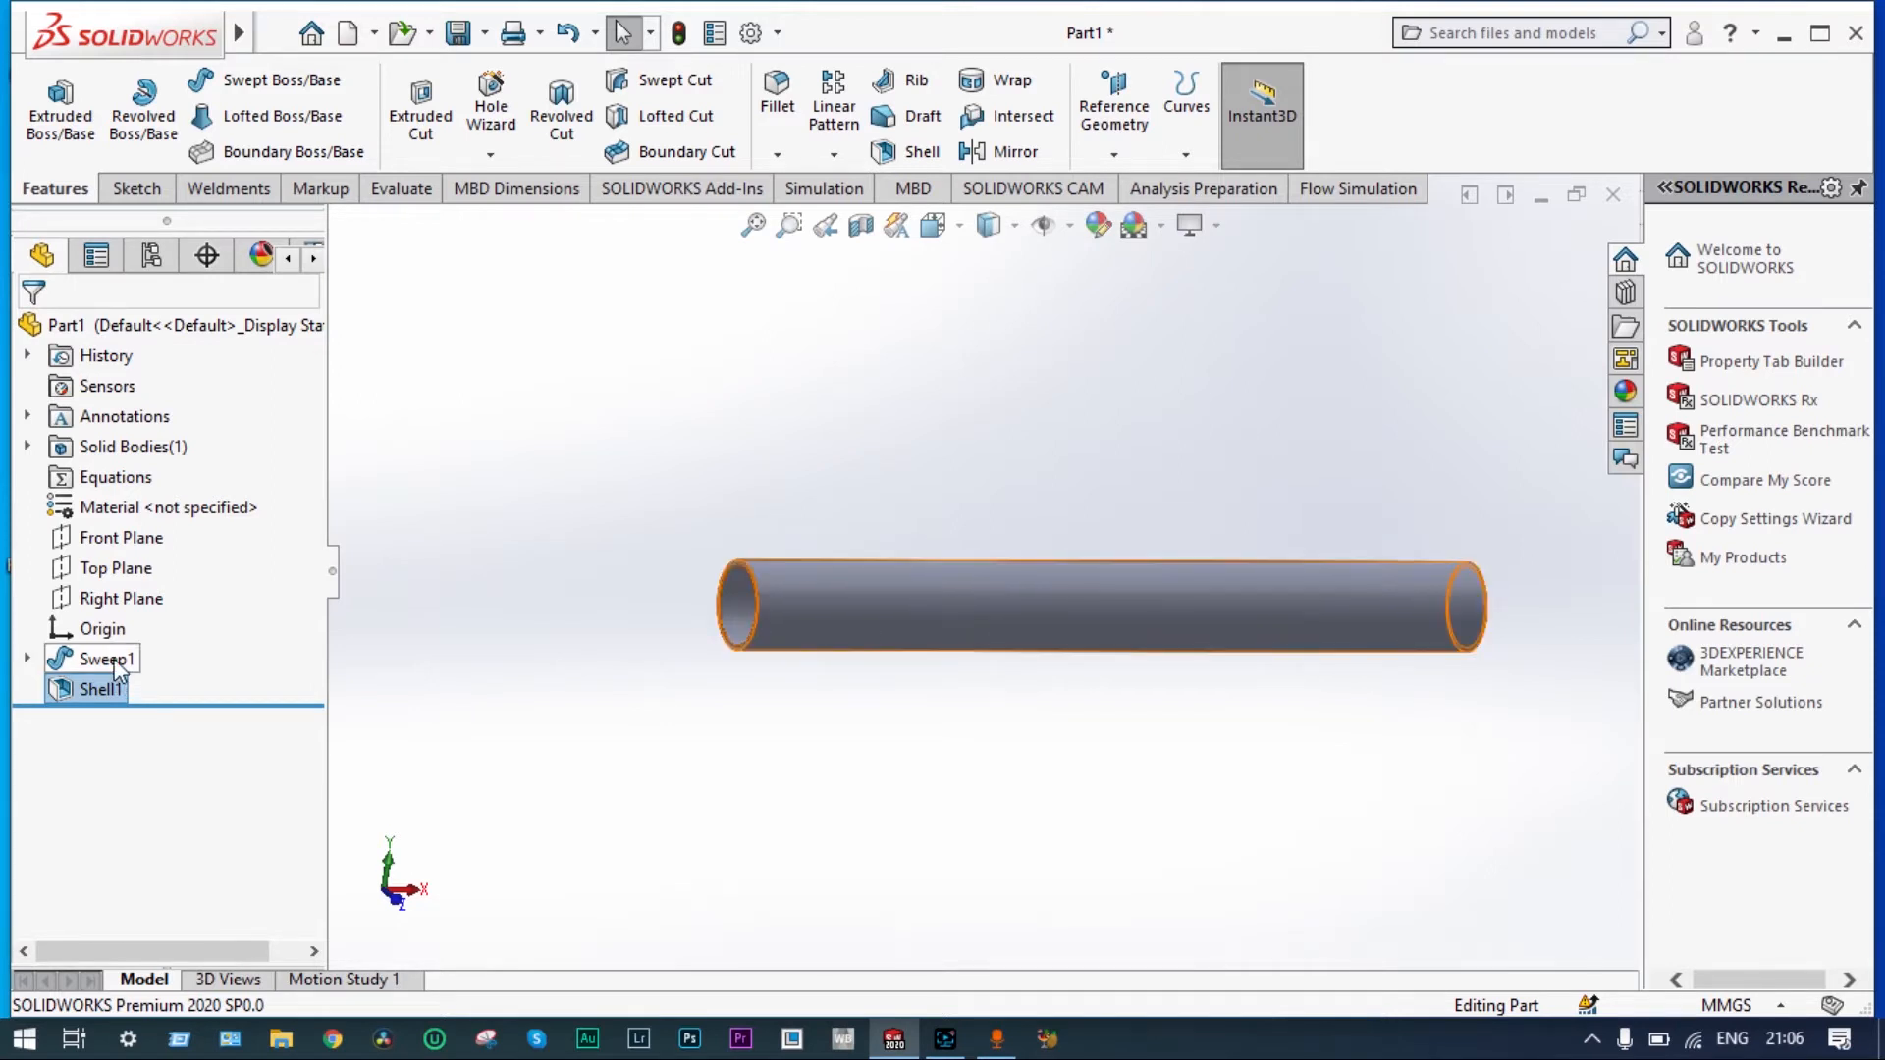
pyautogui.rightClick(108, 659)
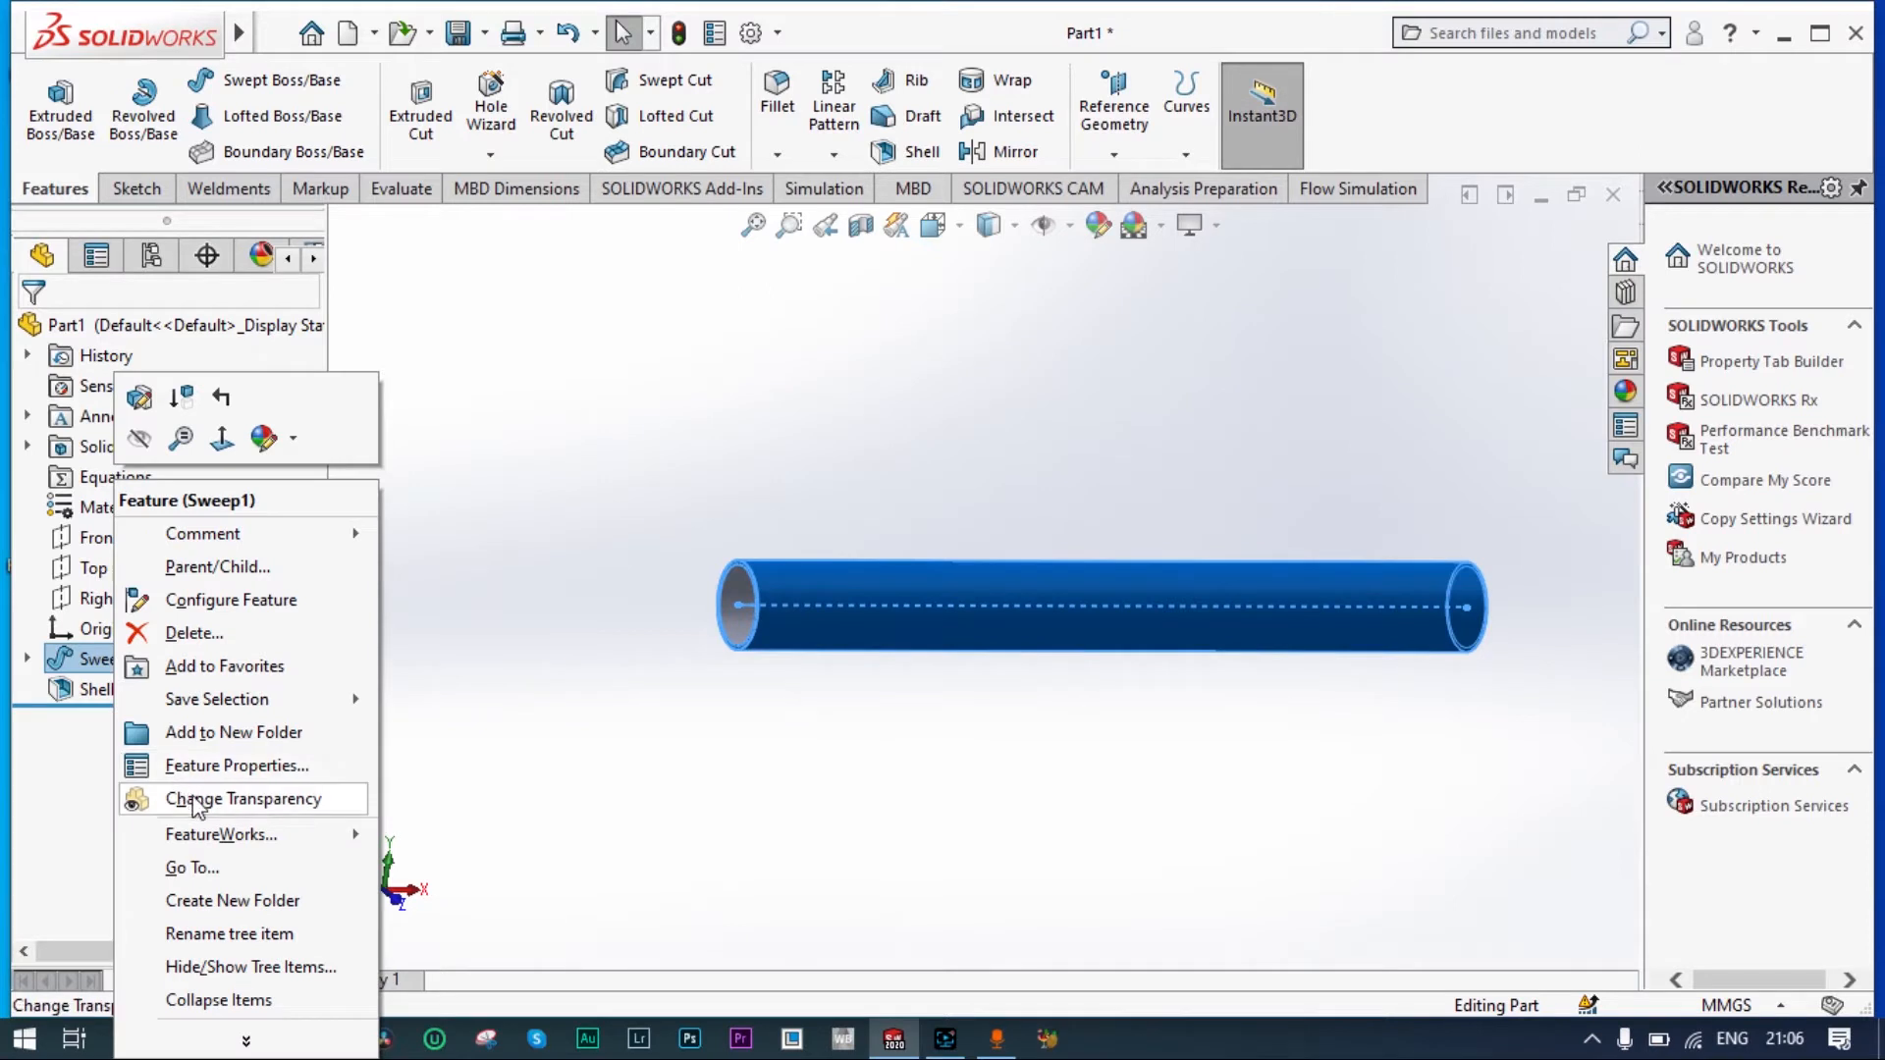
pyautogui.click(242, 799)
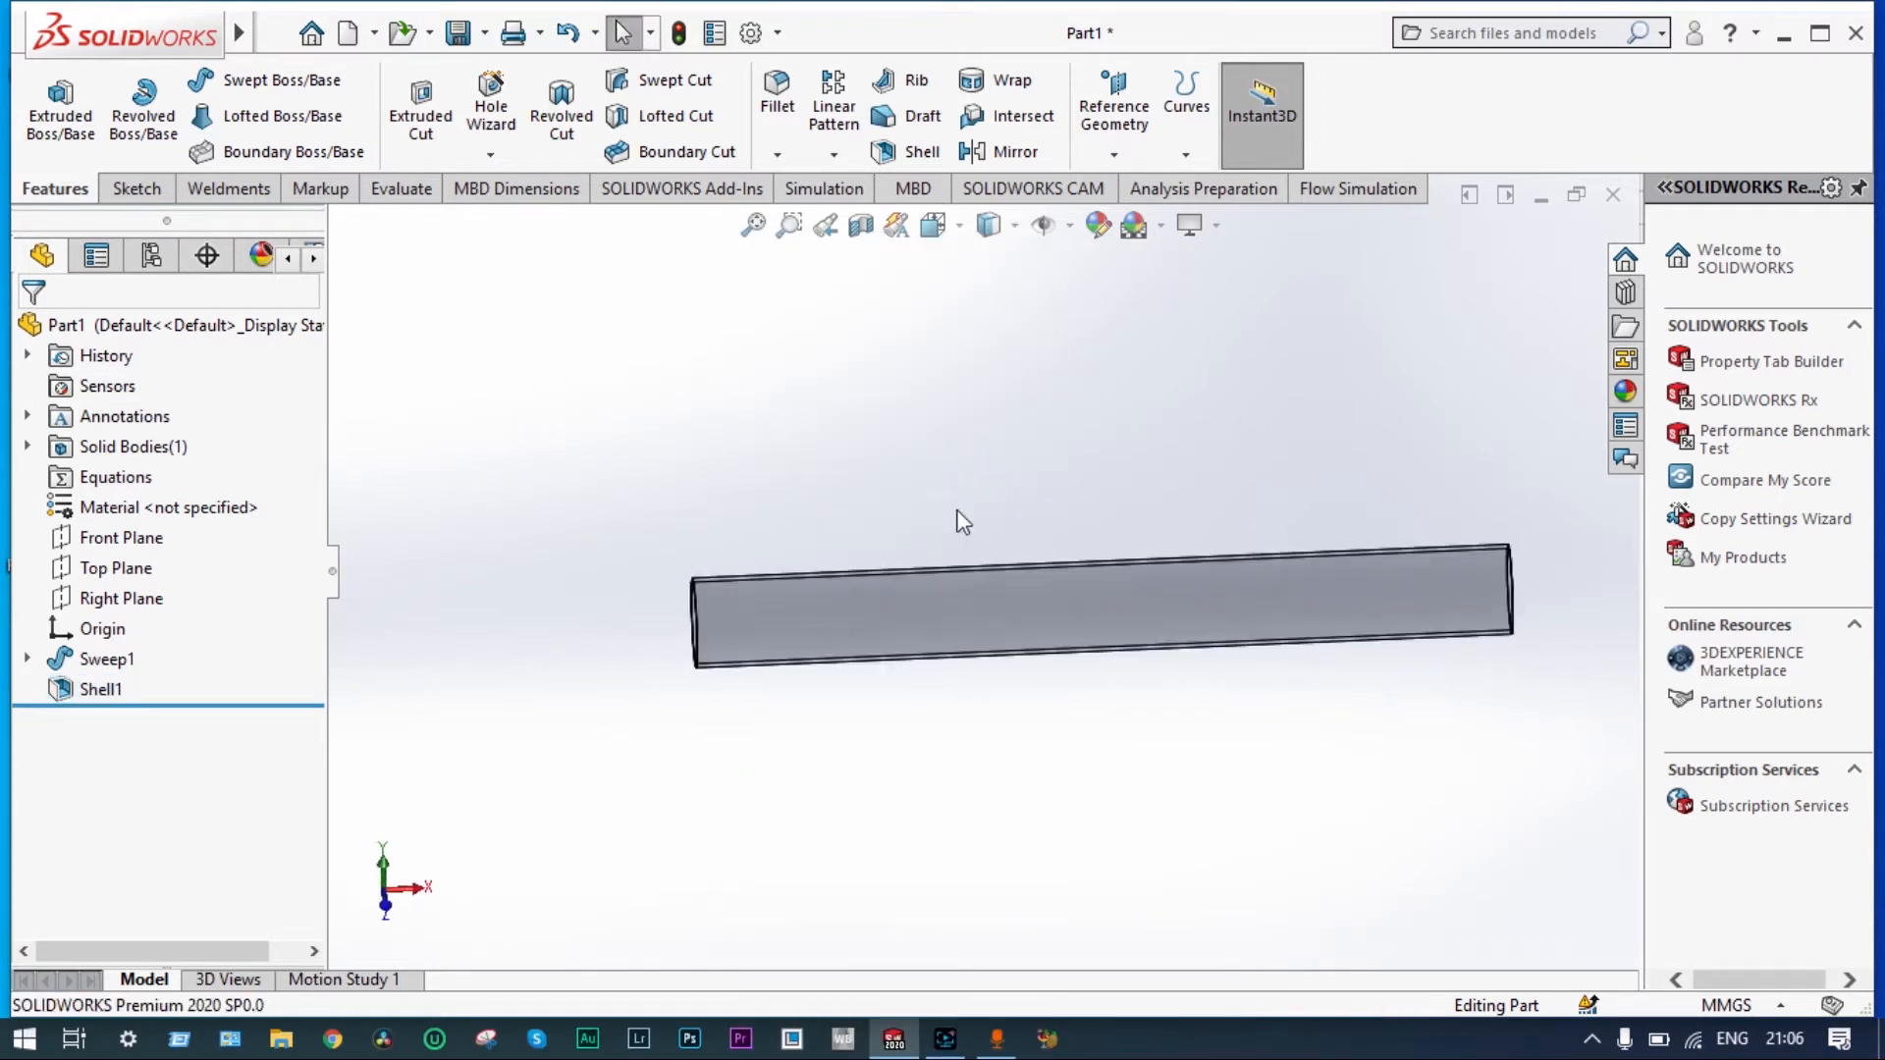
pyautogui.moveTo(1528, 583)
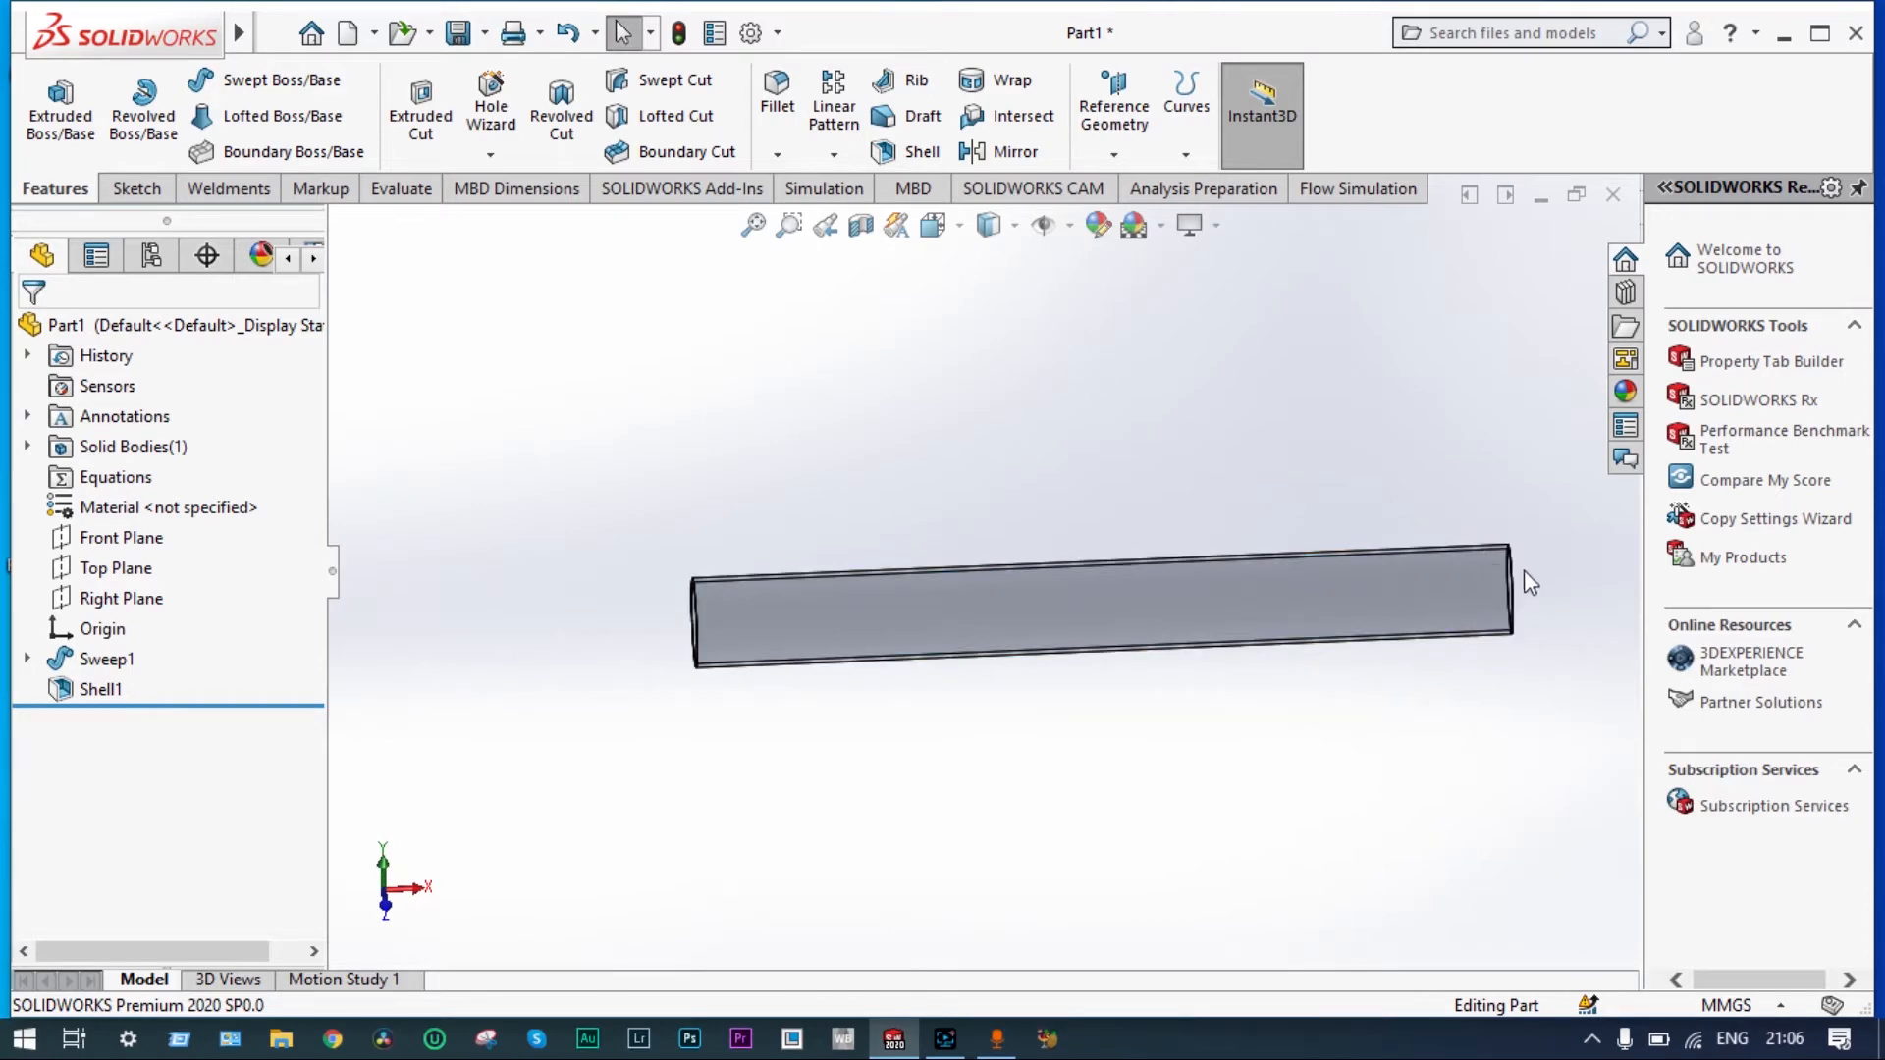
pyautogui.moveTo(1320, 365)
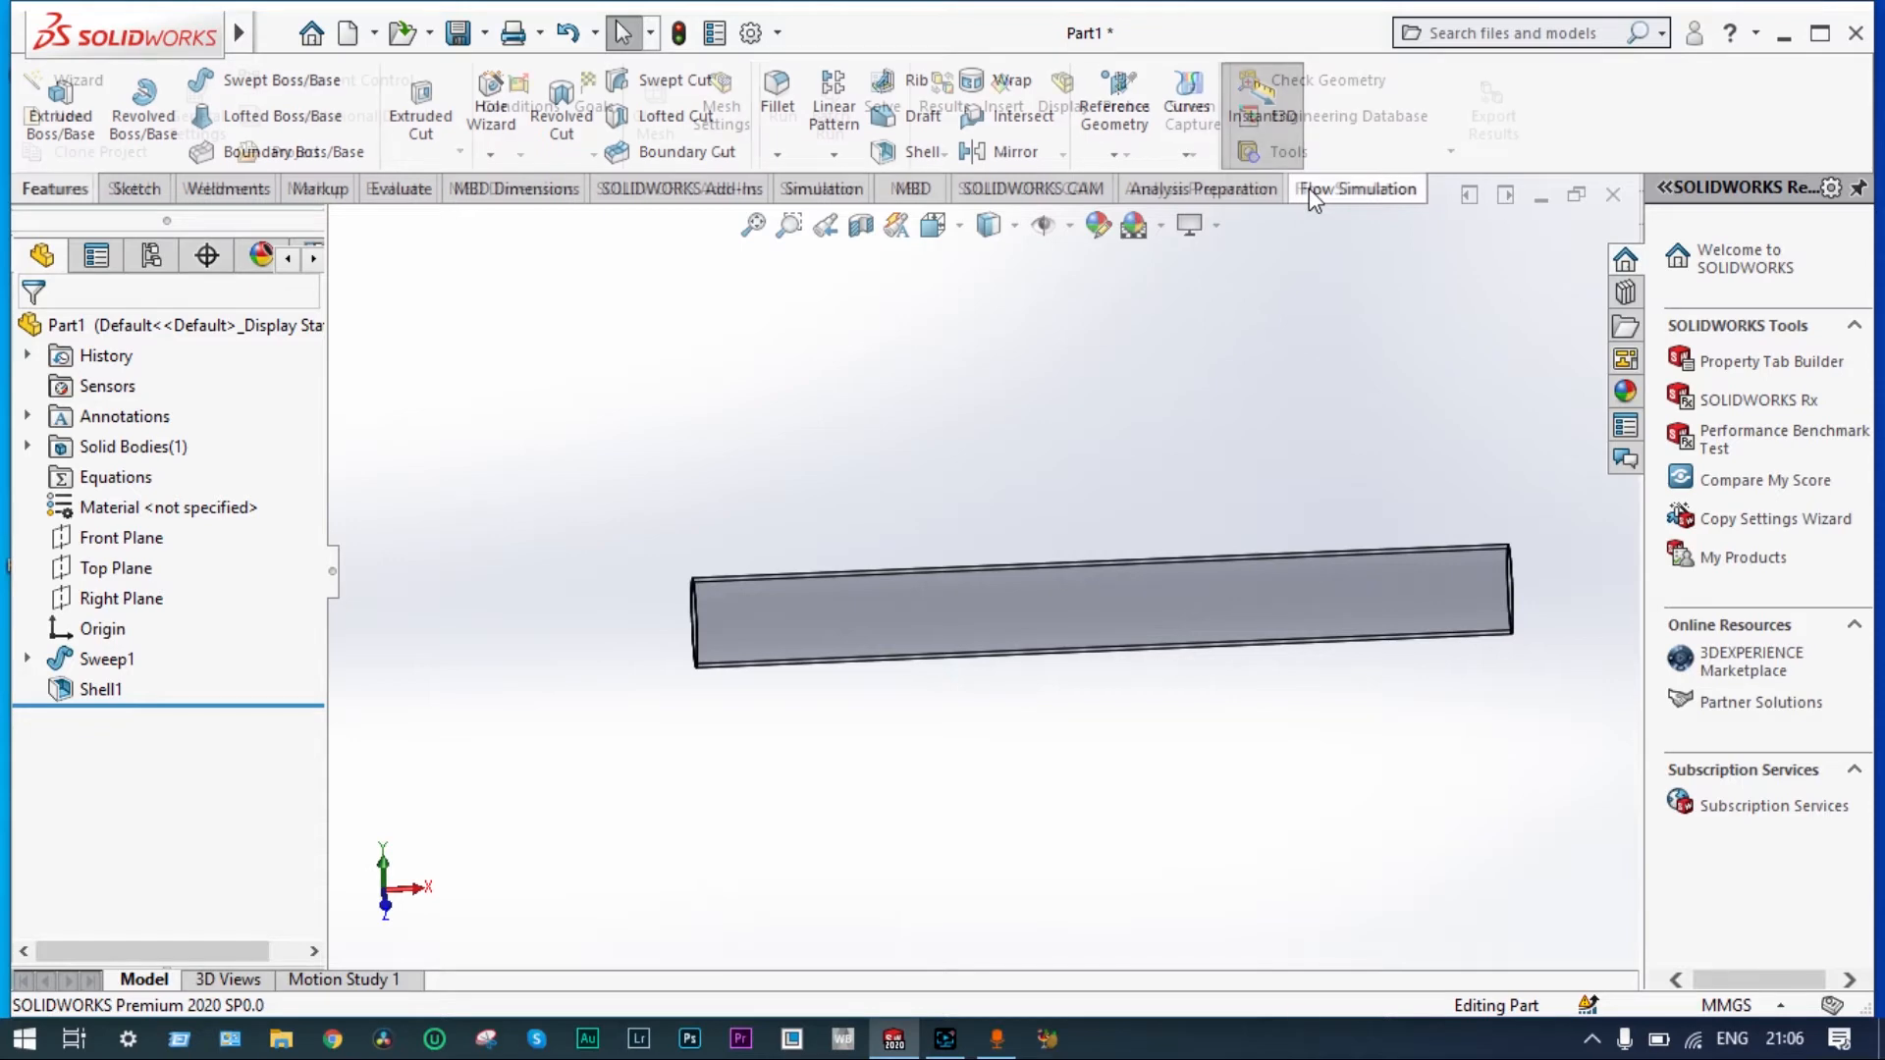
# - Cap both pipe ends with Flow Simulation lids, creating LID1 and LID2
pyautogui.click(1356, 188)
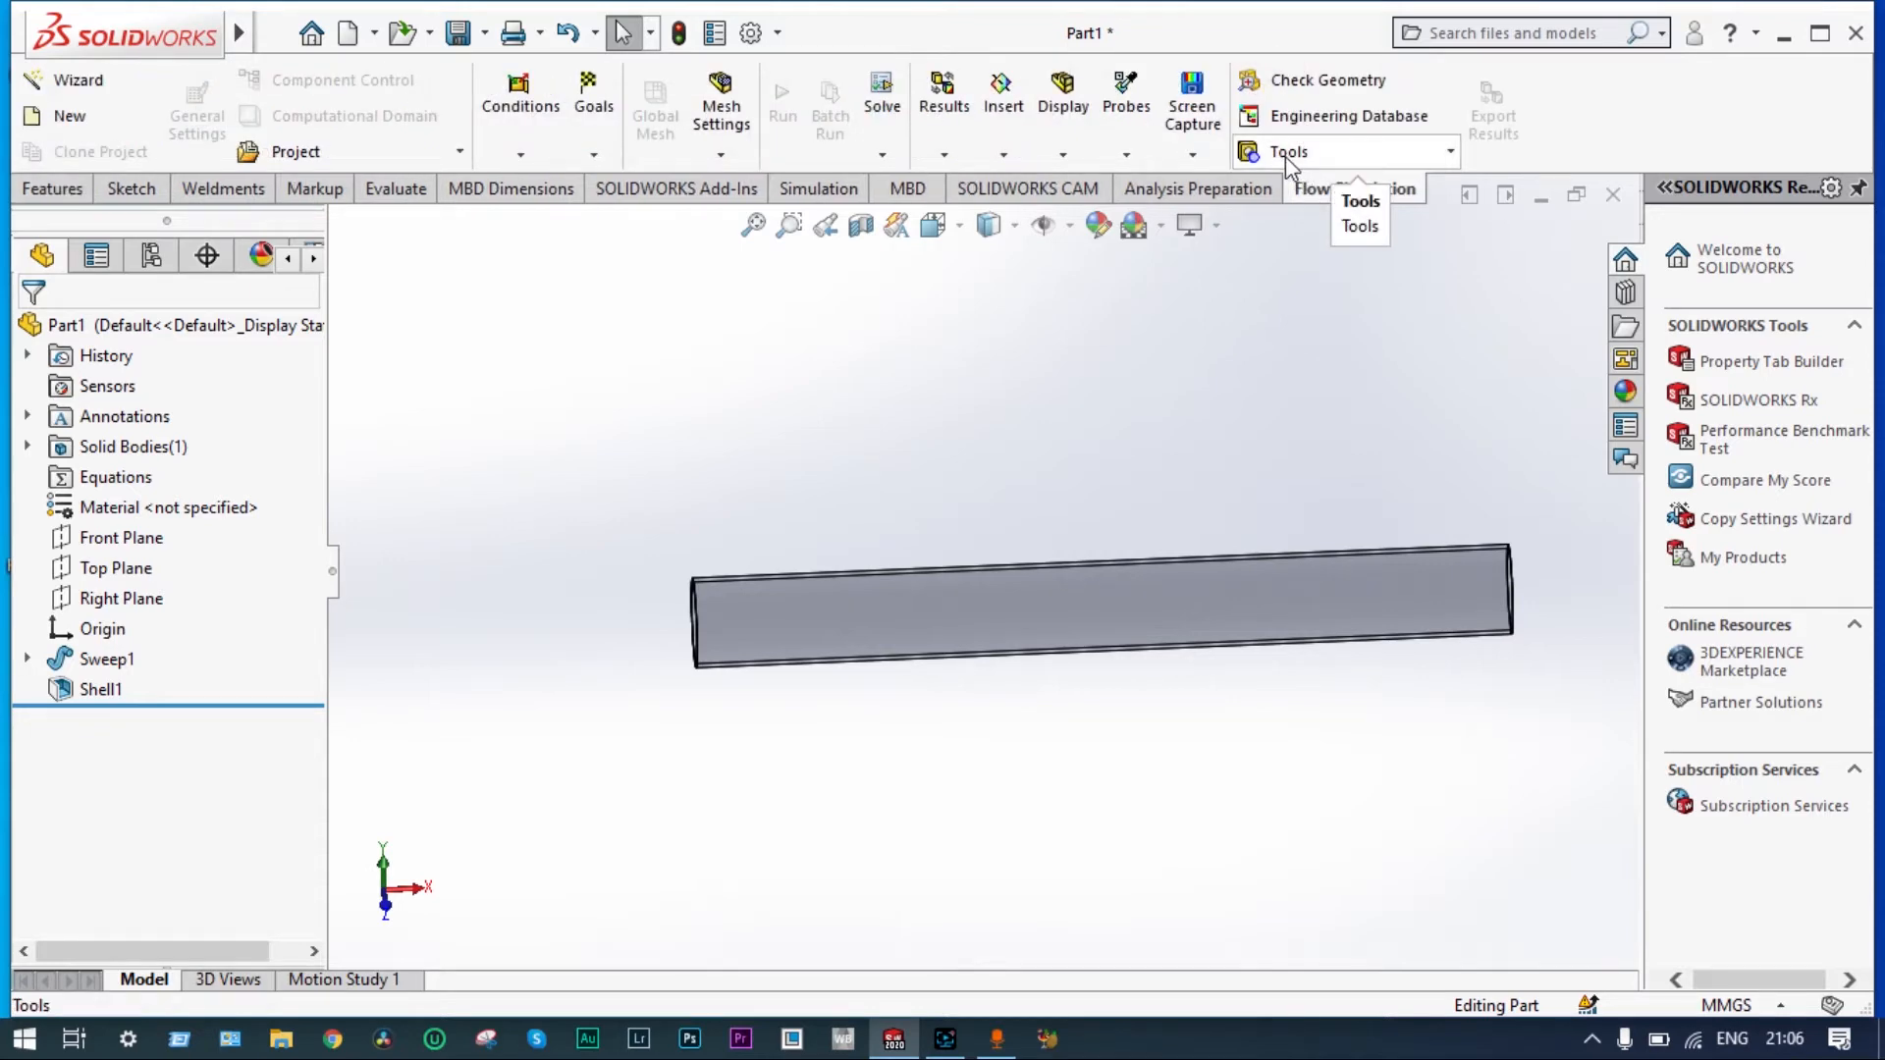
pyautogui.click(1340, 150)
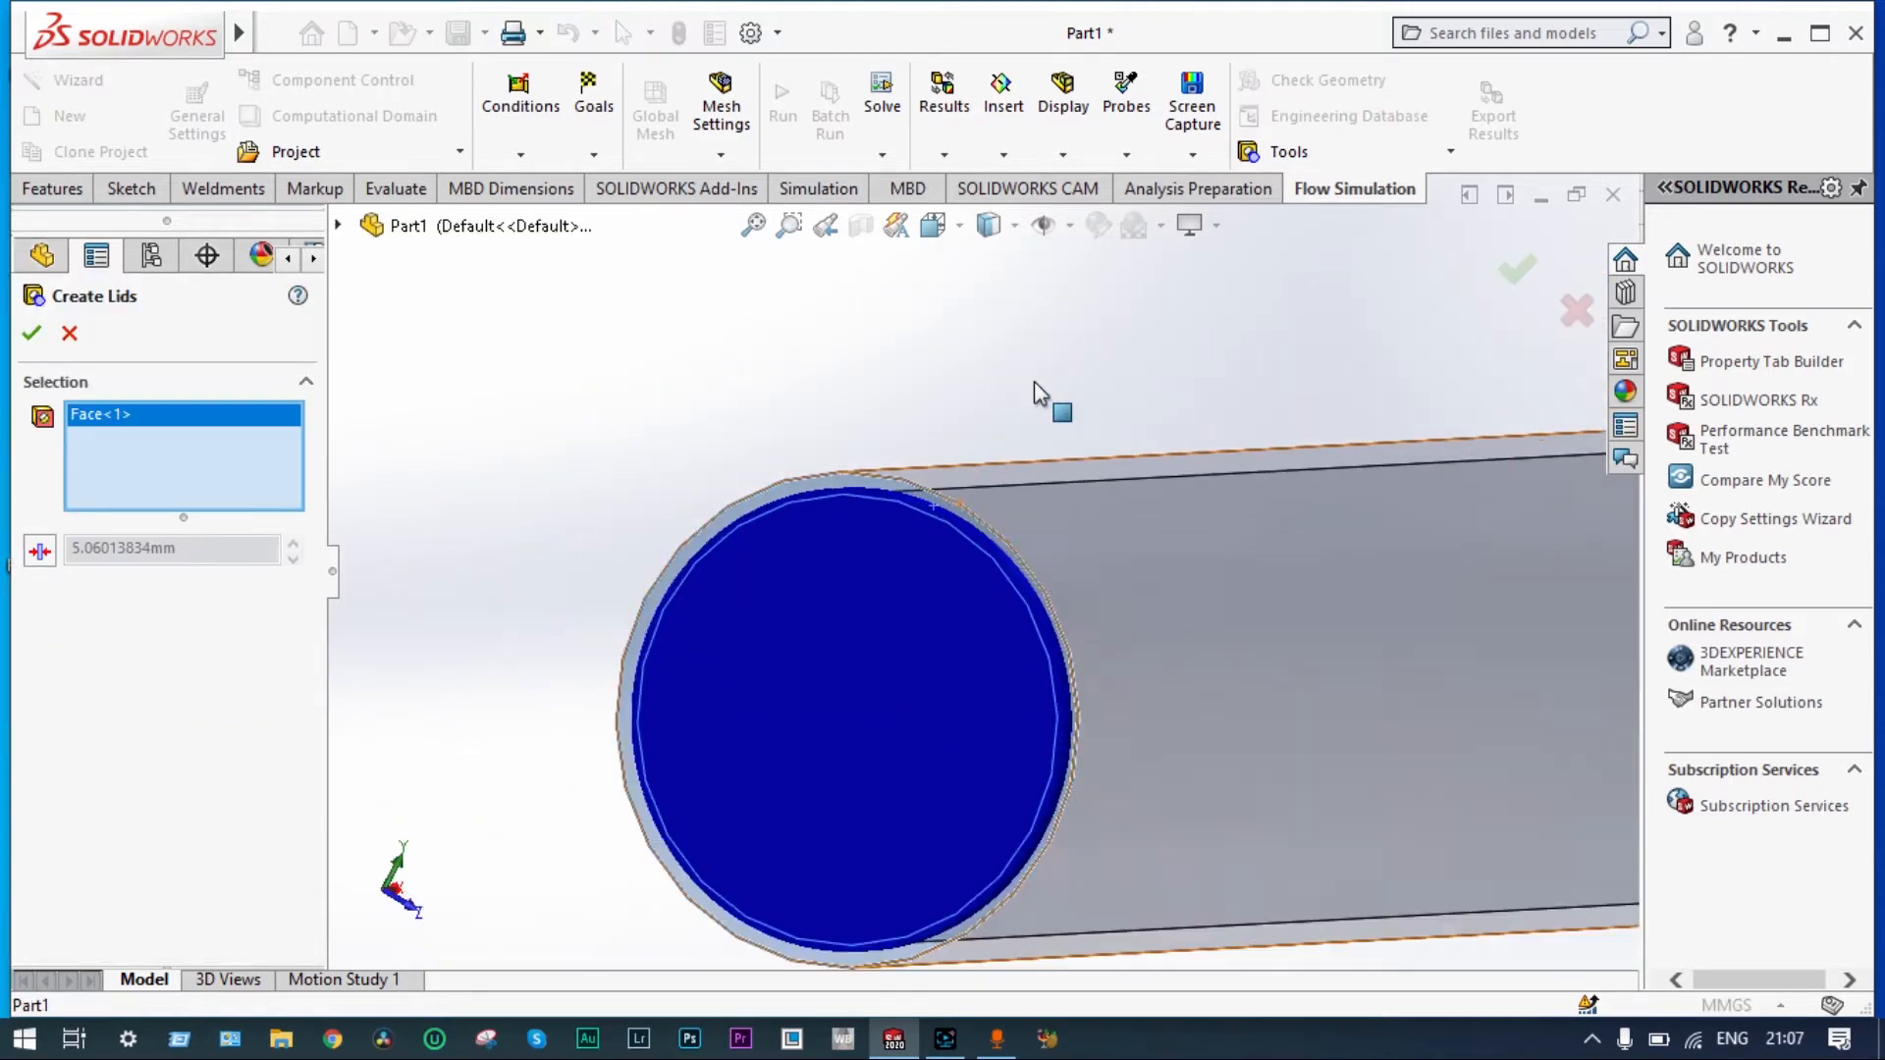
pyautogui.scroll(-3)
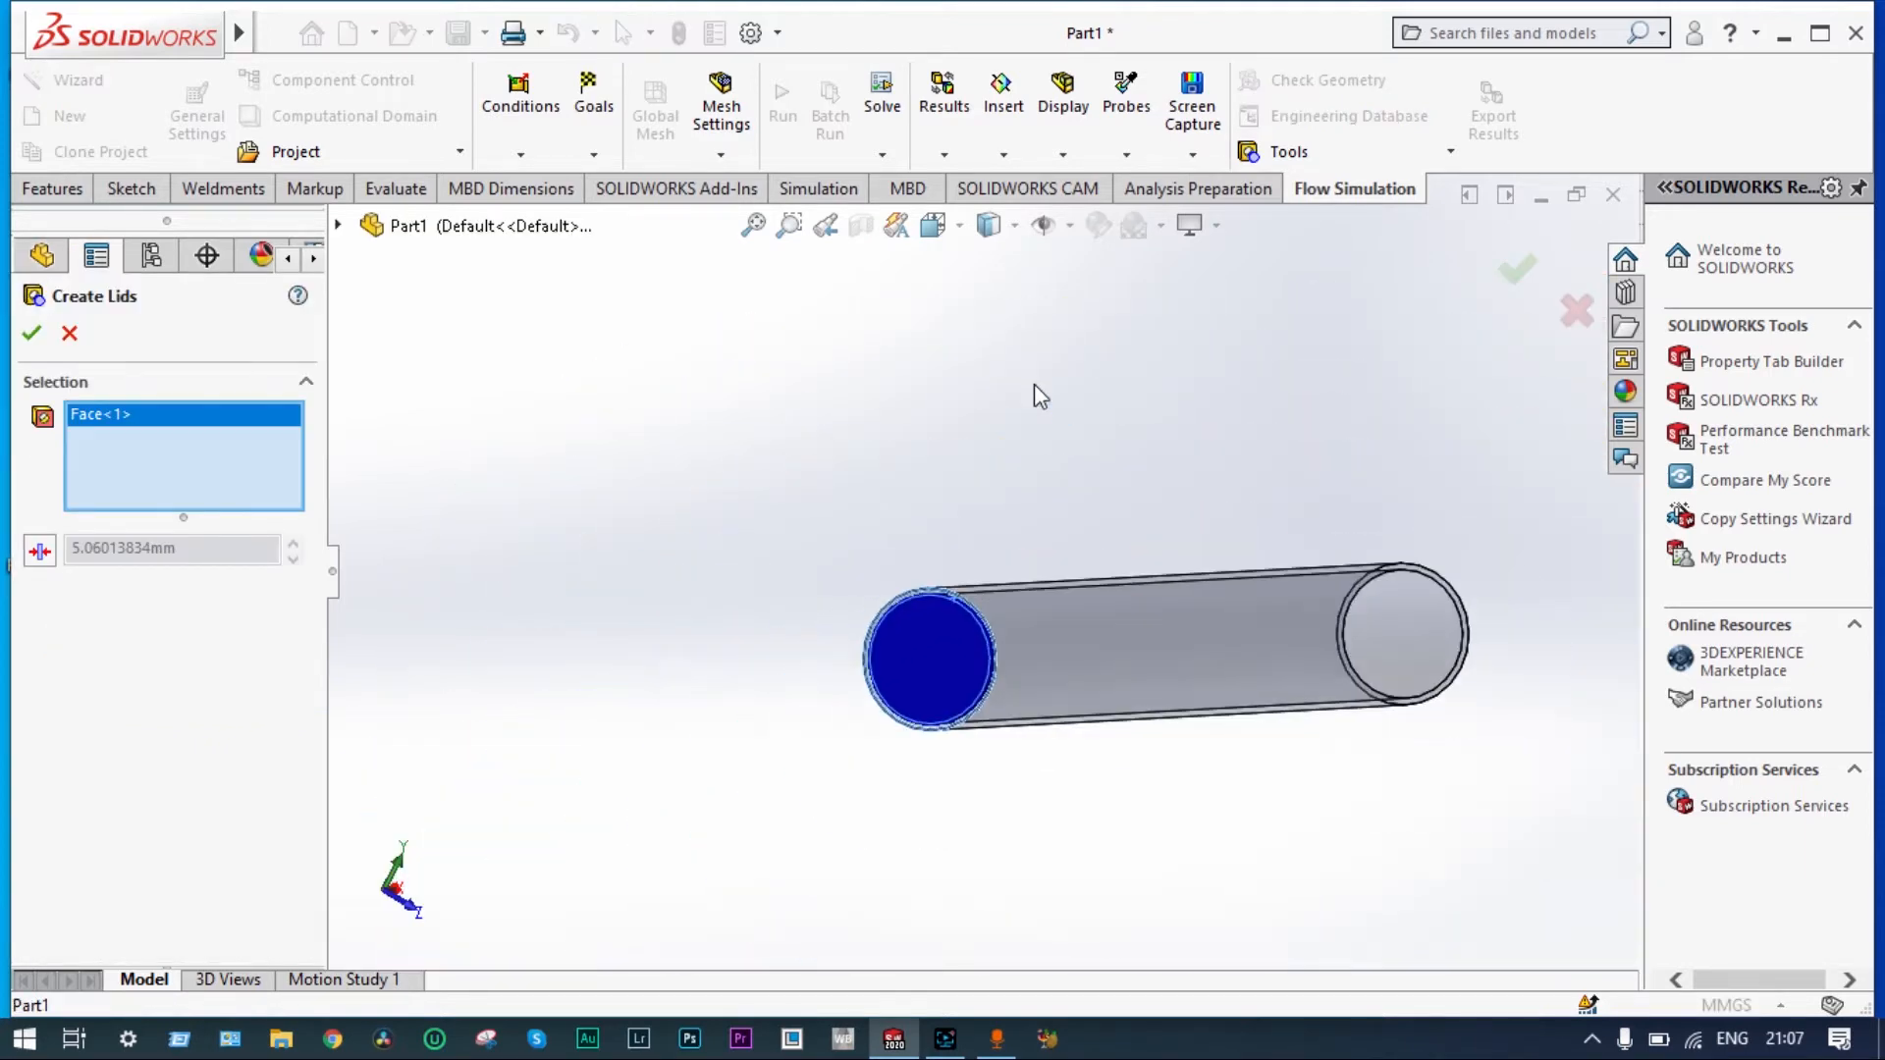
pyautogui.click(32, 333)
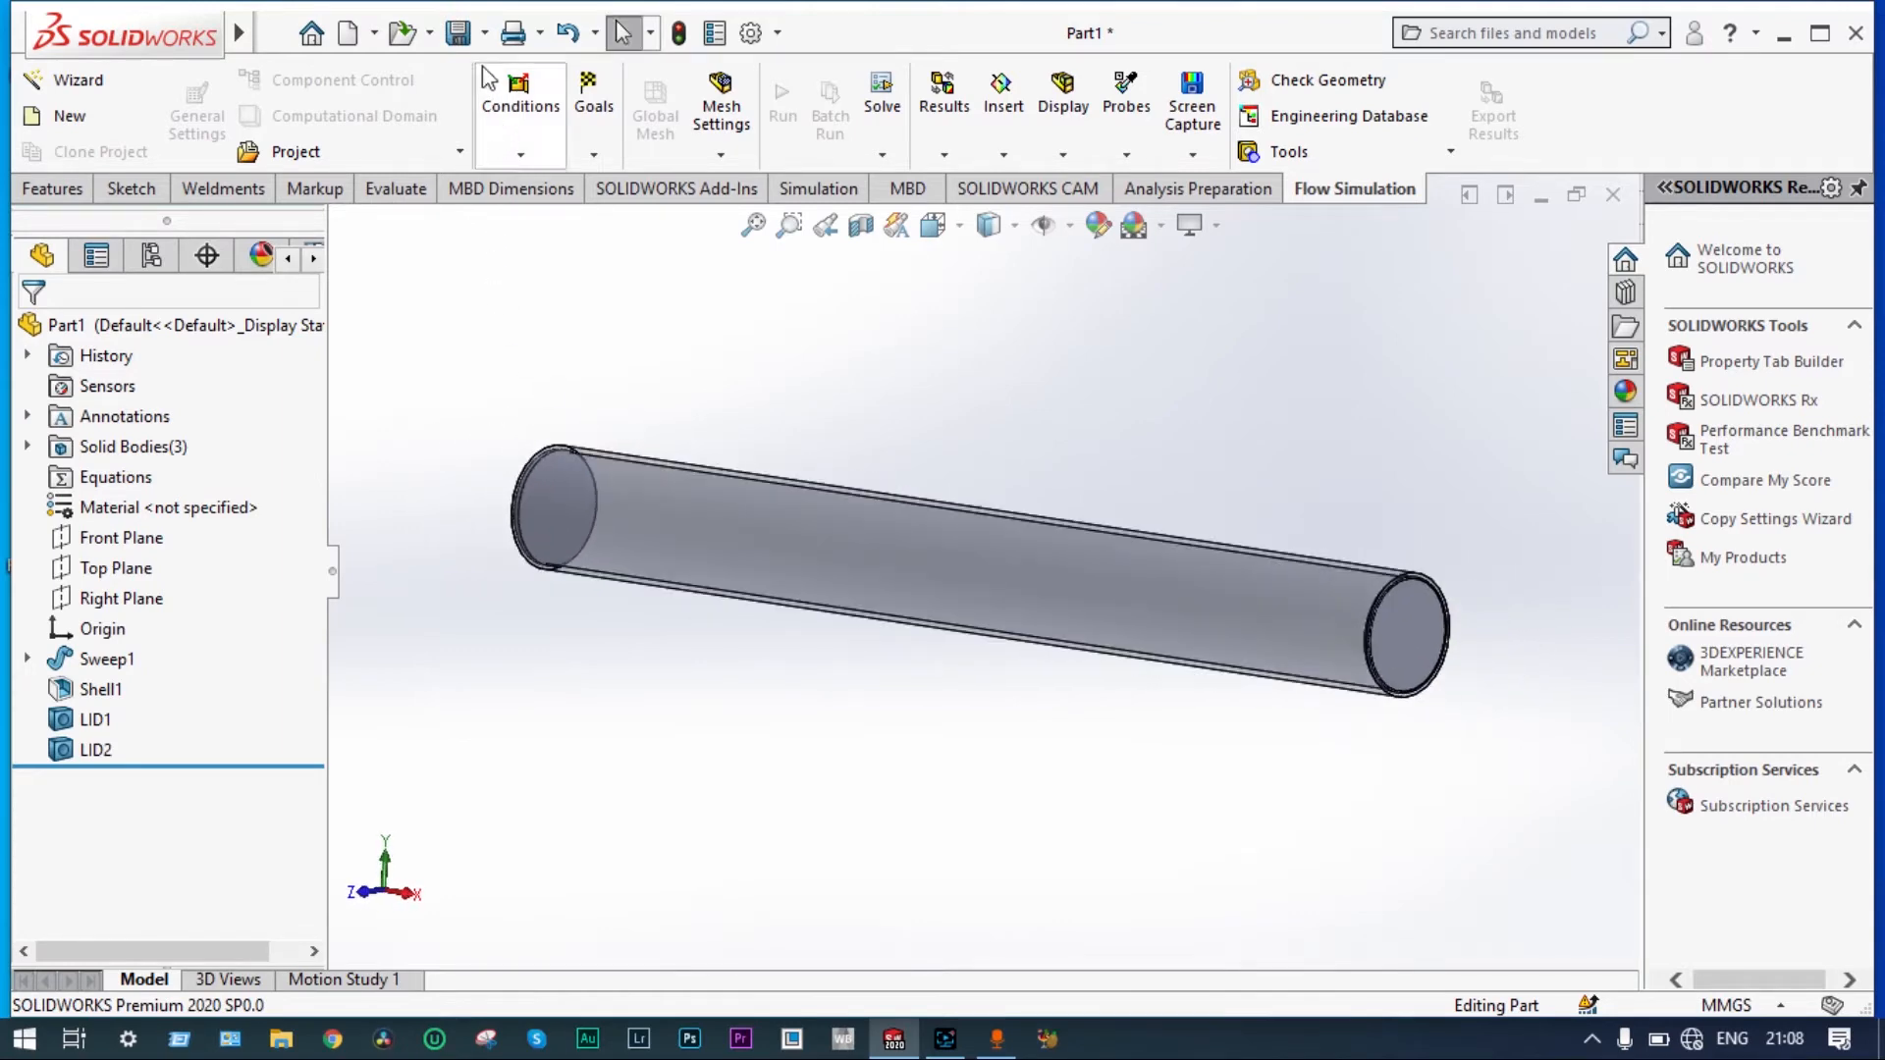
# - Save the part as 'pipe'
pyautogui.click(456, 32)
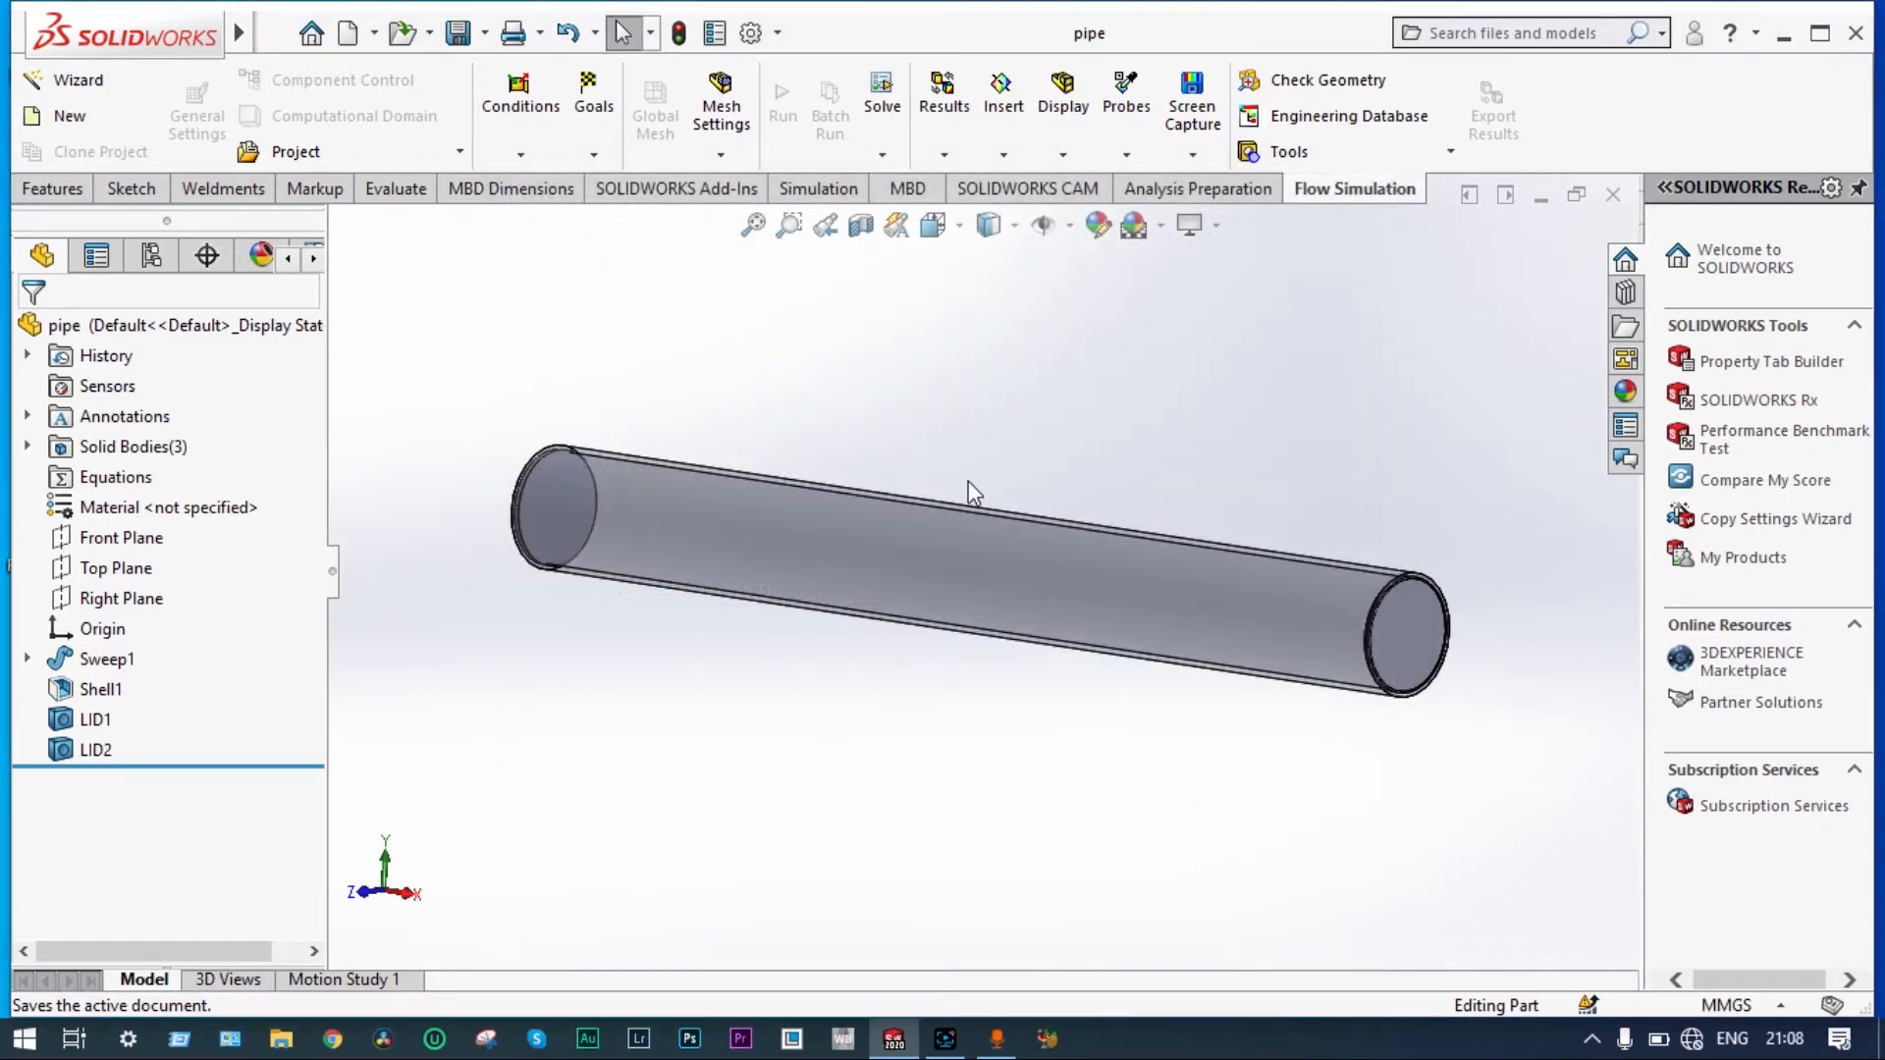
pyautogui.moveTo(989, 467)
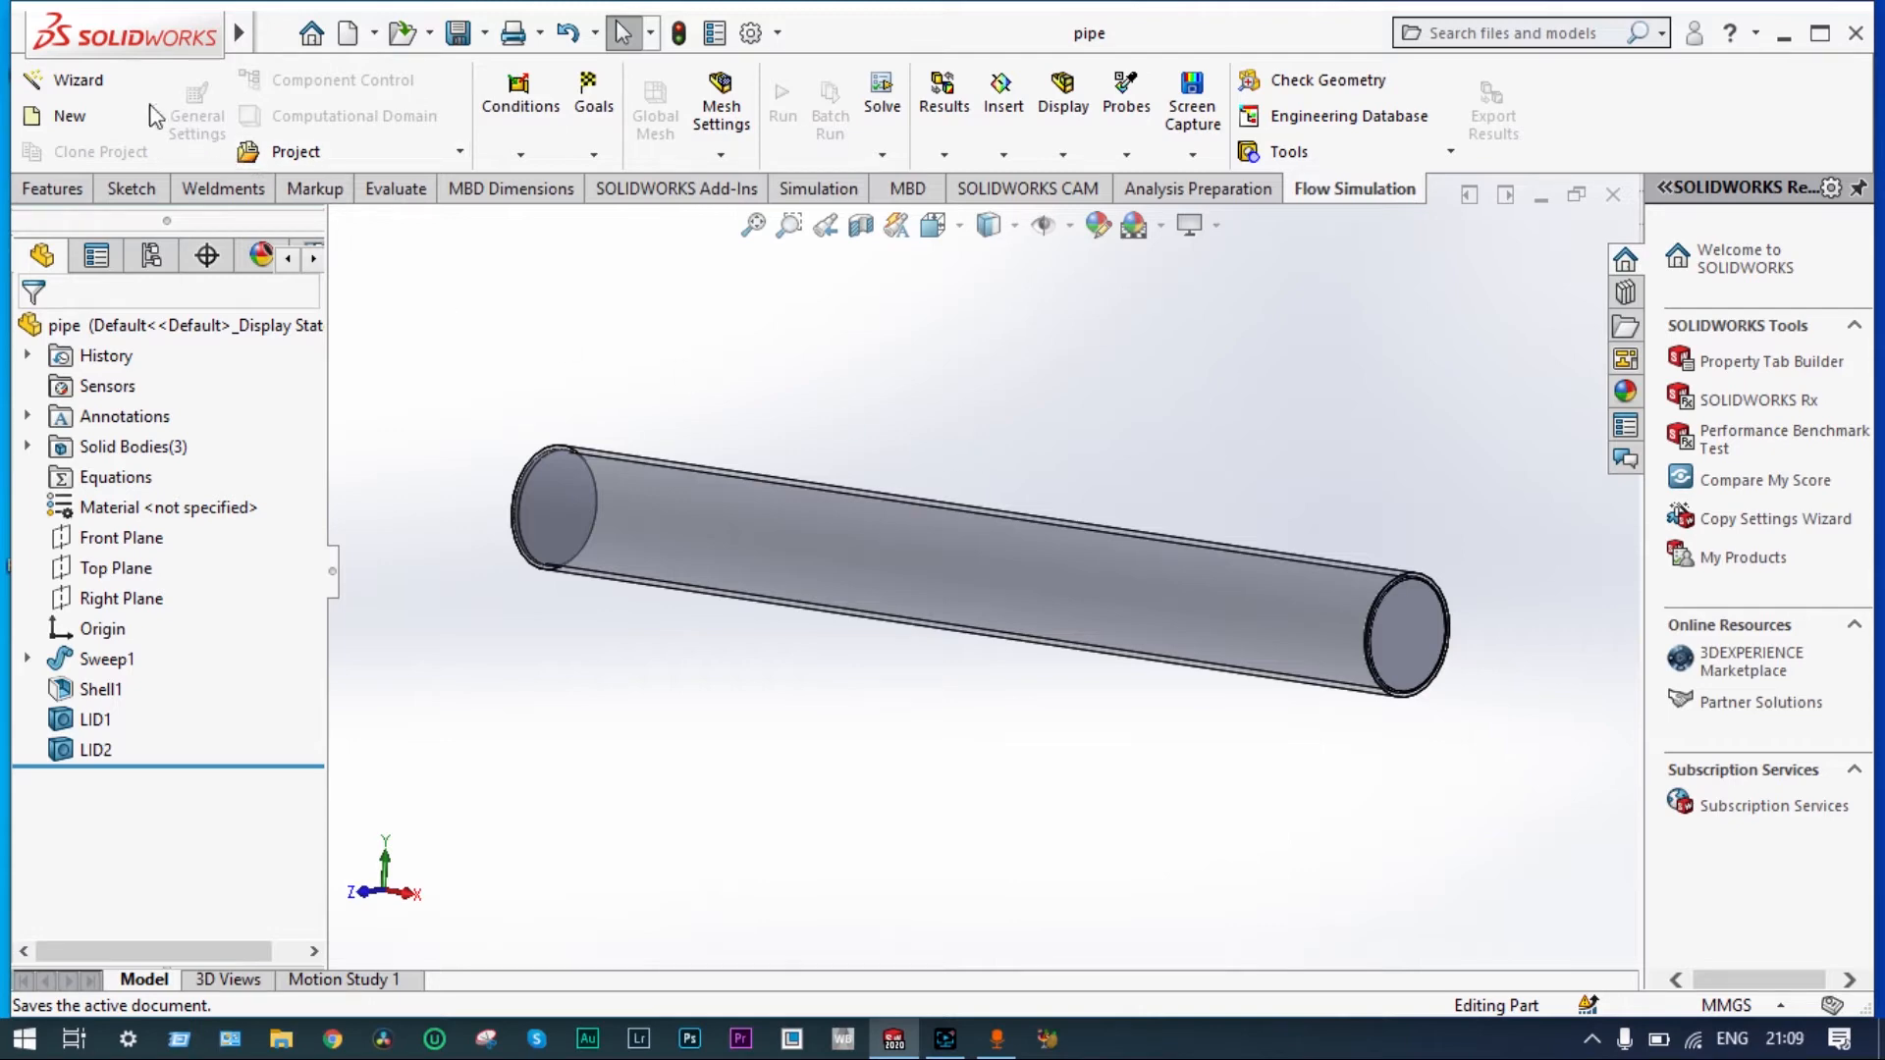
pyautogui.moveTo(65, 79)
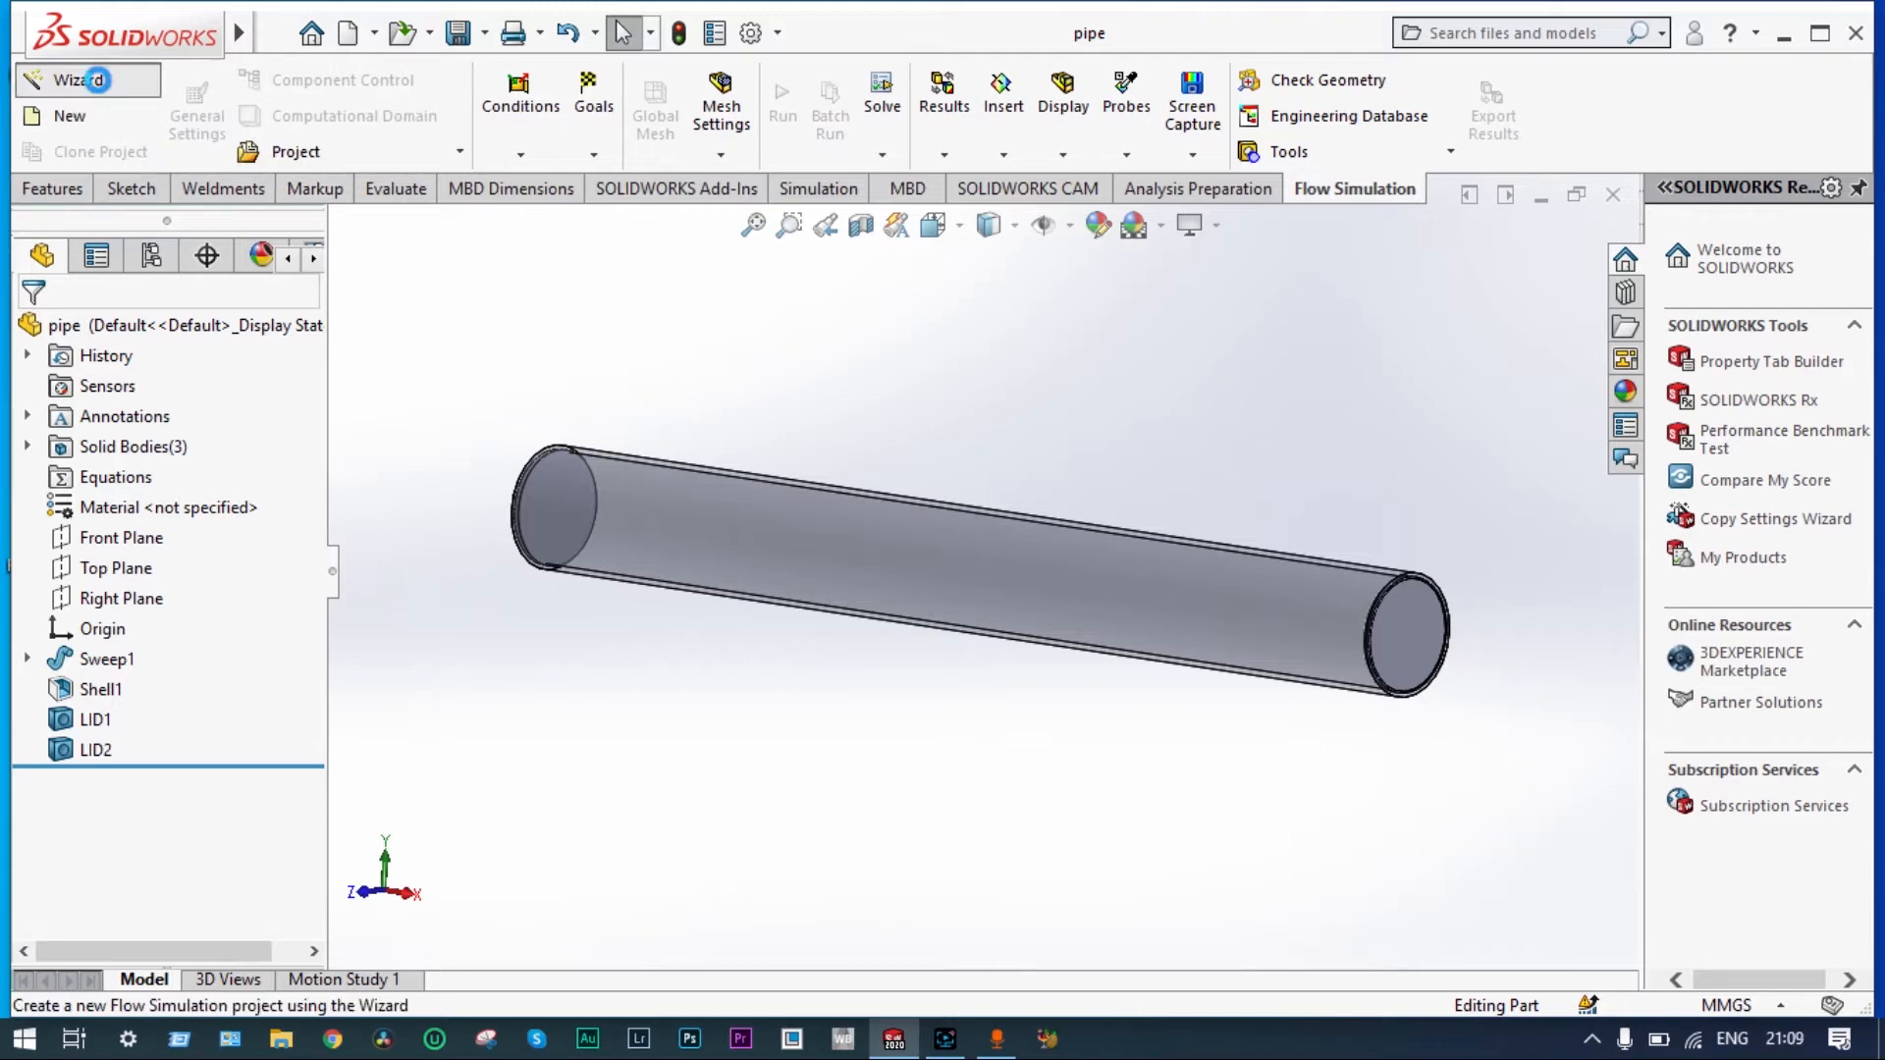
# - Run the Flow Simulation Wizard with default name, SI units and internal analysis
pyautogui.click(75, 79)
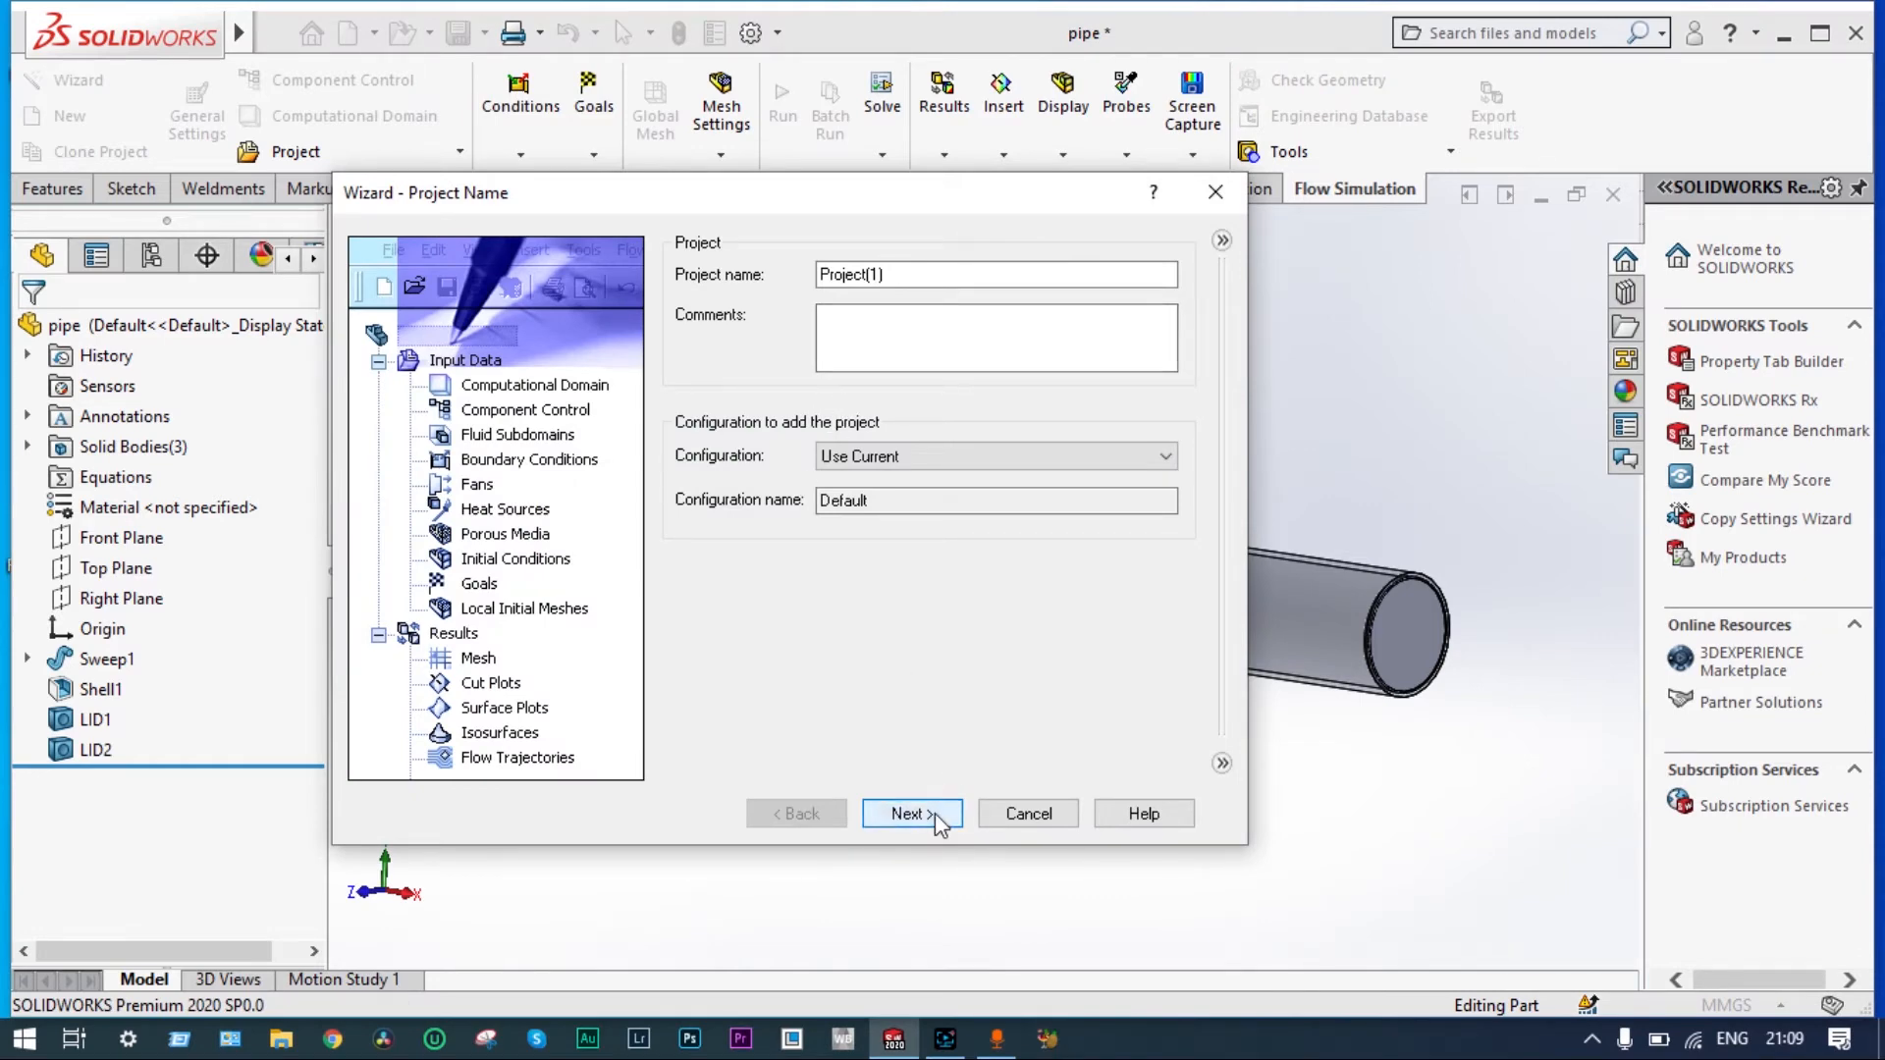
pyautogui.click(911, 814)
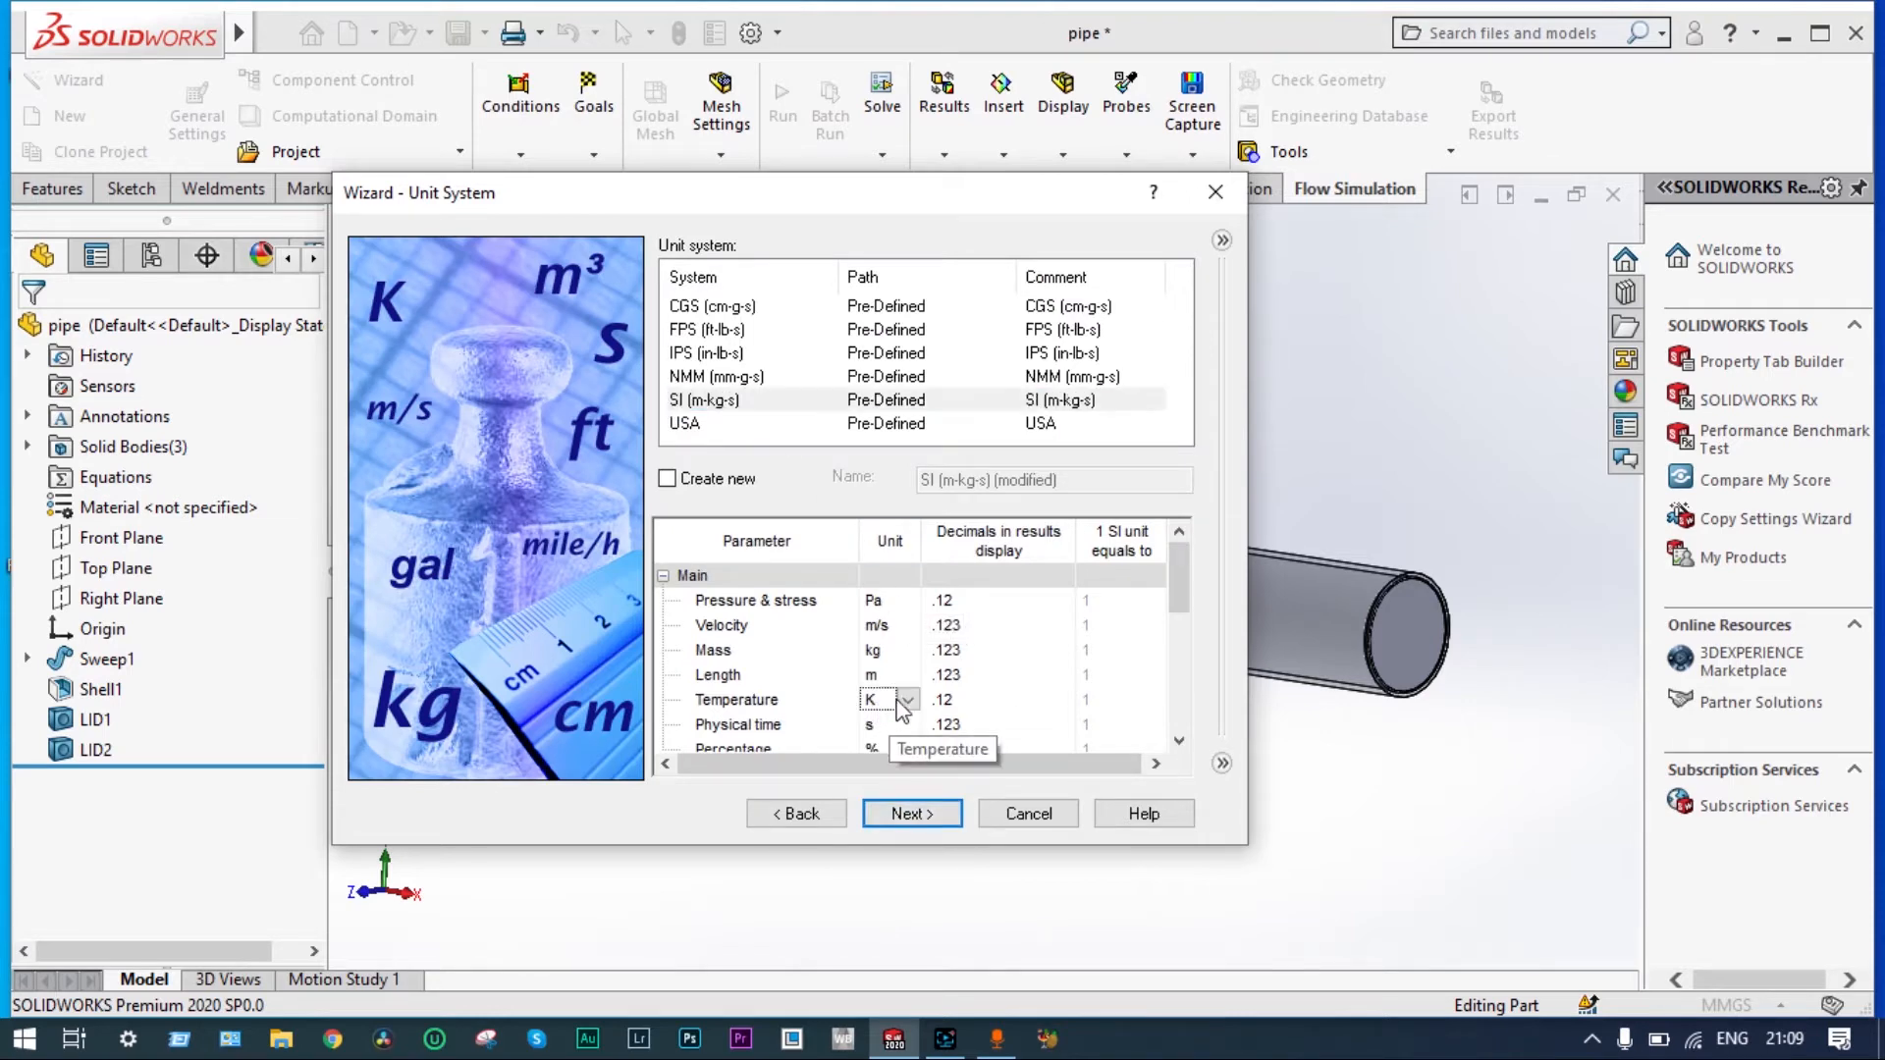
pyautogui.click(911, 813)
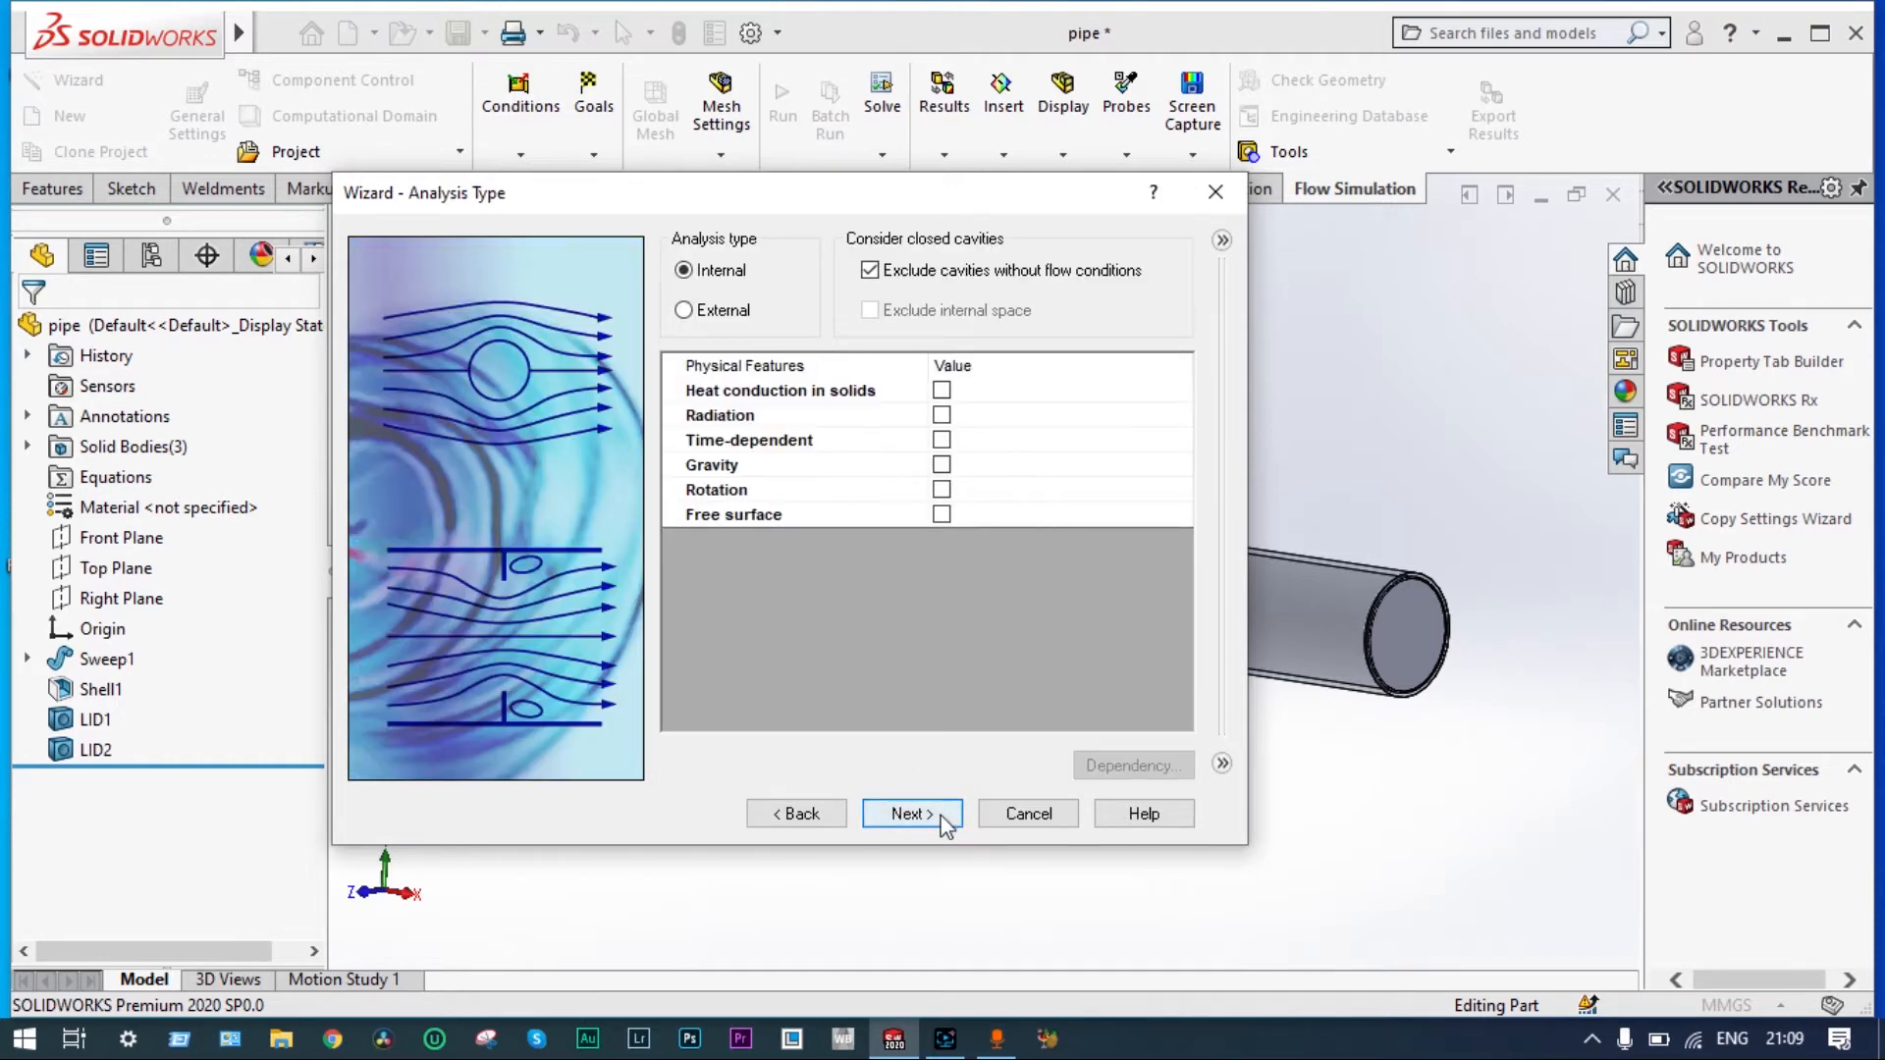
pyautogui.click(910, 814)
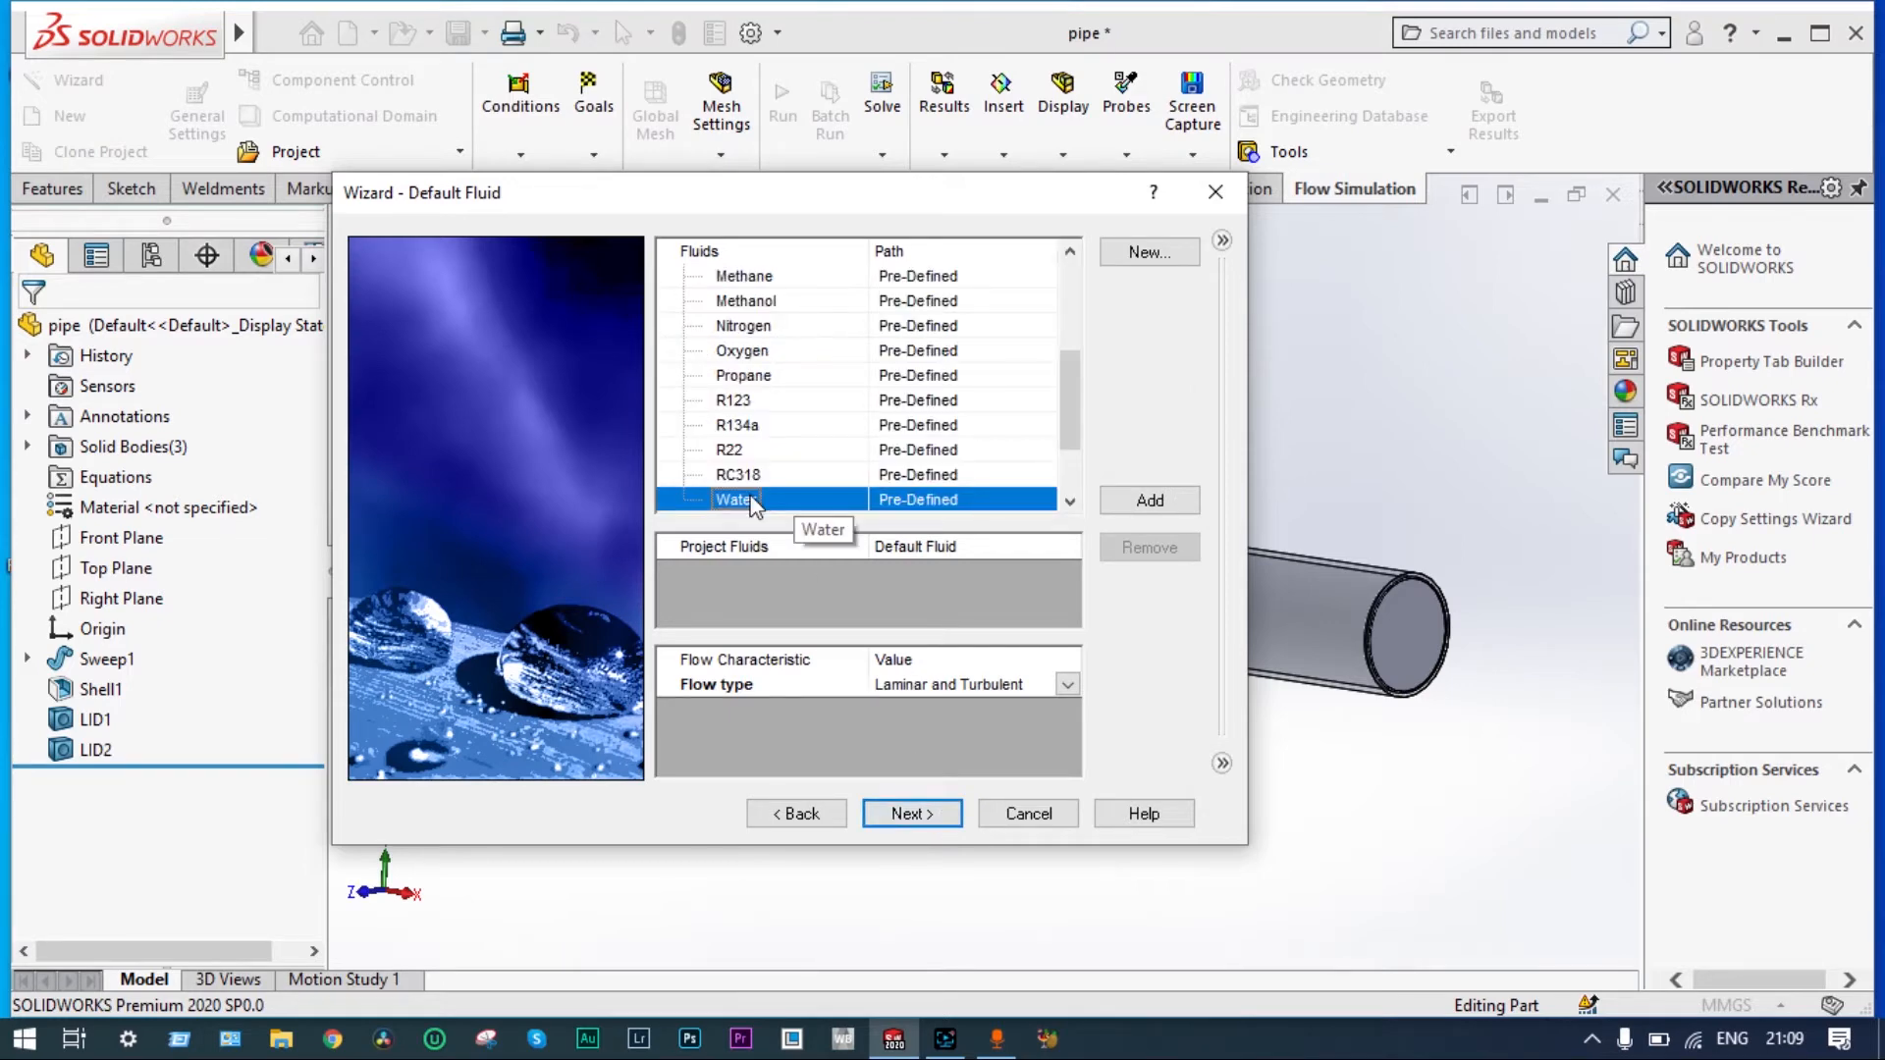
# - Add water as the fluid, keeping adiabatic walls and default initial conditions
pyautogui.click(1147, 500)
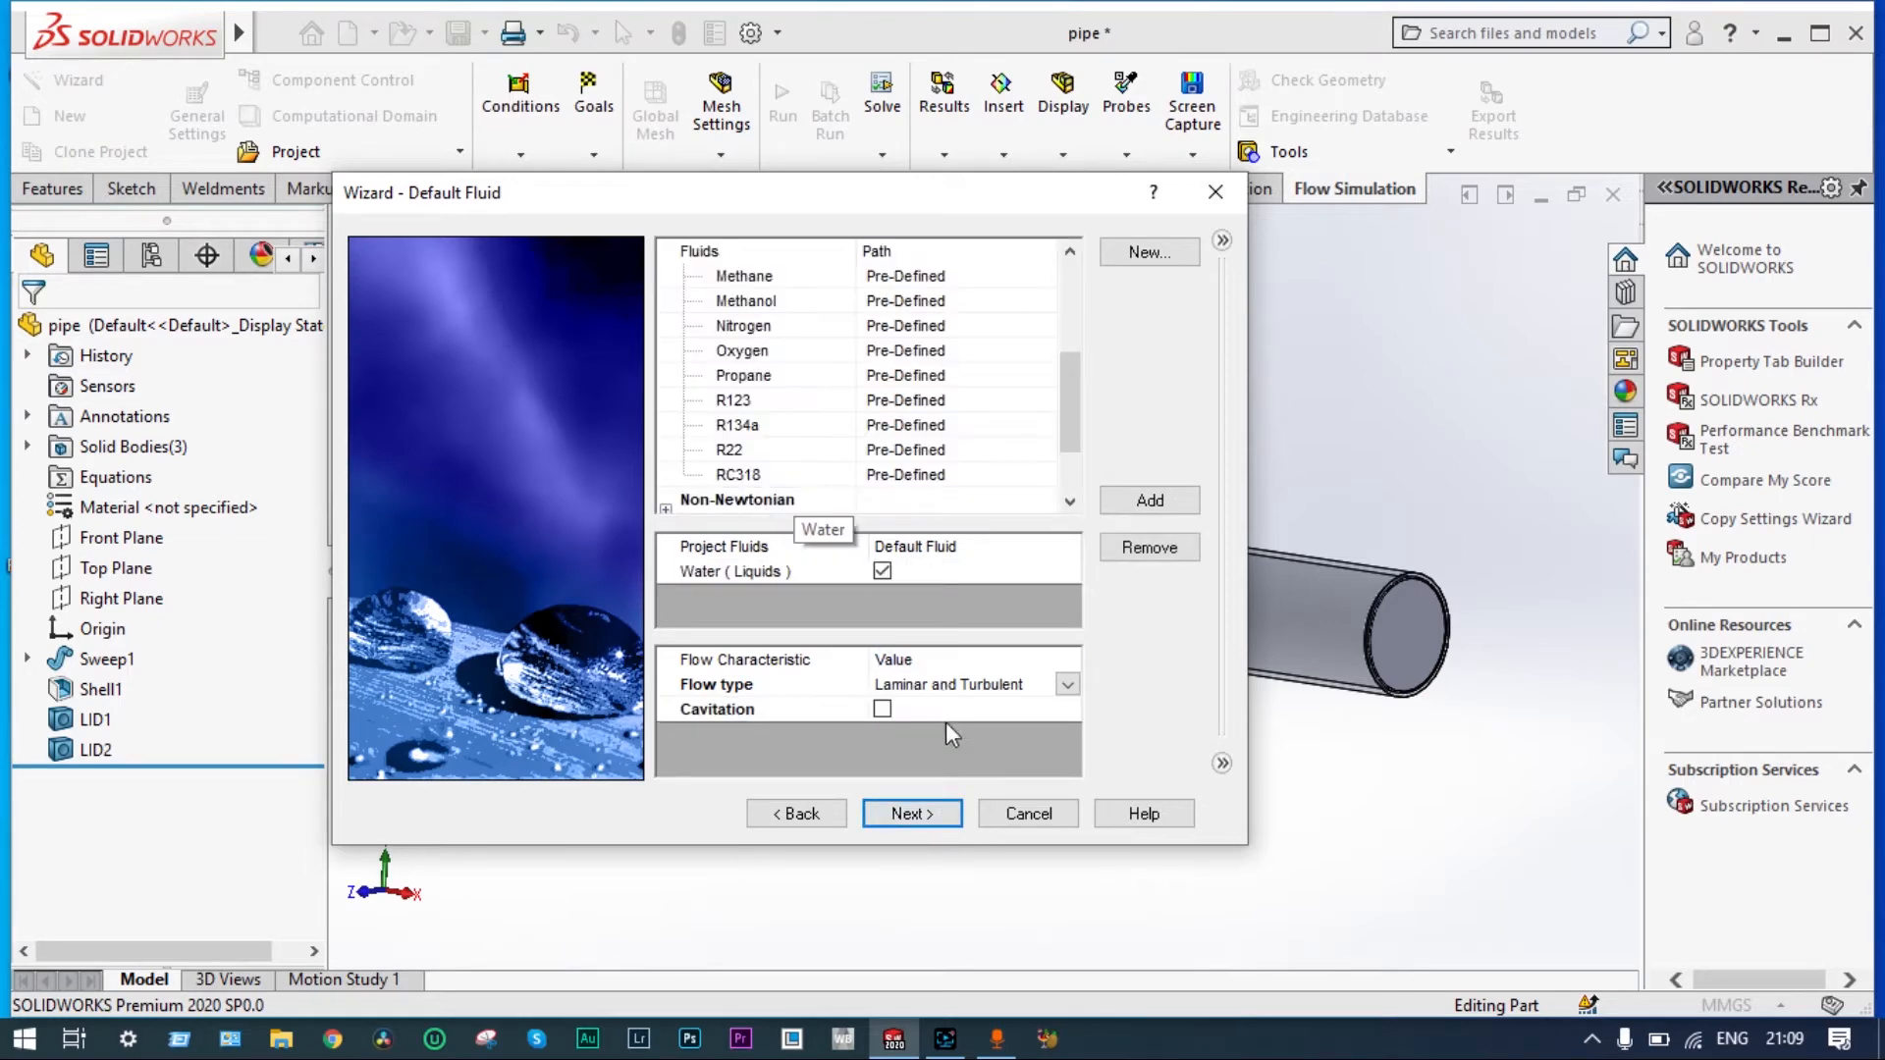
pyautogui.click(912, 814)
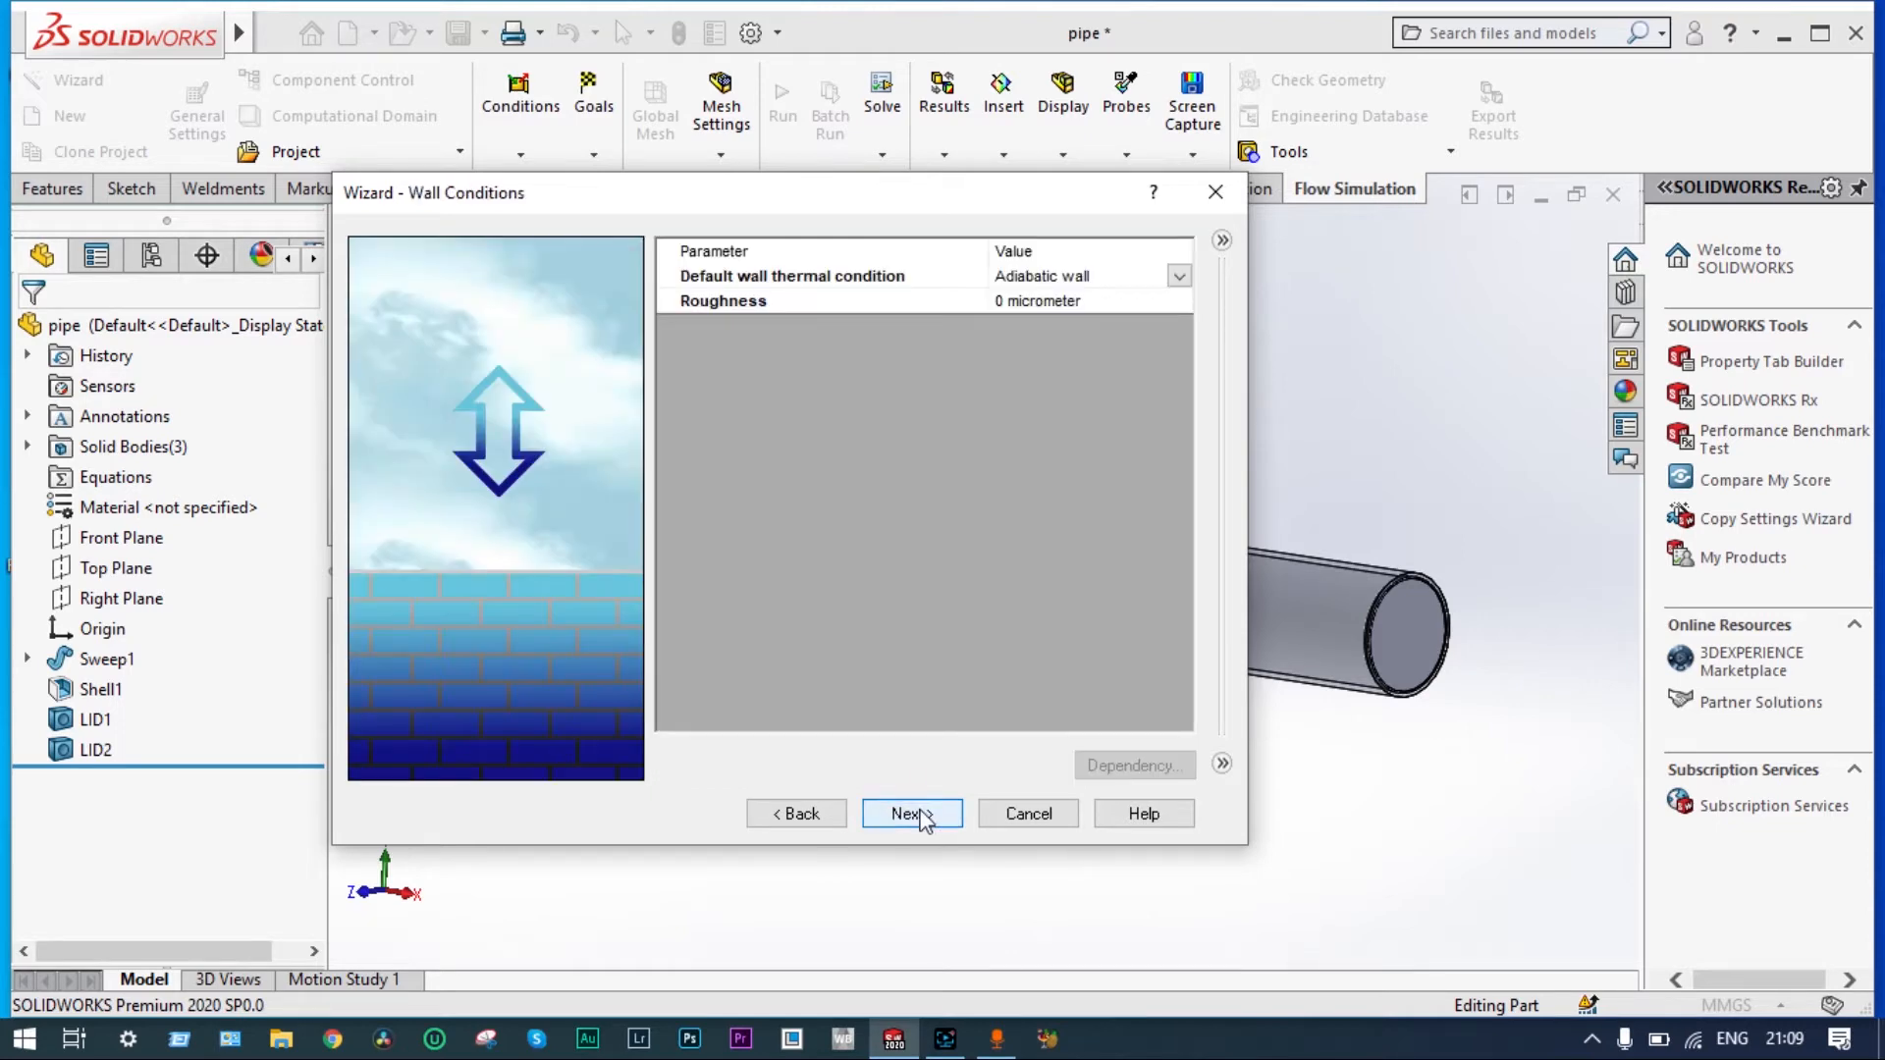
pyautogui.click(911, 814)
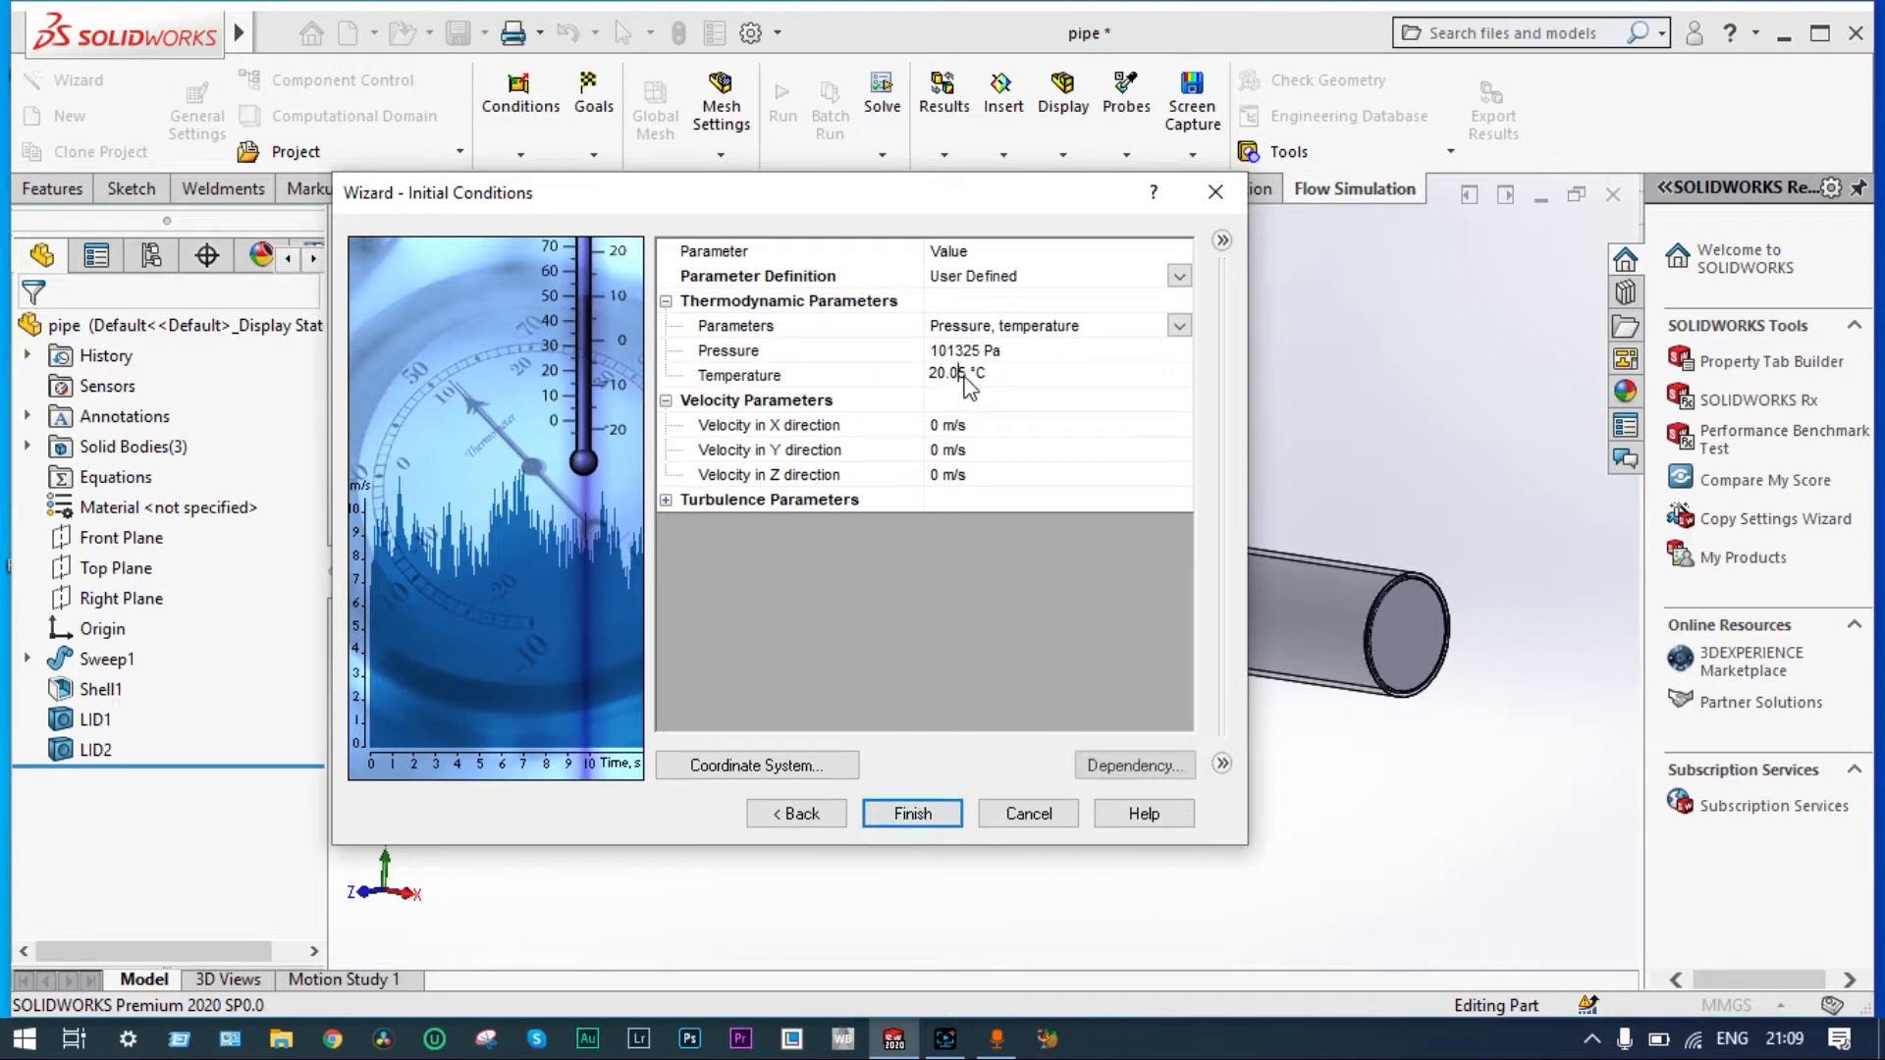
pyautogui.click(911, 813)
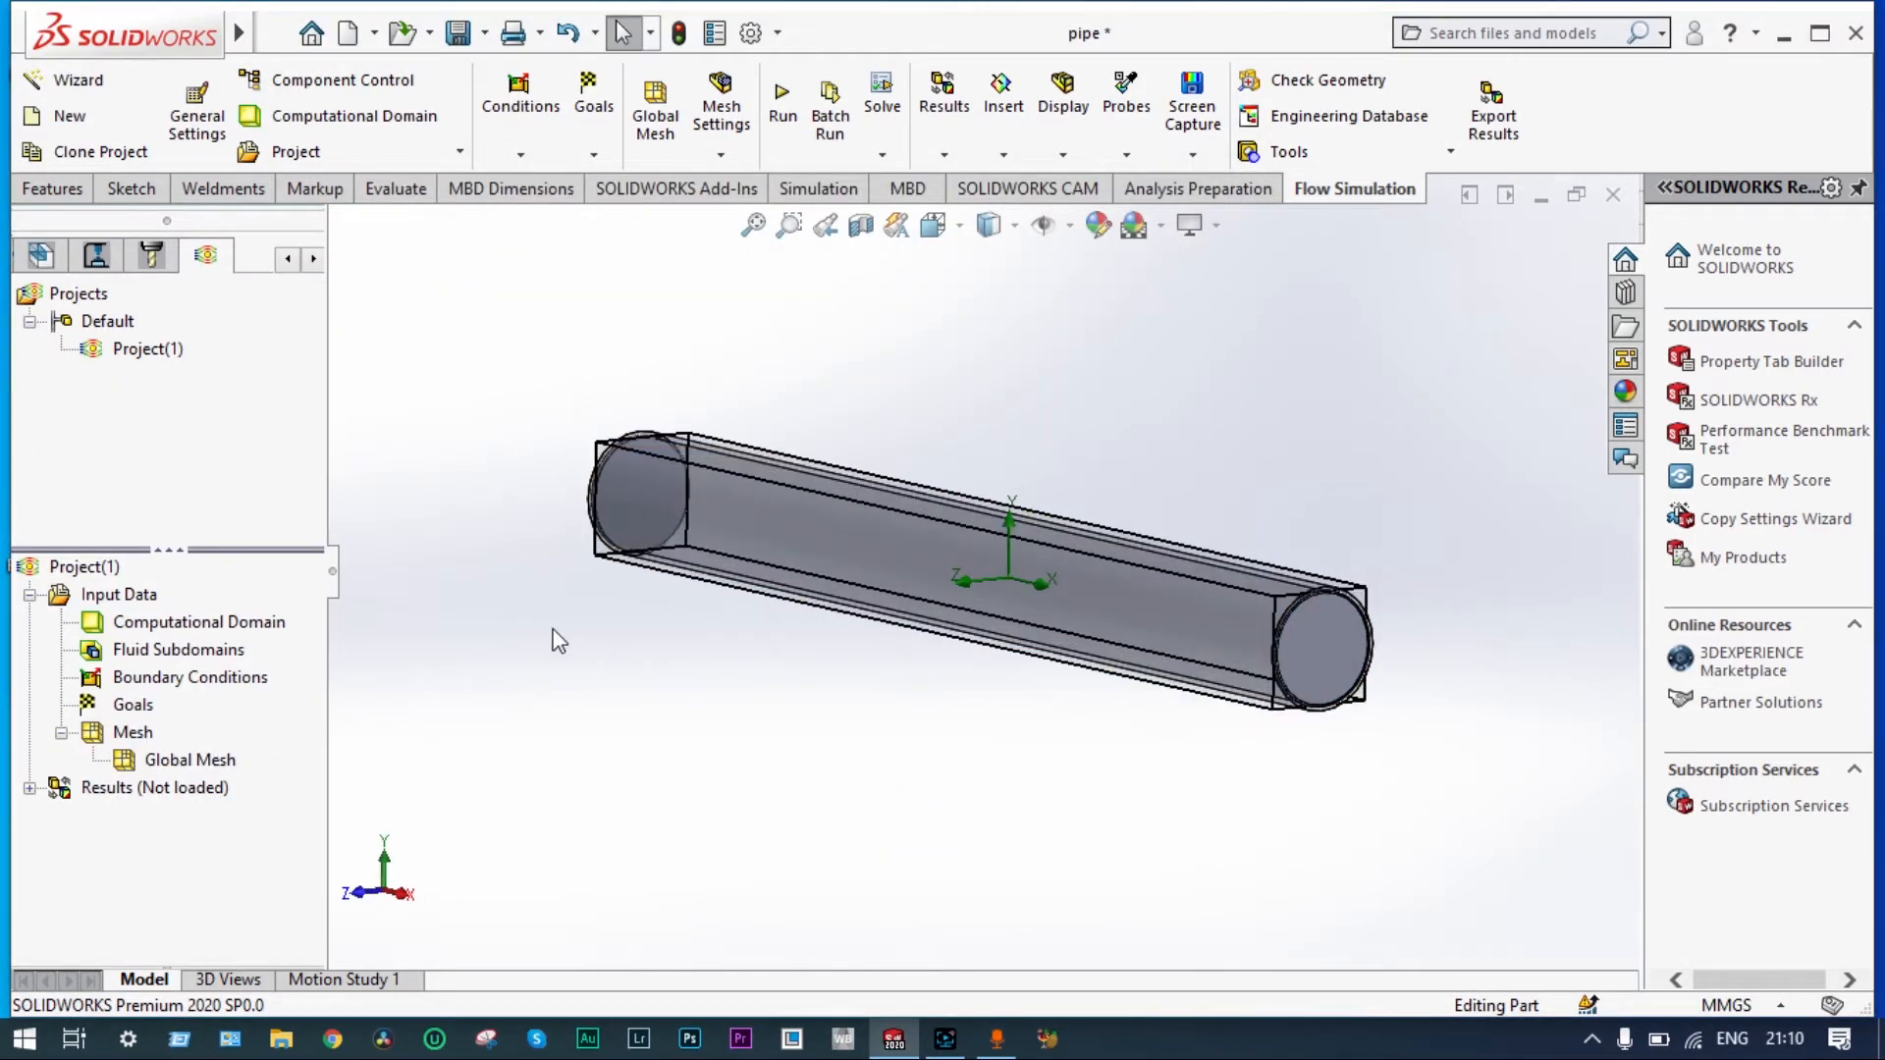
# - Hide the computational domain and show a section view of the pipe
pyautogui.rightClick(198, 622)
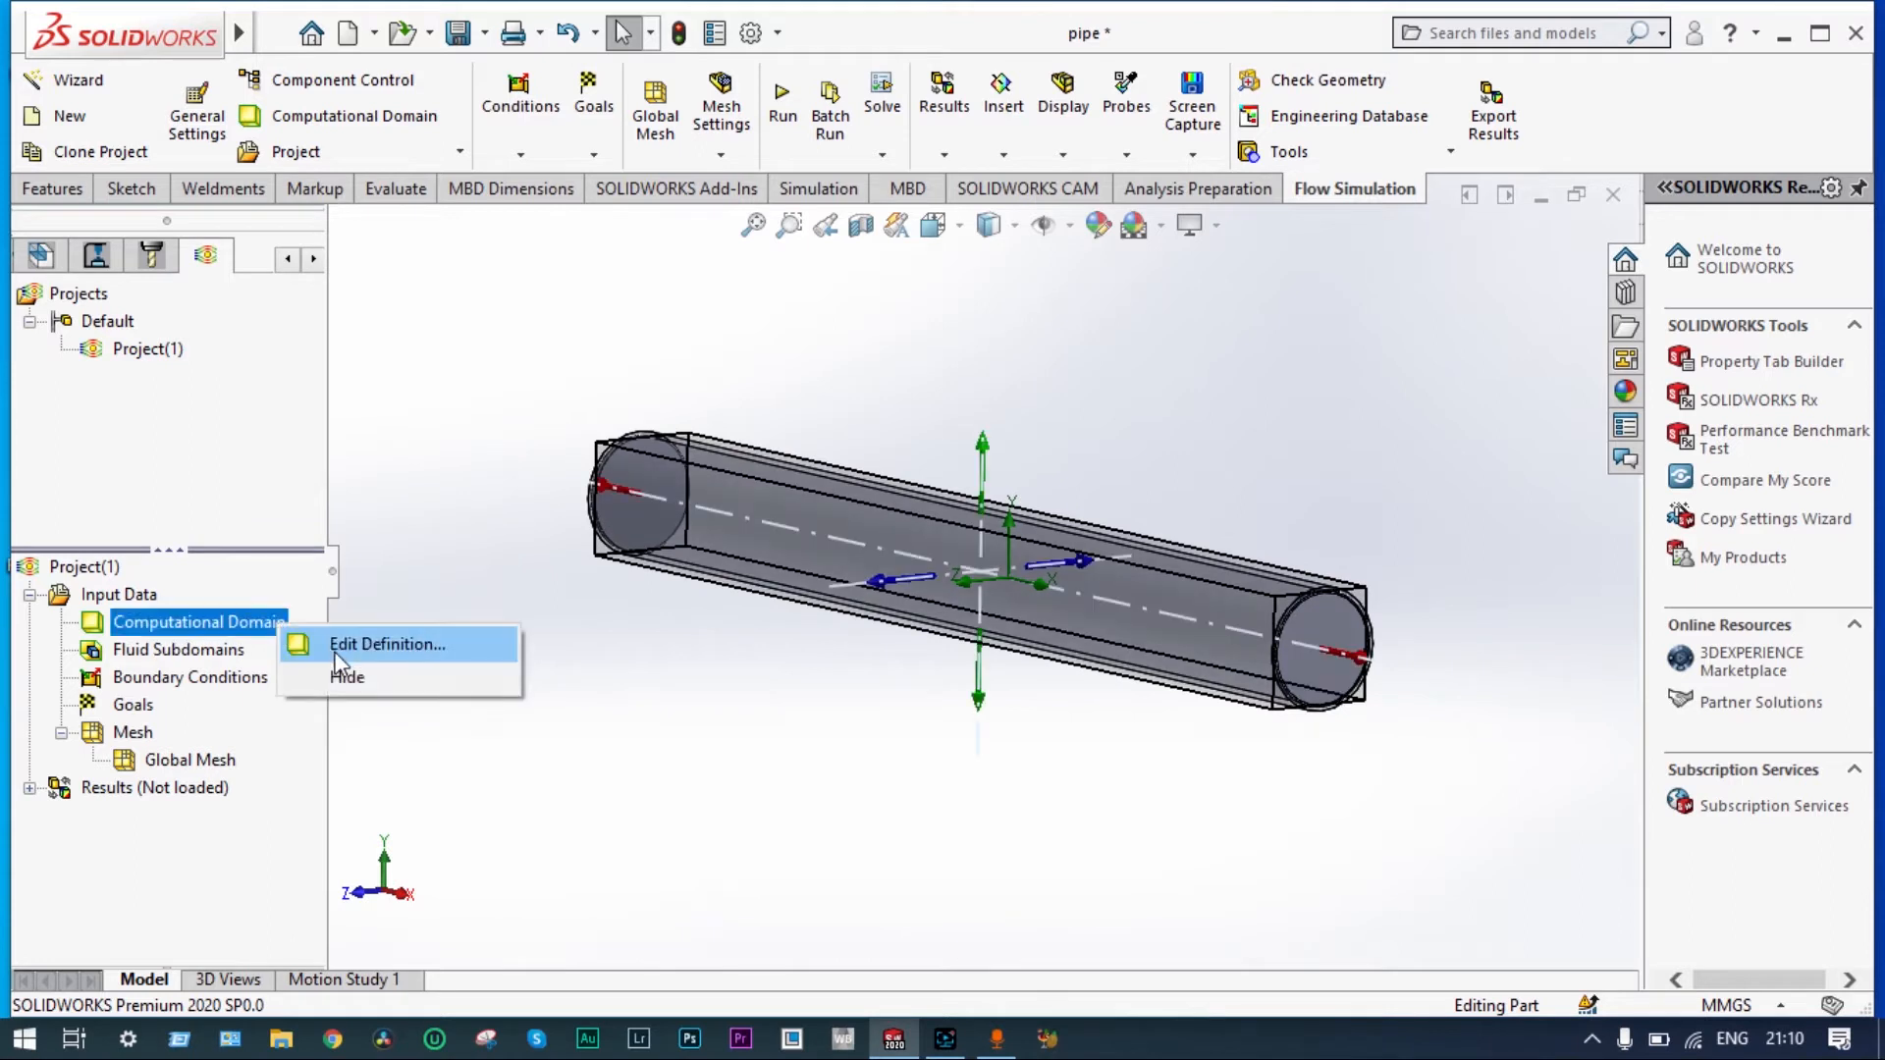
pyautogui.click(348, 677)
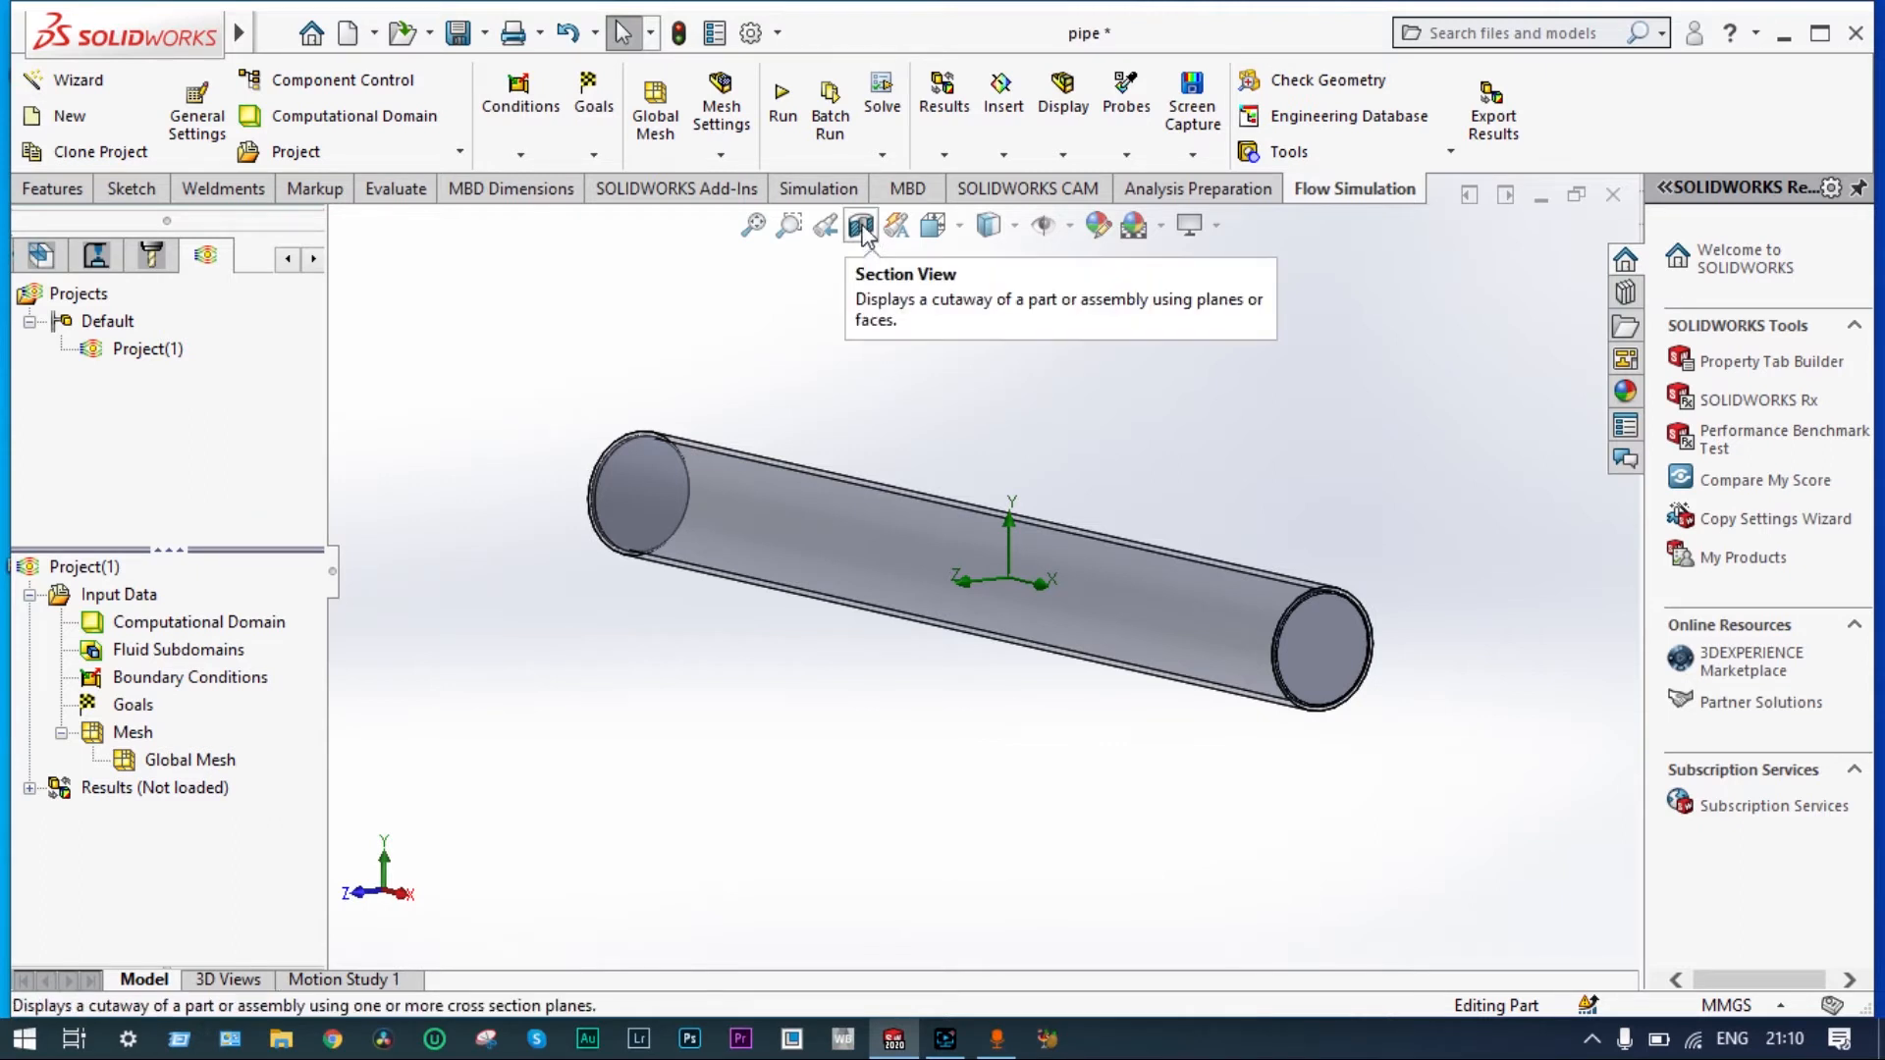
pyautogui.click(861, 226)
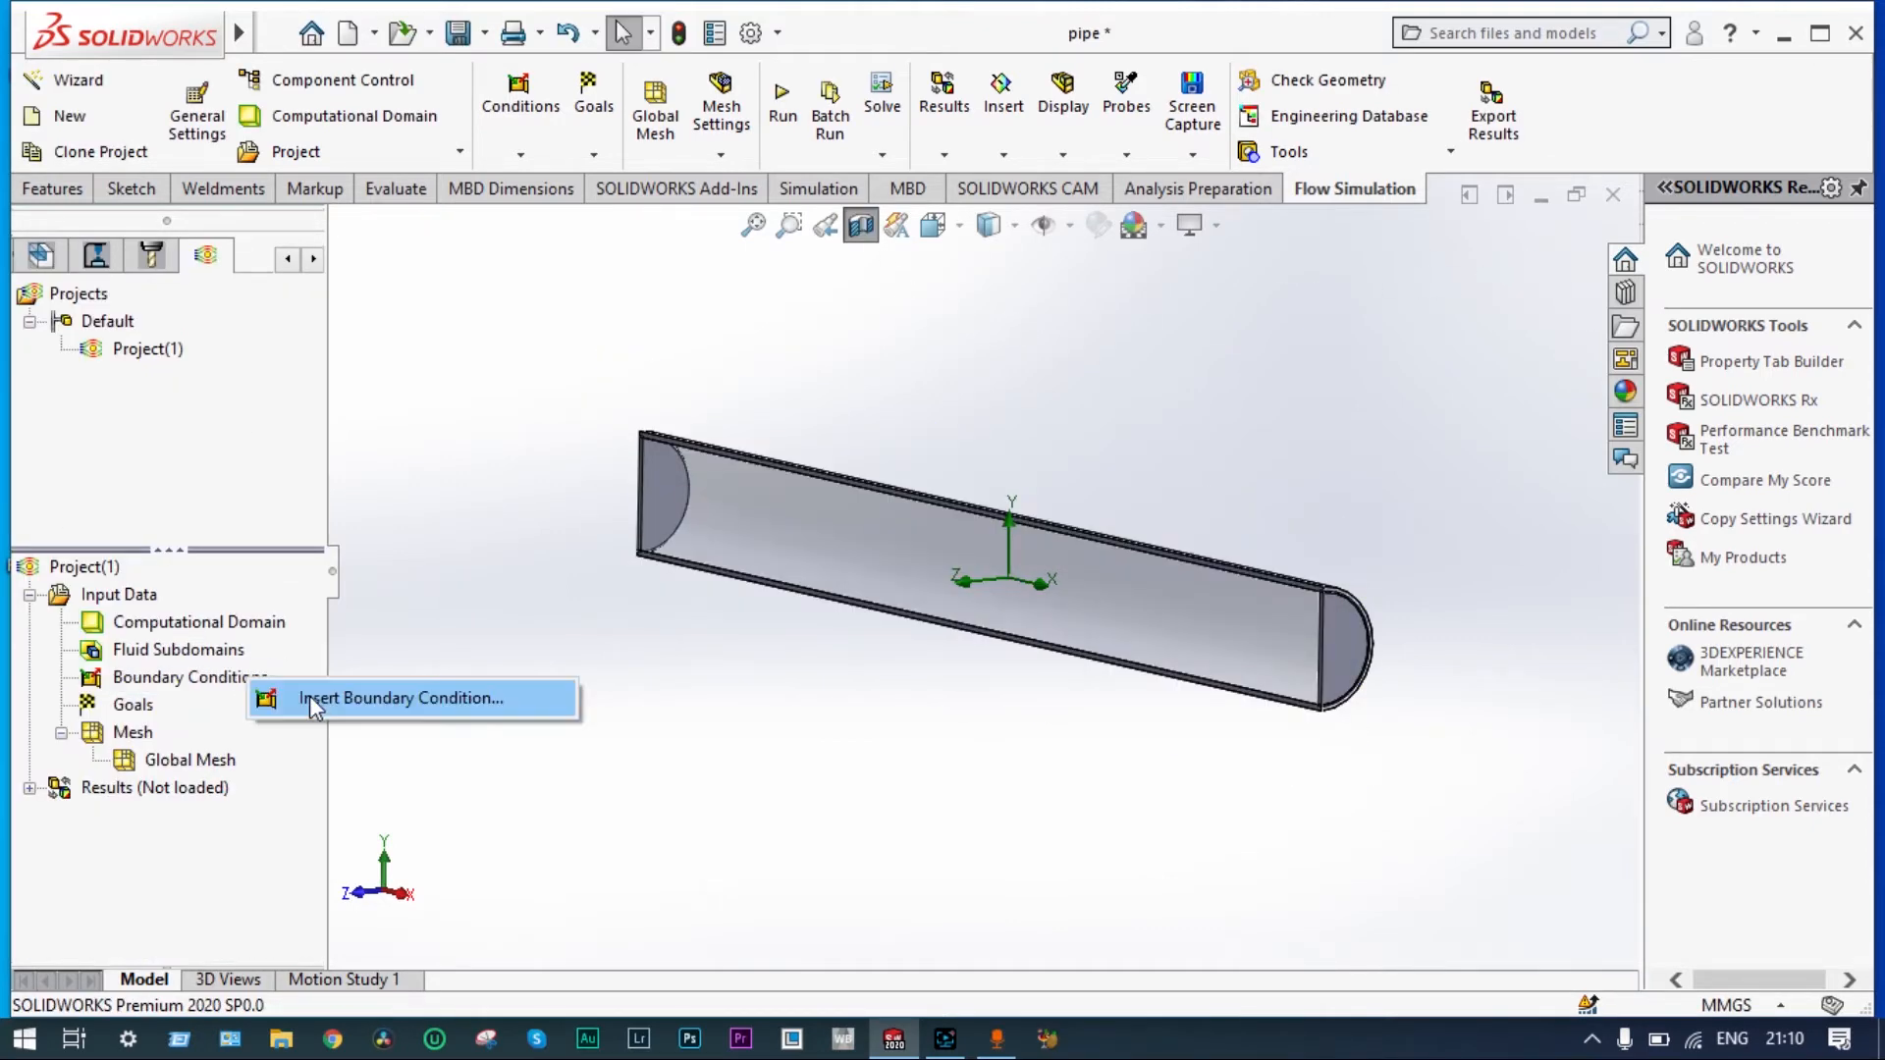
# - Apply a 1 m/s Inlet Velocity boundary condition to the left lid face
pyautogui.click(402, 697)
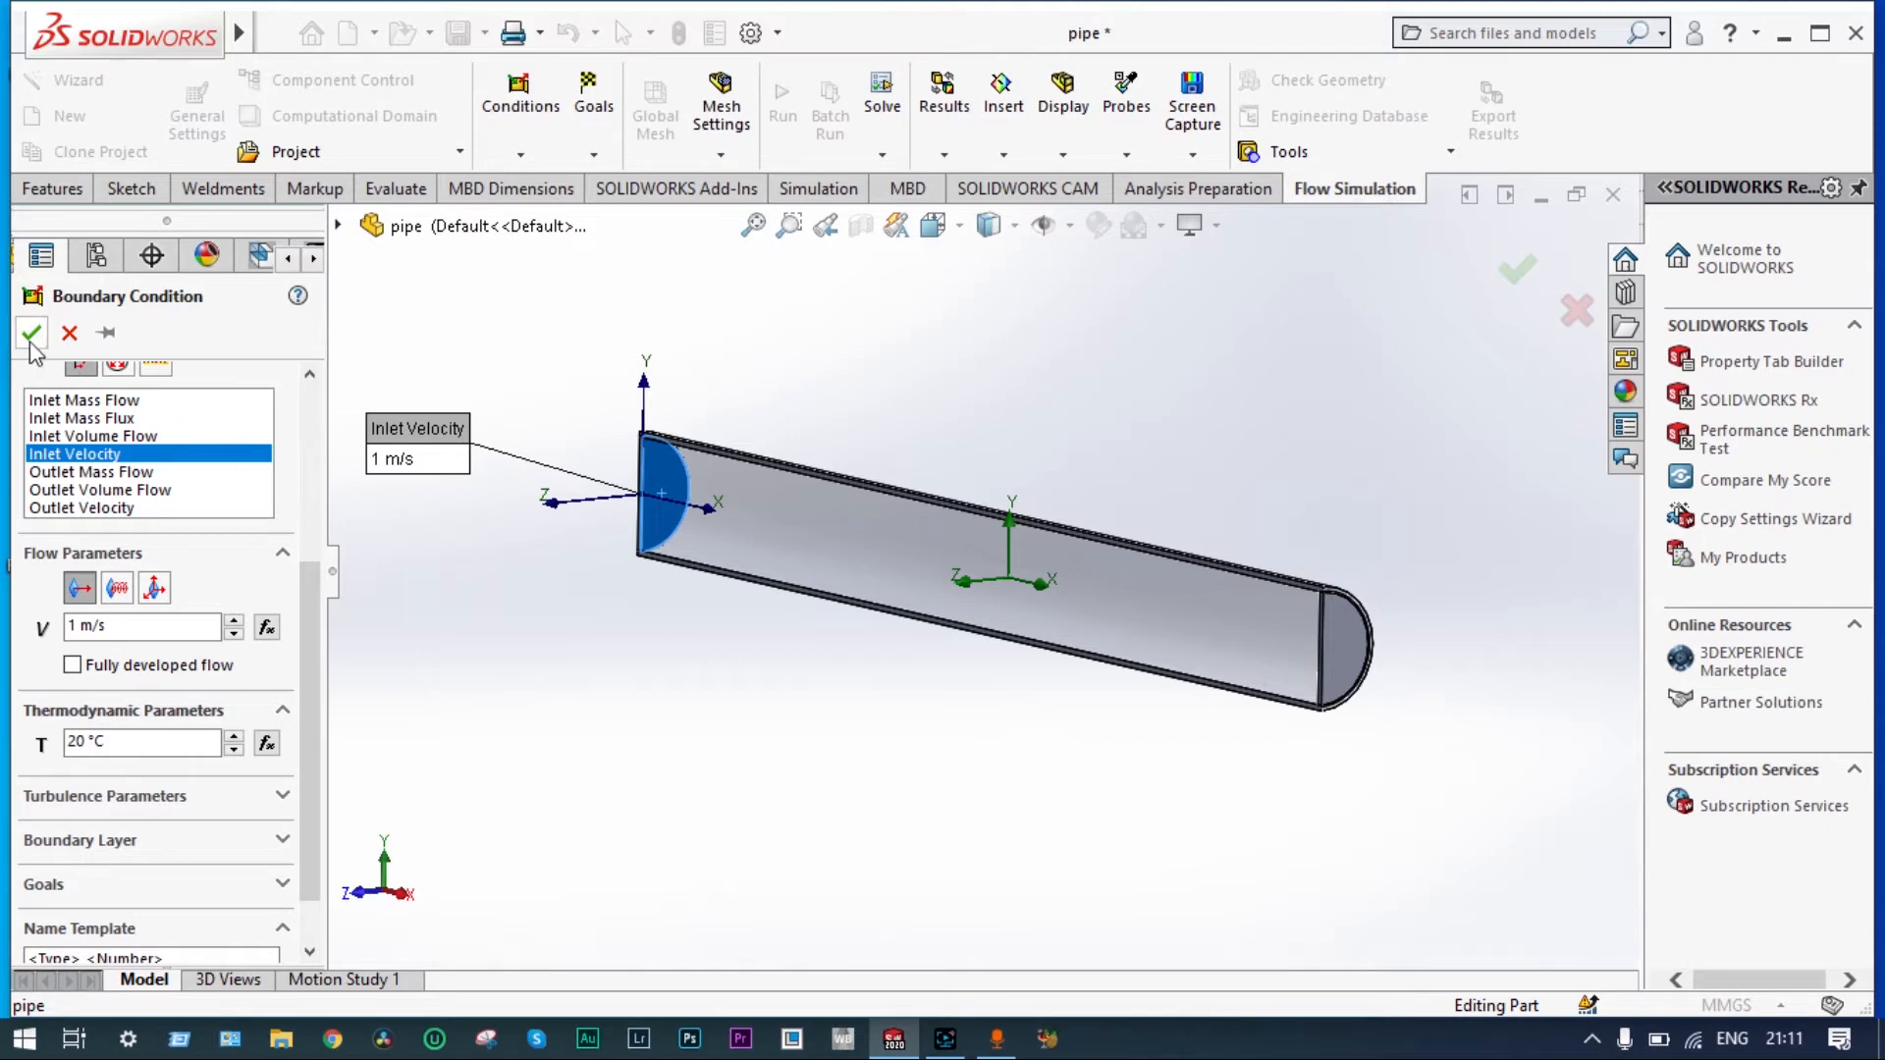
pyautogui.click(31, 333)
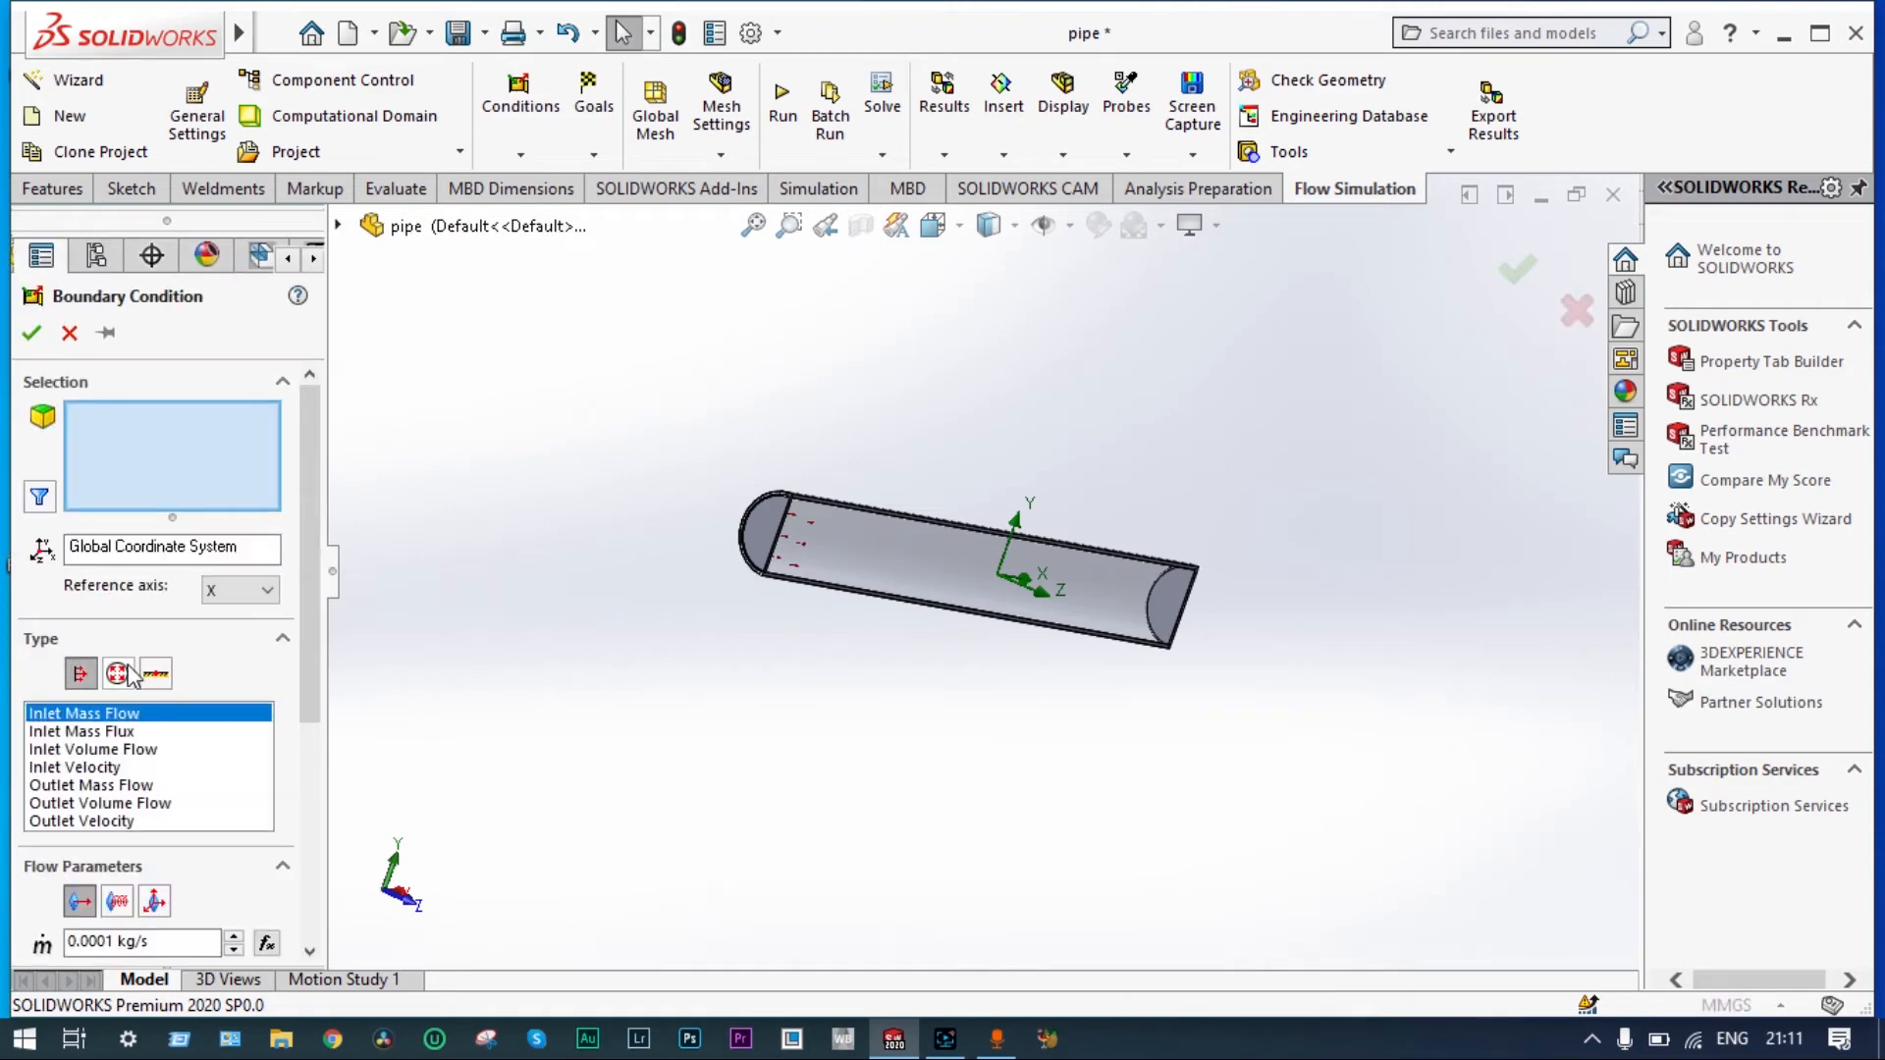
# - Apply Environment Pressure 101325 Pa to LID2's inner face
pyautogui.click(118, 673)
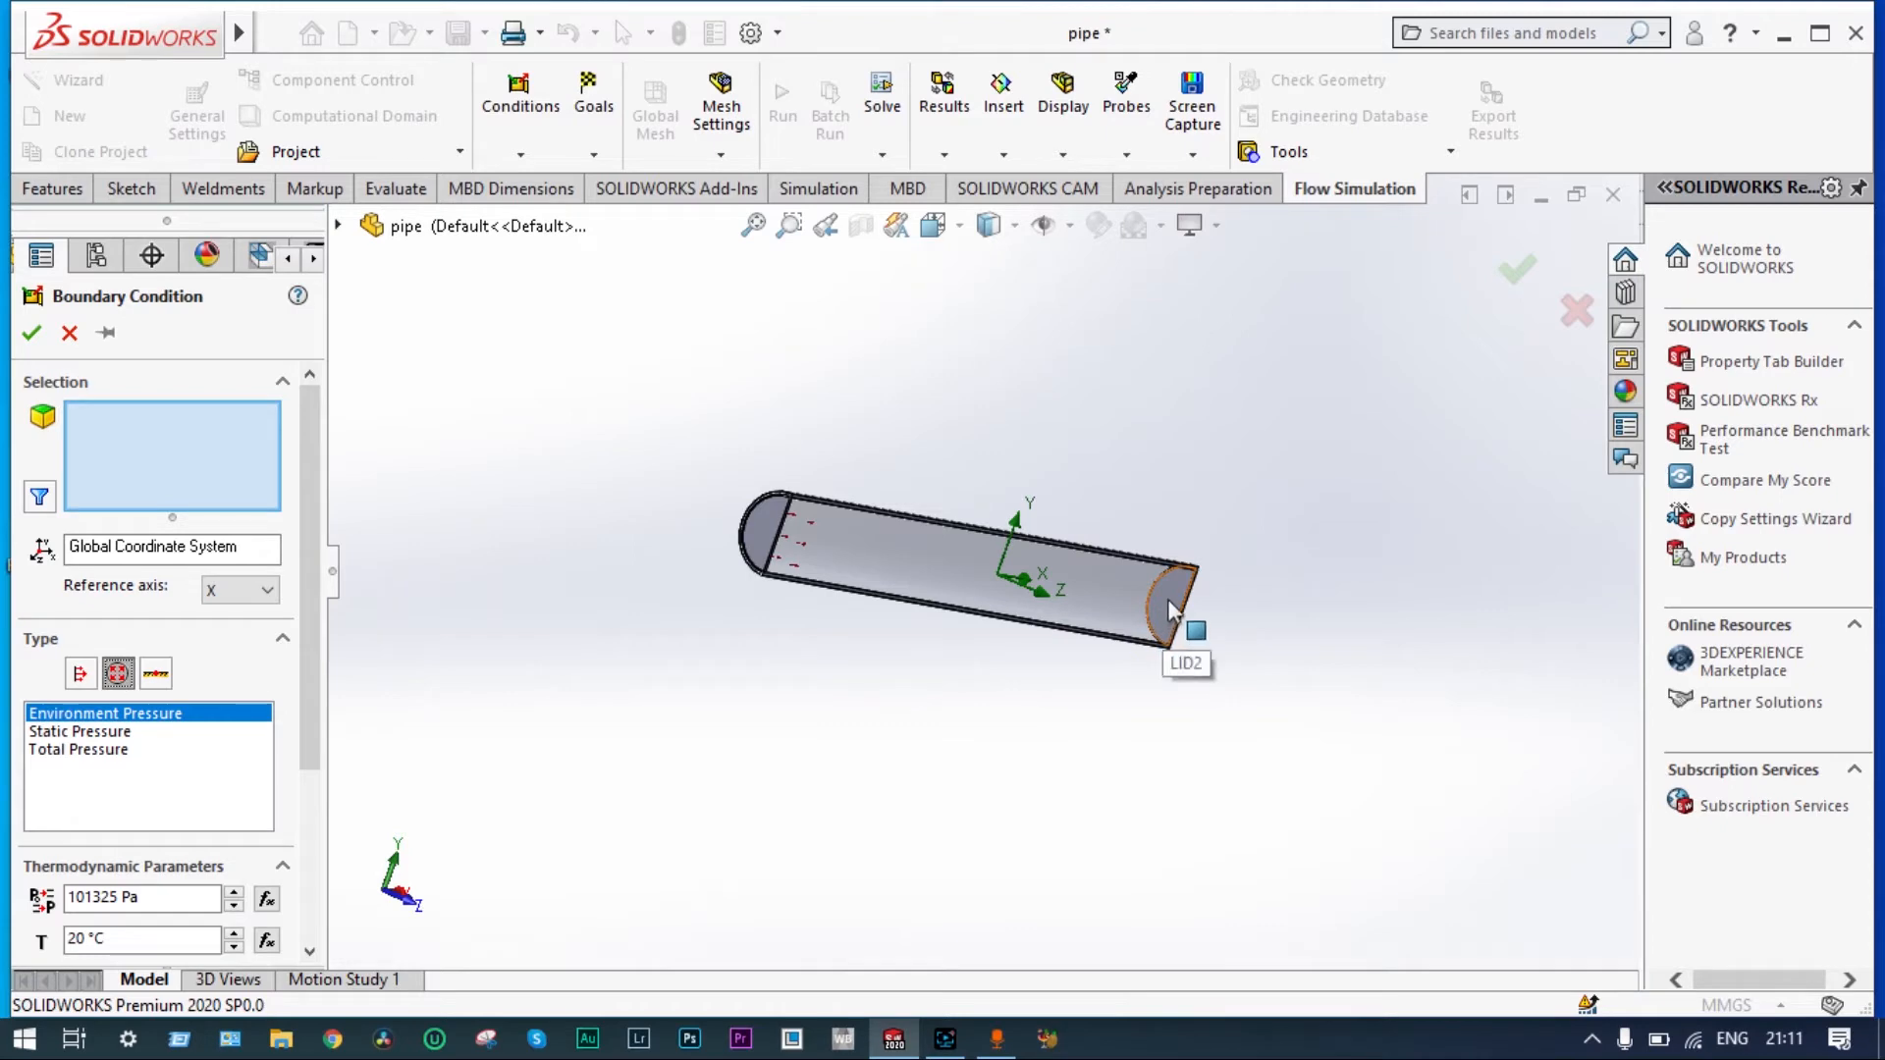
pyautogui.click(1172, 601)
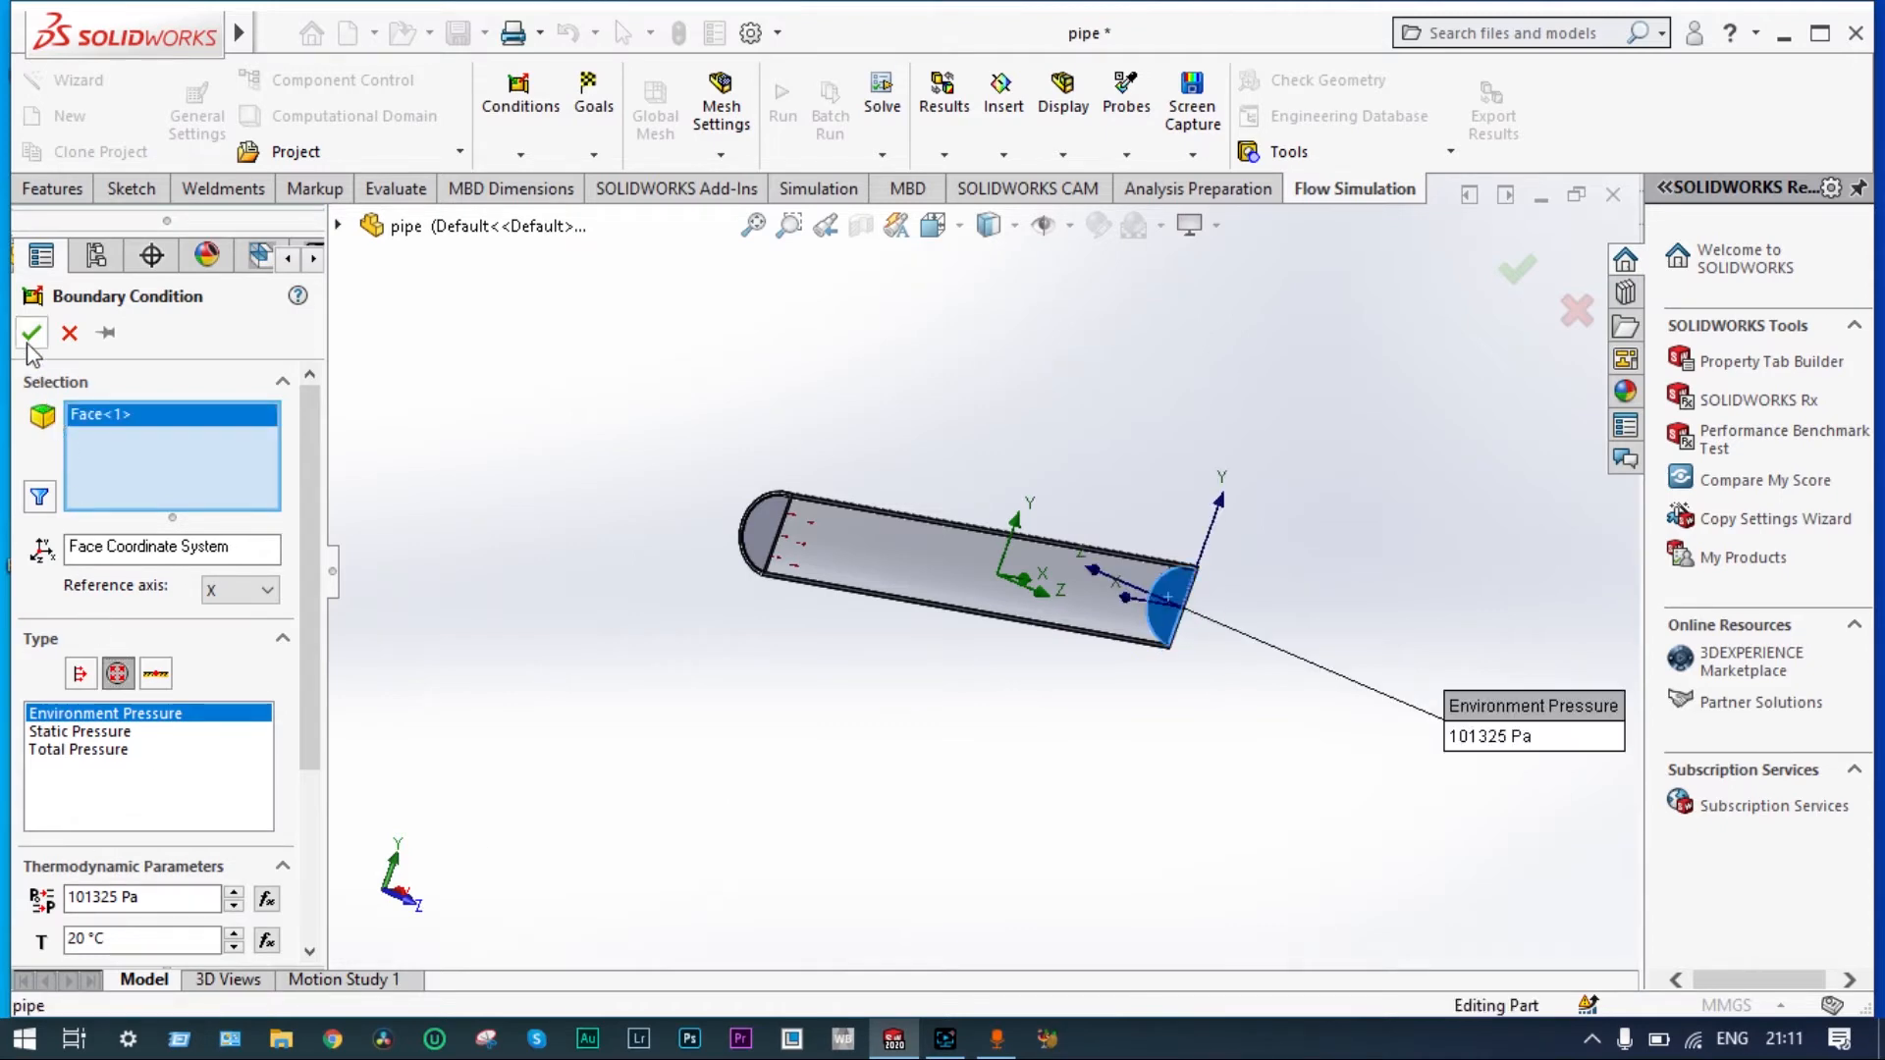
pyautogui.click(32, 333)
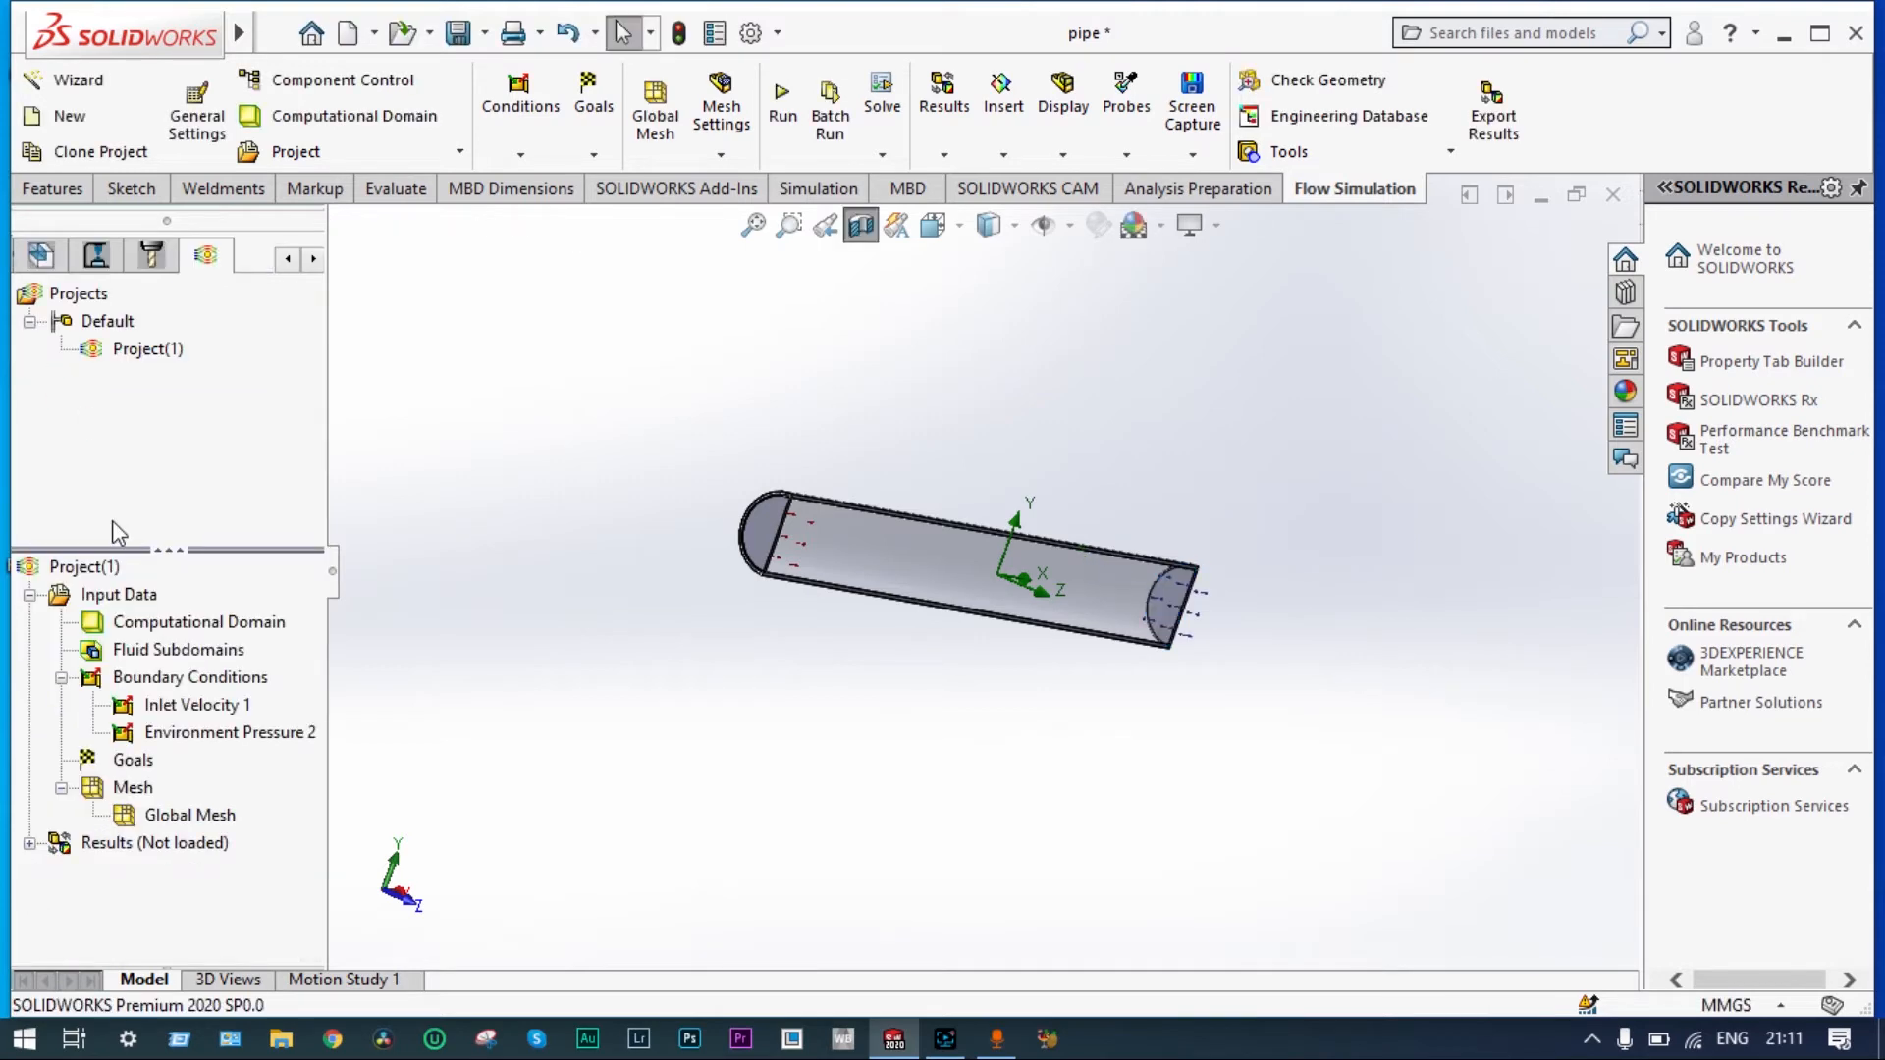
pyautogui.moveTo(743, 382)
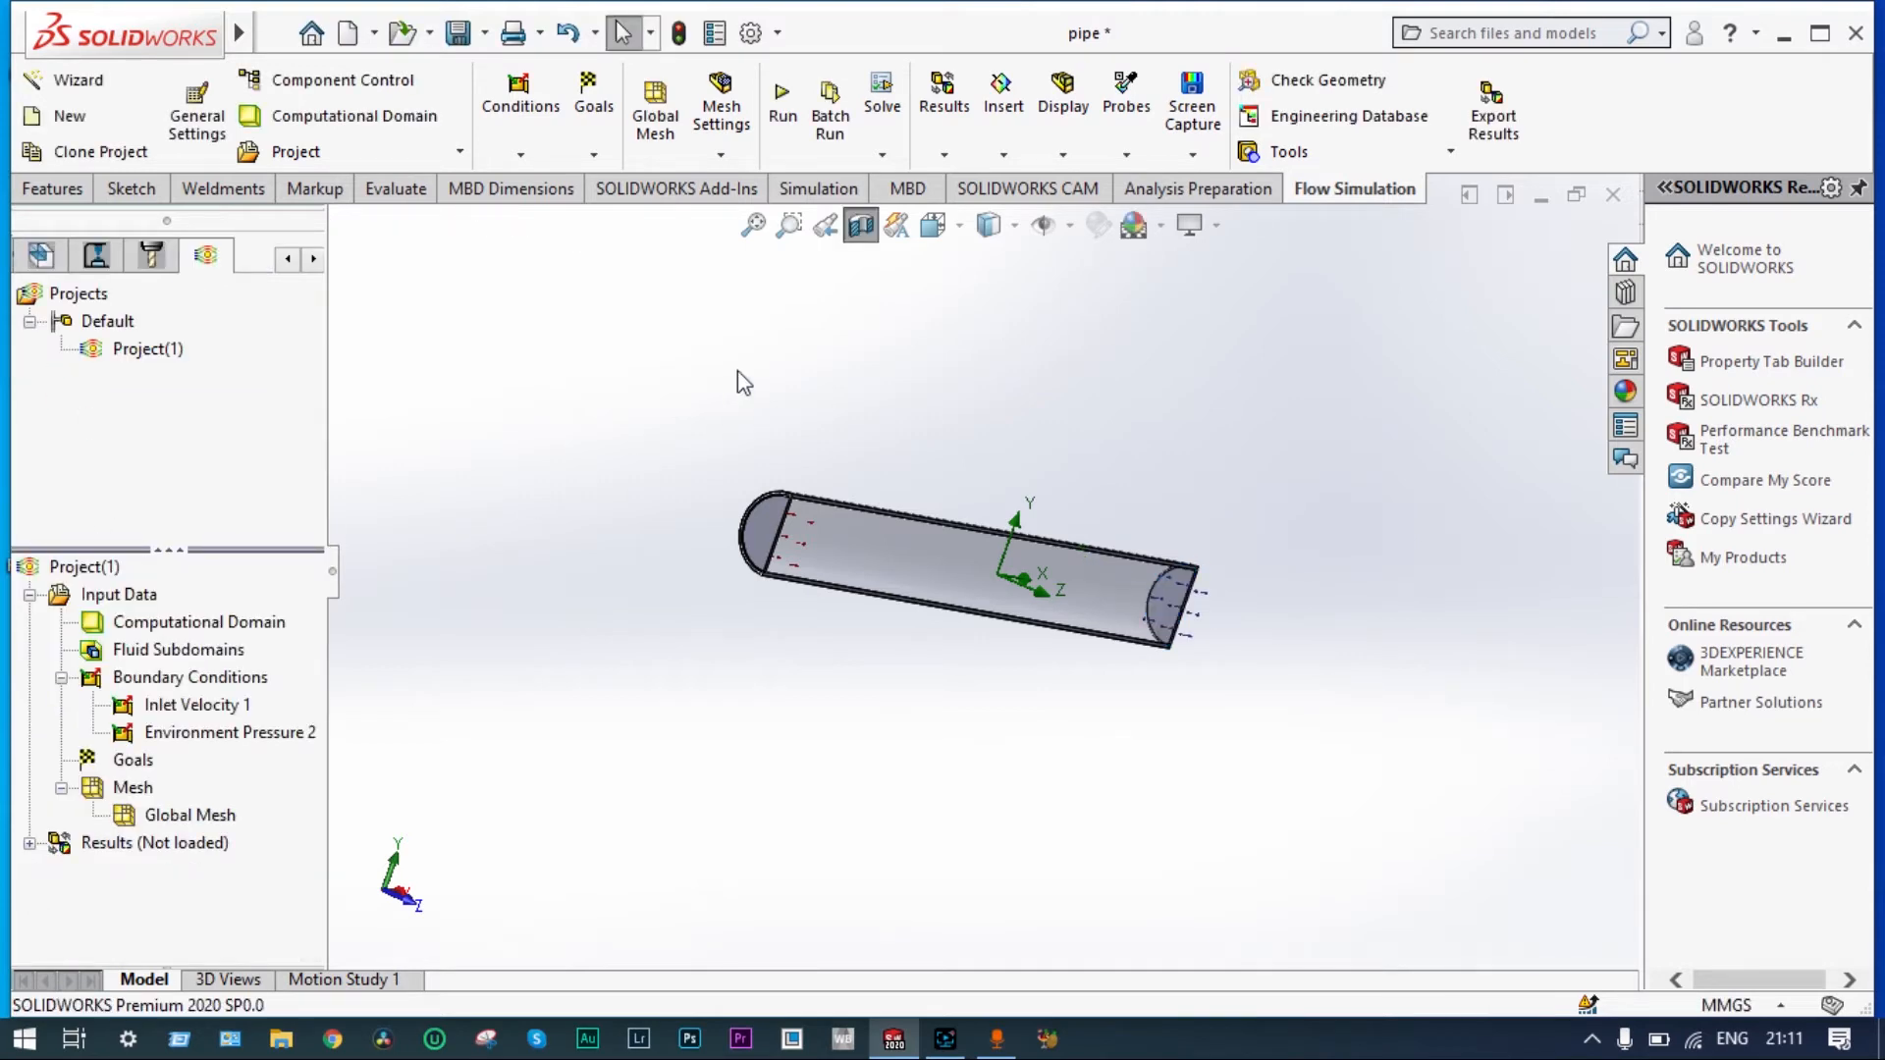
pyautogui.moveTo(861, 226)
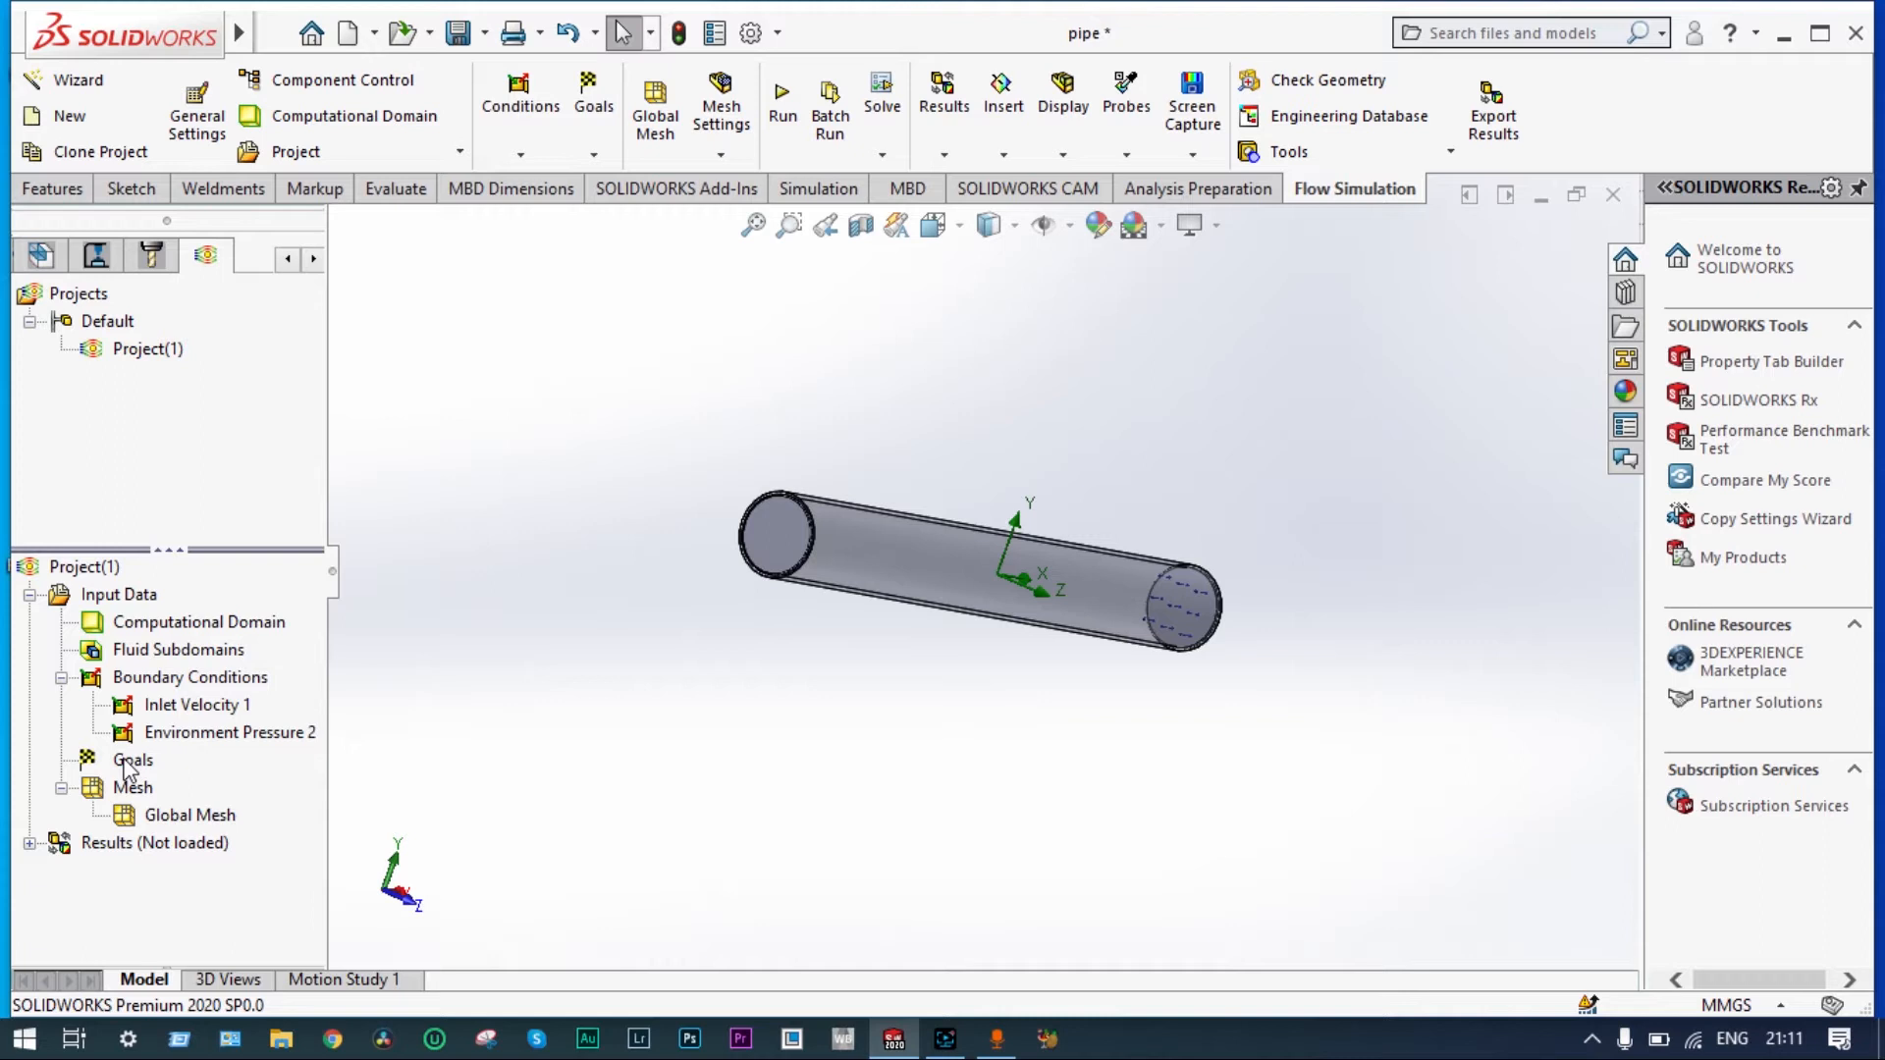
# - Insert a new equation goal from the Goals context menu
pyautogui.rightClick(133, 760)
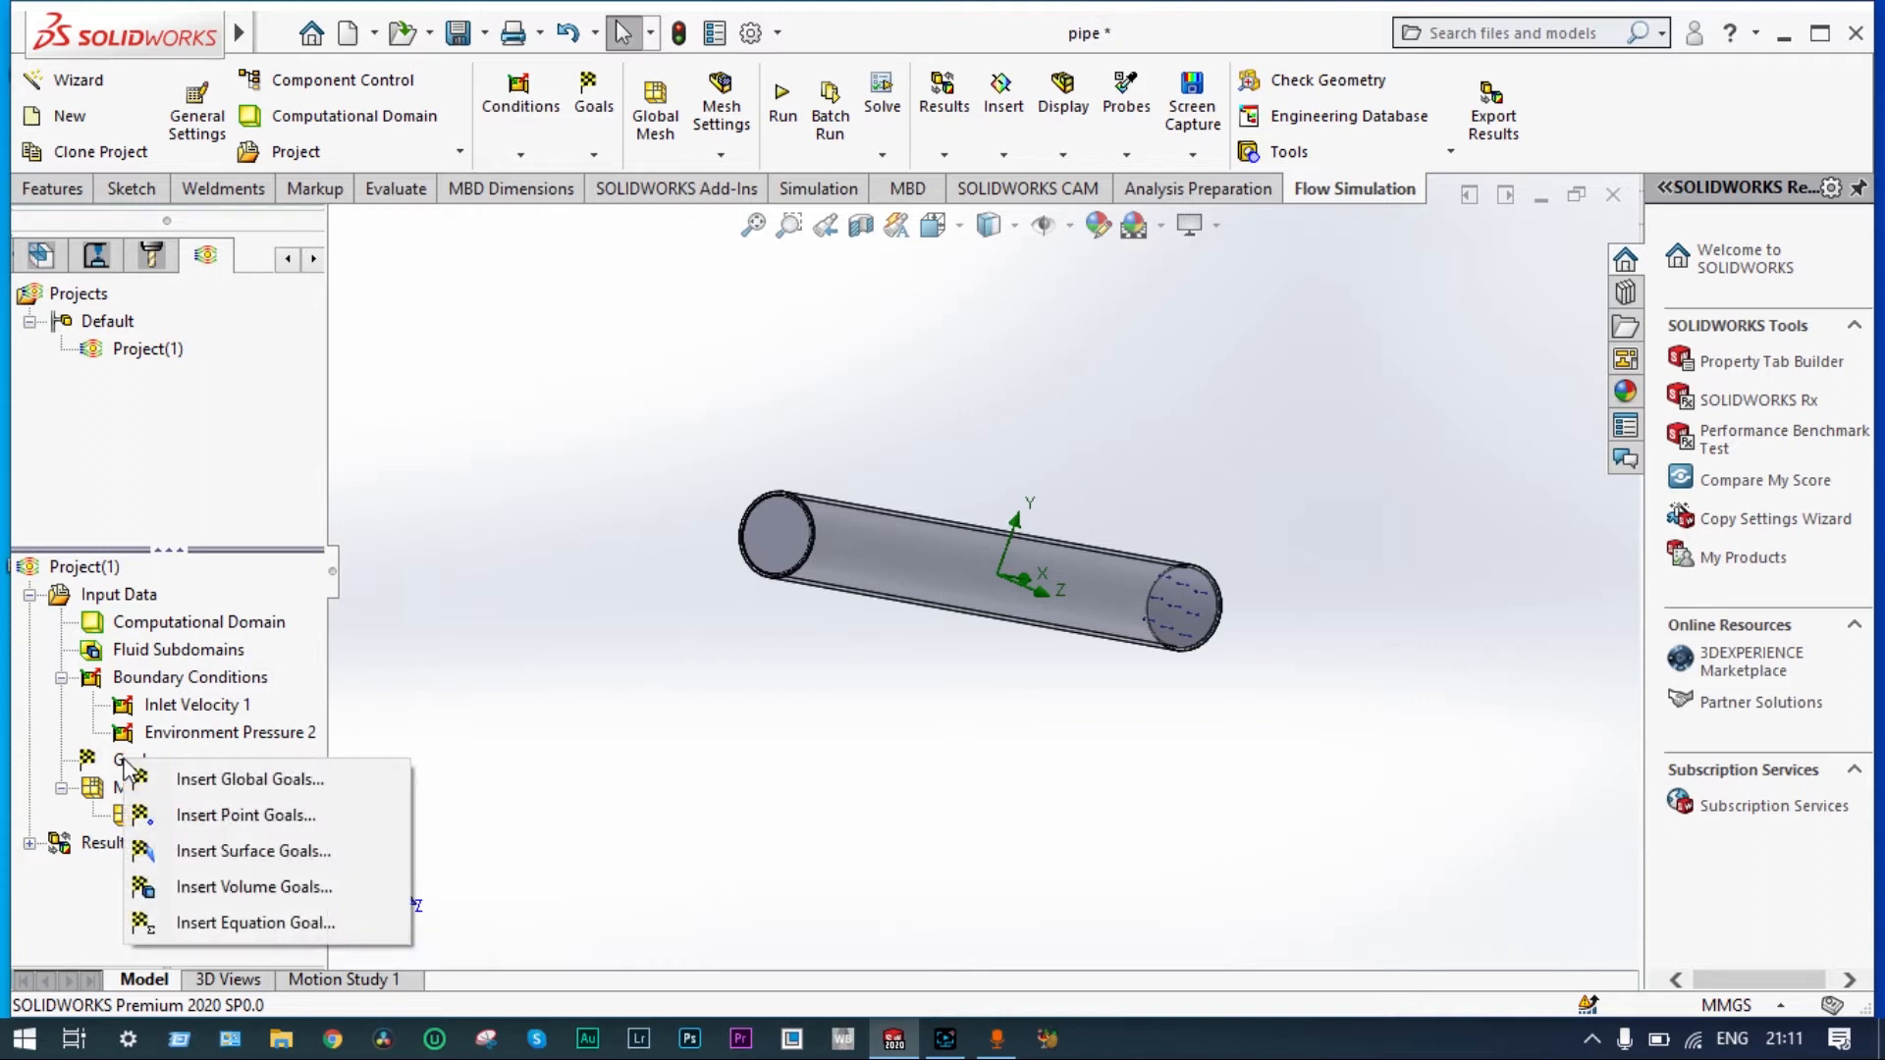
pyautogui.moveTo(254, 922)
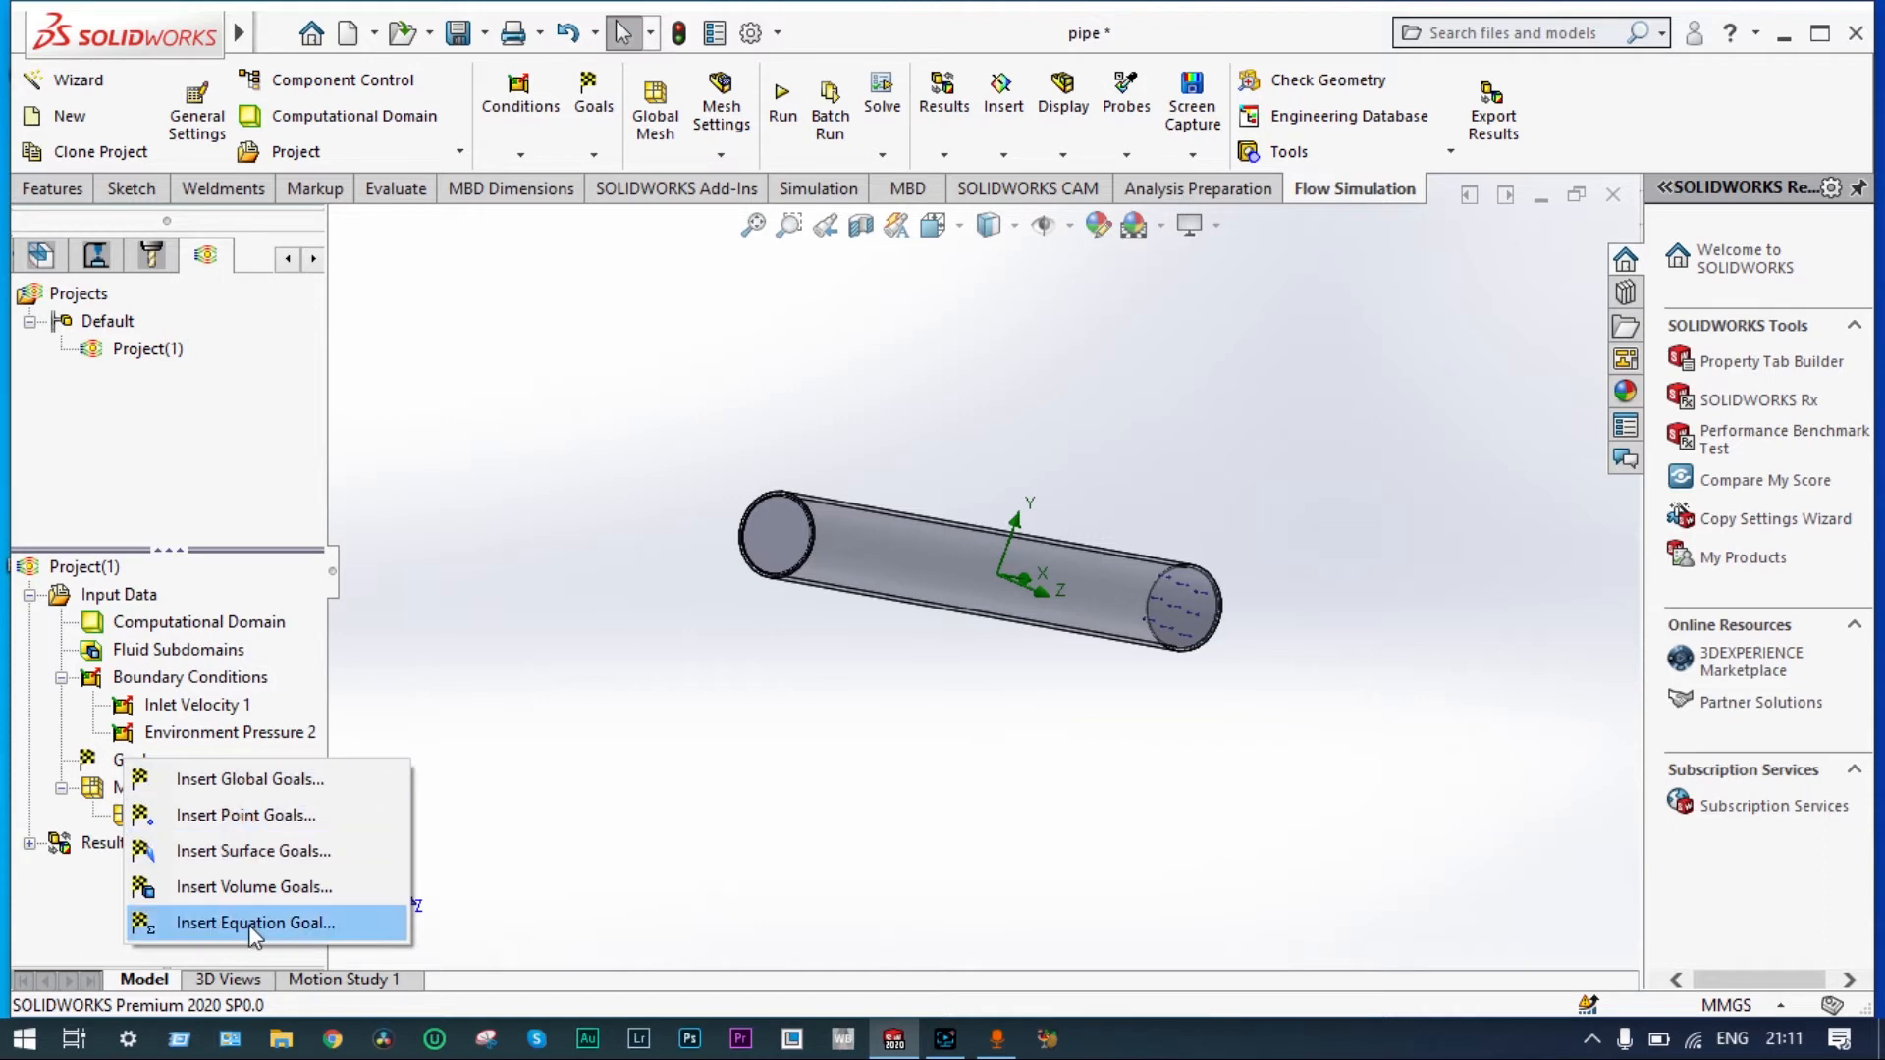
pyautogui.click(255, 922)
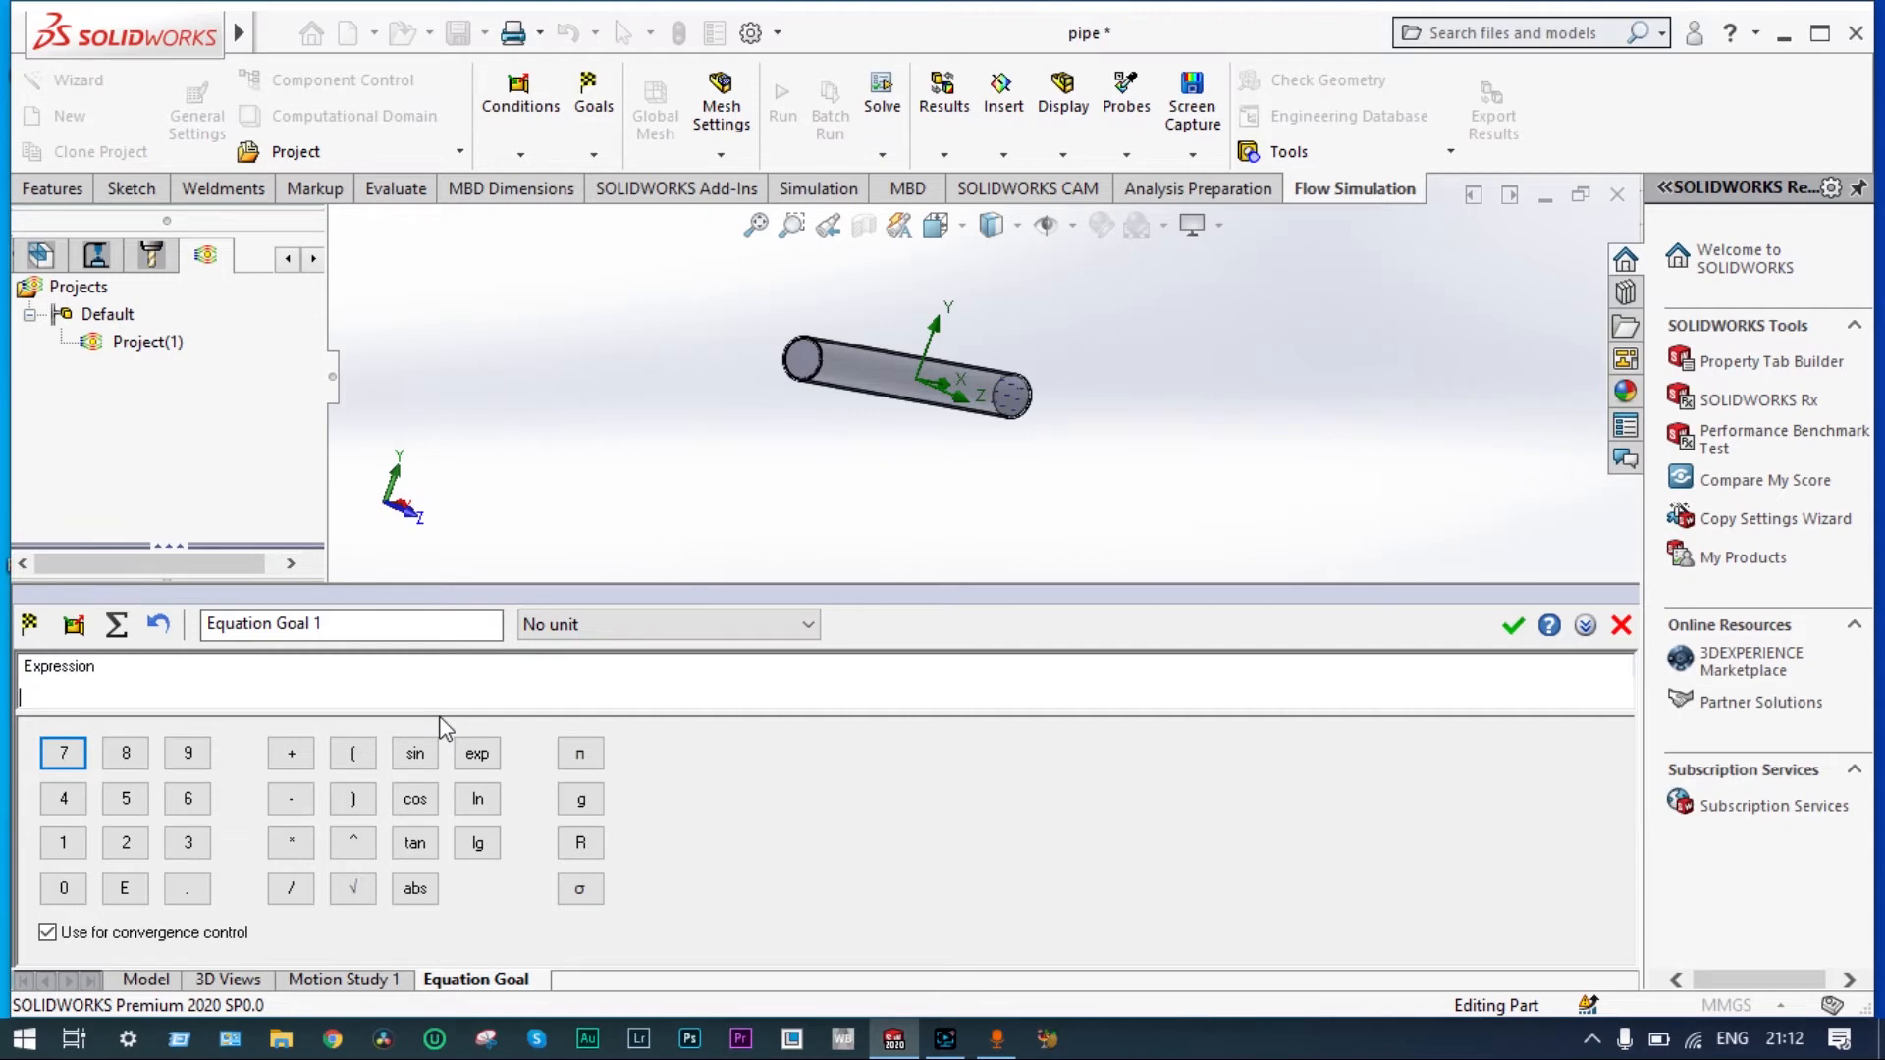
# - Enter the Reynolds formula (998*{Inlet Velocity 1 normal velocity}*0.1)/(1.002e-3)
pyautogui.write('998')
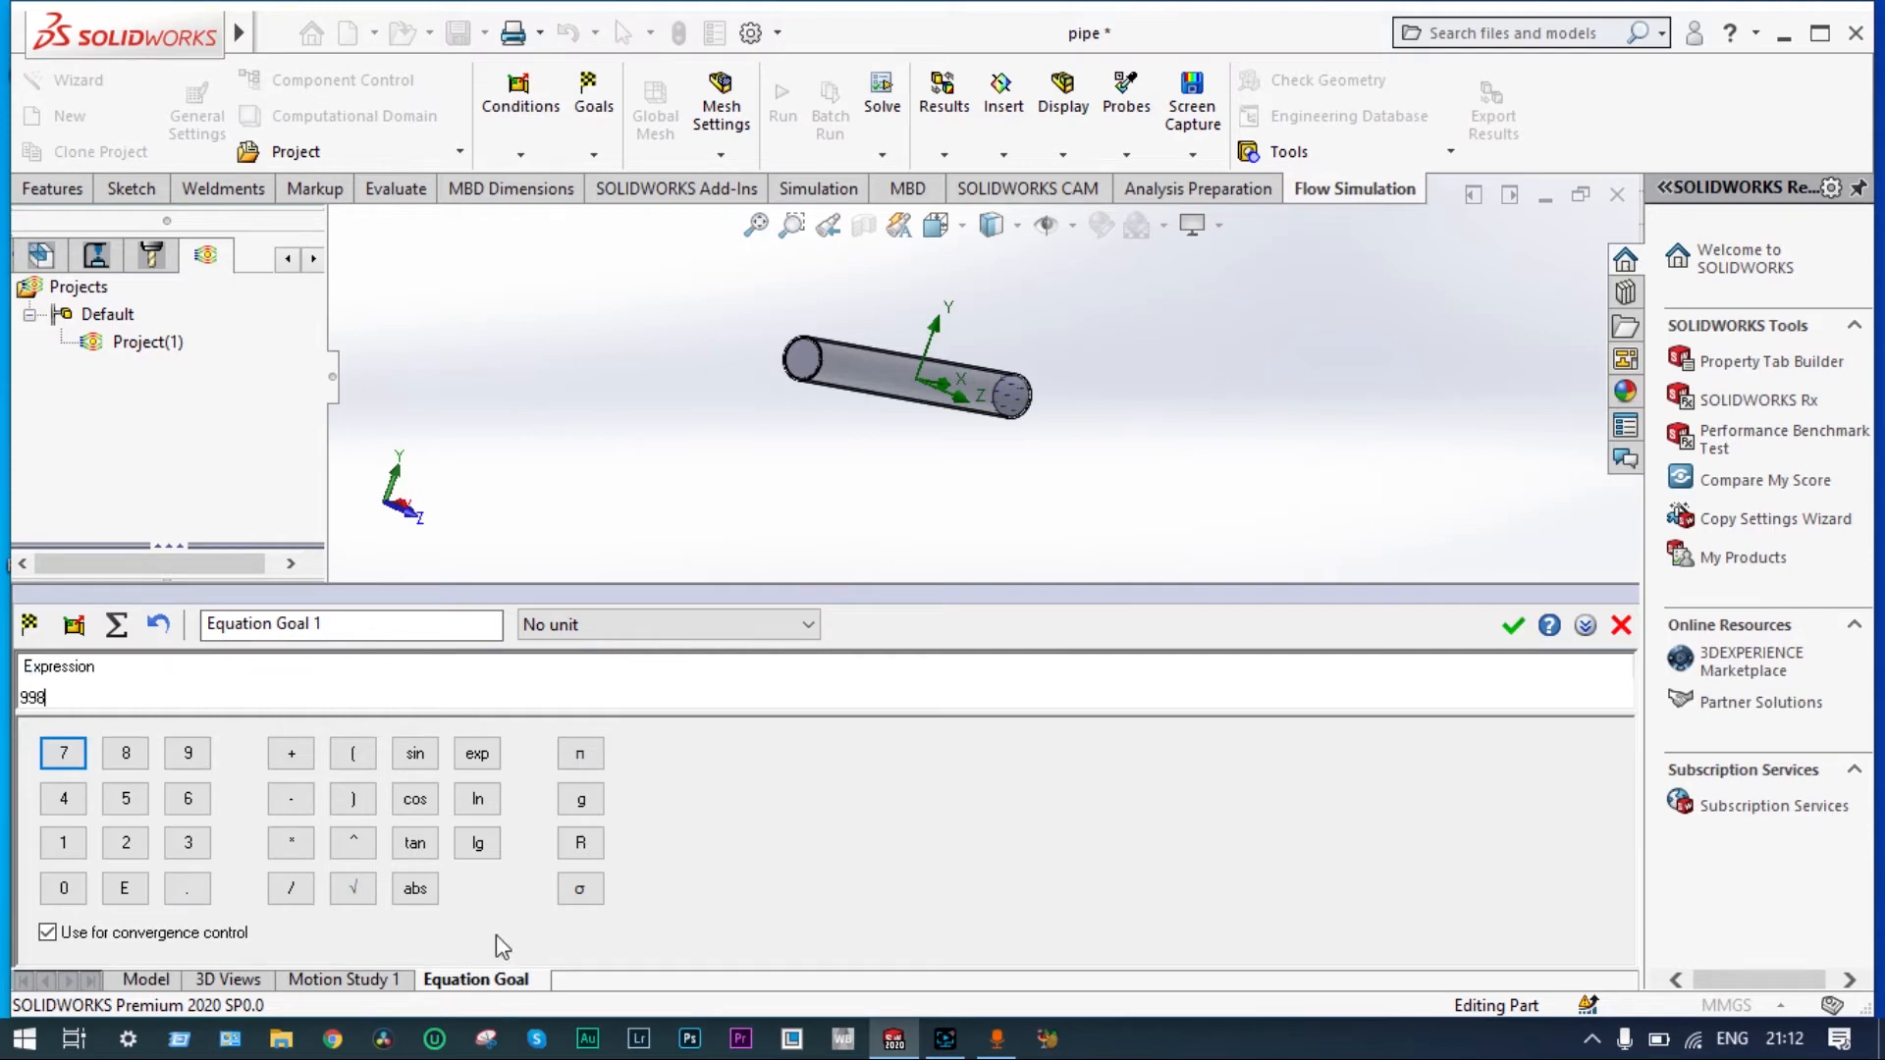
pyautogui.click(290, 842)
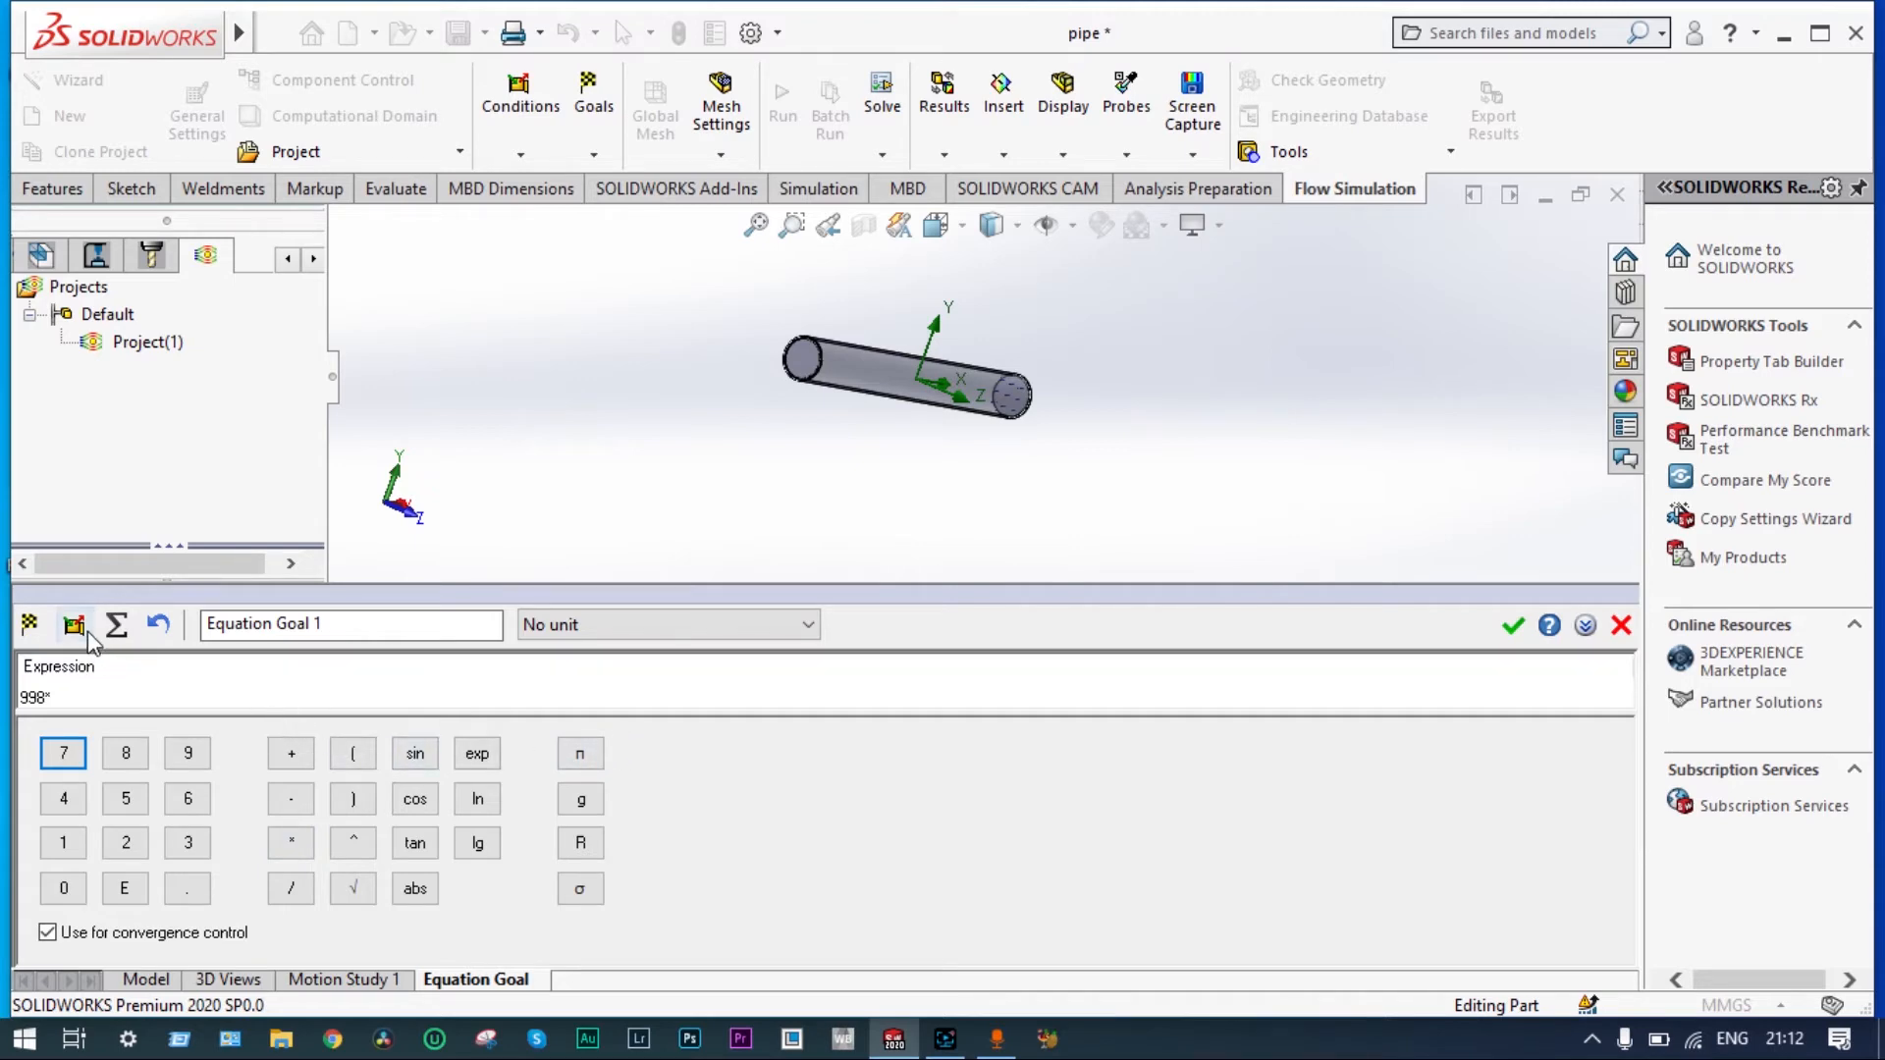
pyautogui.click(73, 624)
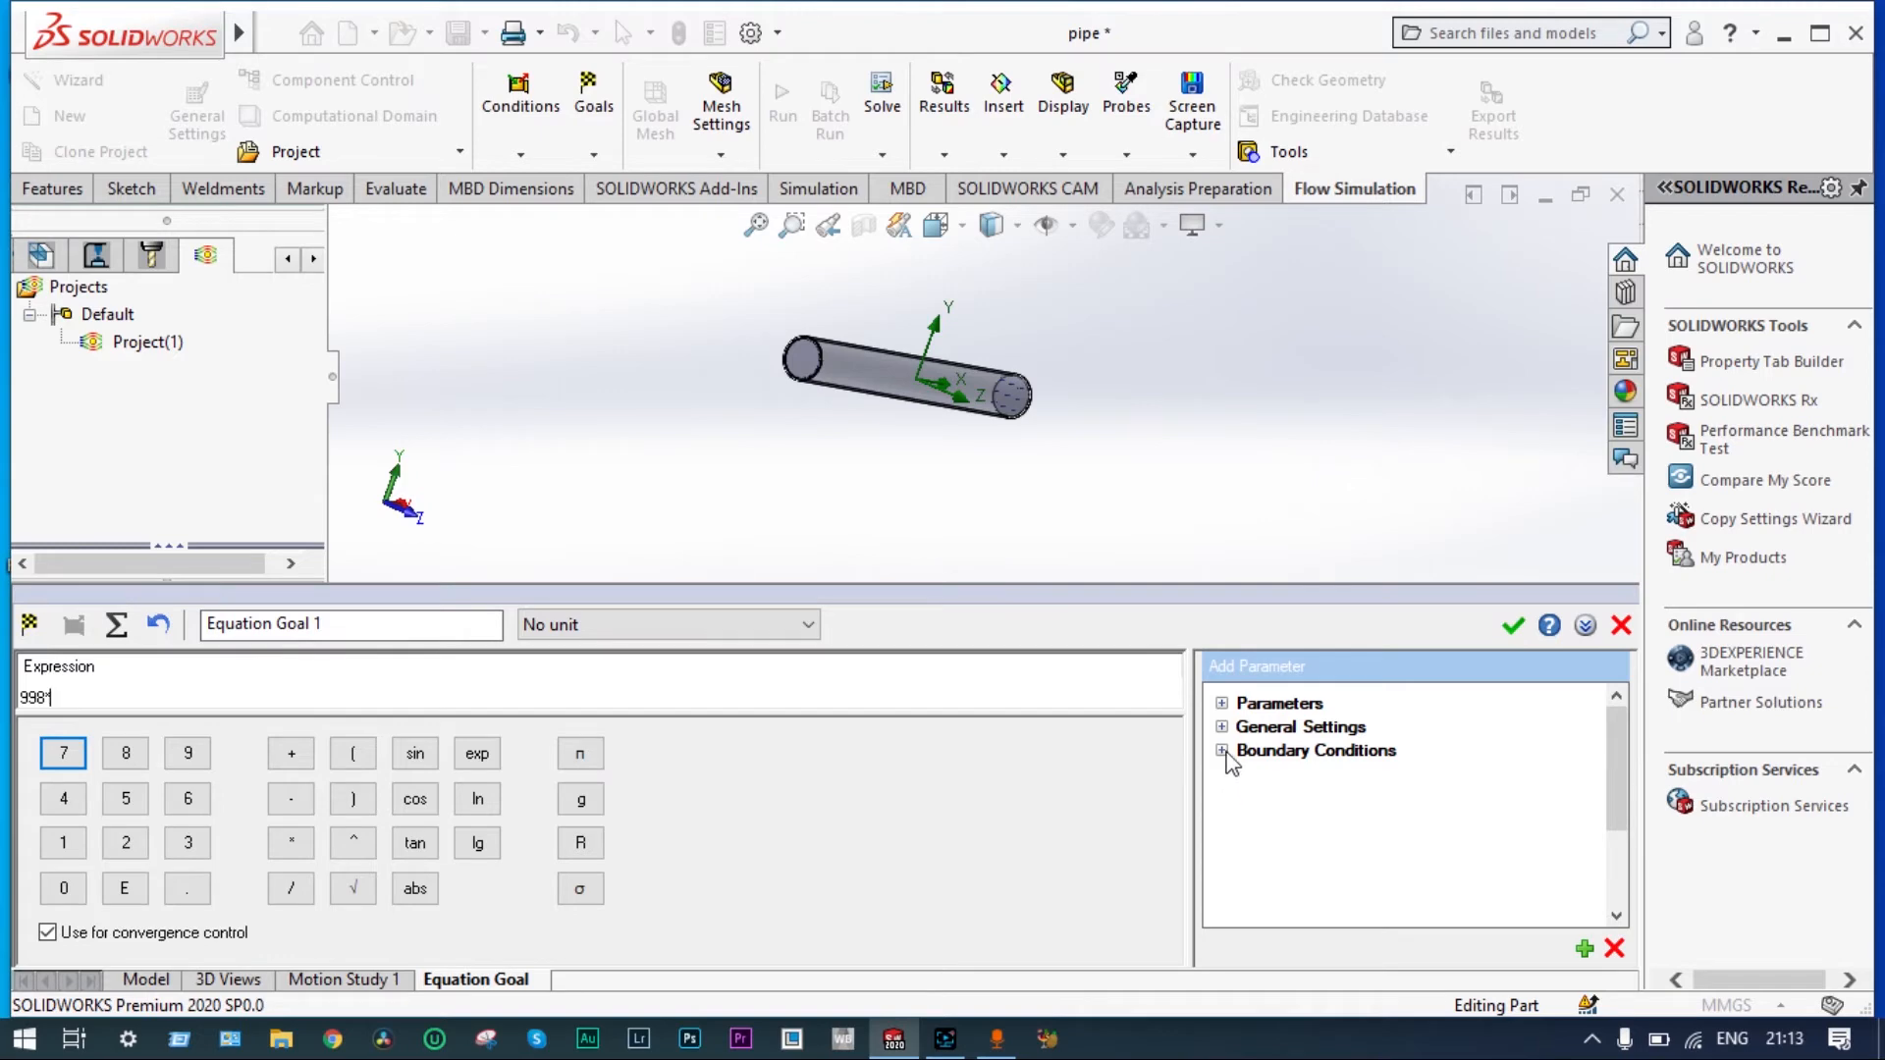
pyautogui.click(1222, 750)
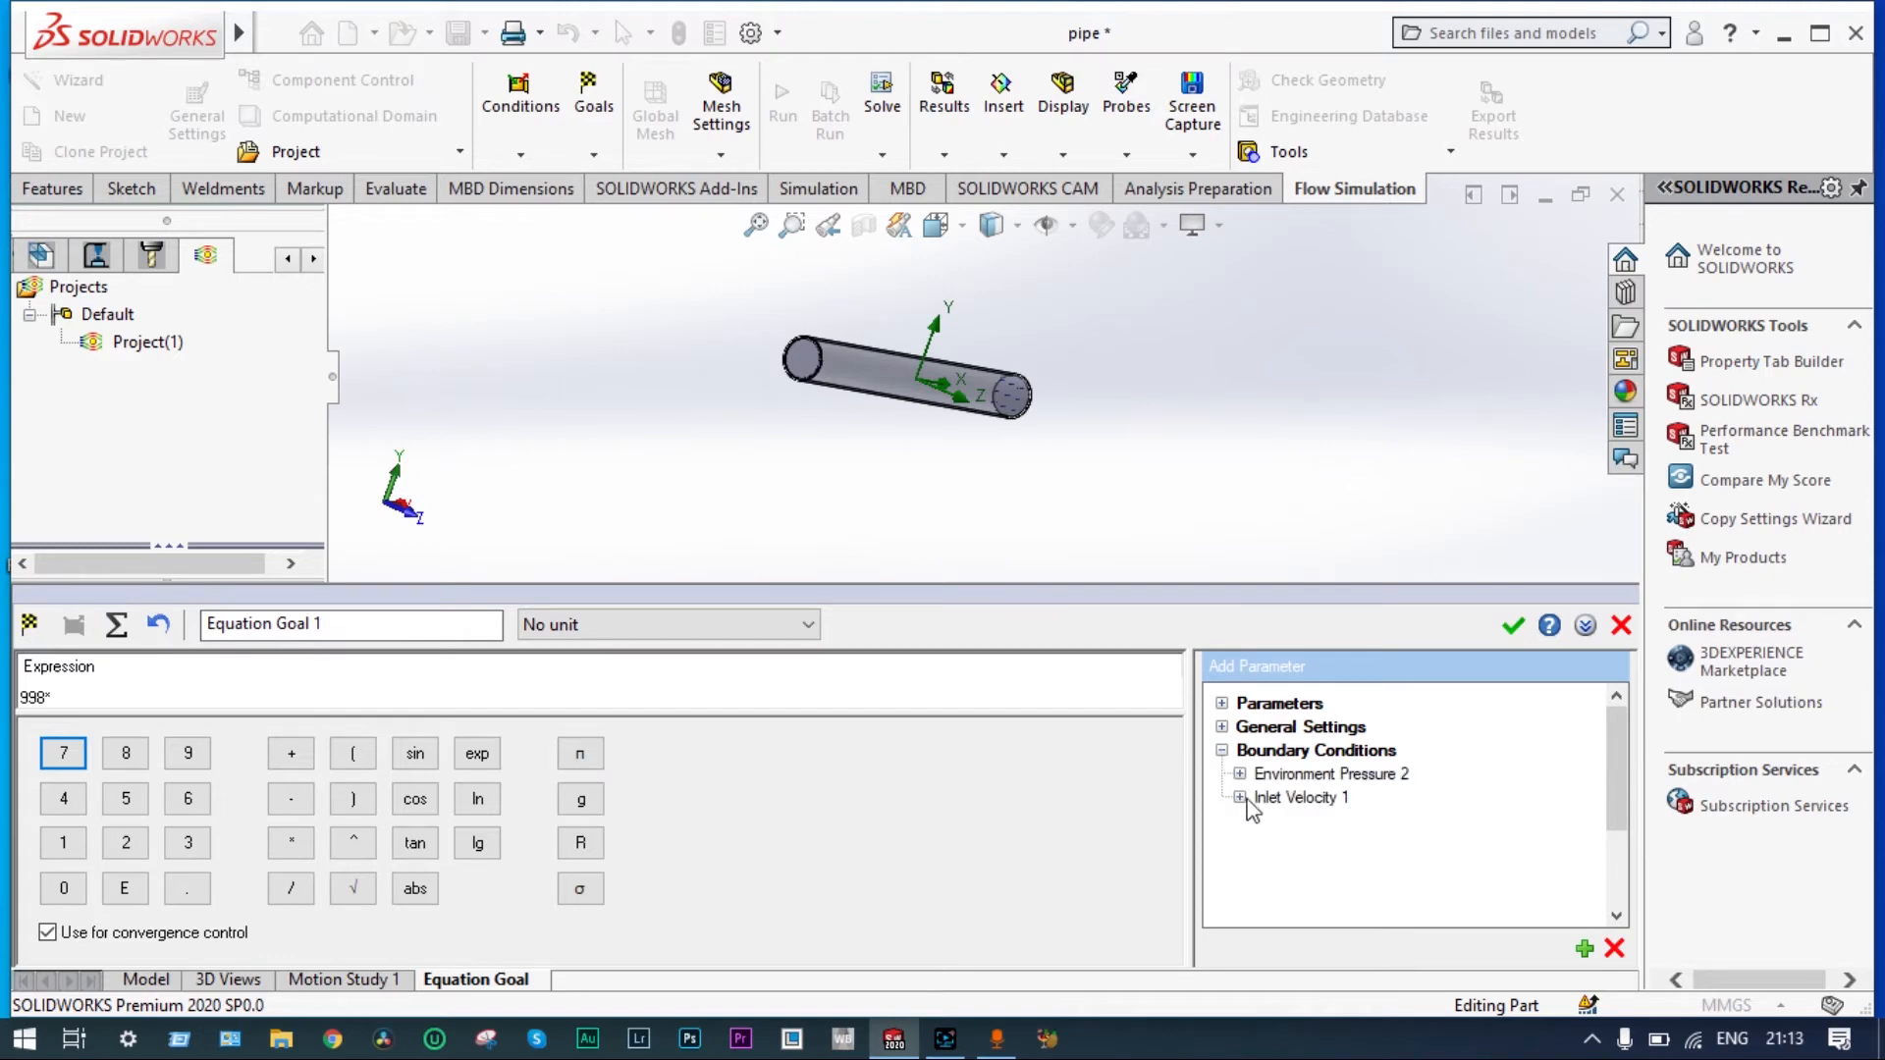
pyautogui.click(1243, 797)
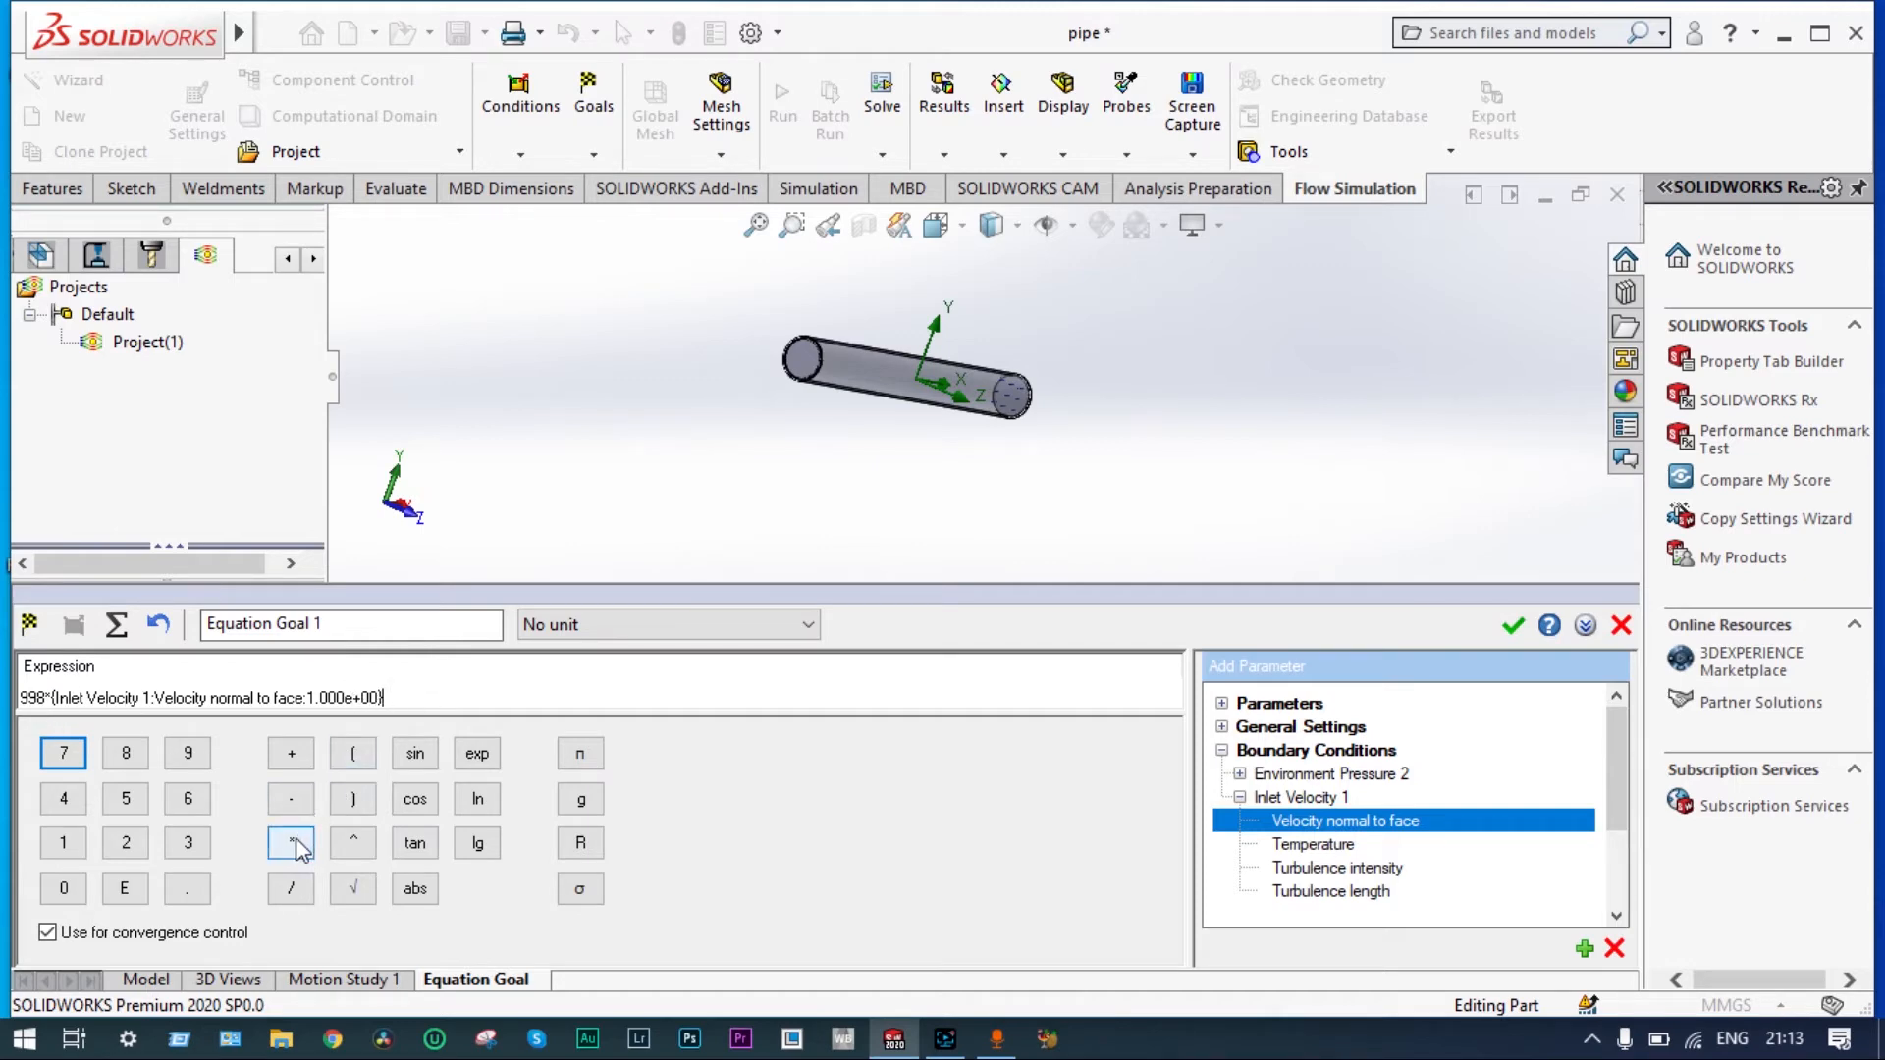
pyautogui.click(290, 842)
pyautogui.write('*0.')
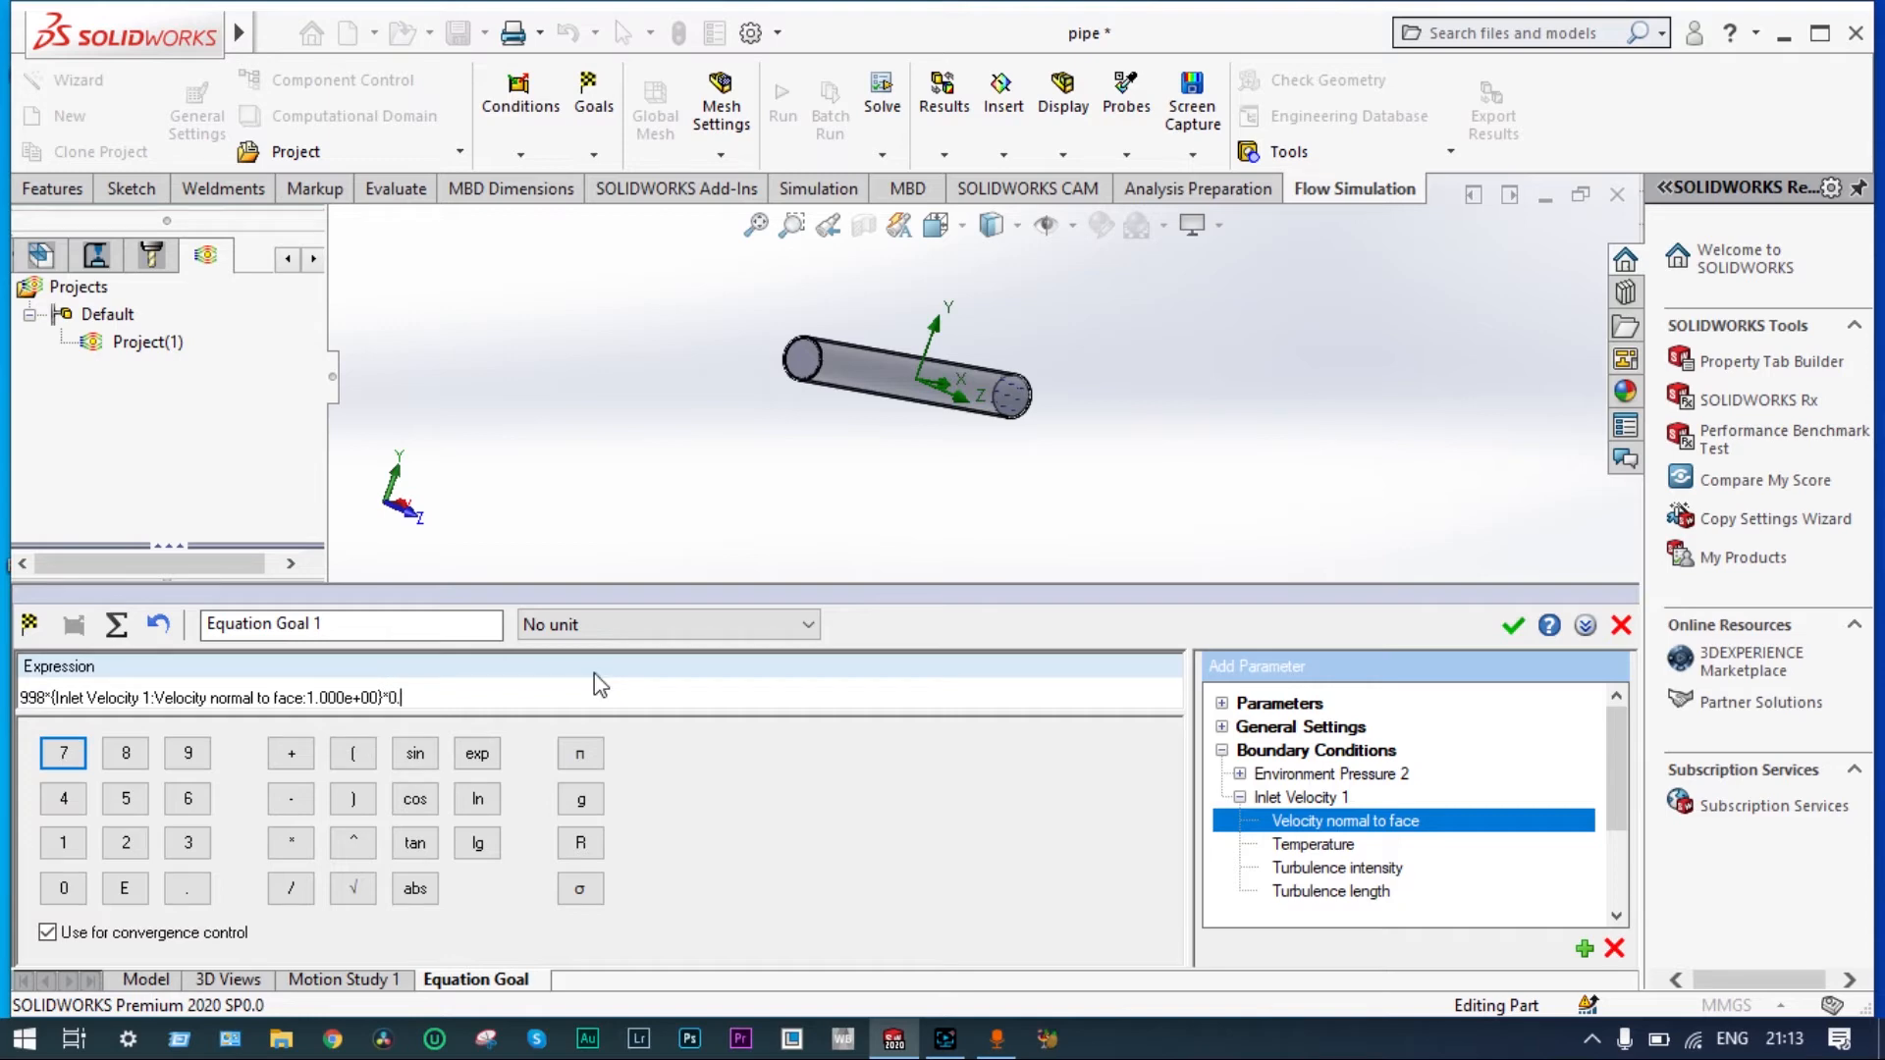
pyautogui.write('1)')
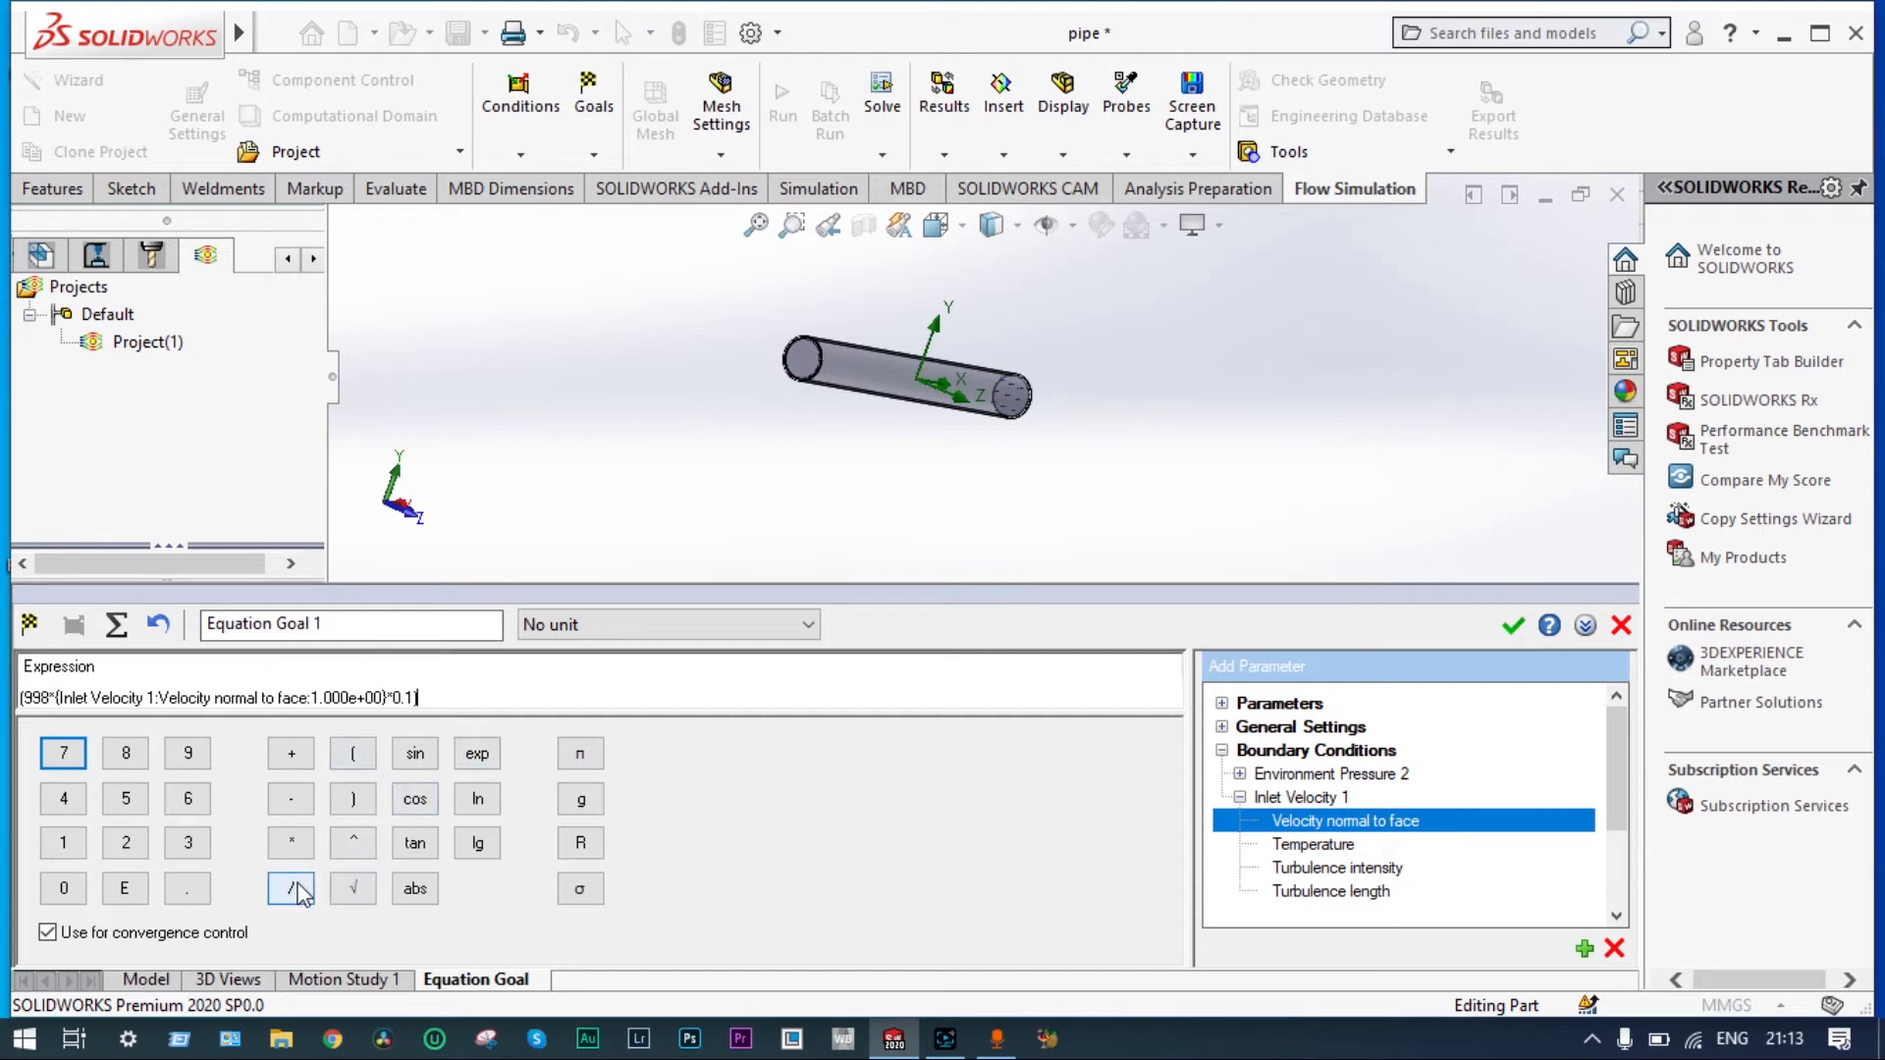
pyautogui.click(289, 888)
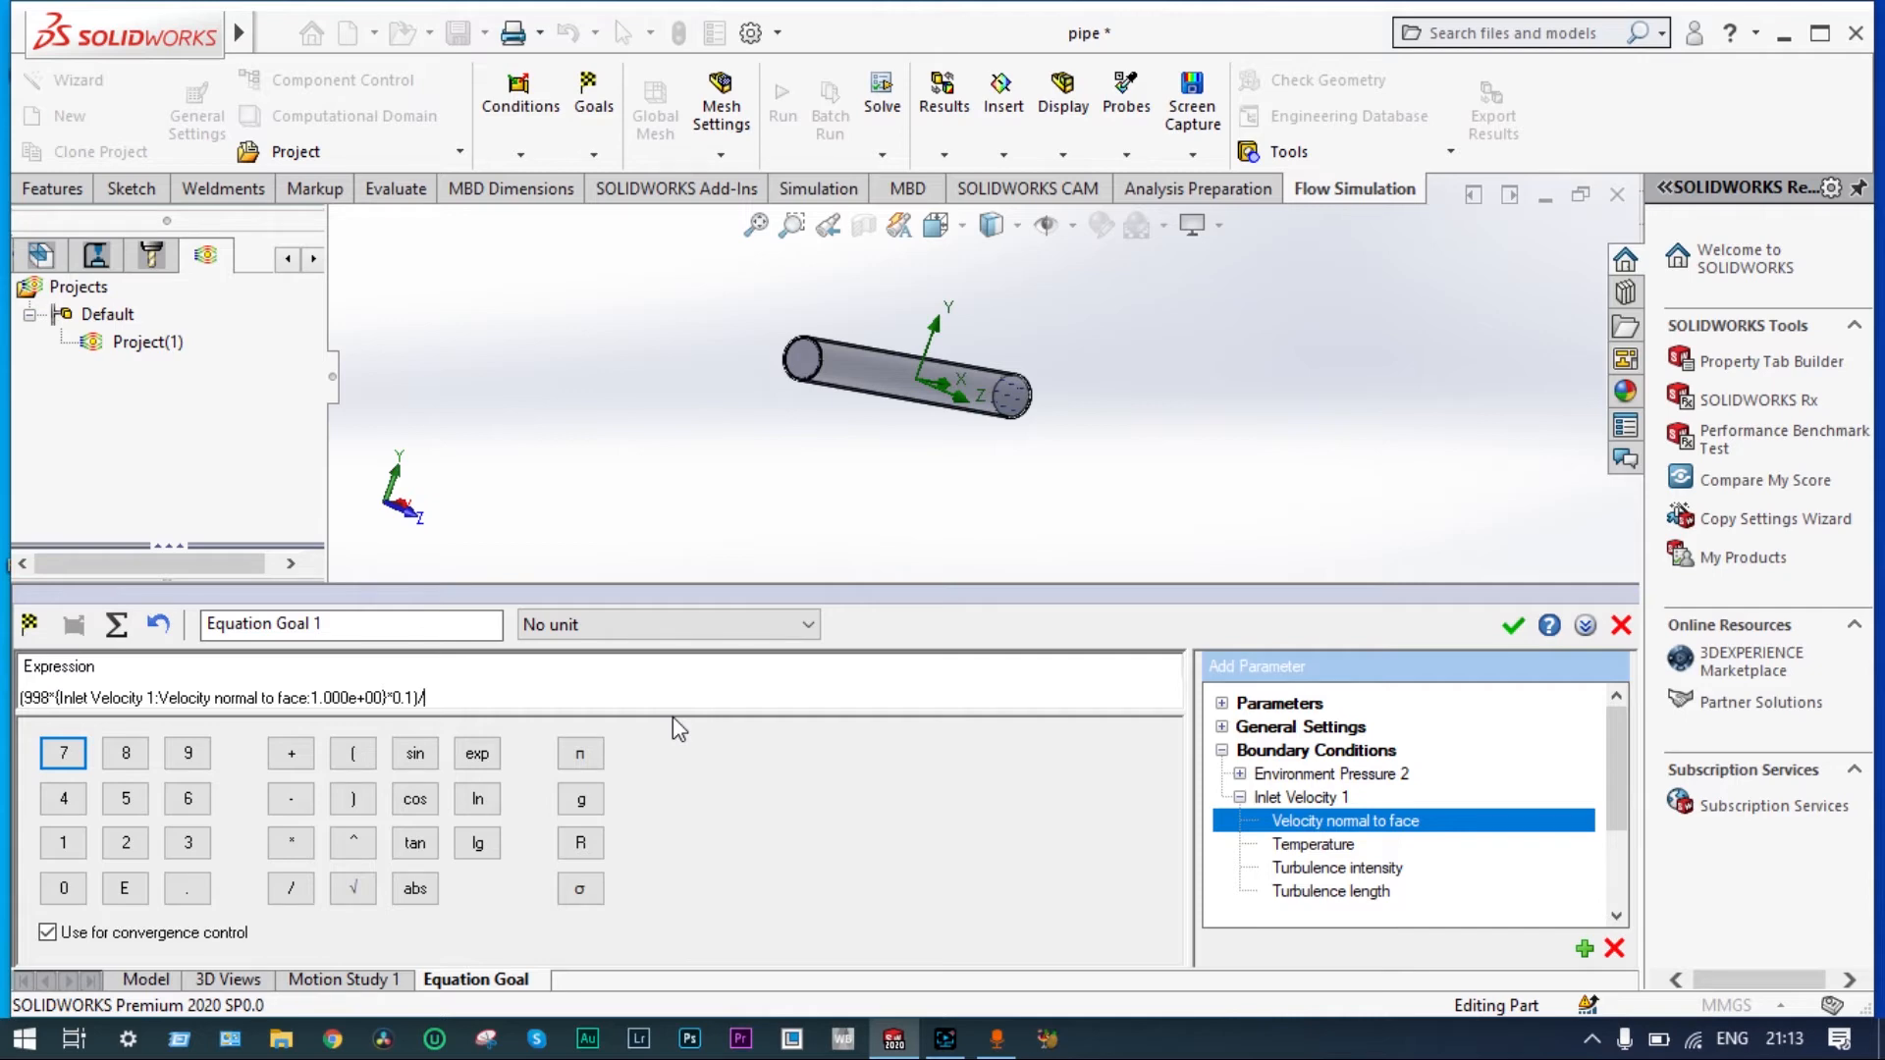
pyautogui.write('(1.002')
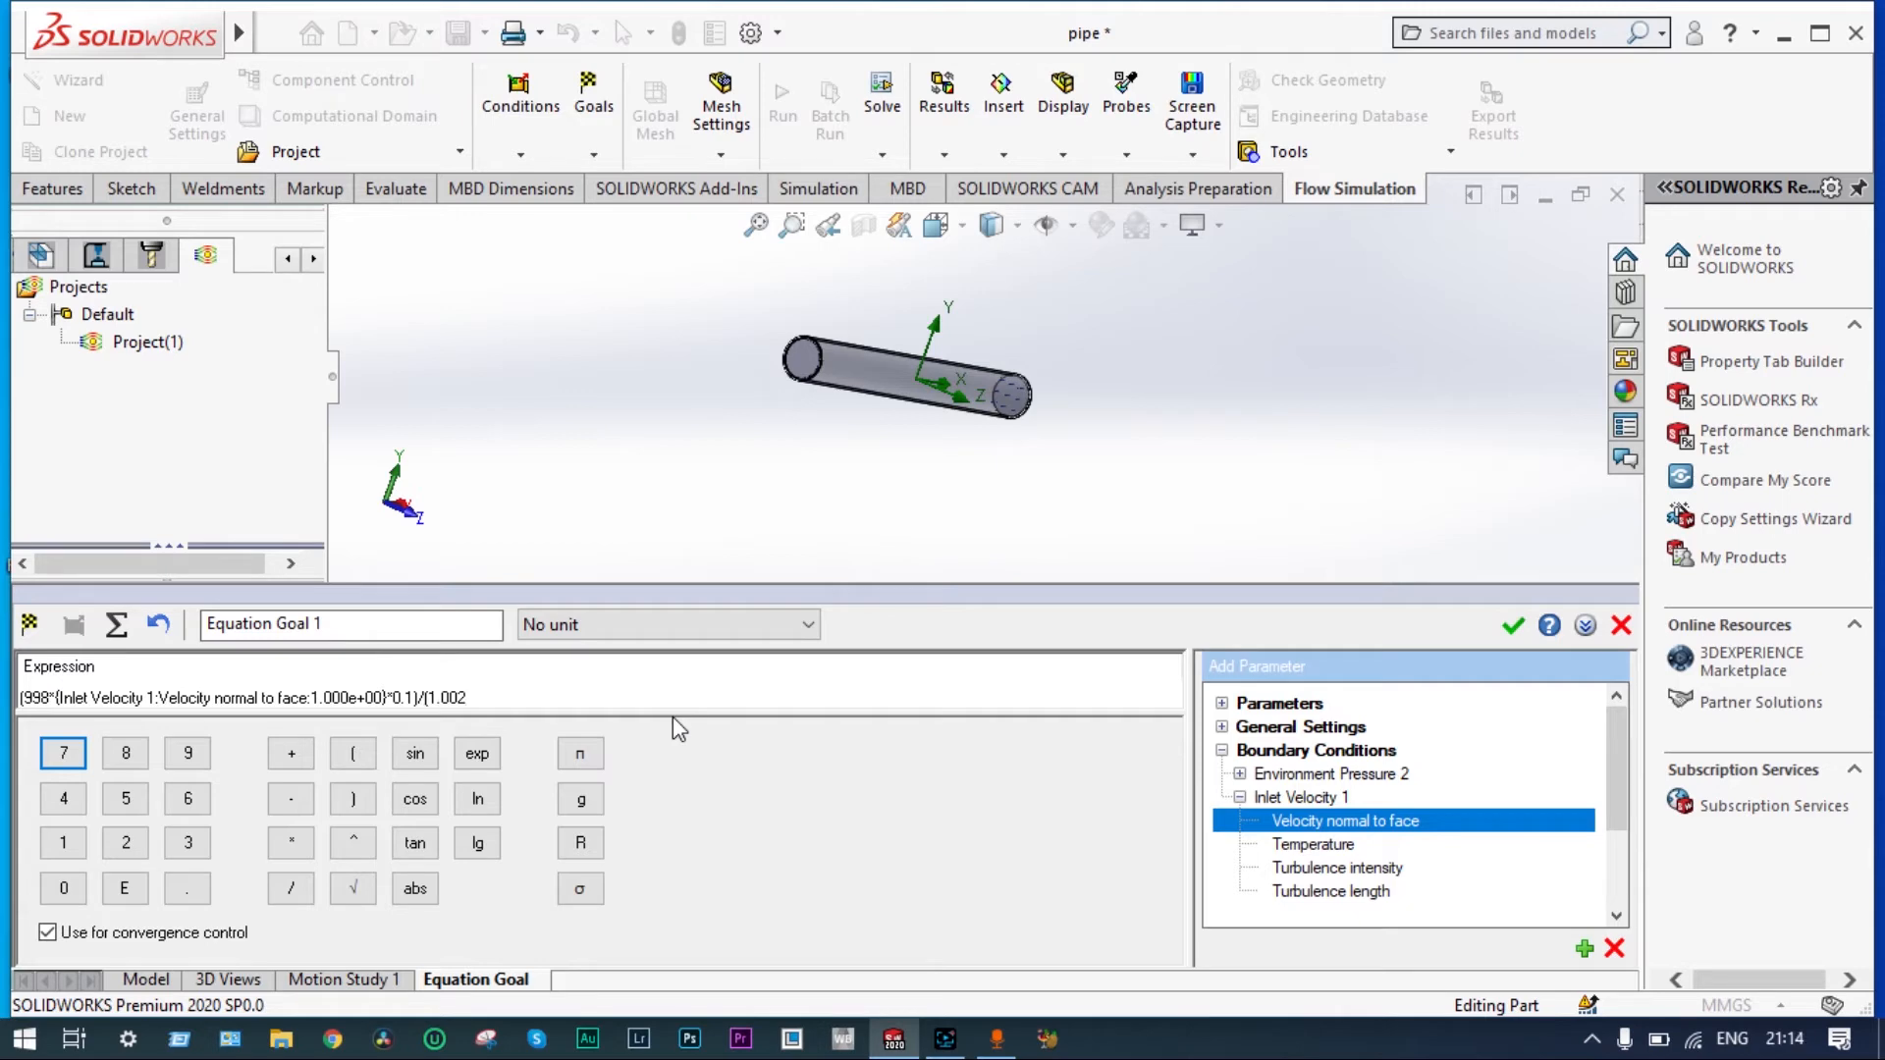
pyautogui.write('e-3')
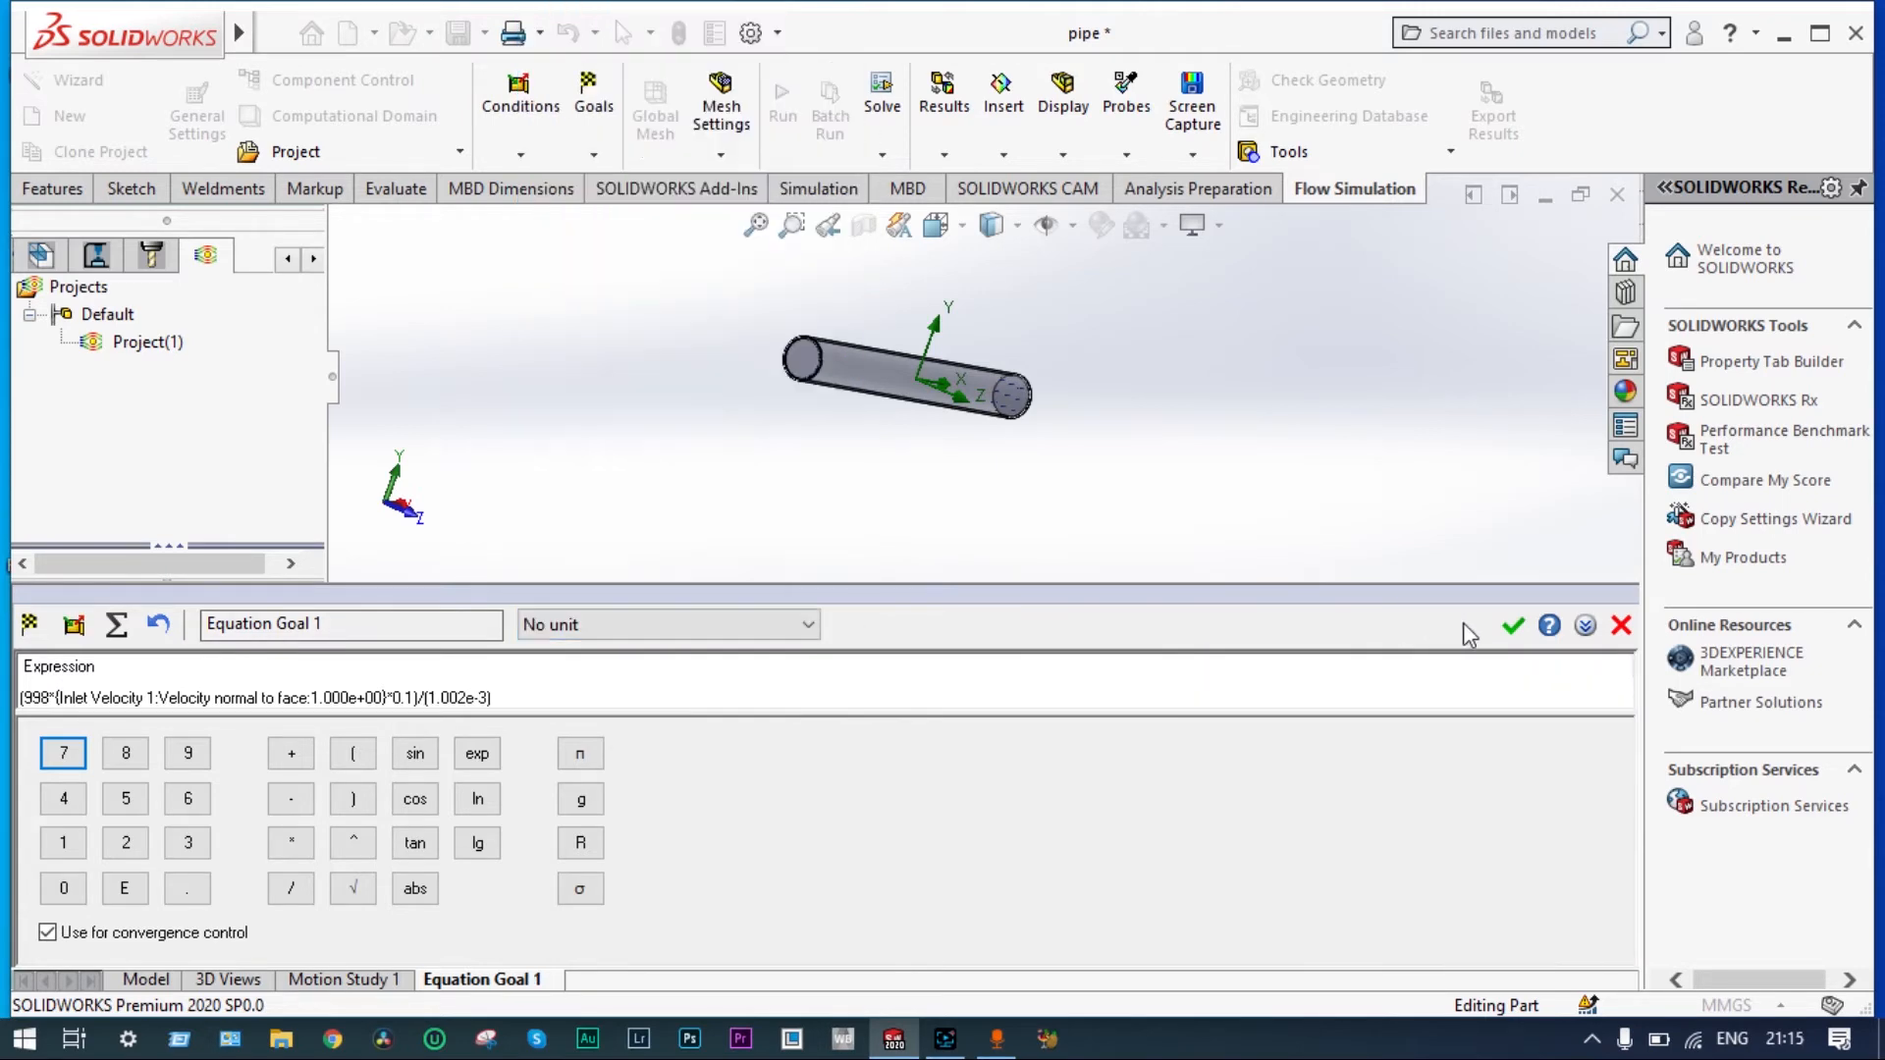
# - Confirm the Reynolds equation goal and rename it to Re
pyautogui.click(1513, 625)
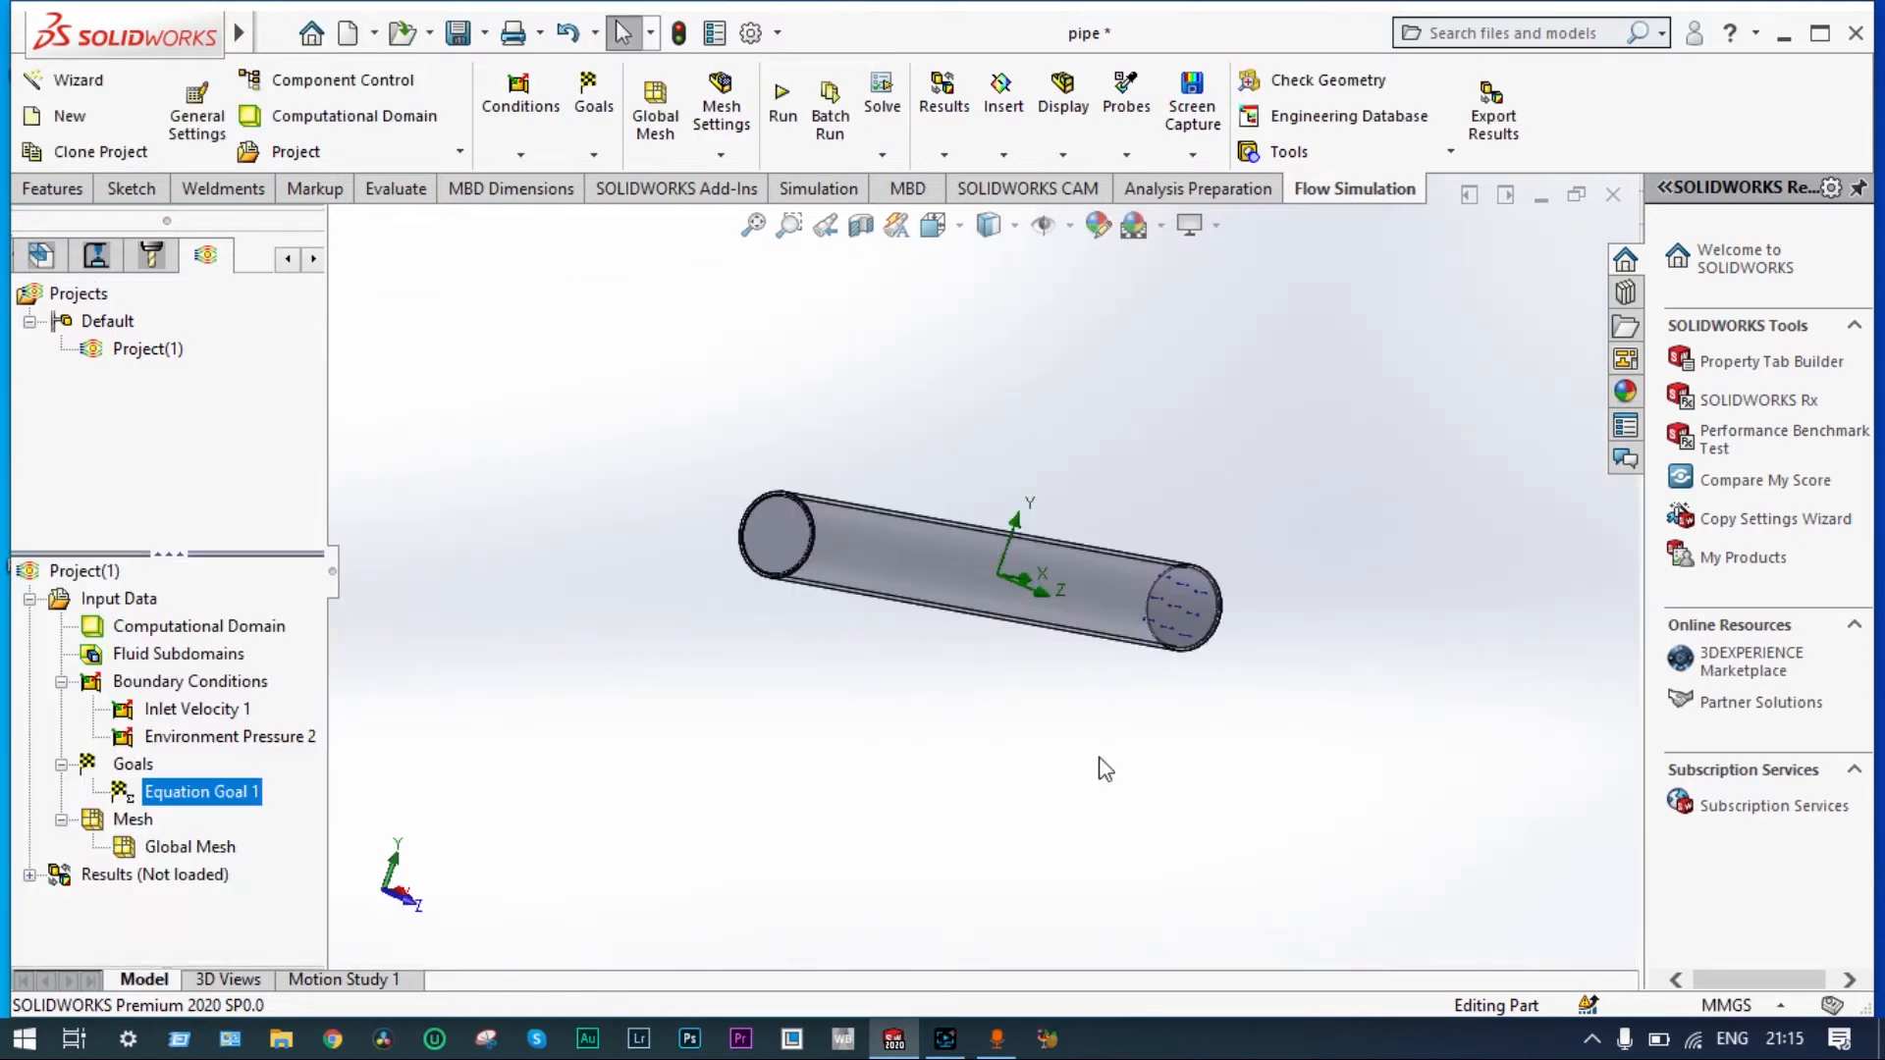
pyautogui.rightClick(201, 792)
pyautogui.write('Re')
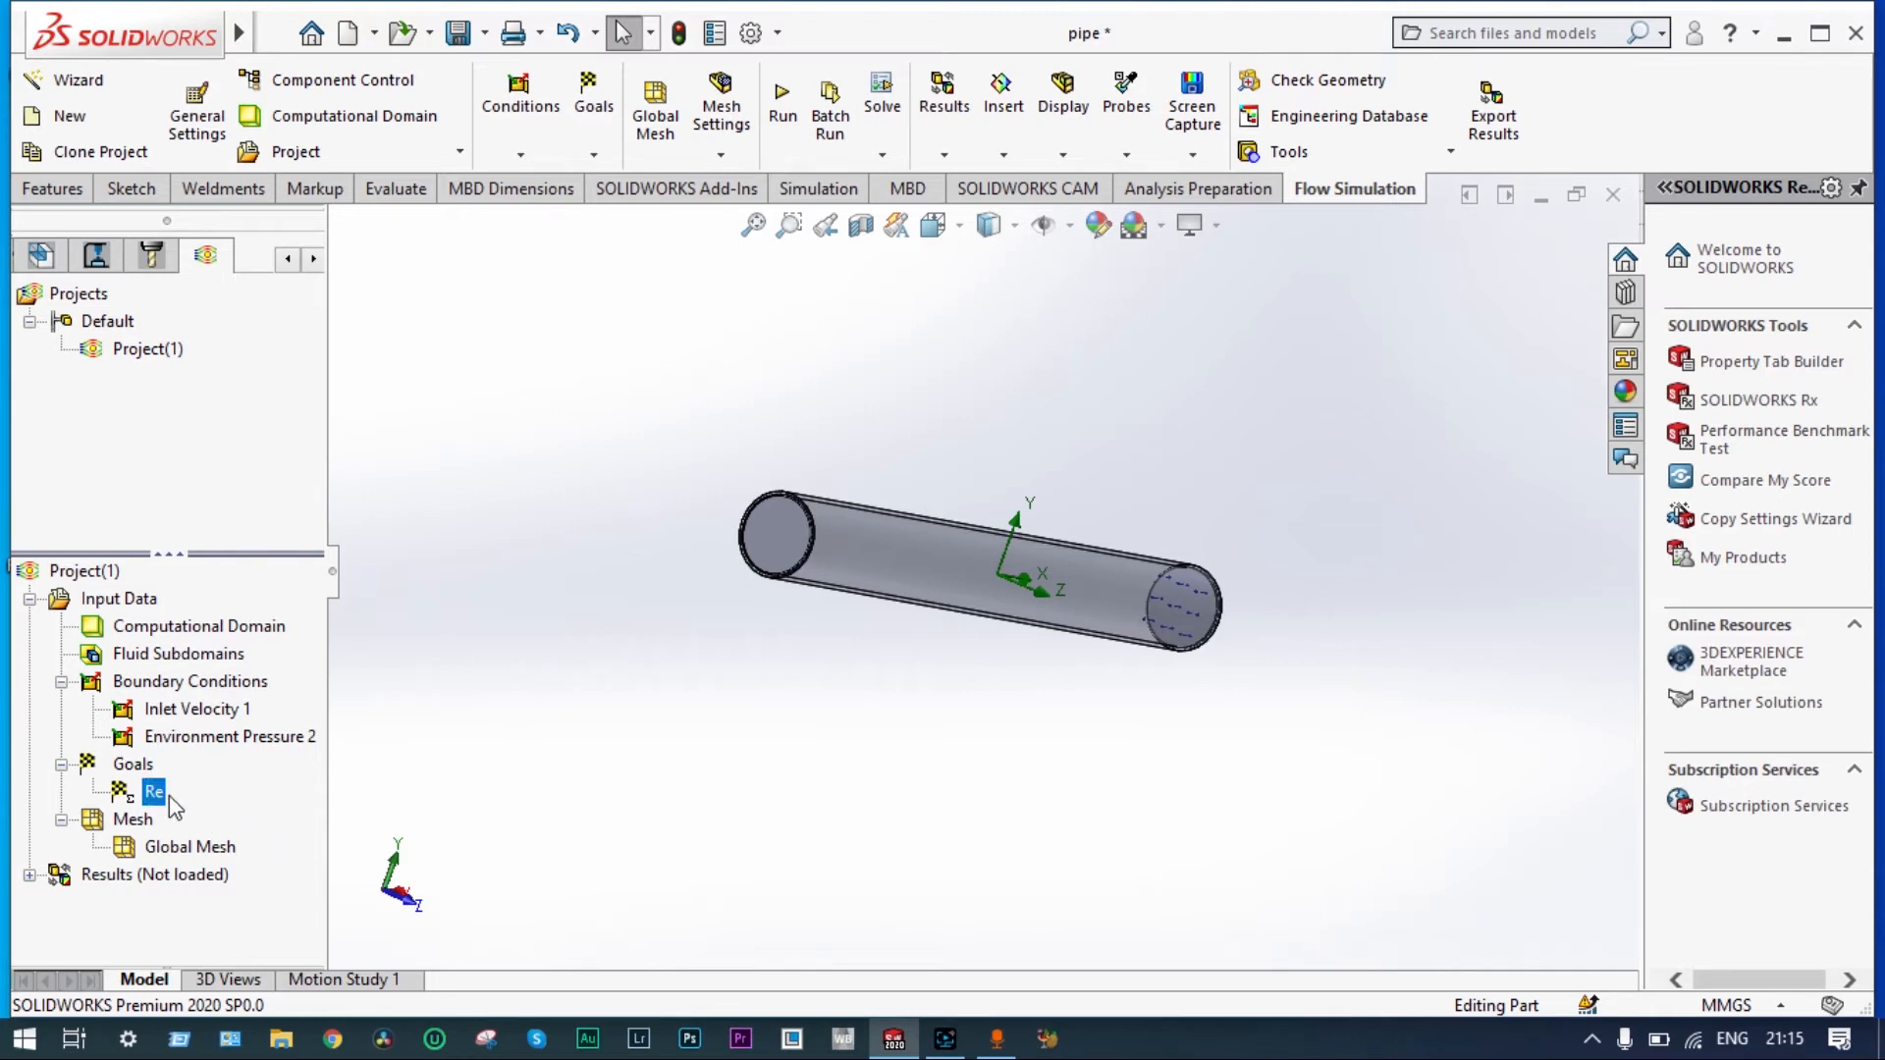
pyautogui.rightClick(133, 764)
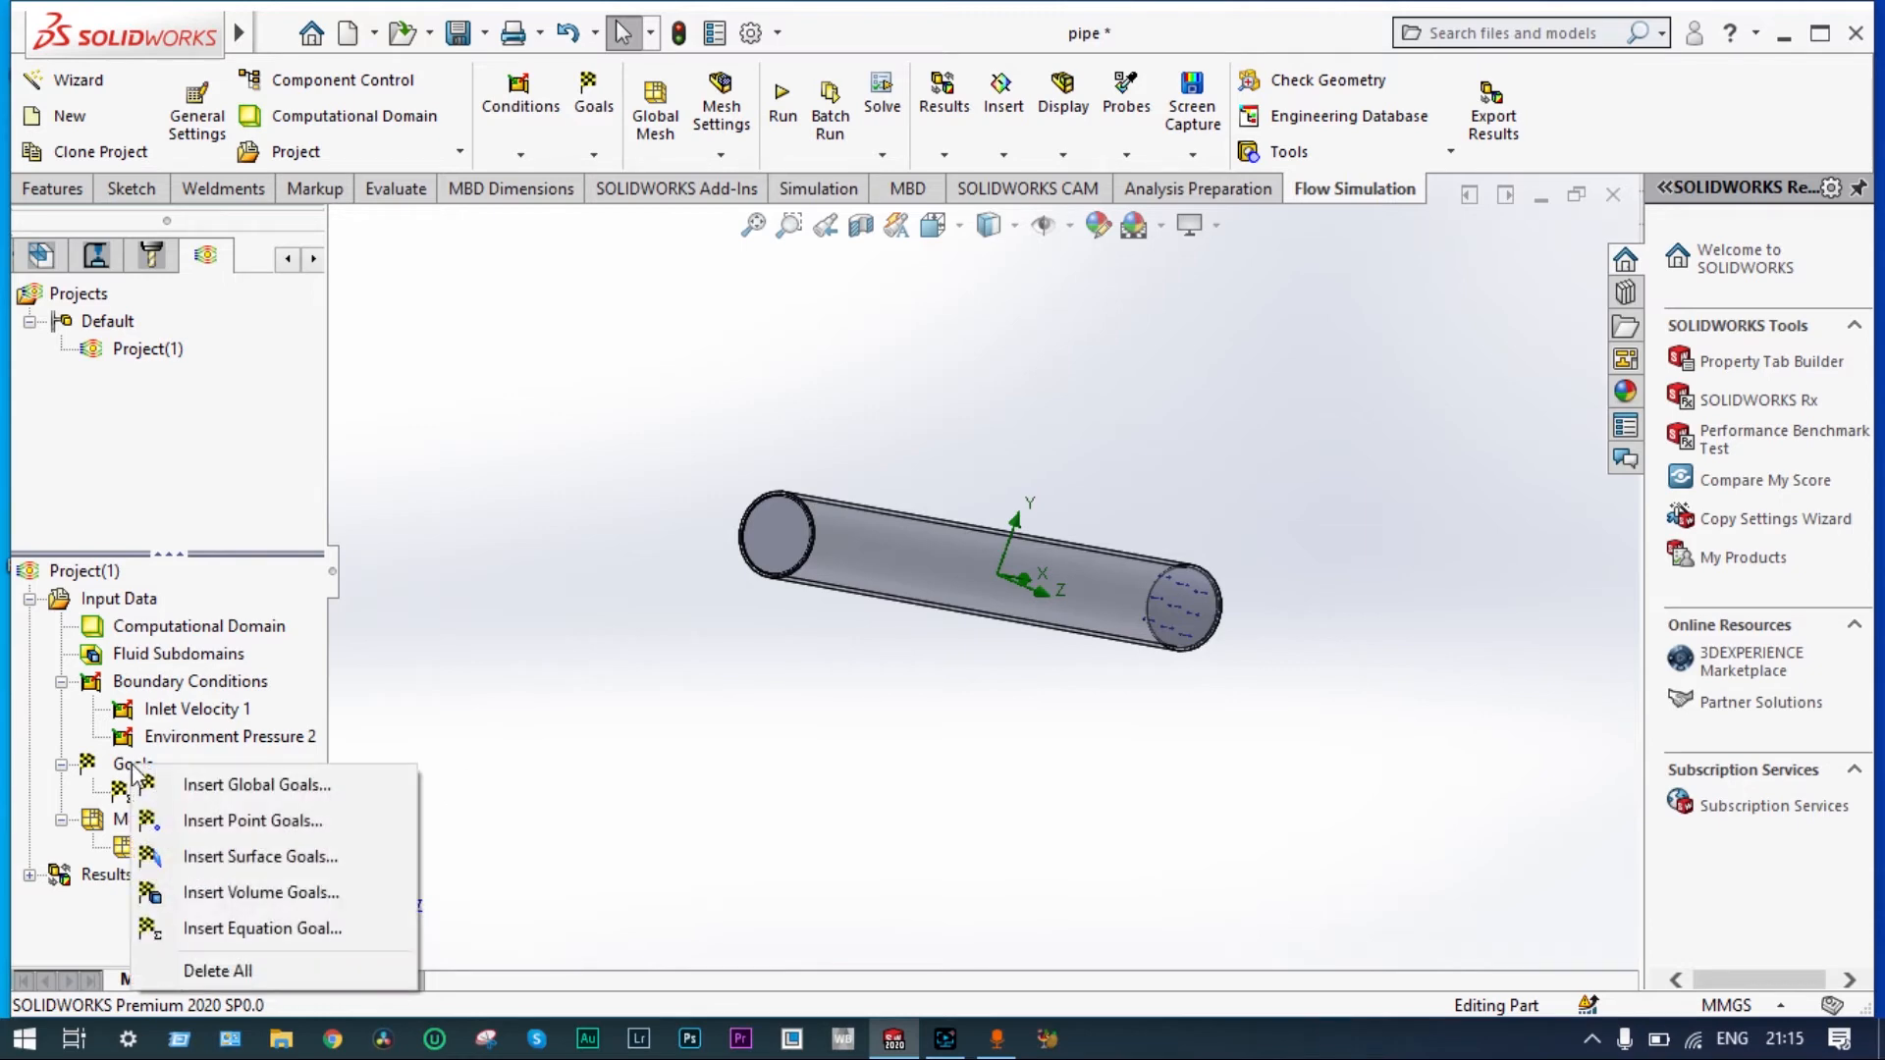
# - Create an equation goal 0.06*{Re}*0.1 with its unit set to Length
pyautogui.click(261, 928)
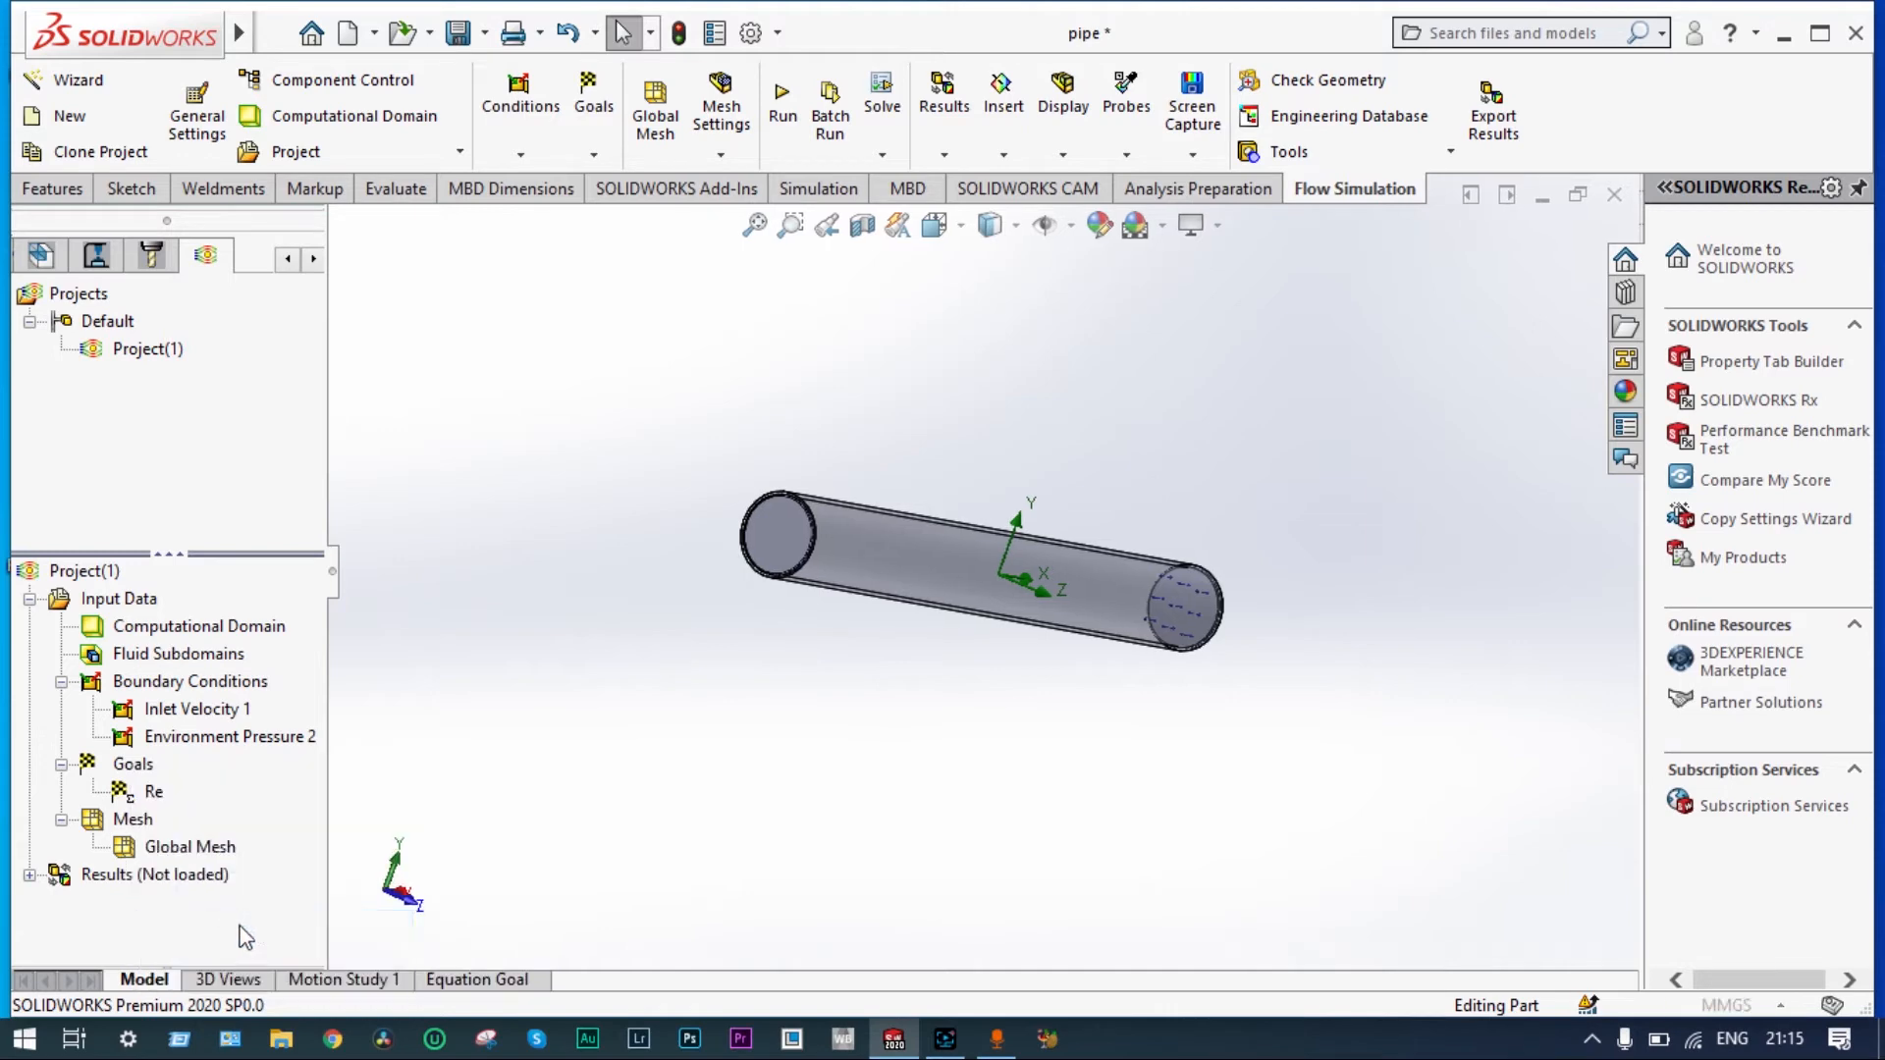
pyautogui.click(477, 979)
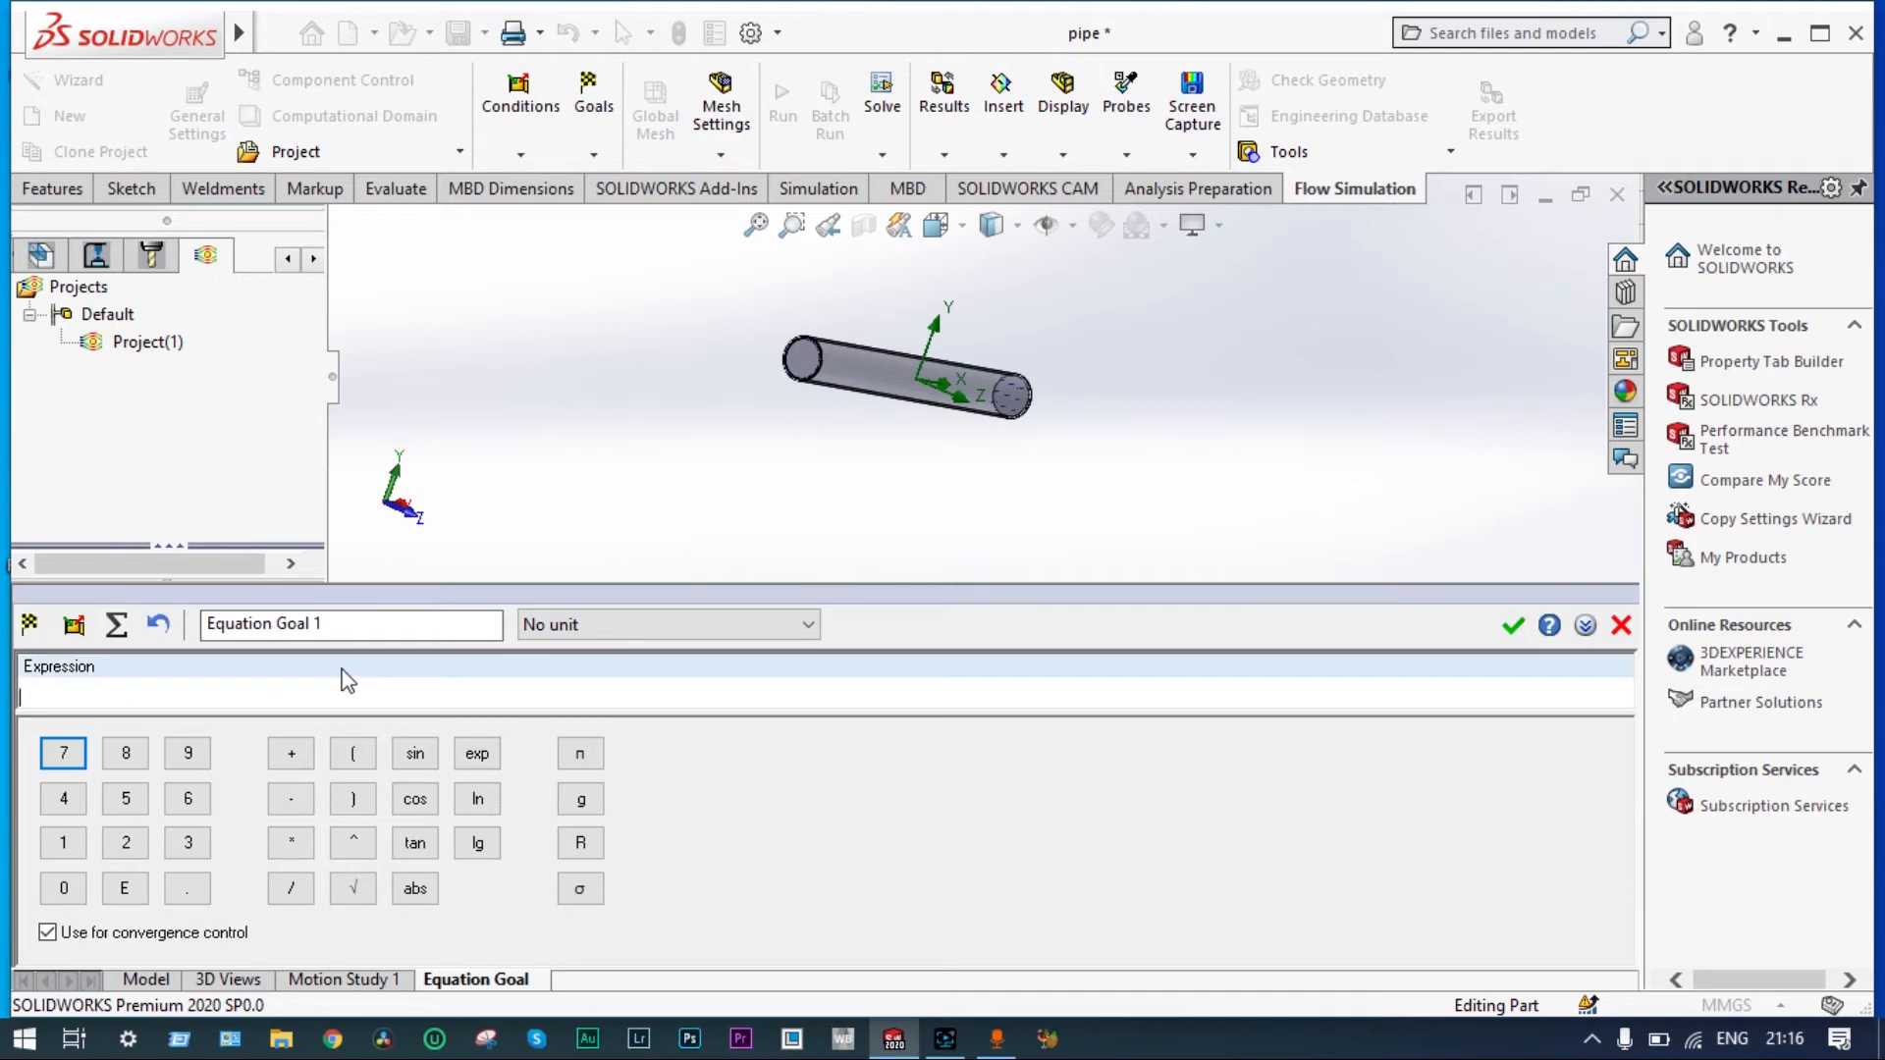
pyautogui.write('0.')
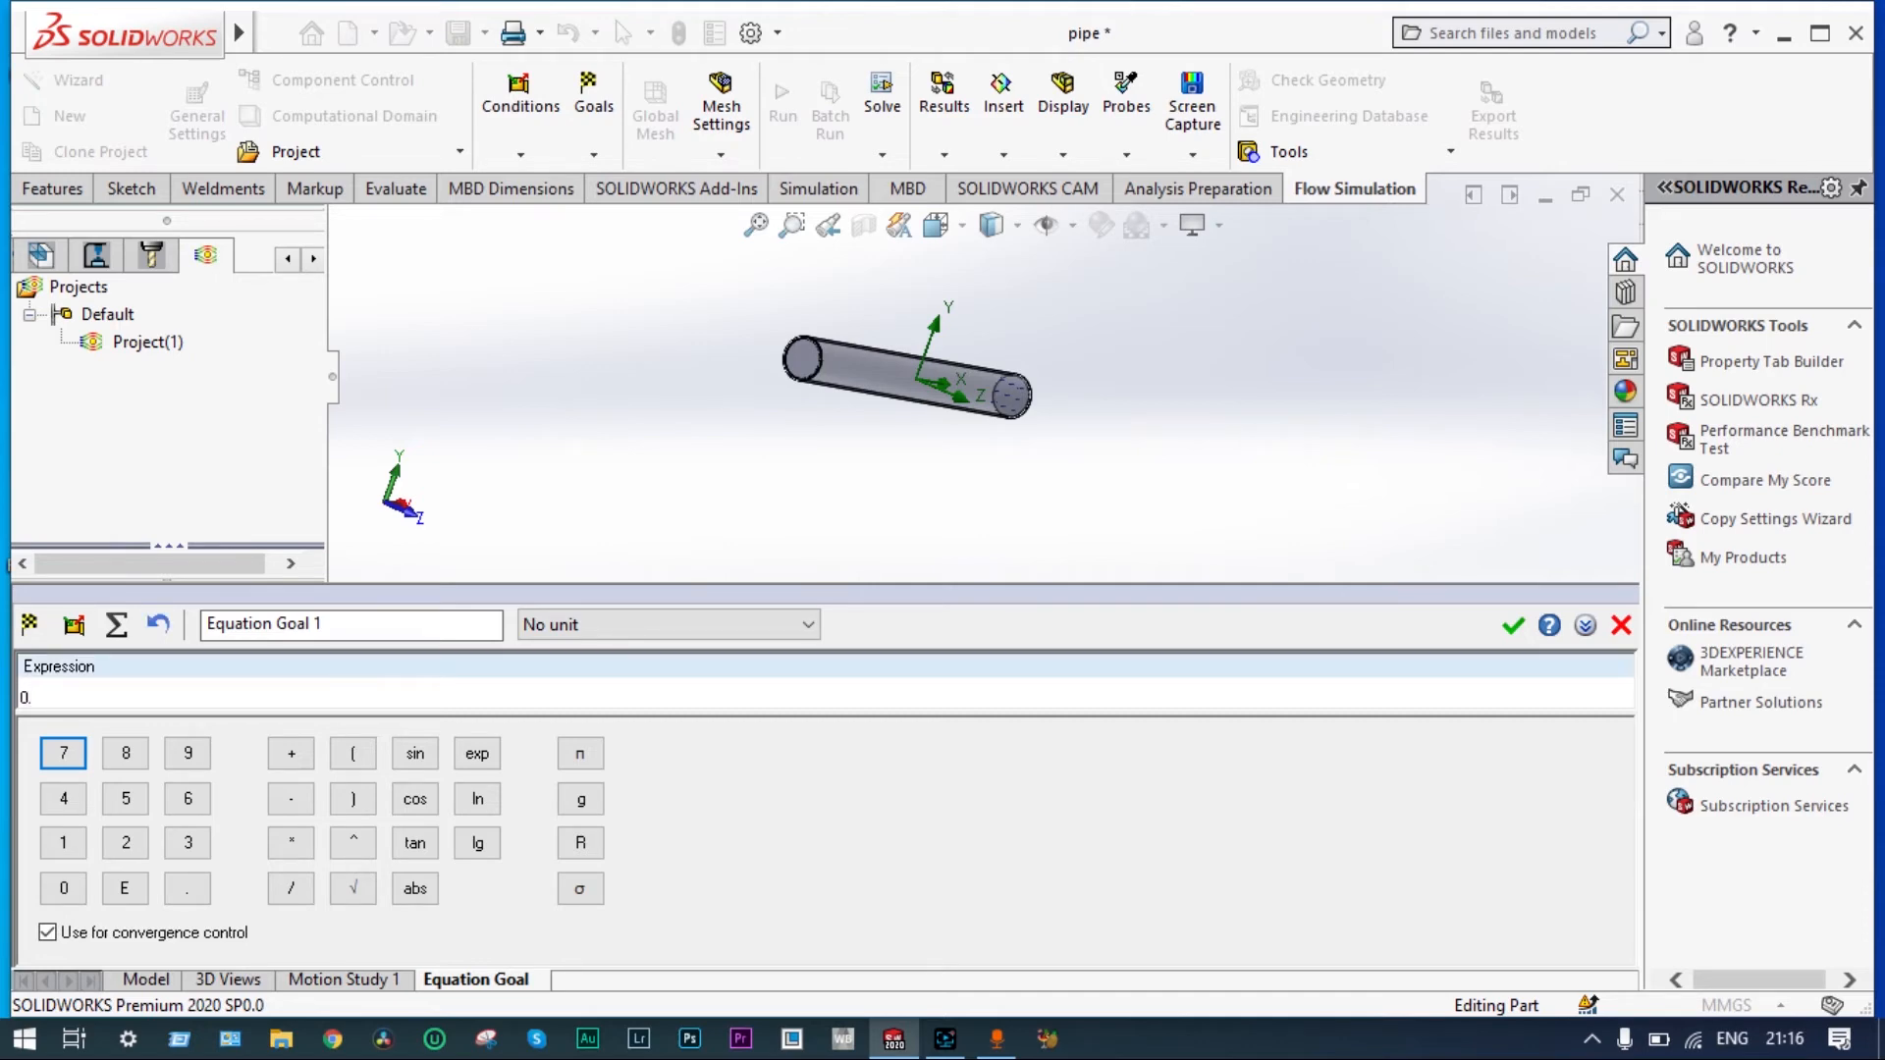
pyautogui.write('06')
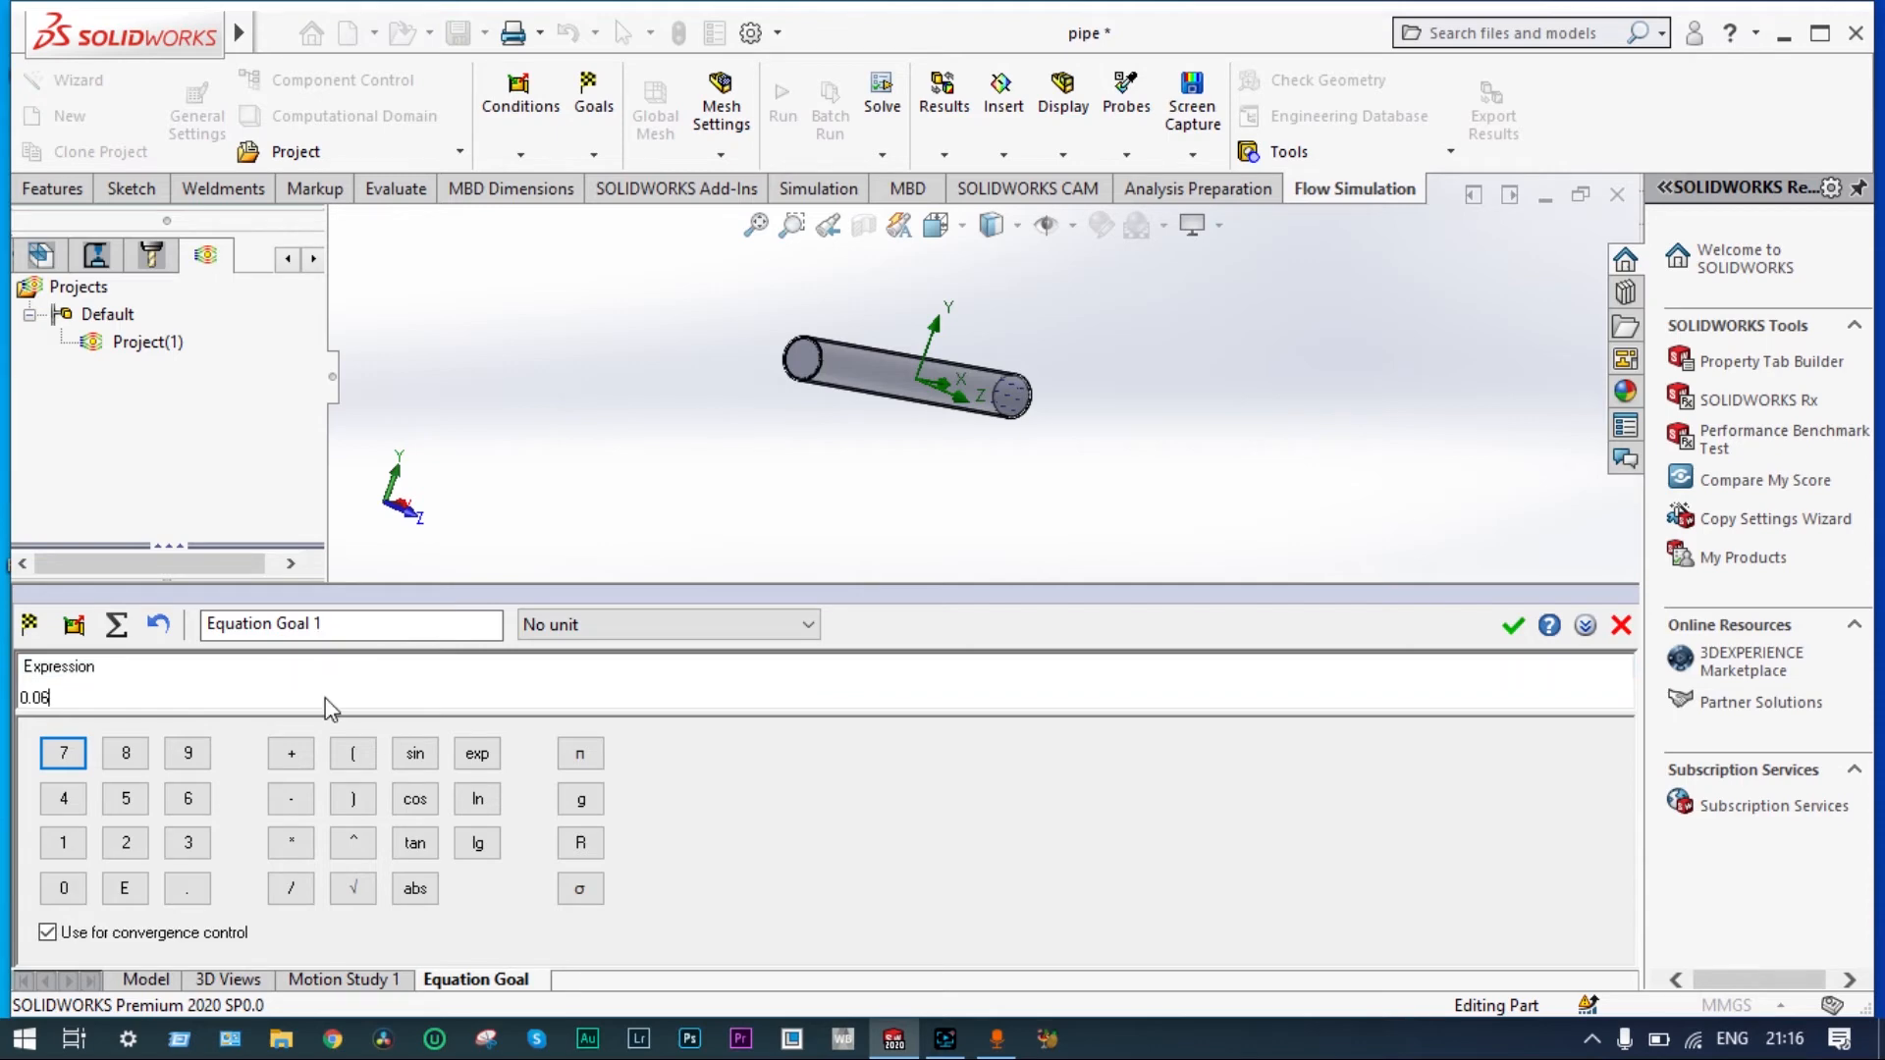
pyautogui.click(290, 843)
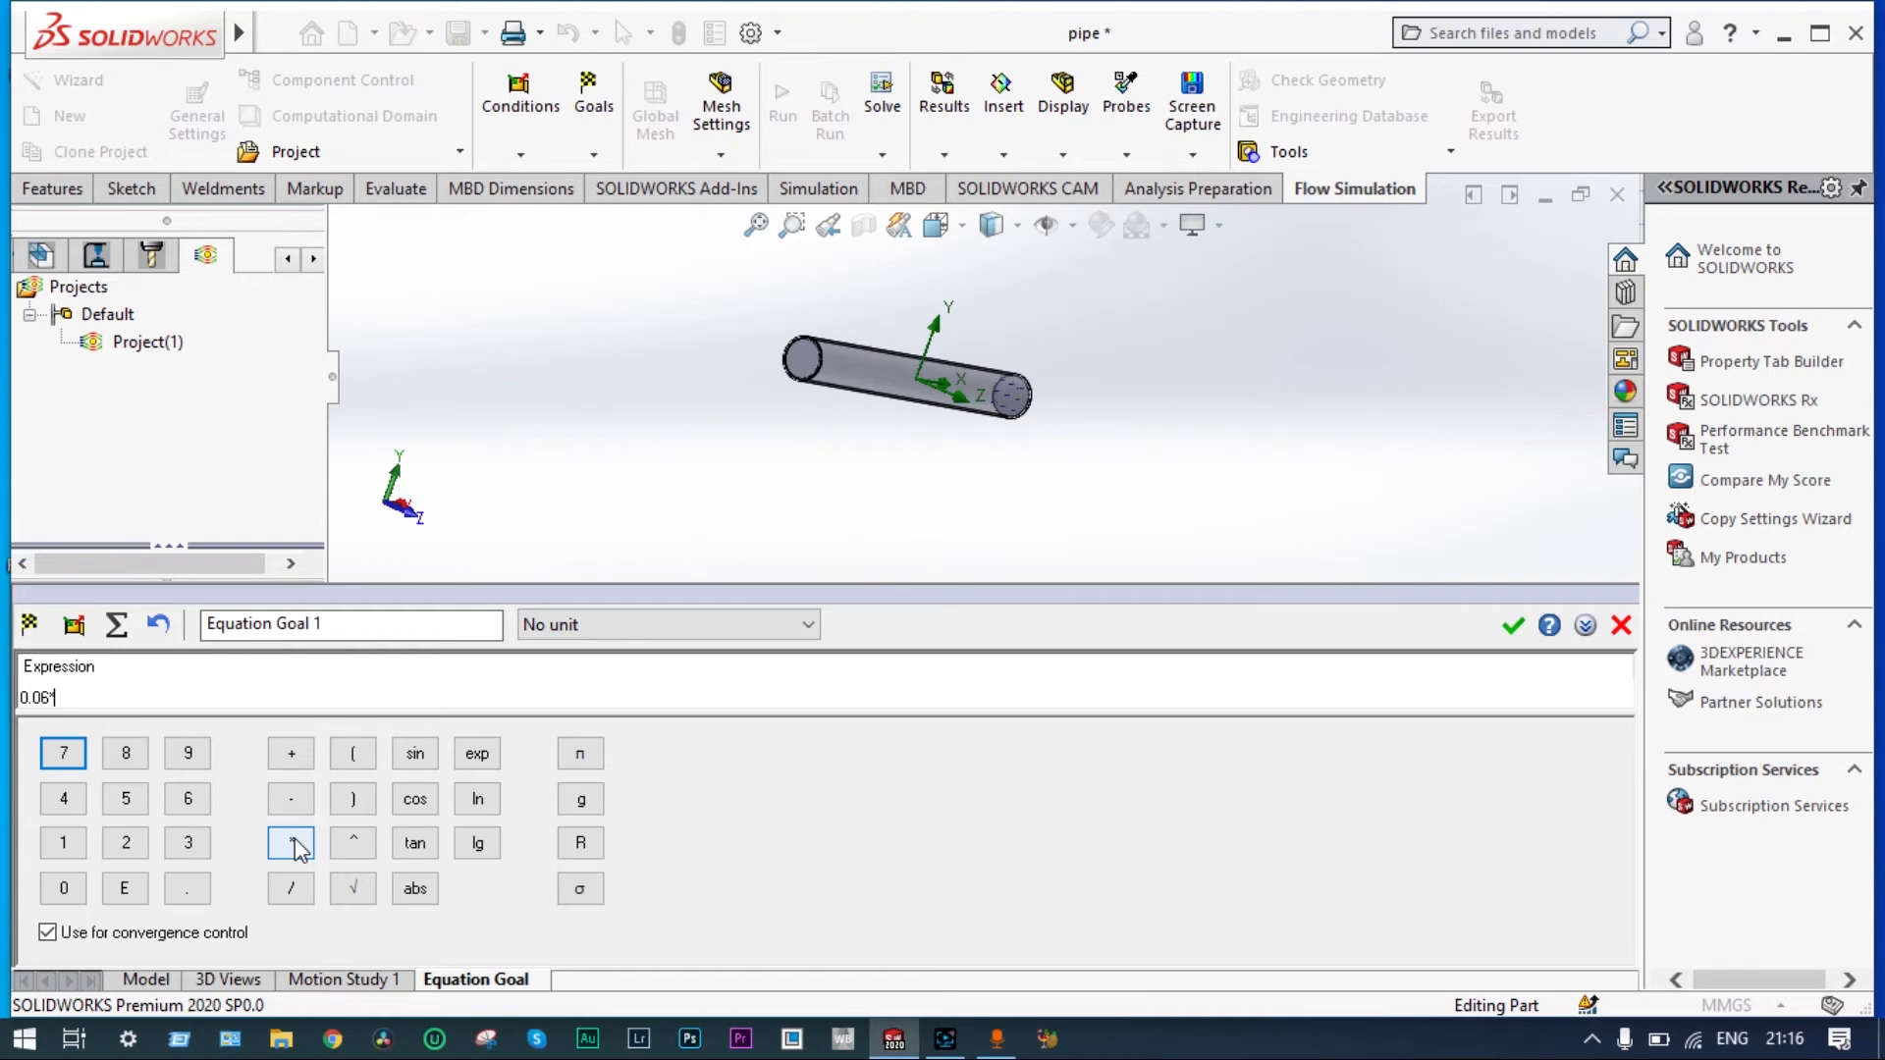
pyautogui.click(289, 842)
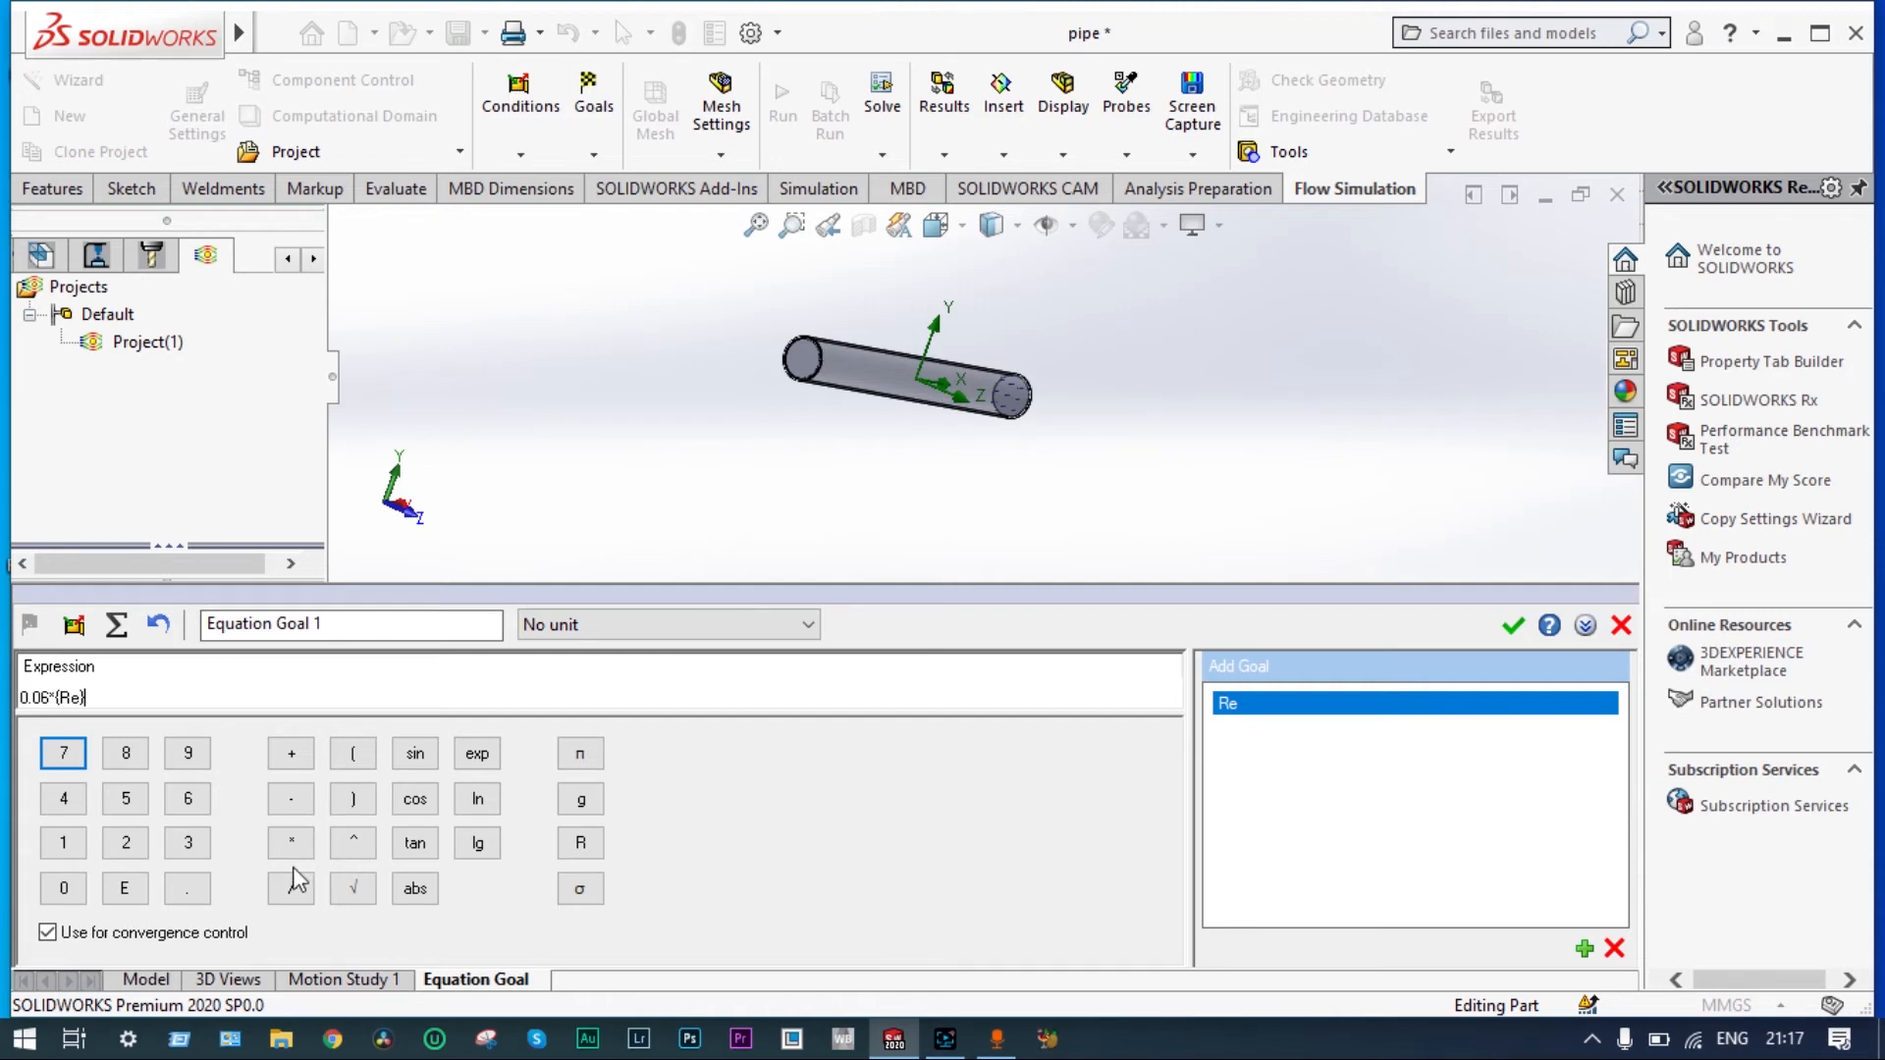
pyautogui.click(291, 841)
pyautogui.write('^0.1')
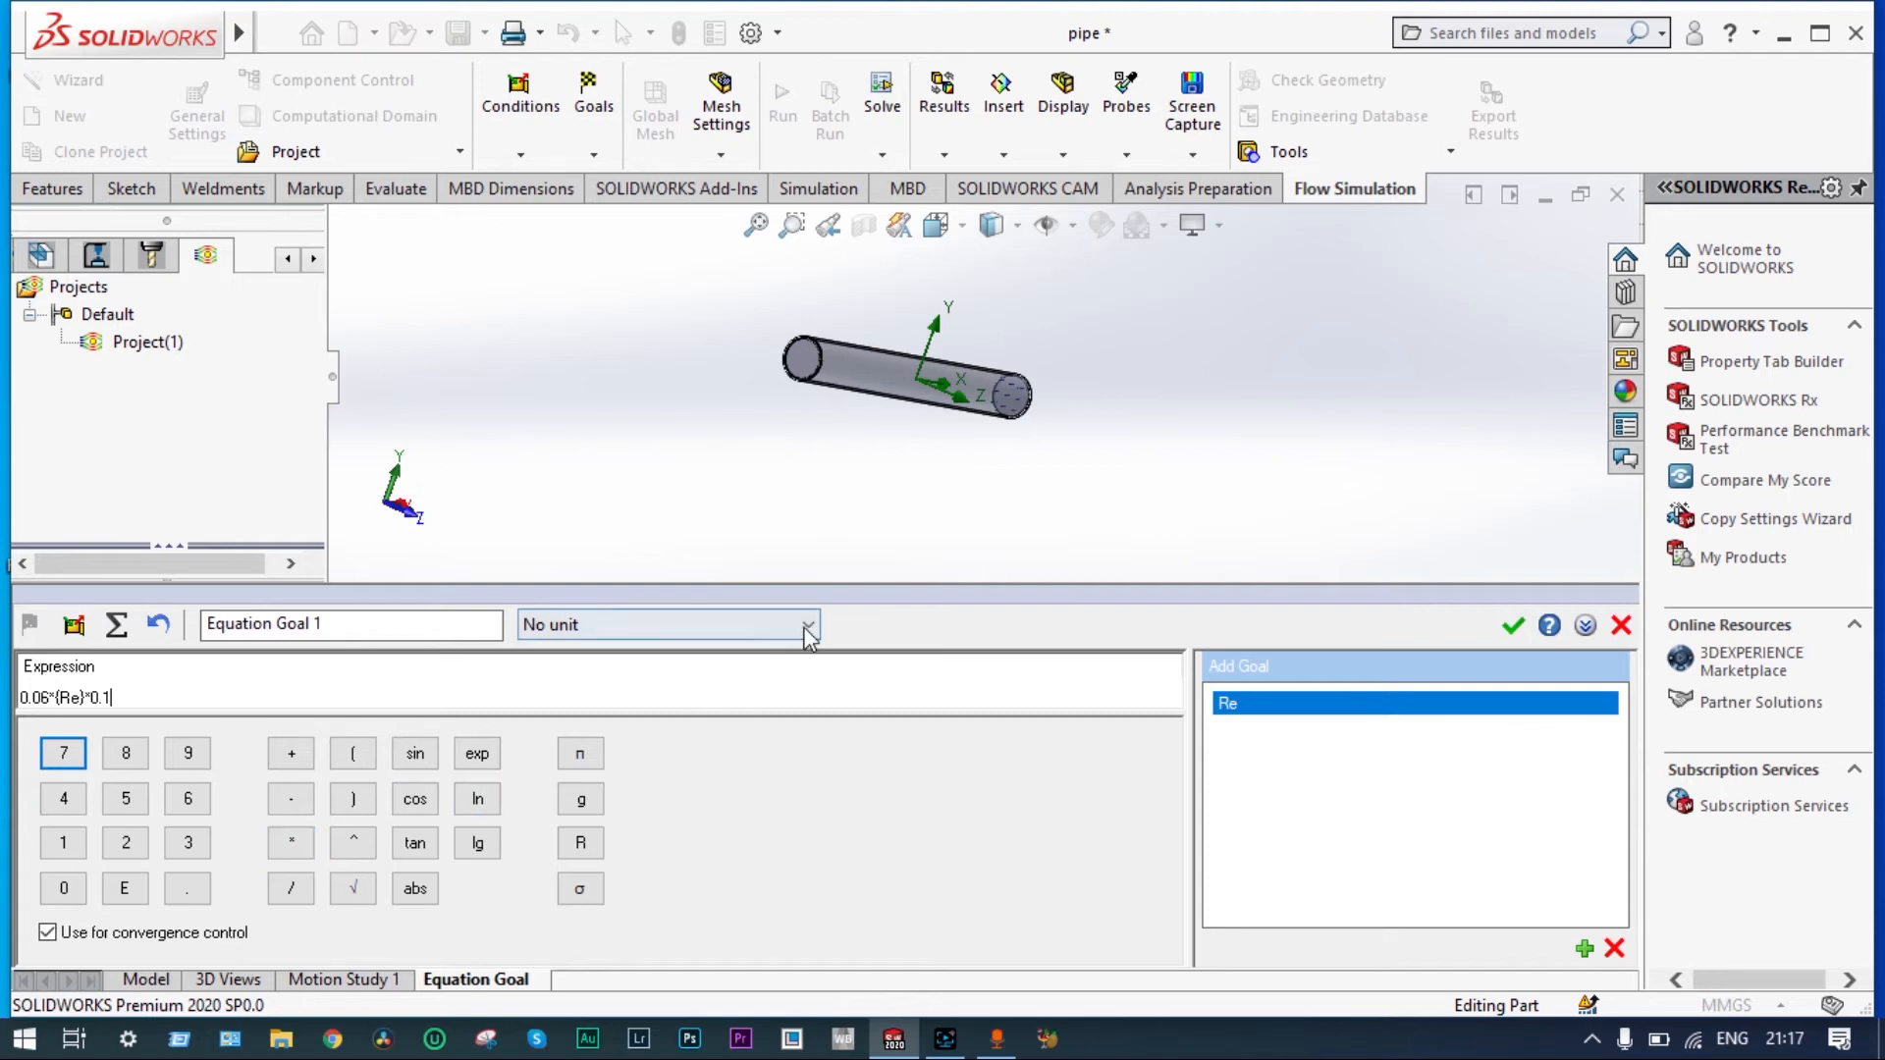
pyautogui.click(806, 624)
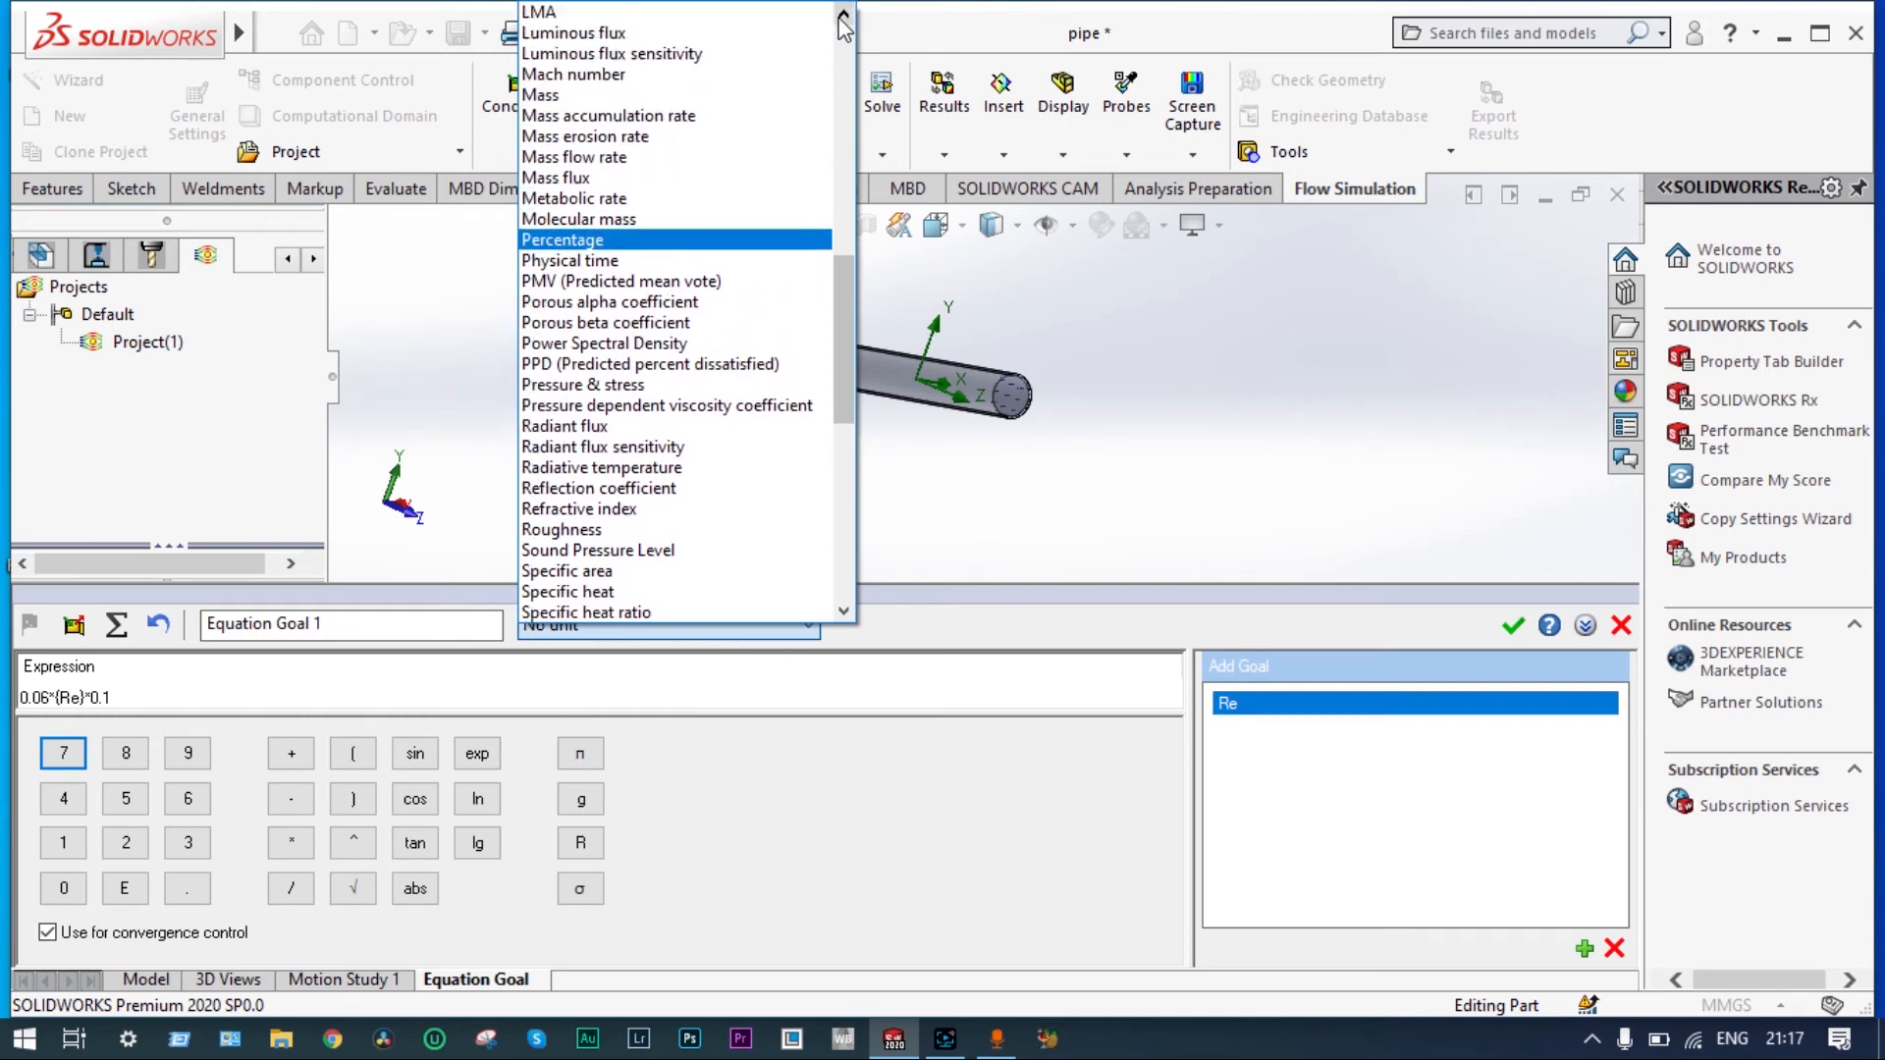
pyautogui.click(547, 625)
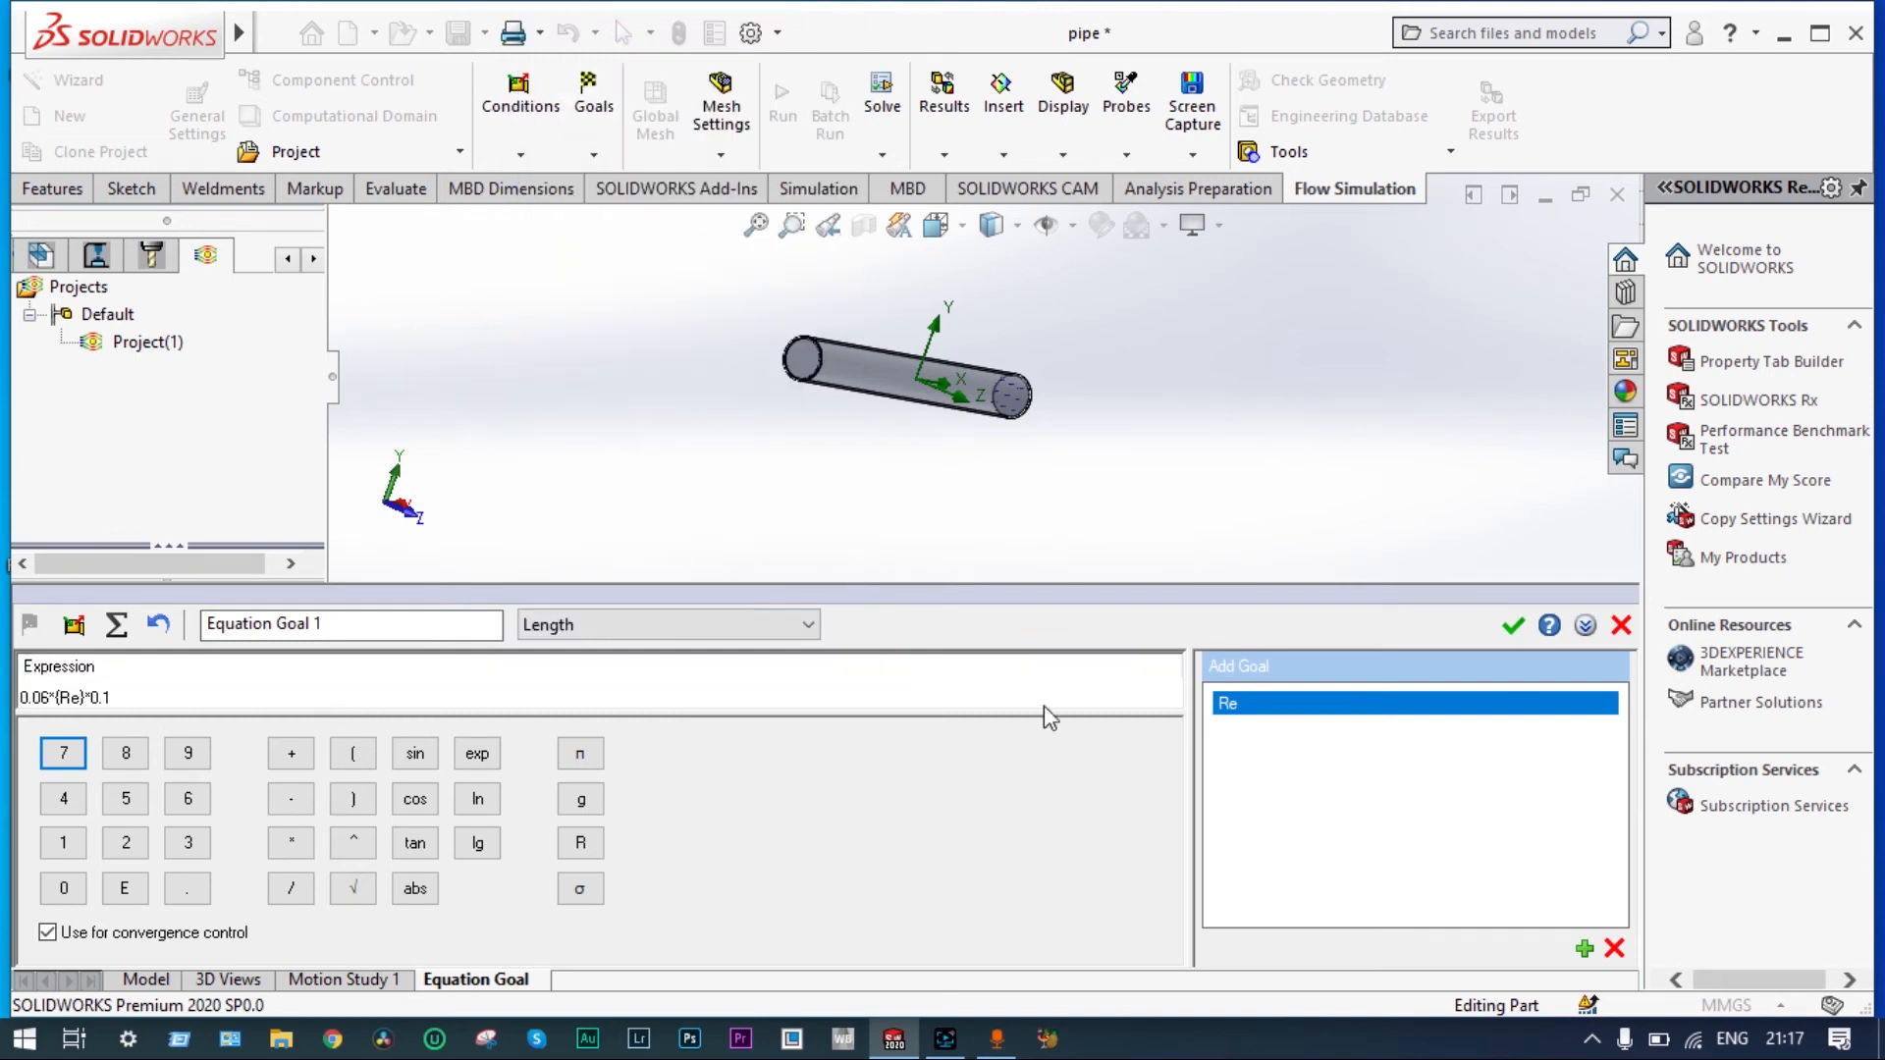
# - Confirm the length goal and rename it Le(Laminar Flow)
pyautogui.click(1512, 625)
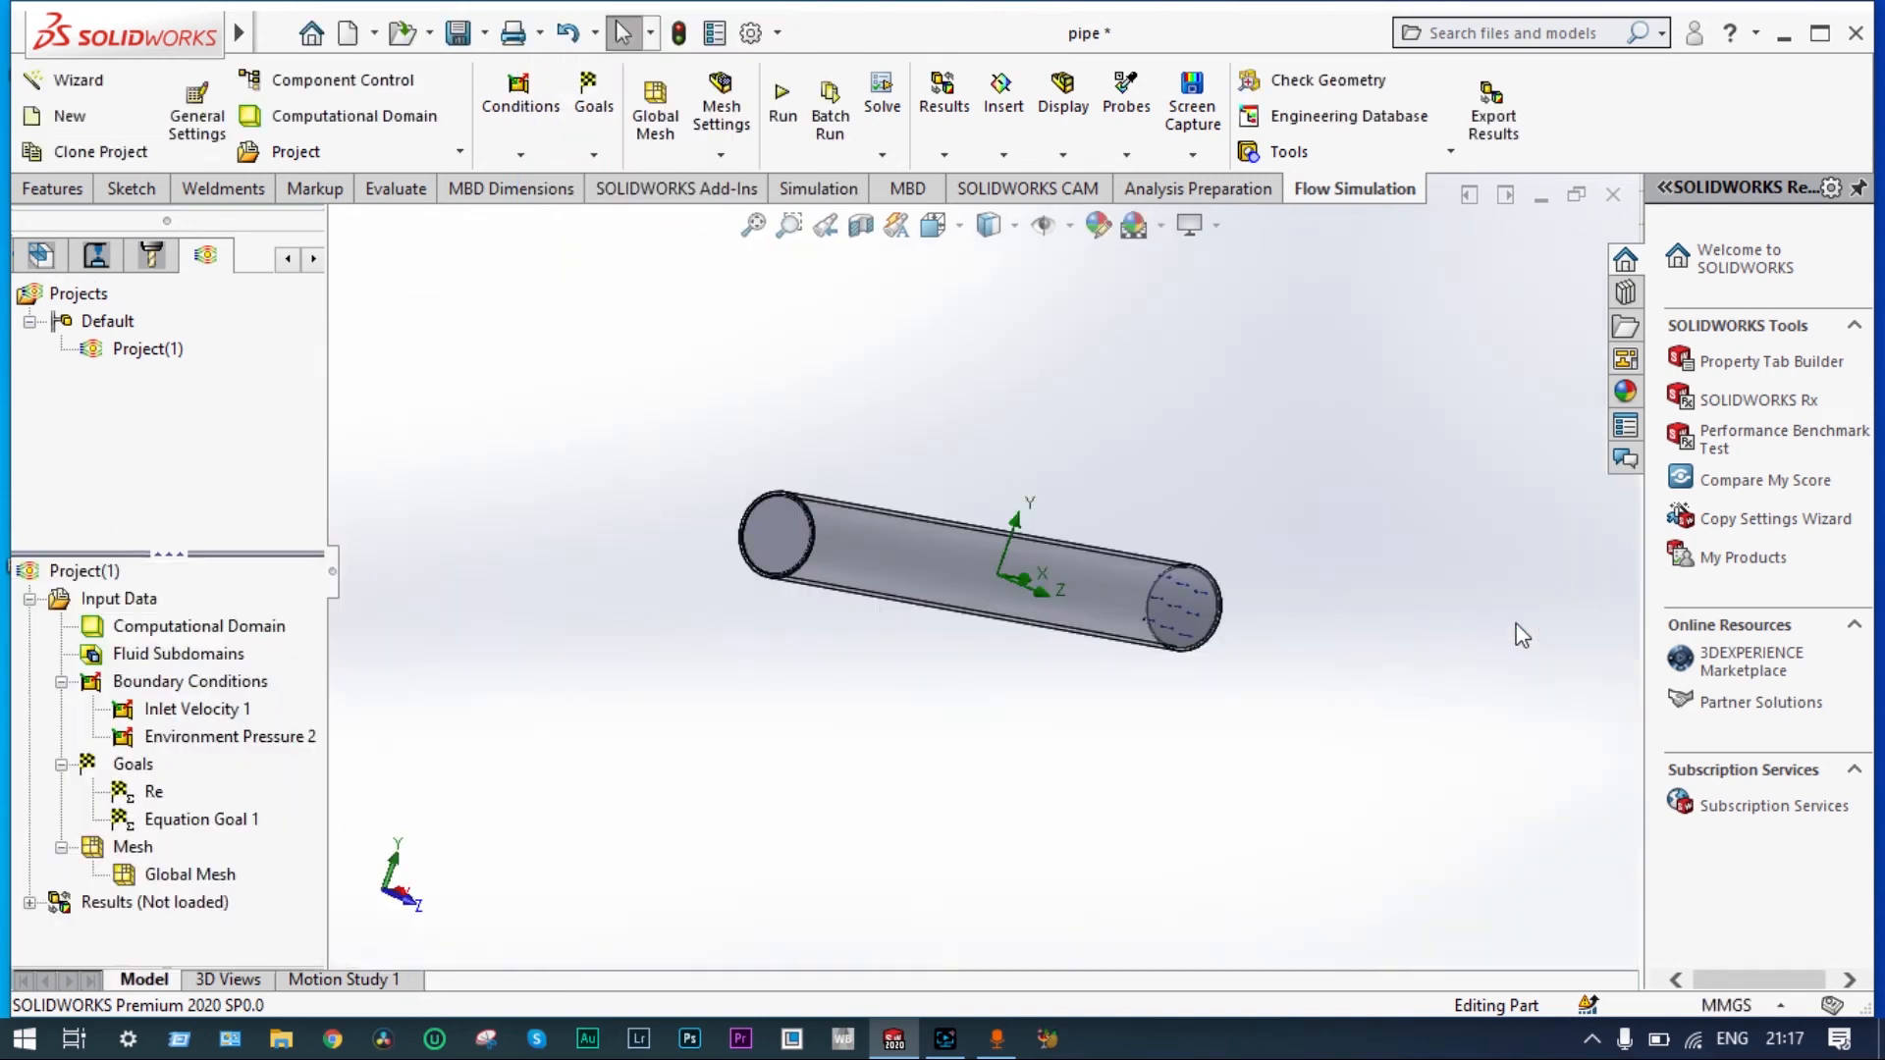
pyautogui.click(199, 819)
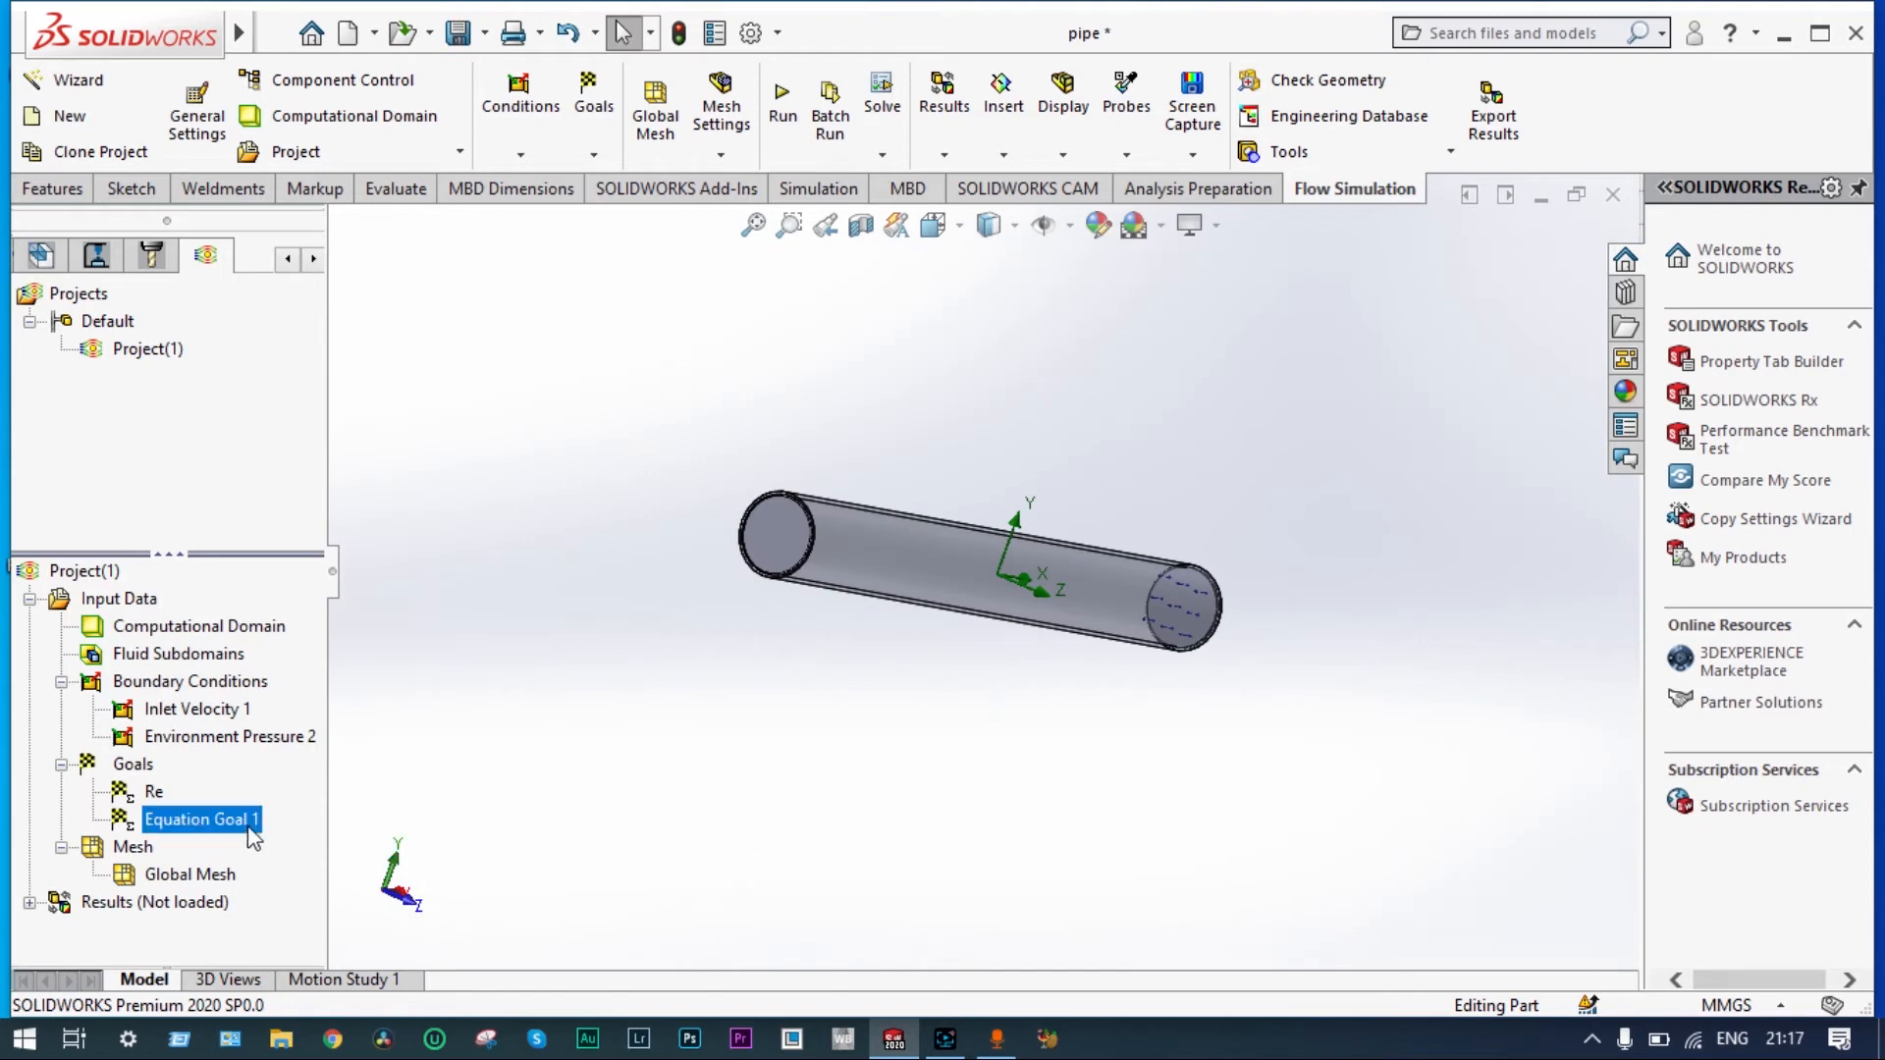
pyautogui.doubleClick(200, 819)
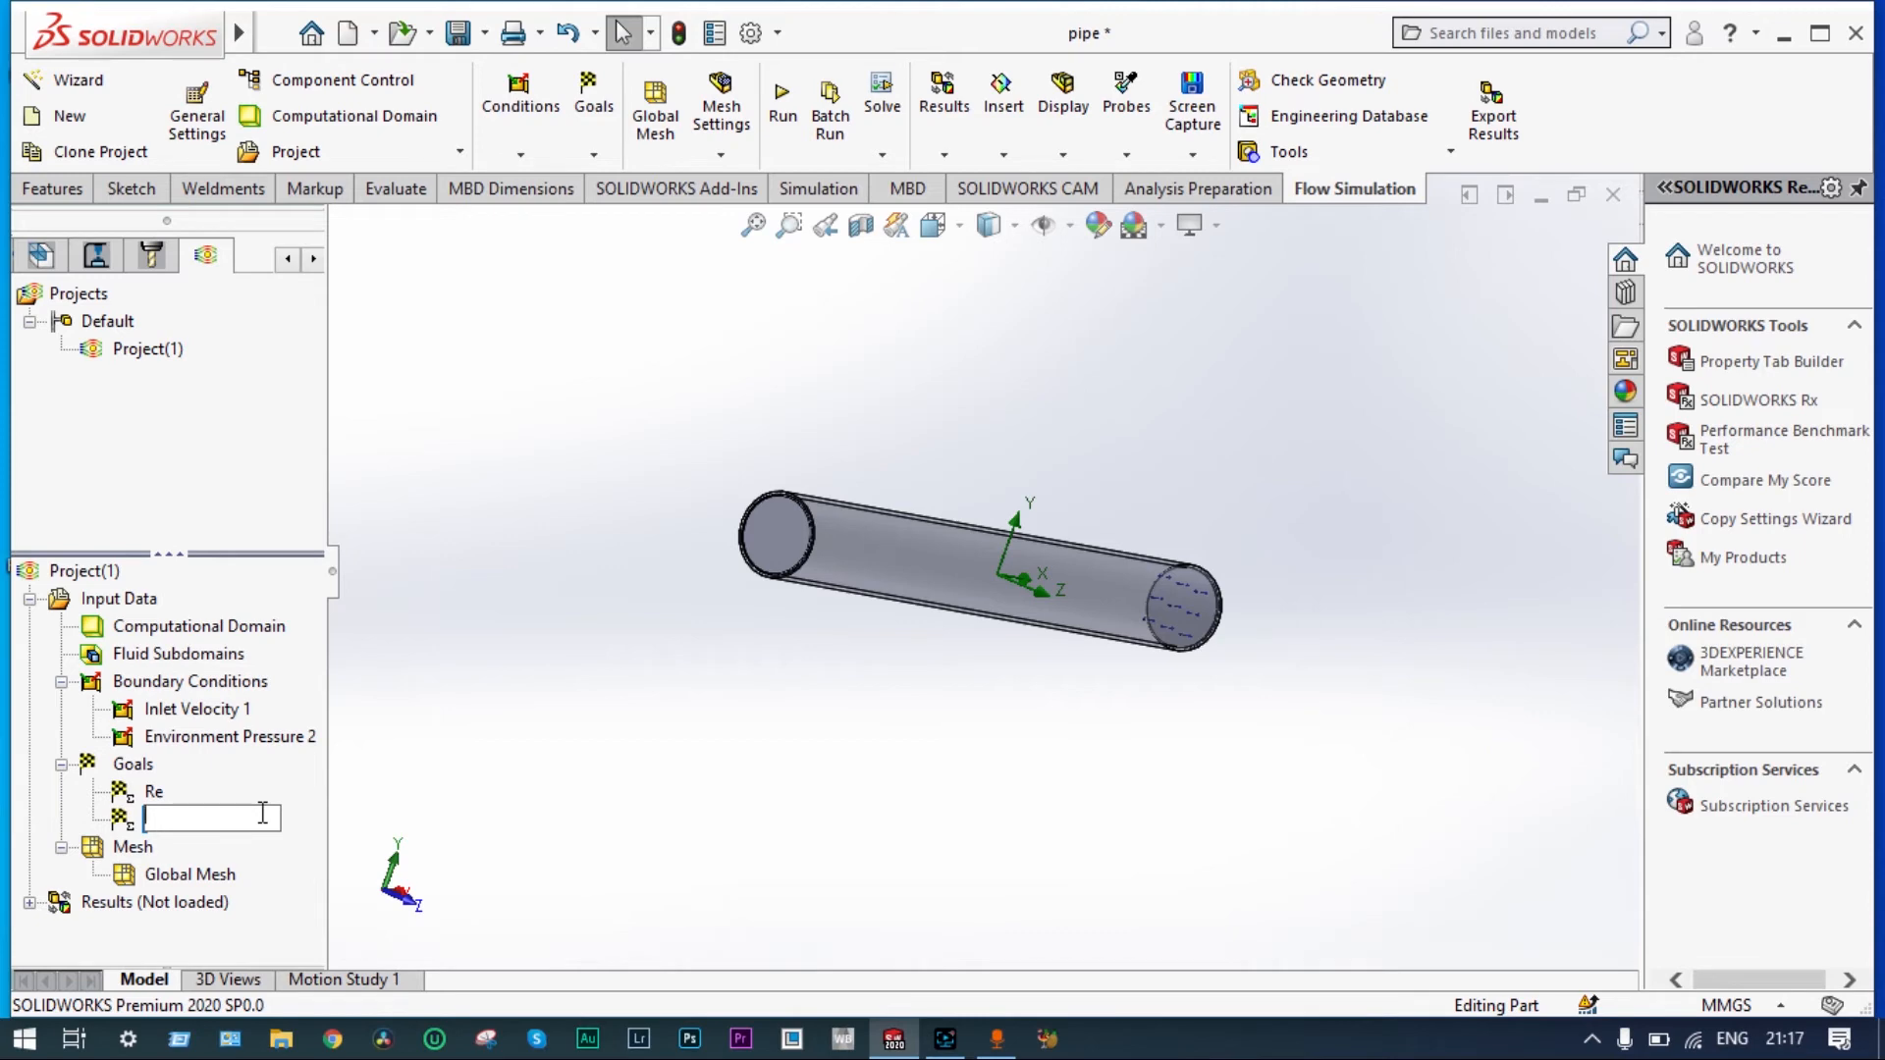
pyautogui.write('Le(Laminar Flow)')
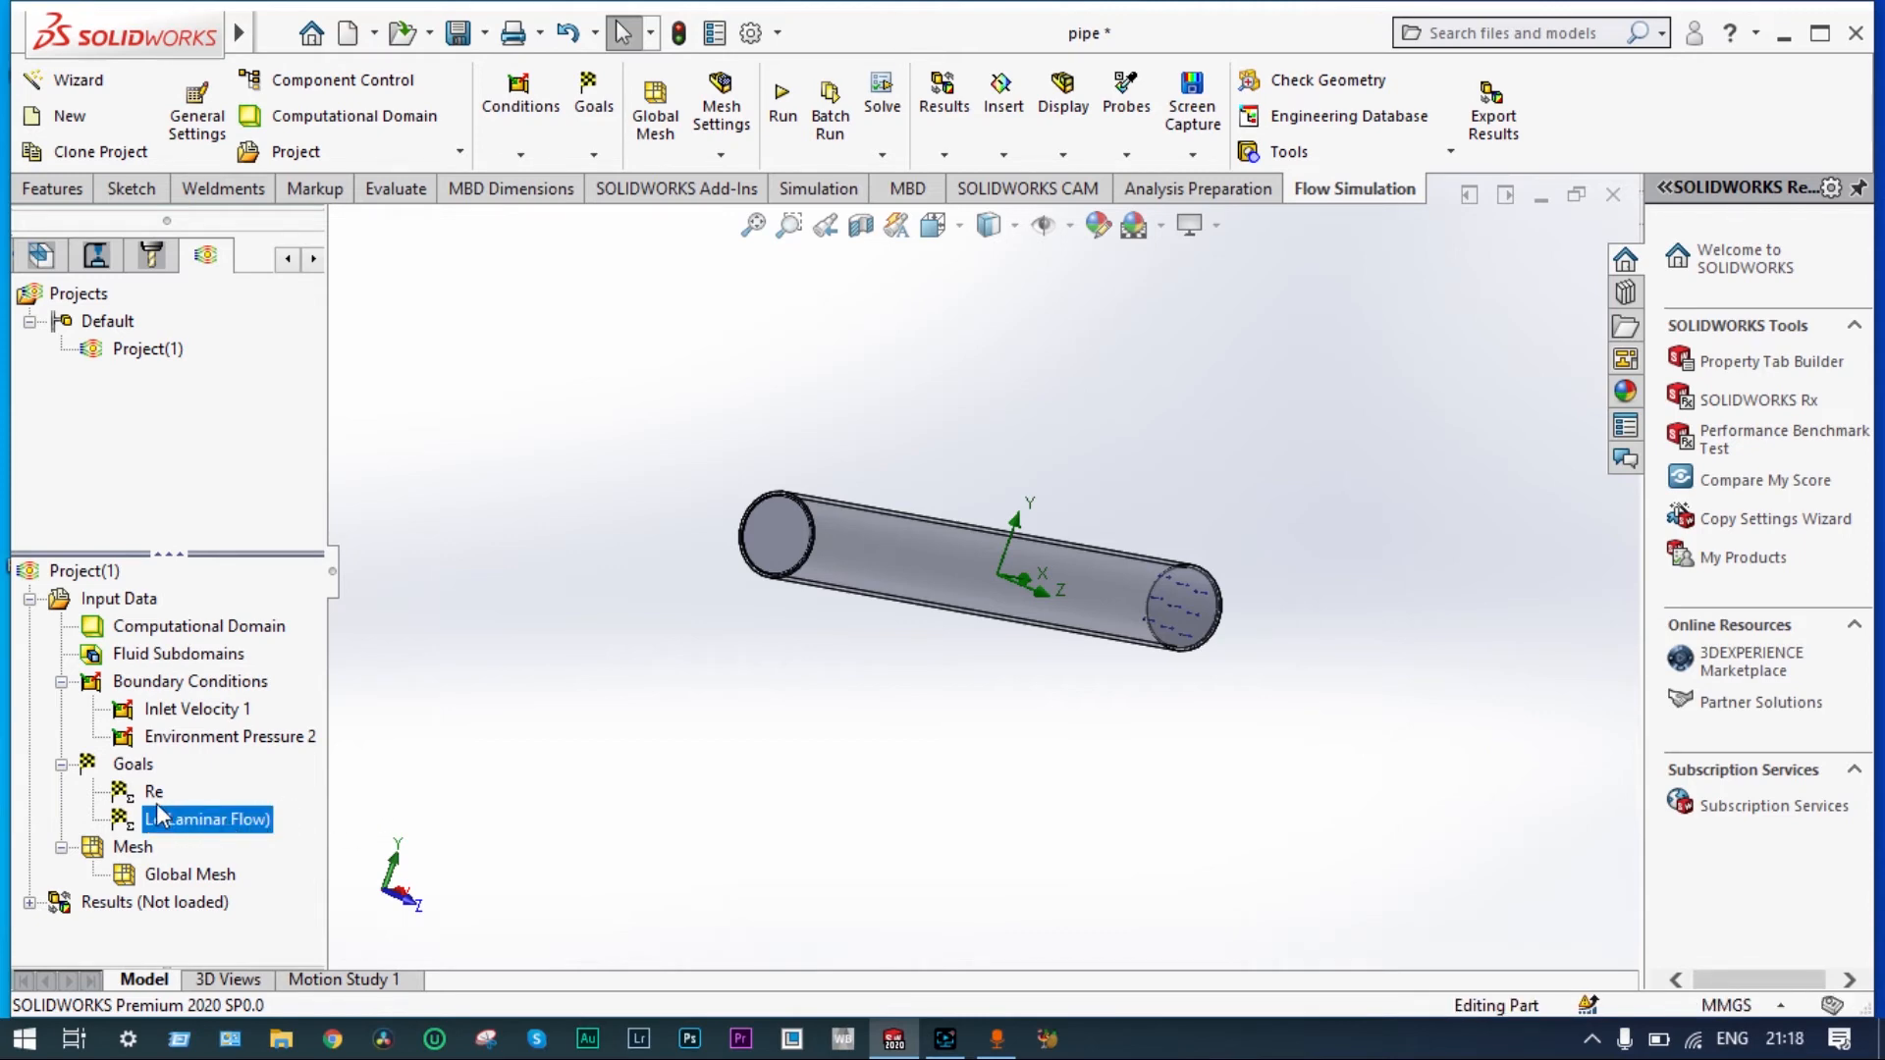
# - Add a Length equation goal 4.4*{Re}^(1/6)*0.1 and confirm it
pyautogui.rightClick(133, 764)
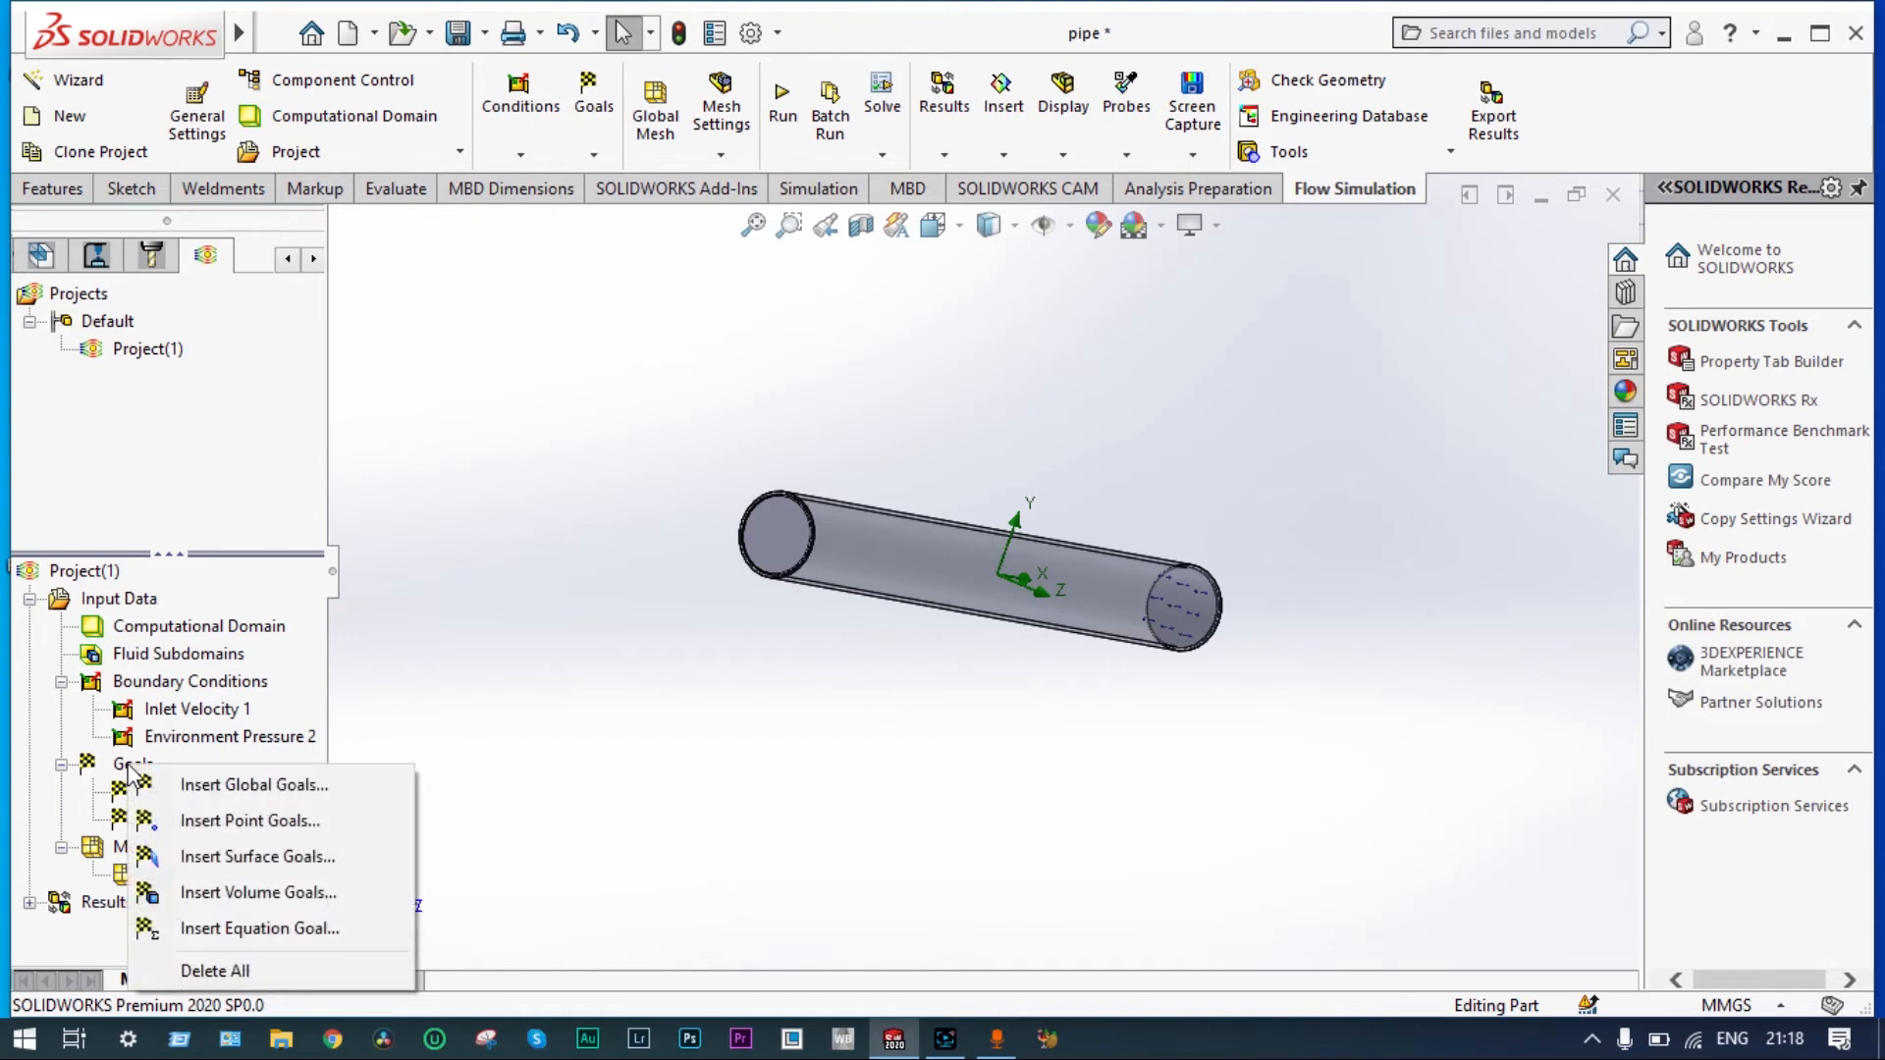
pyautogui.moveTo(258, 928)
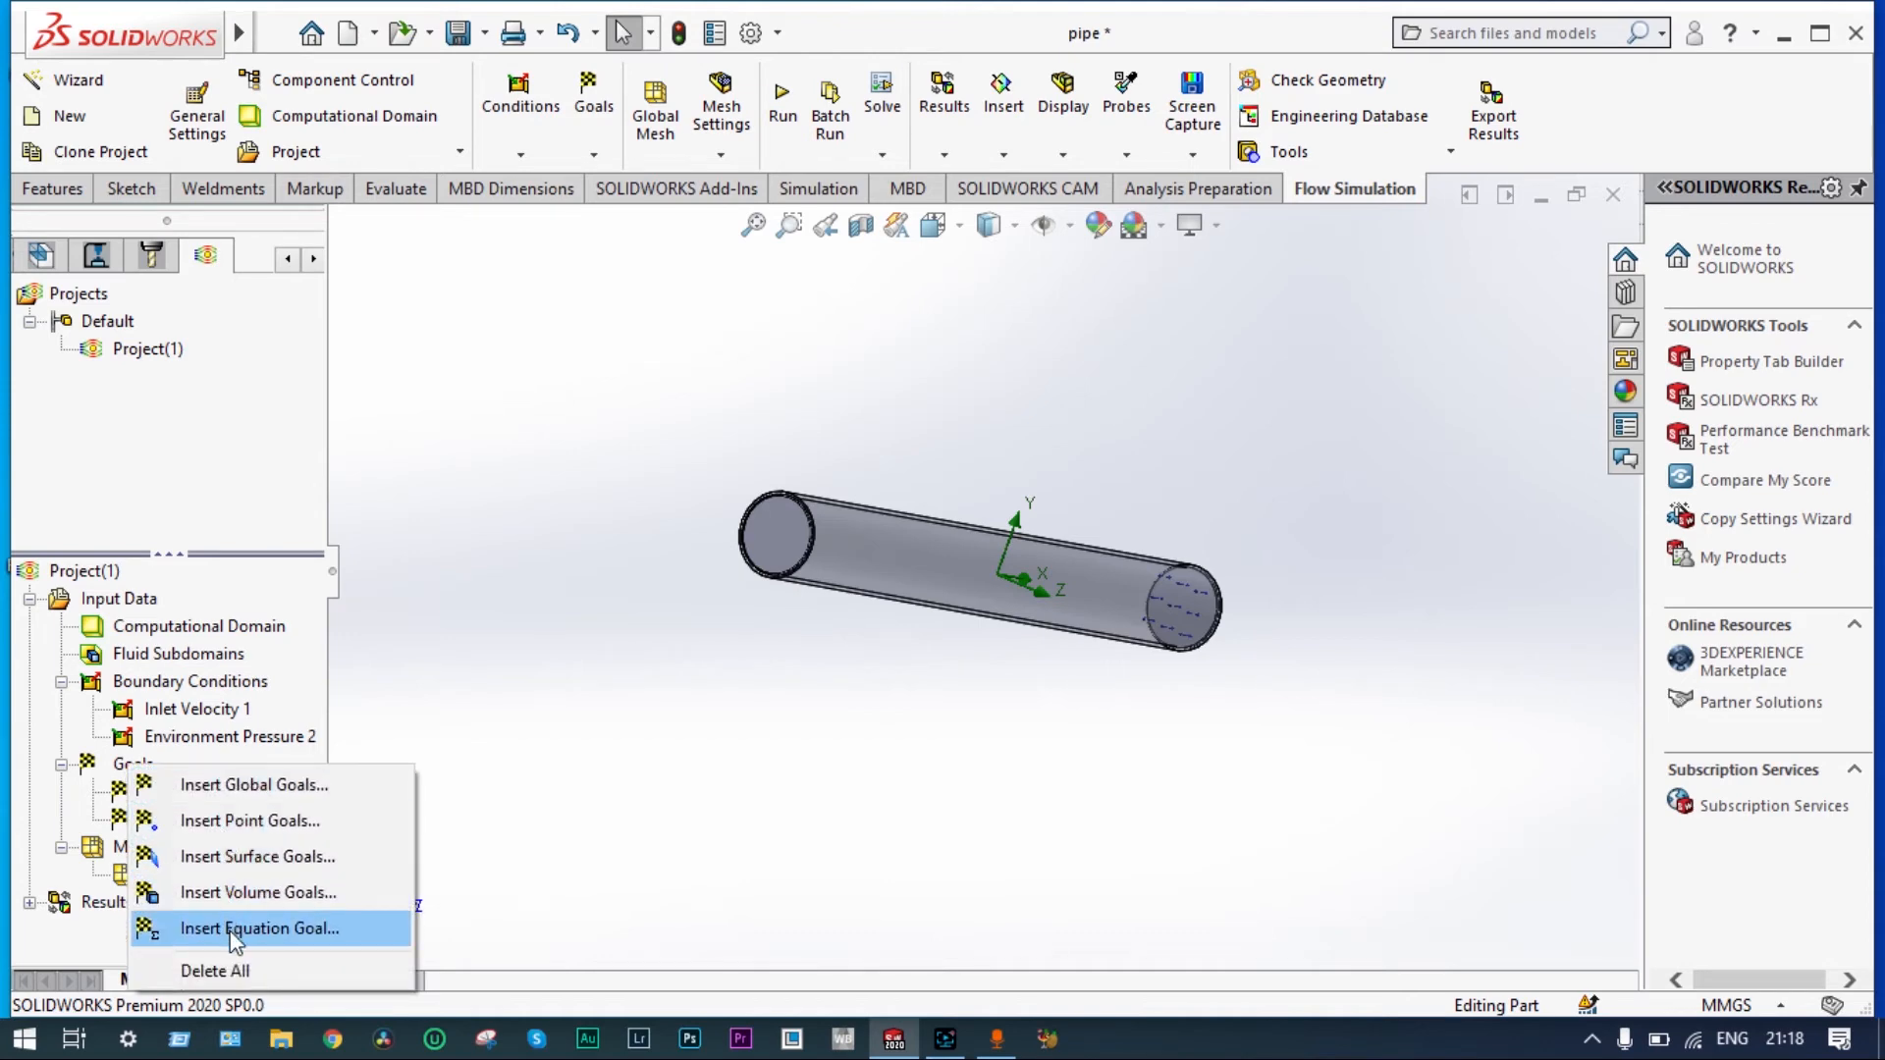
pyautogui.click(258, 928)
pyautogui.write('4.4')
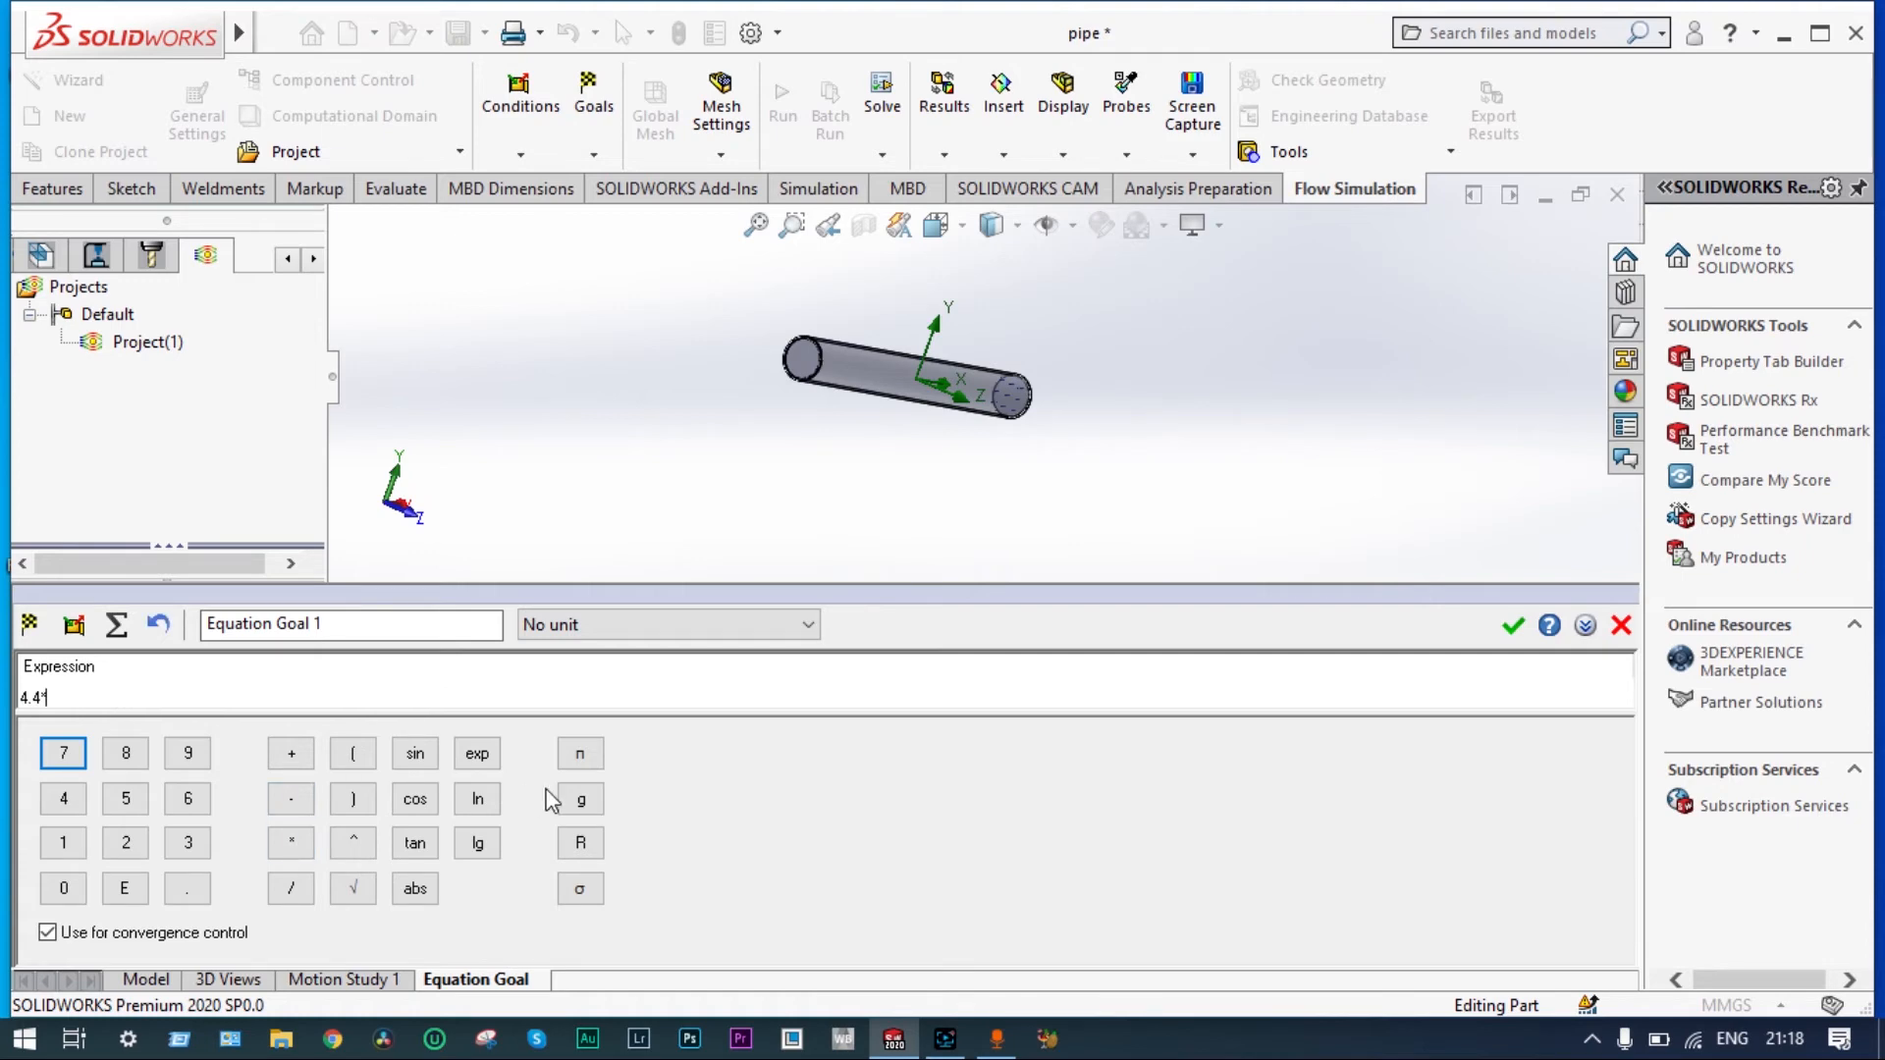
pyautogui.click(28, 622)
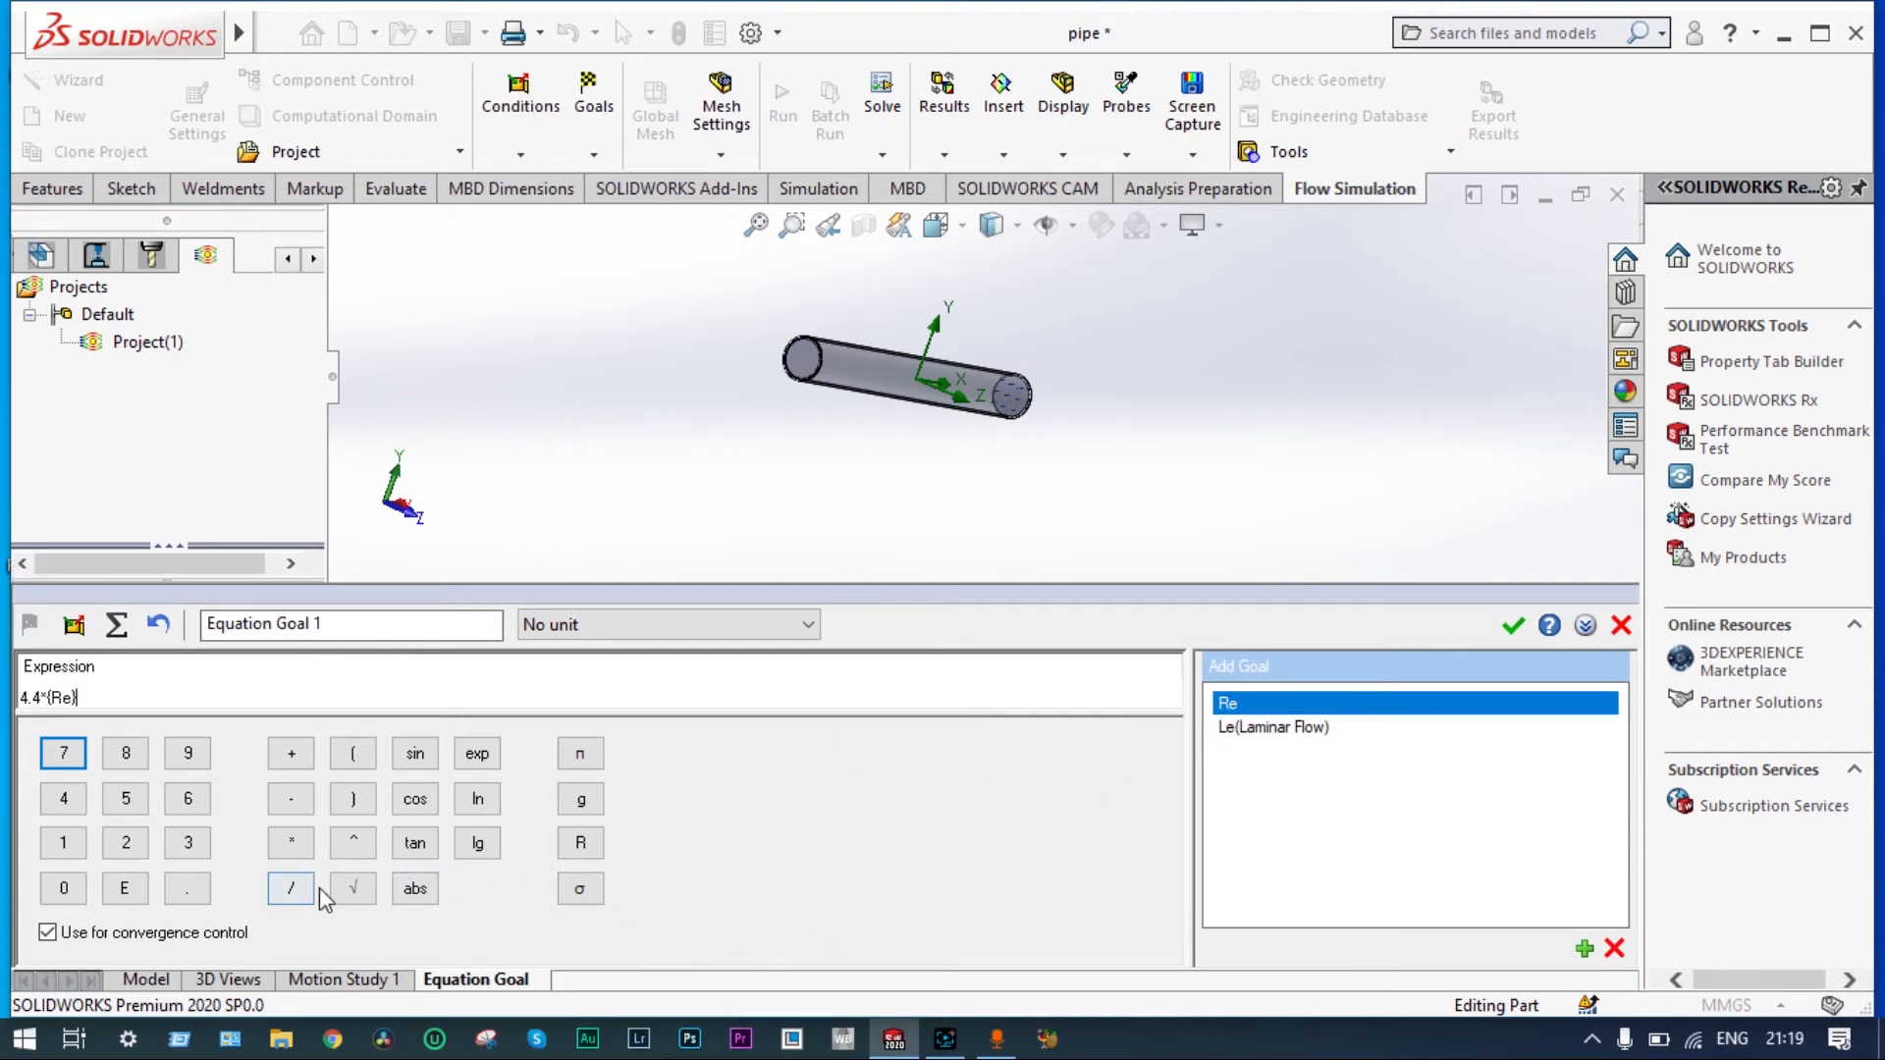
pyautogui.click(353, 841)
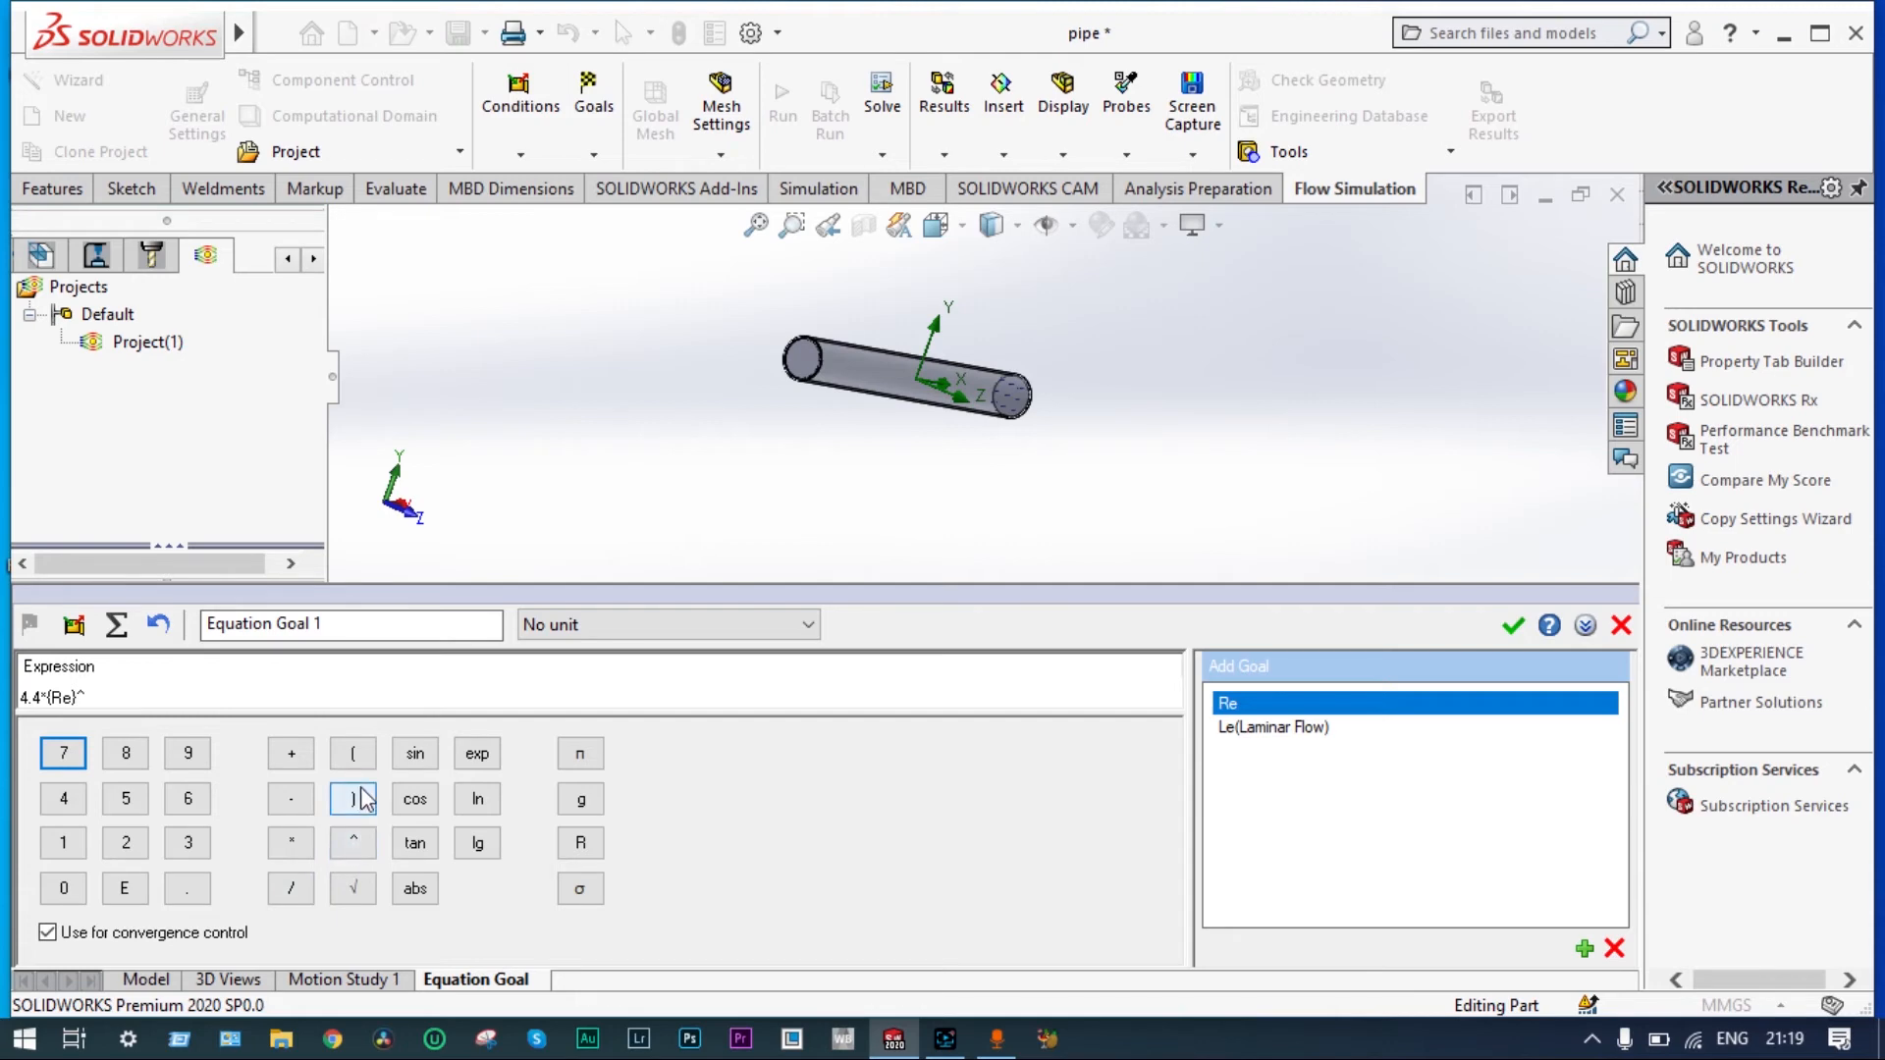
pyautogui.click(289, 842)
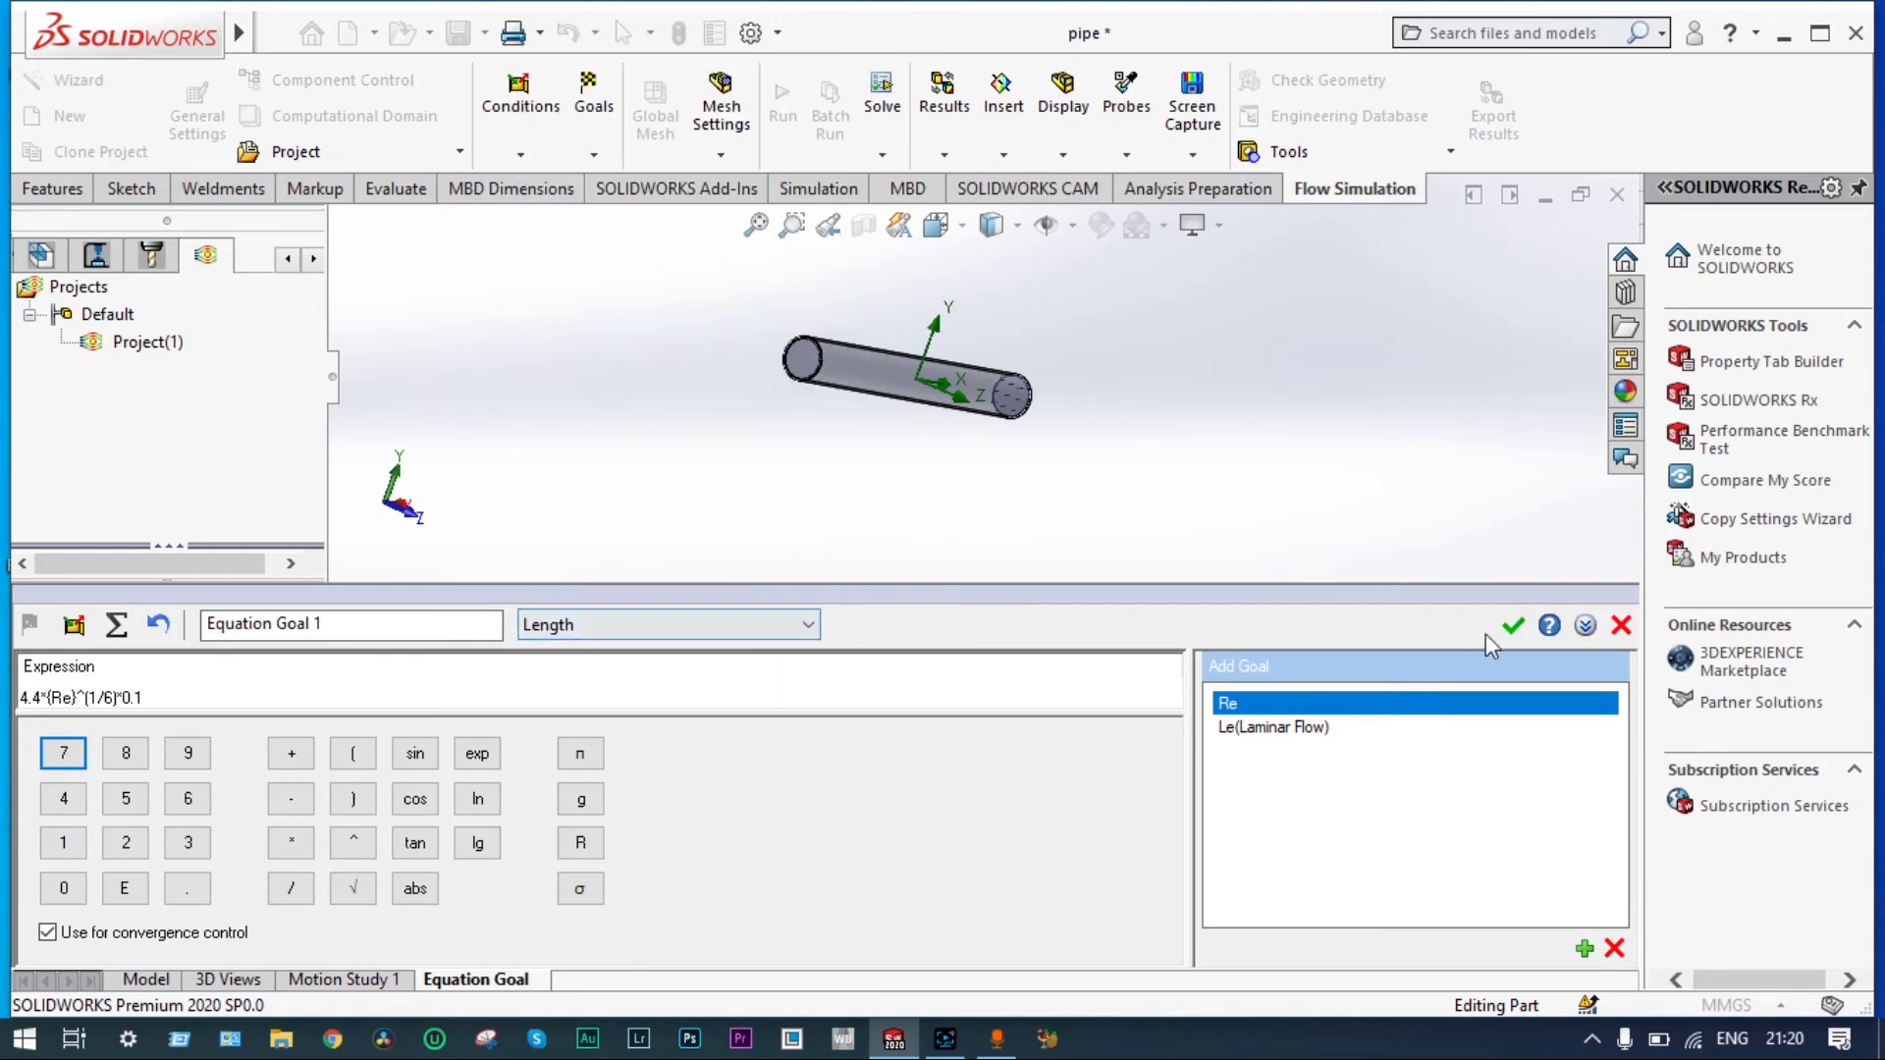
pyautogui.click(1512, 626)
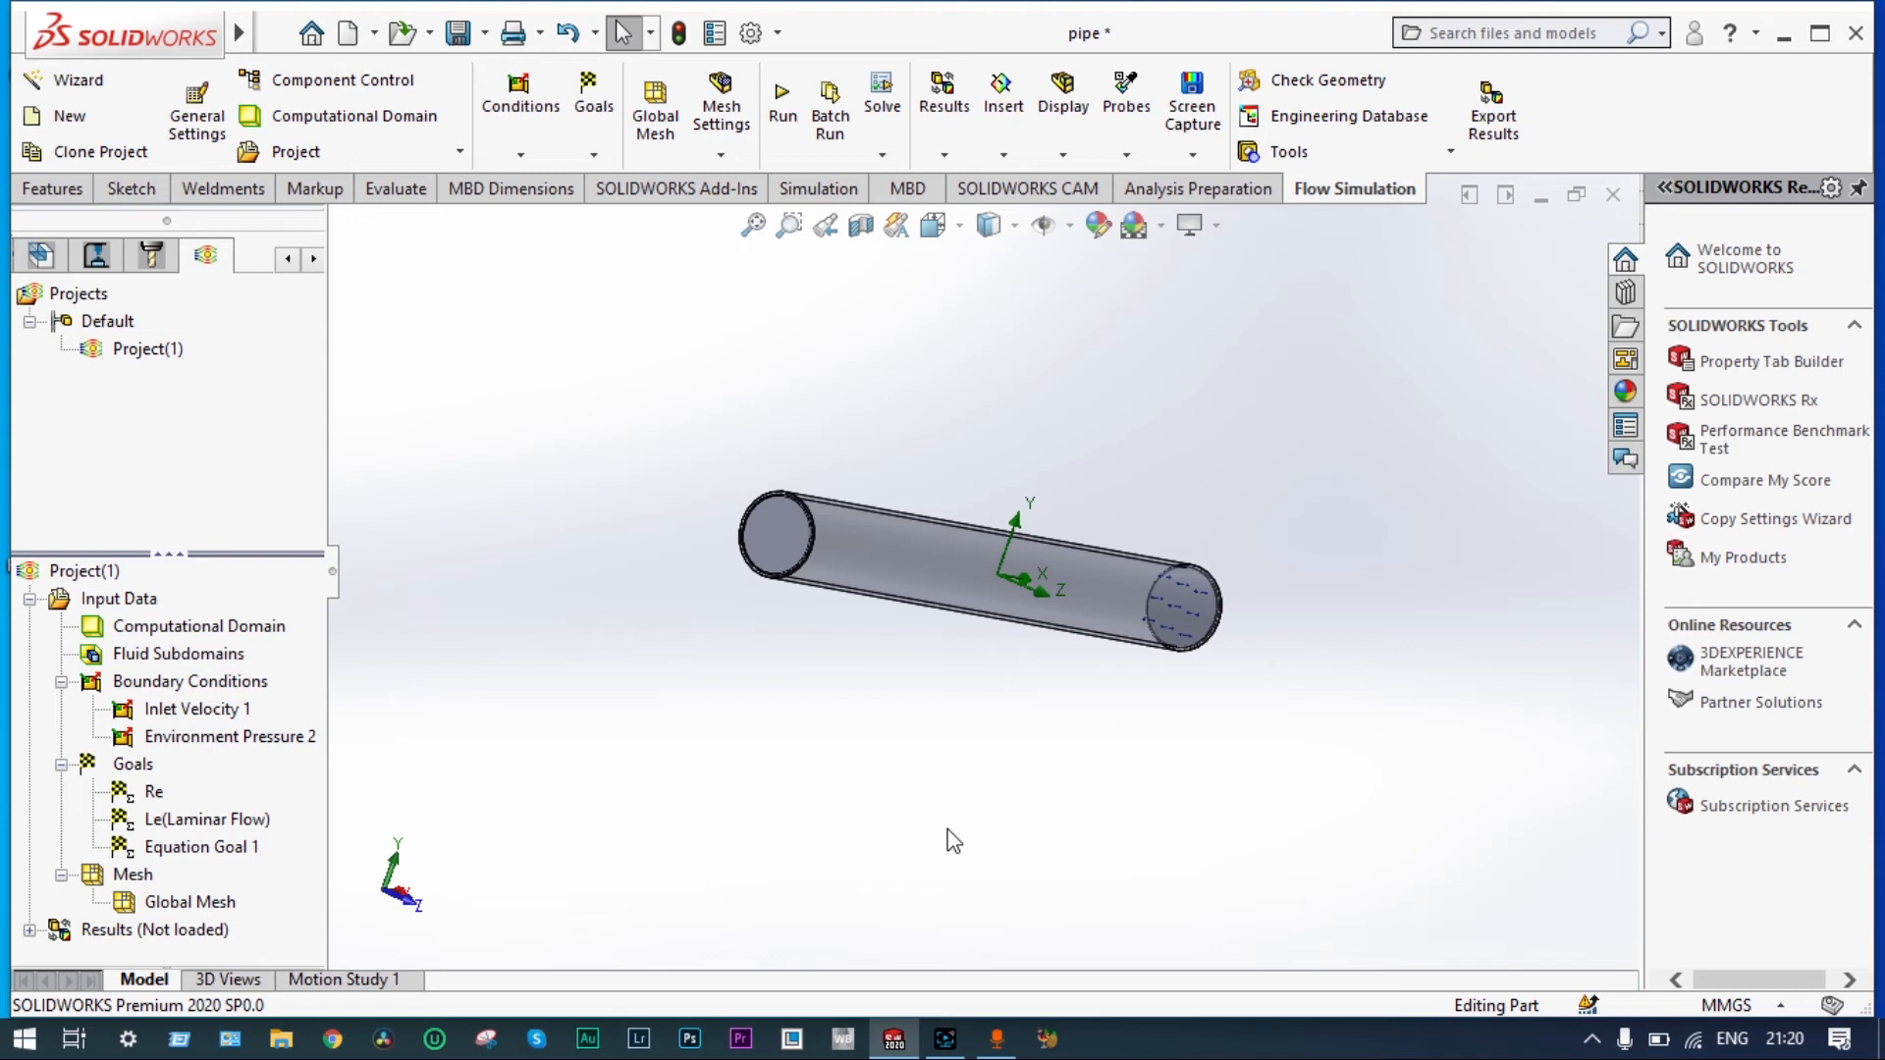
pyautogui.moveTo(483, 942)
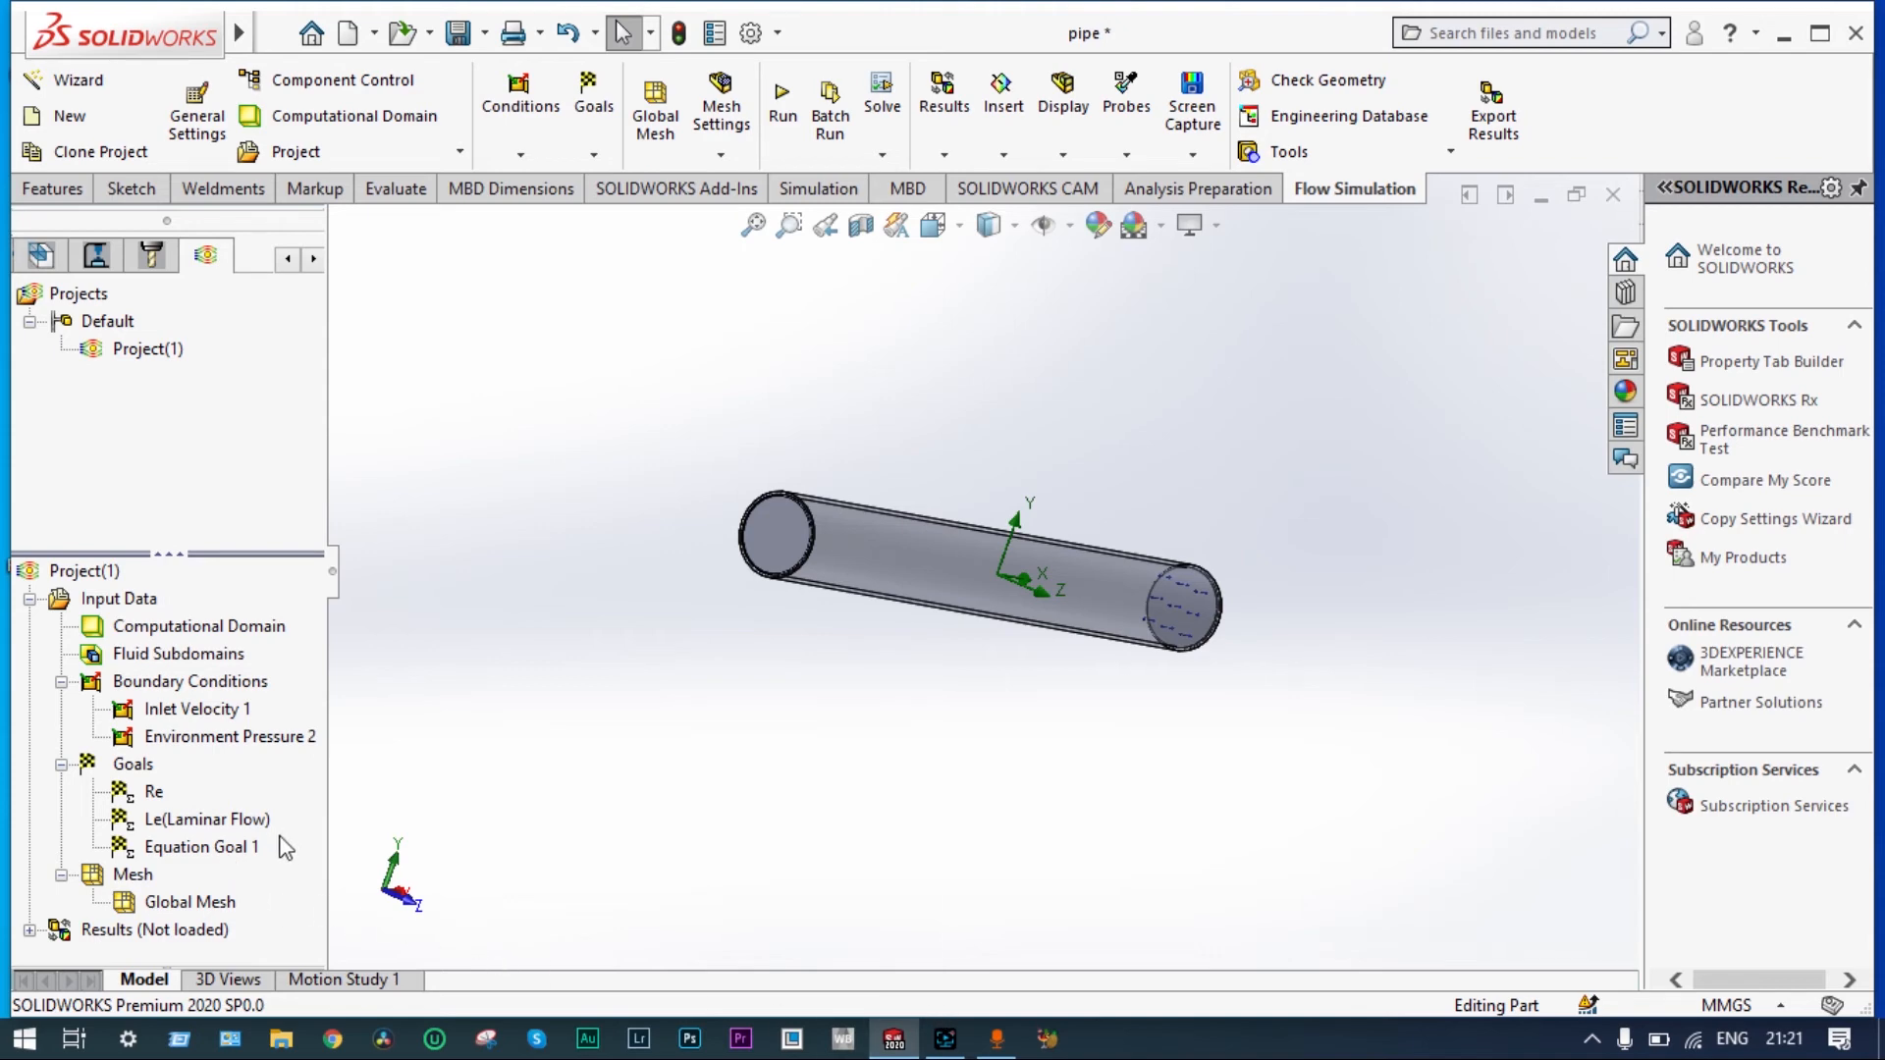
# - Rename the third equation goal to Le(Turbulent Flow)
pyautogui.doubleClick(201, 845)
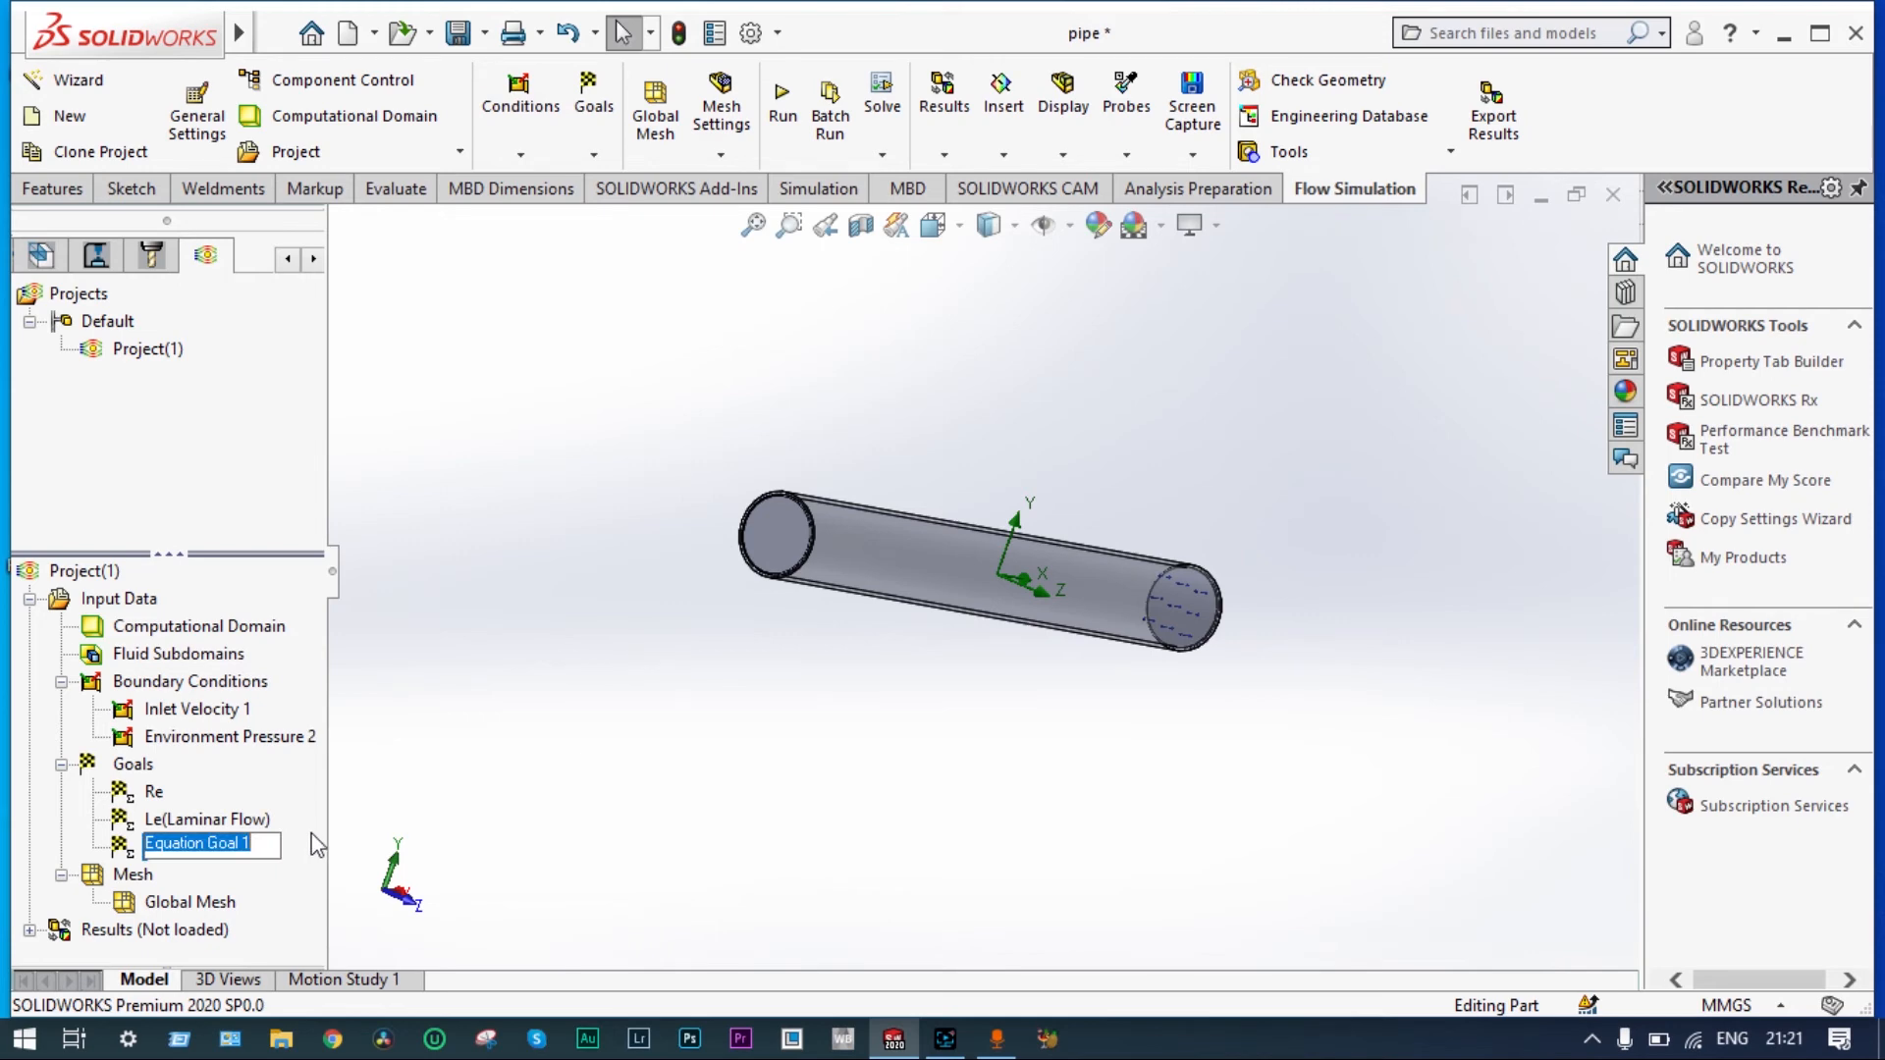
pyautogui.write('Le(Turbulent Flow)')
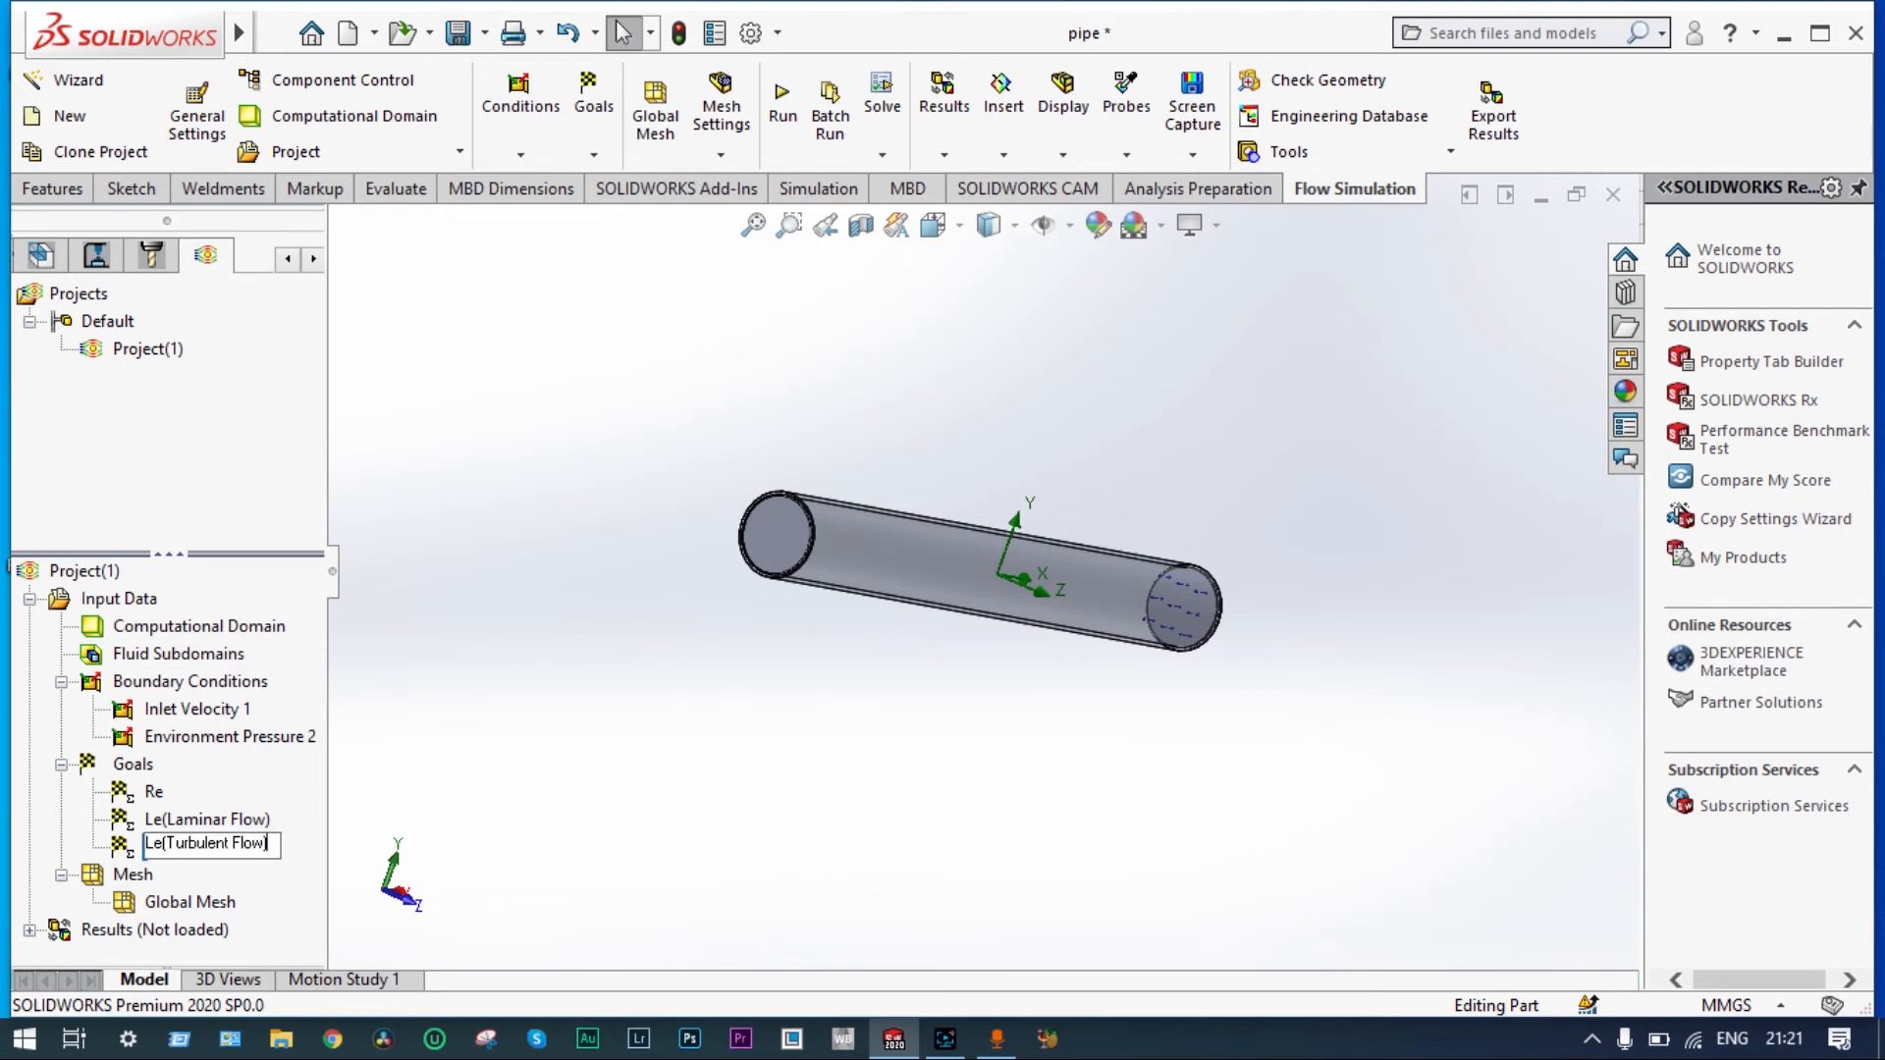
pyautogui.moveTo(513, 535)
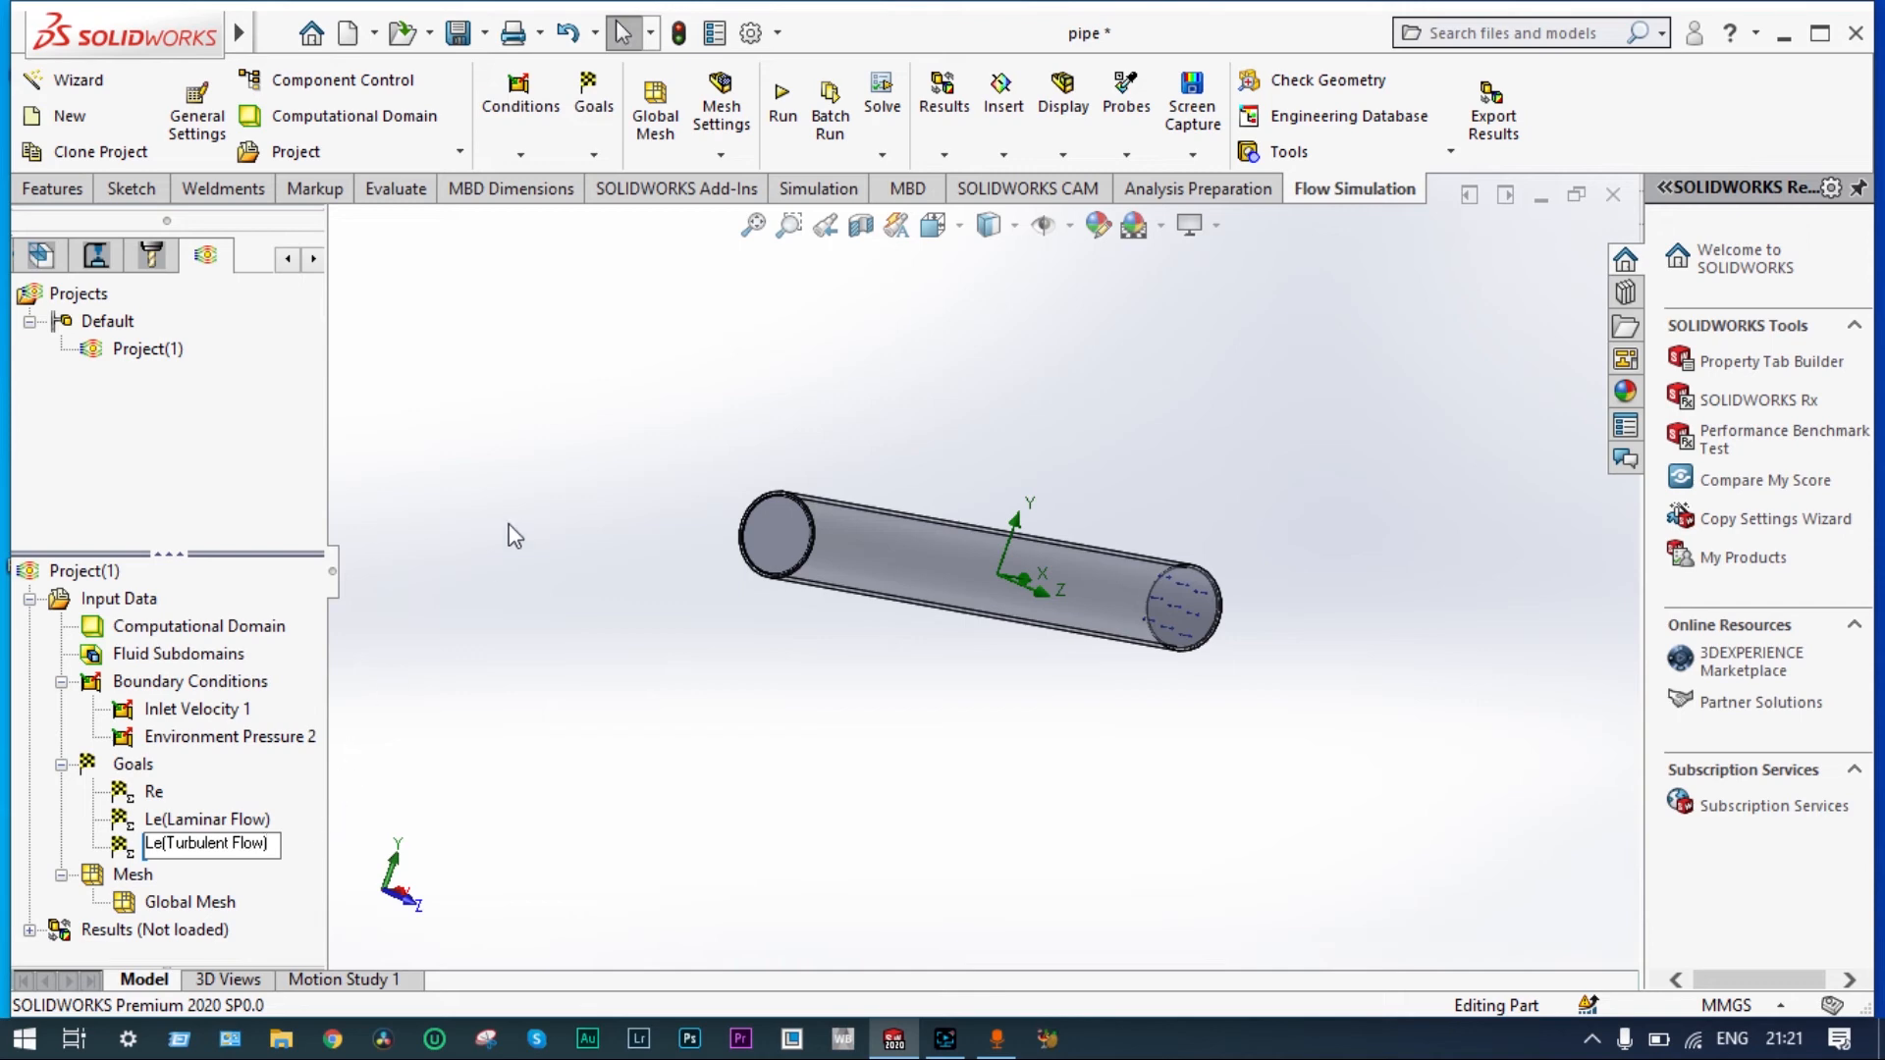
# - Run the Flow Simulation calculation for Project(1)
pyautogui.click(781, 95)
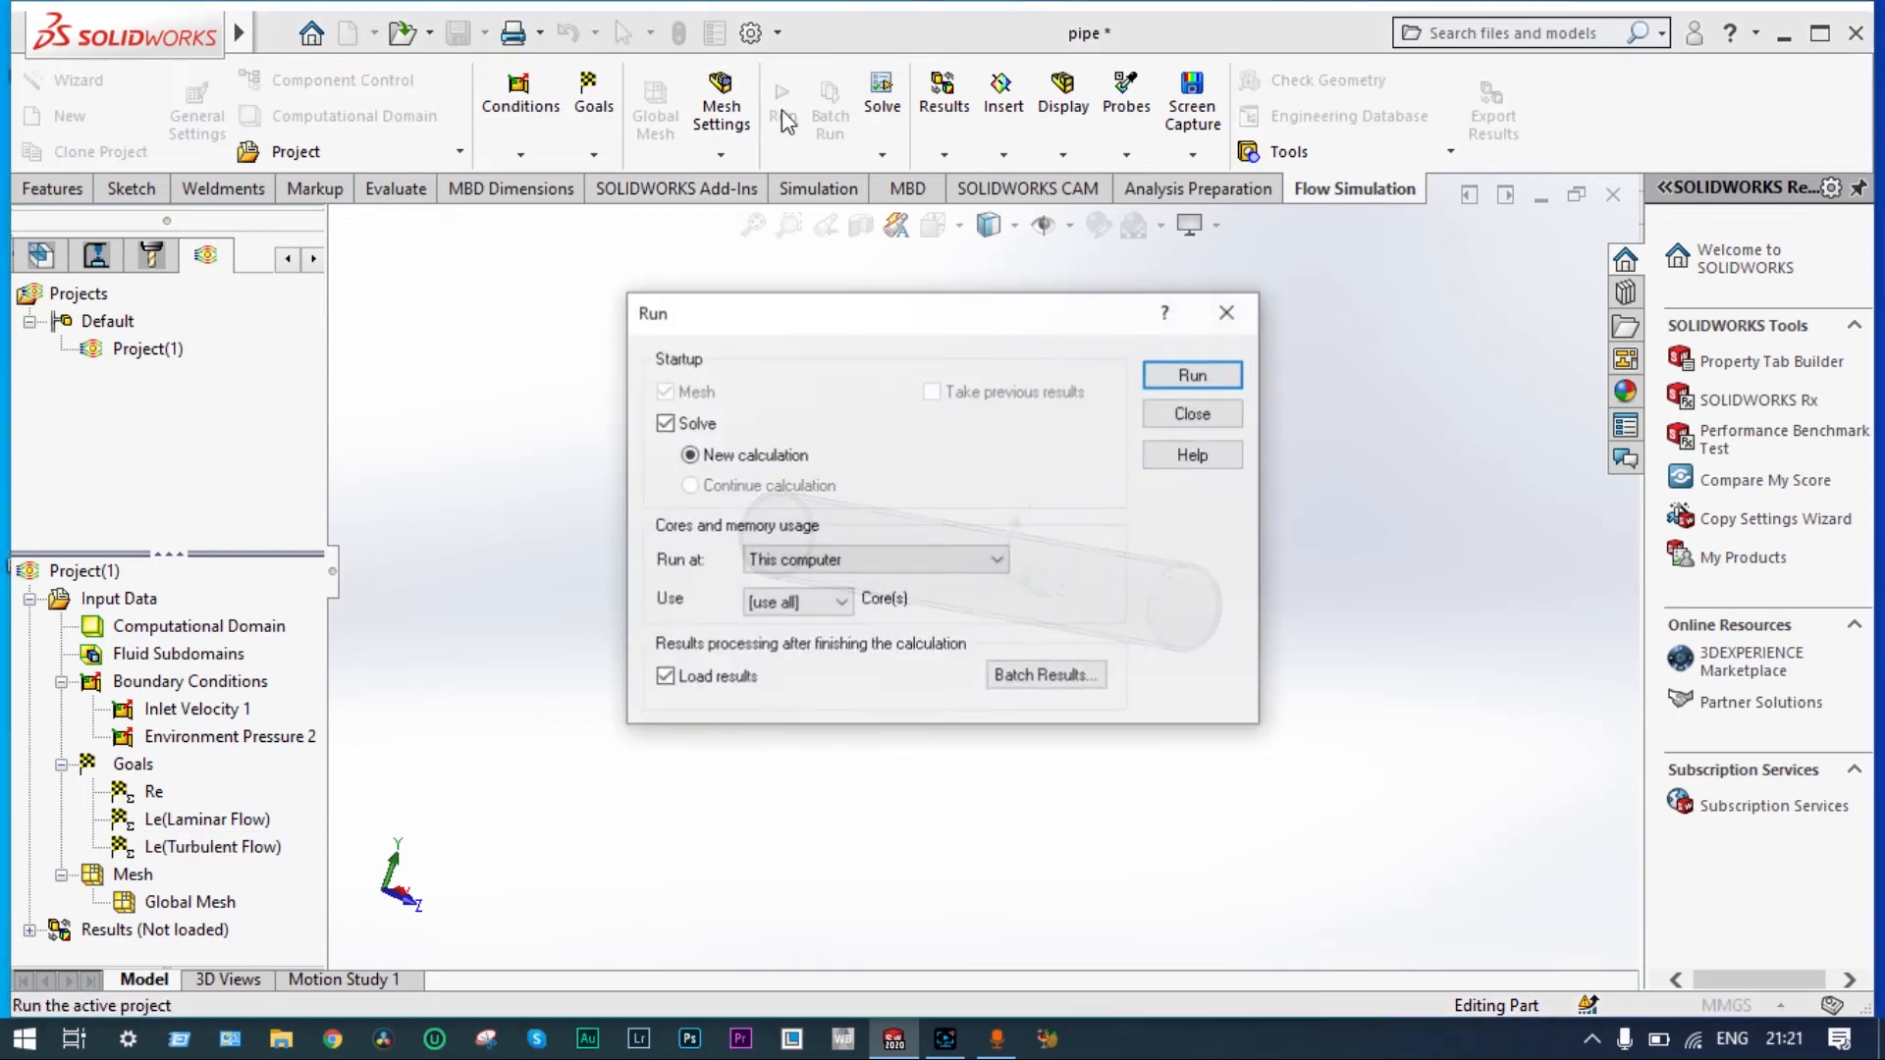
pyautogui.click(1190, 375)
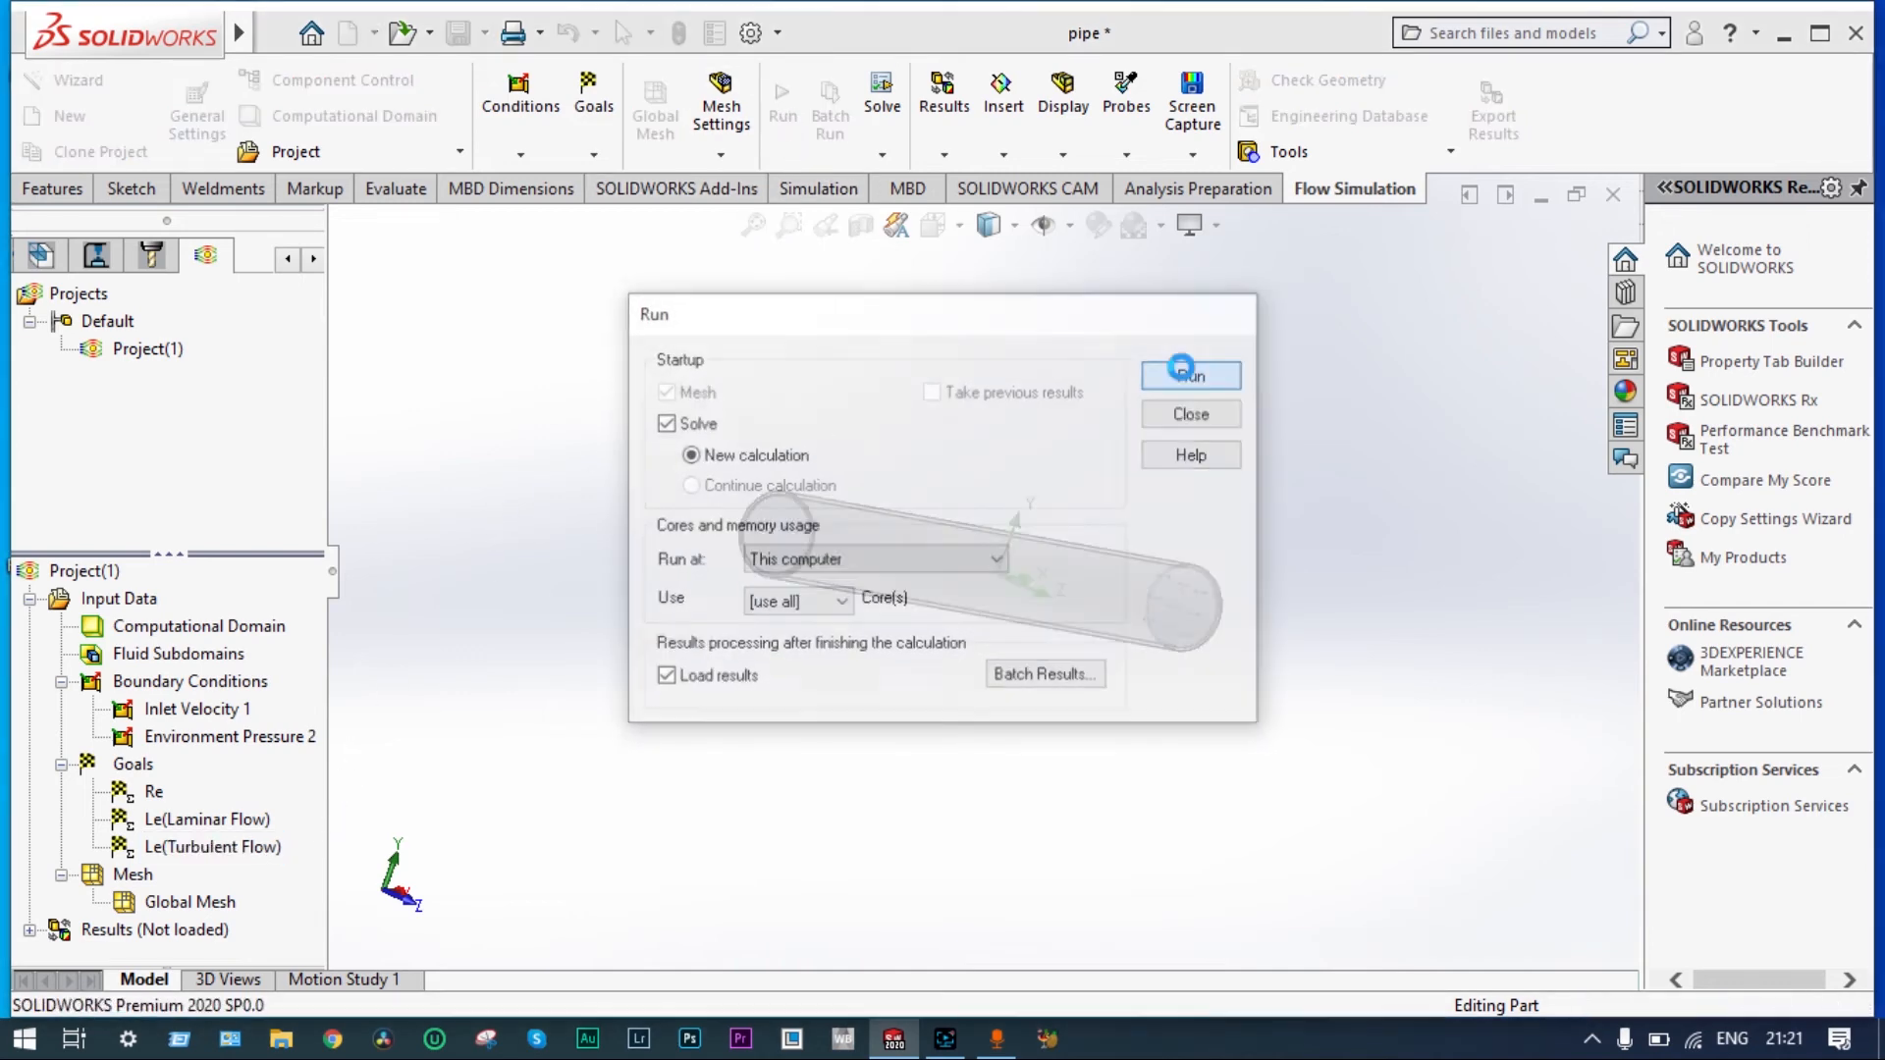
pyautogui.click(1188, 375)
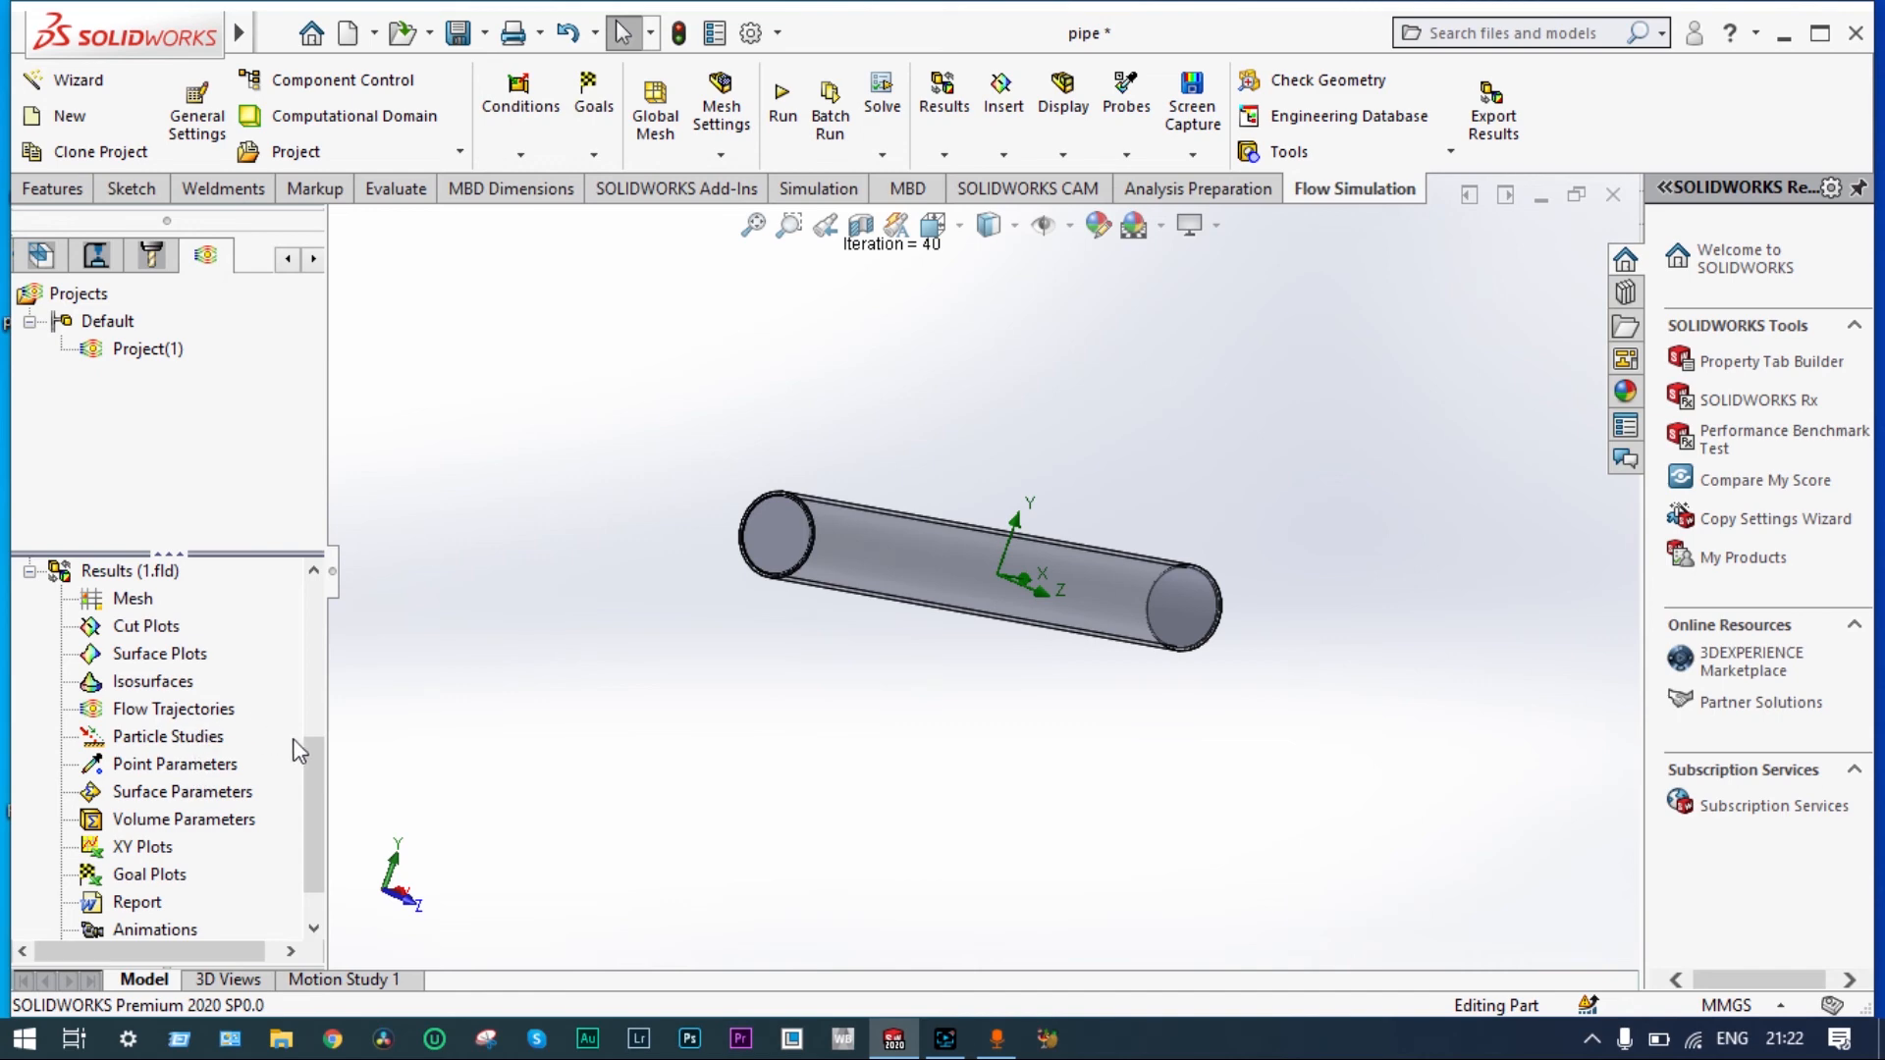
# - Insert a goal plot of all goals showing Re, laminar and turbulent entrance lengths
pyautogui.scroll(-3)
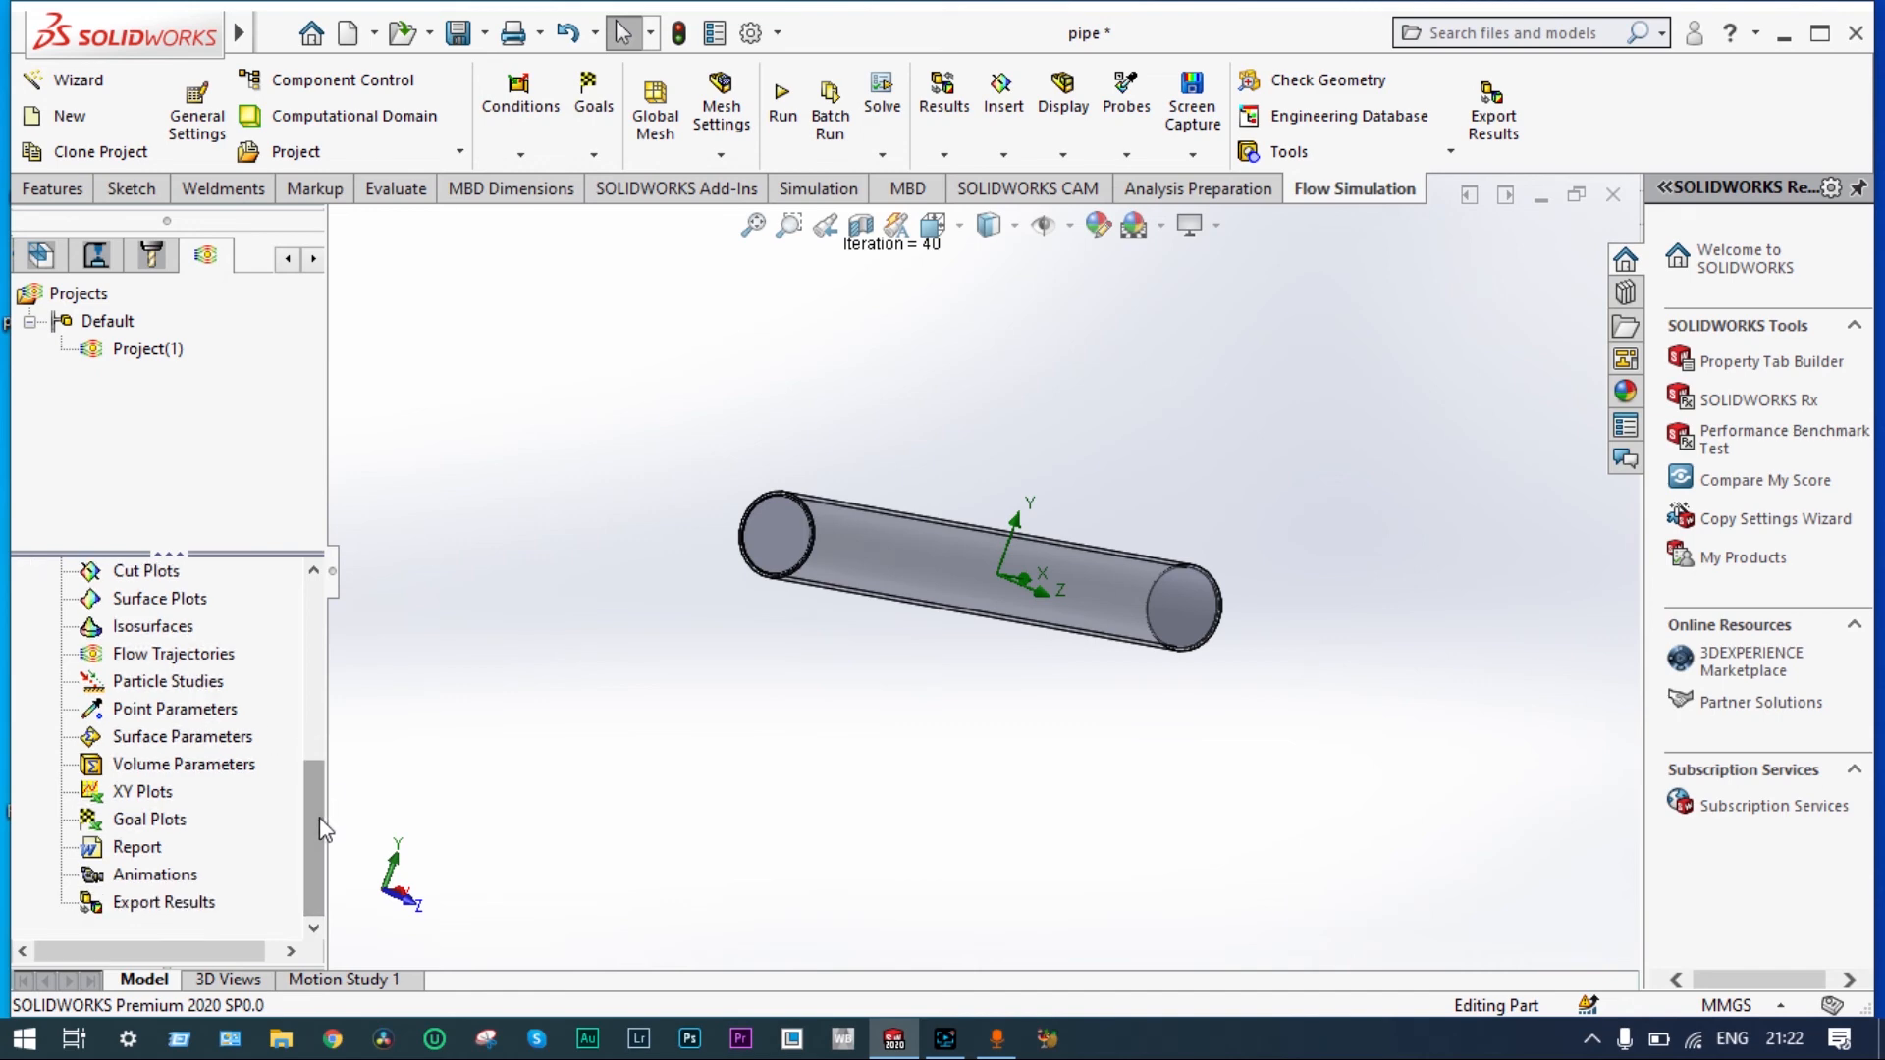
pyautogui.moveTo(166, 838)
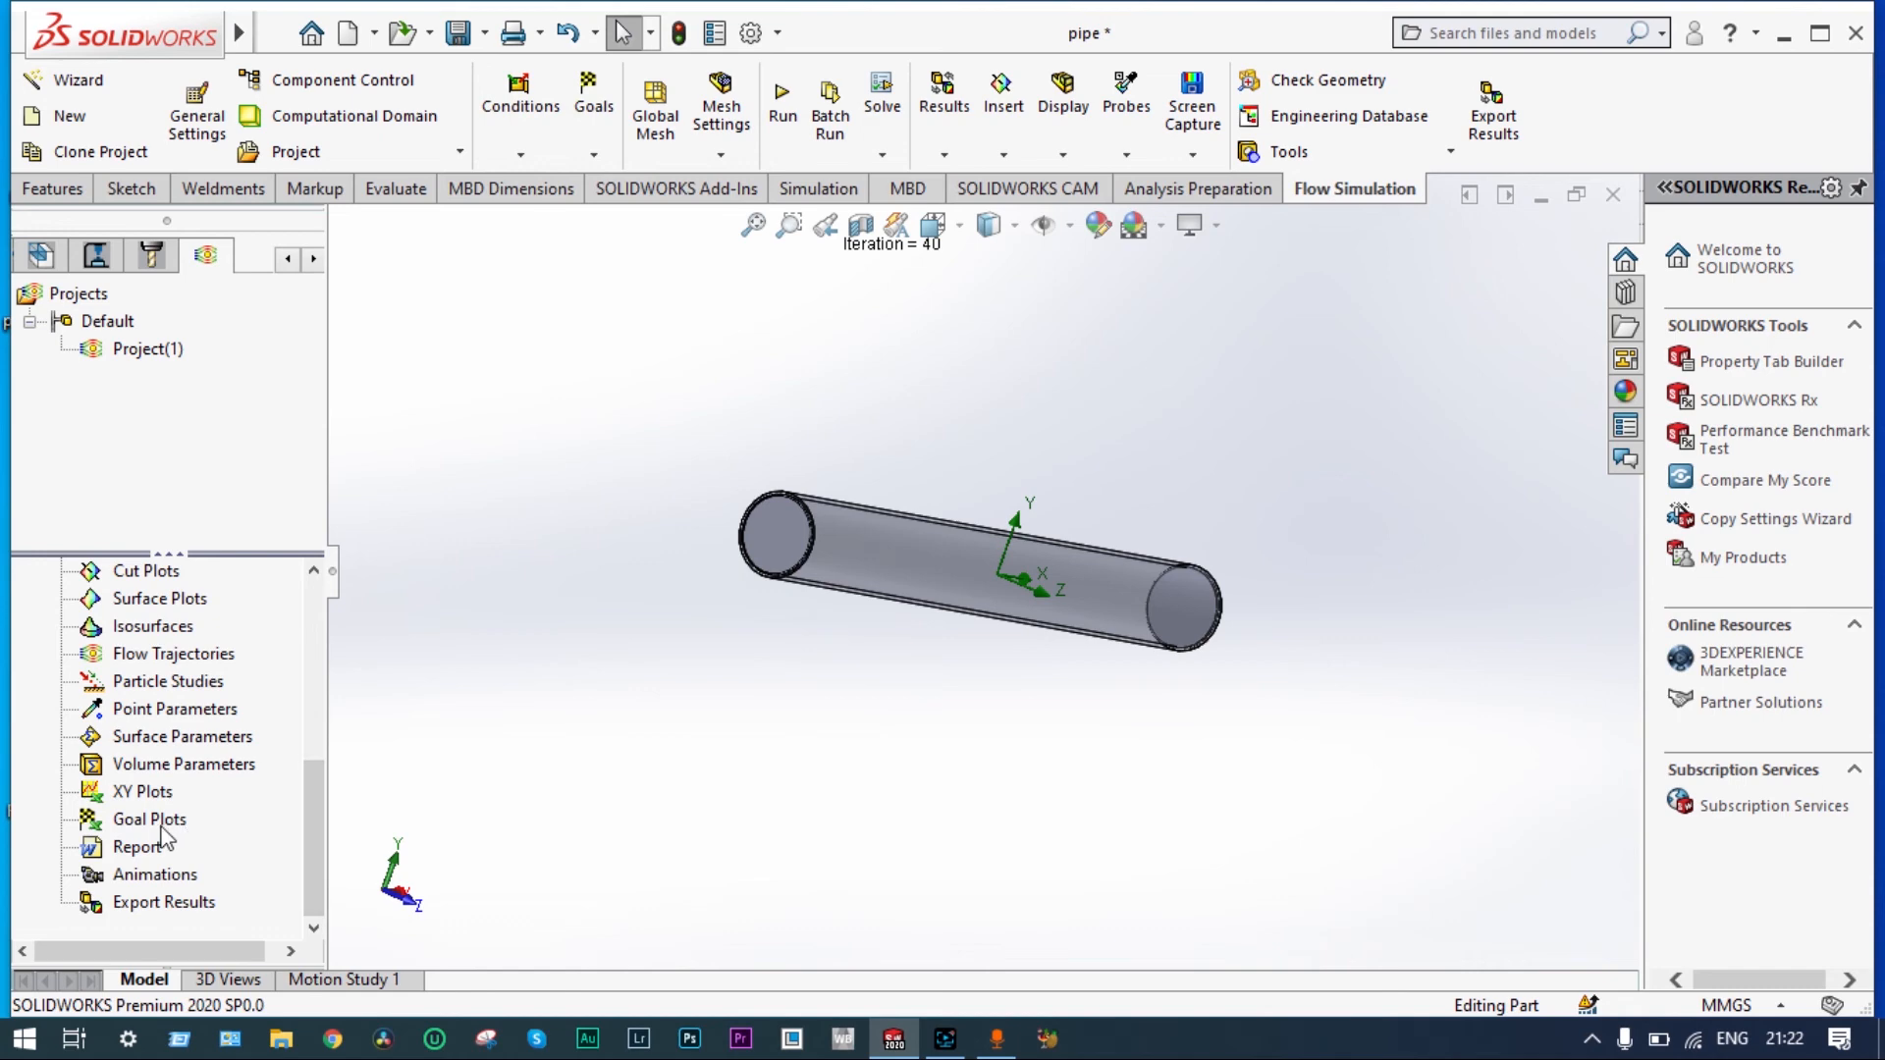
pyautogui.moveTo(214, 851)
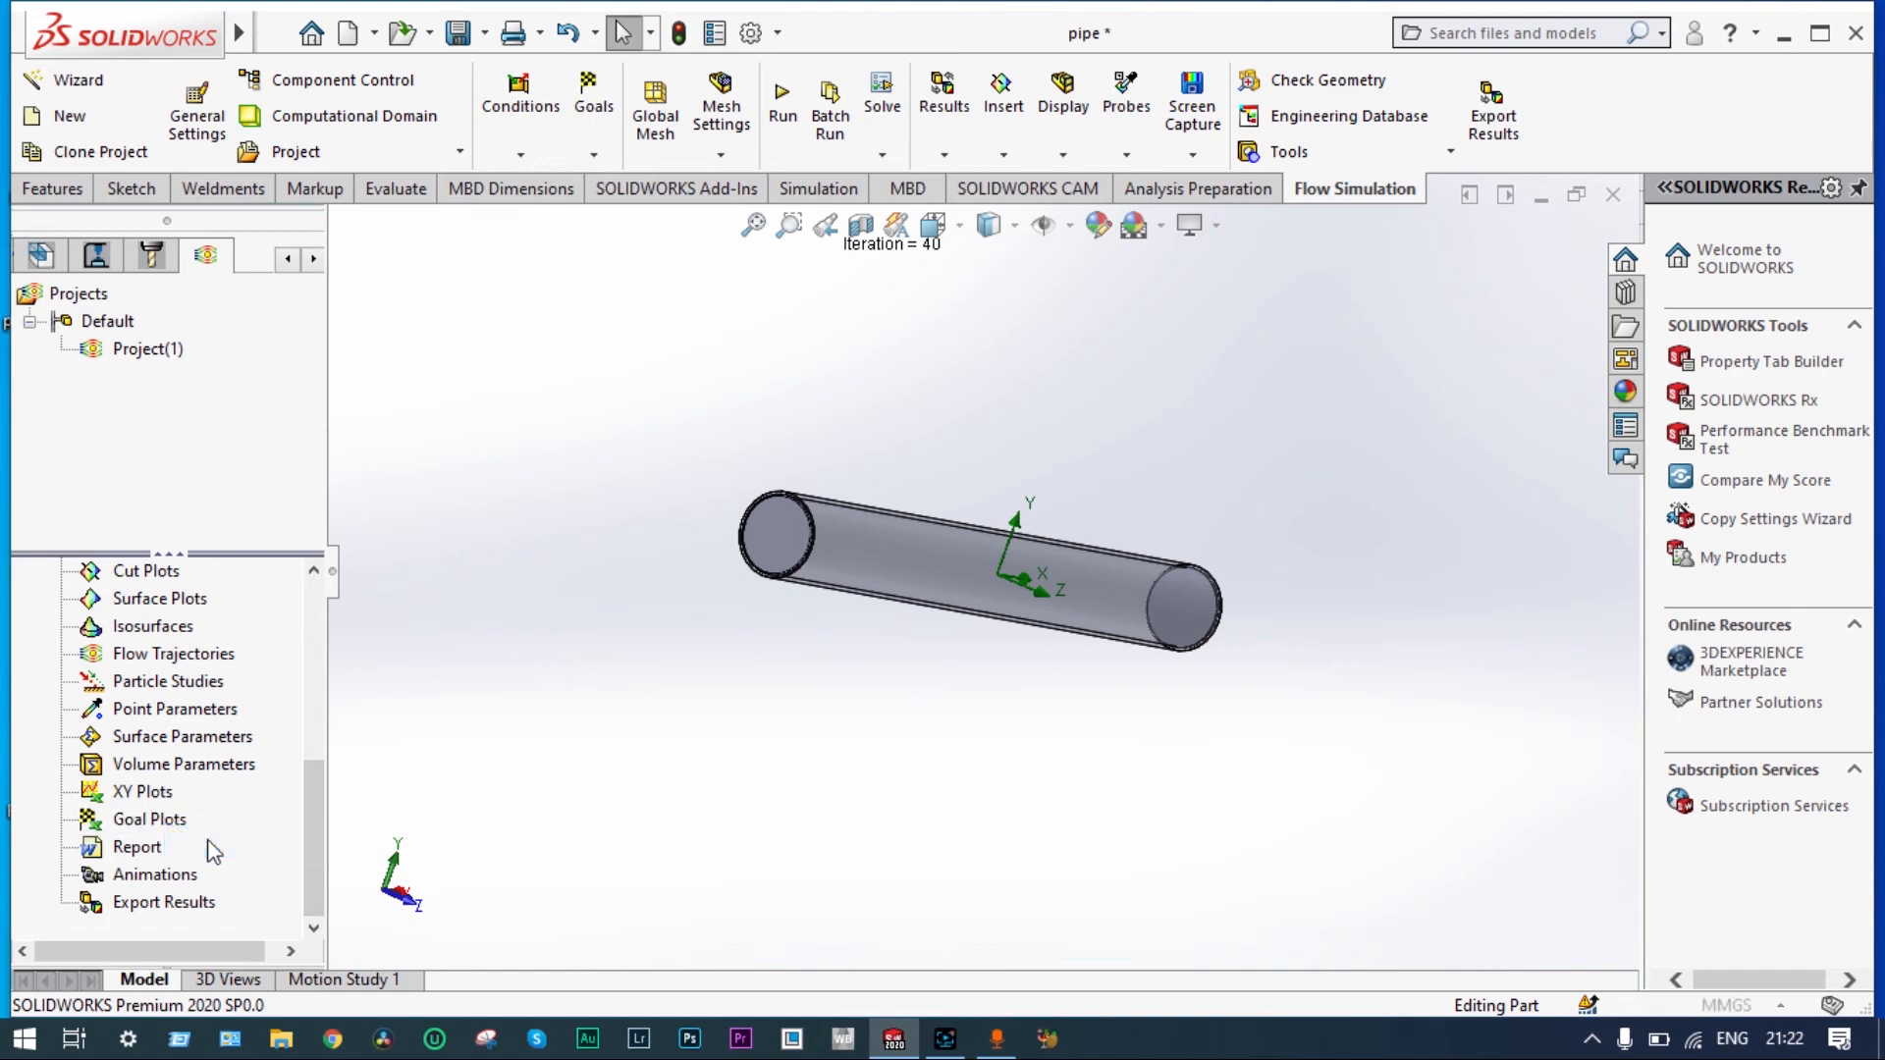
pyautogui.click(148, 819)
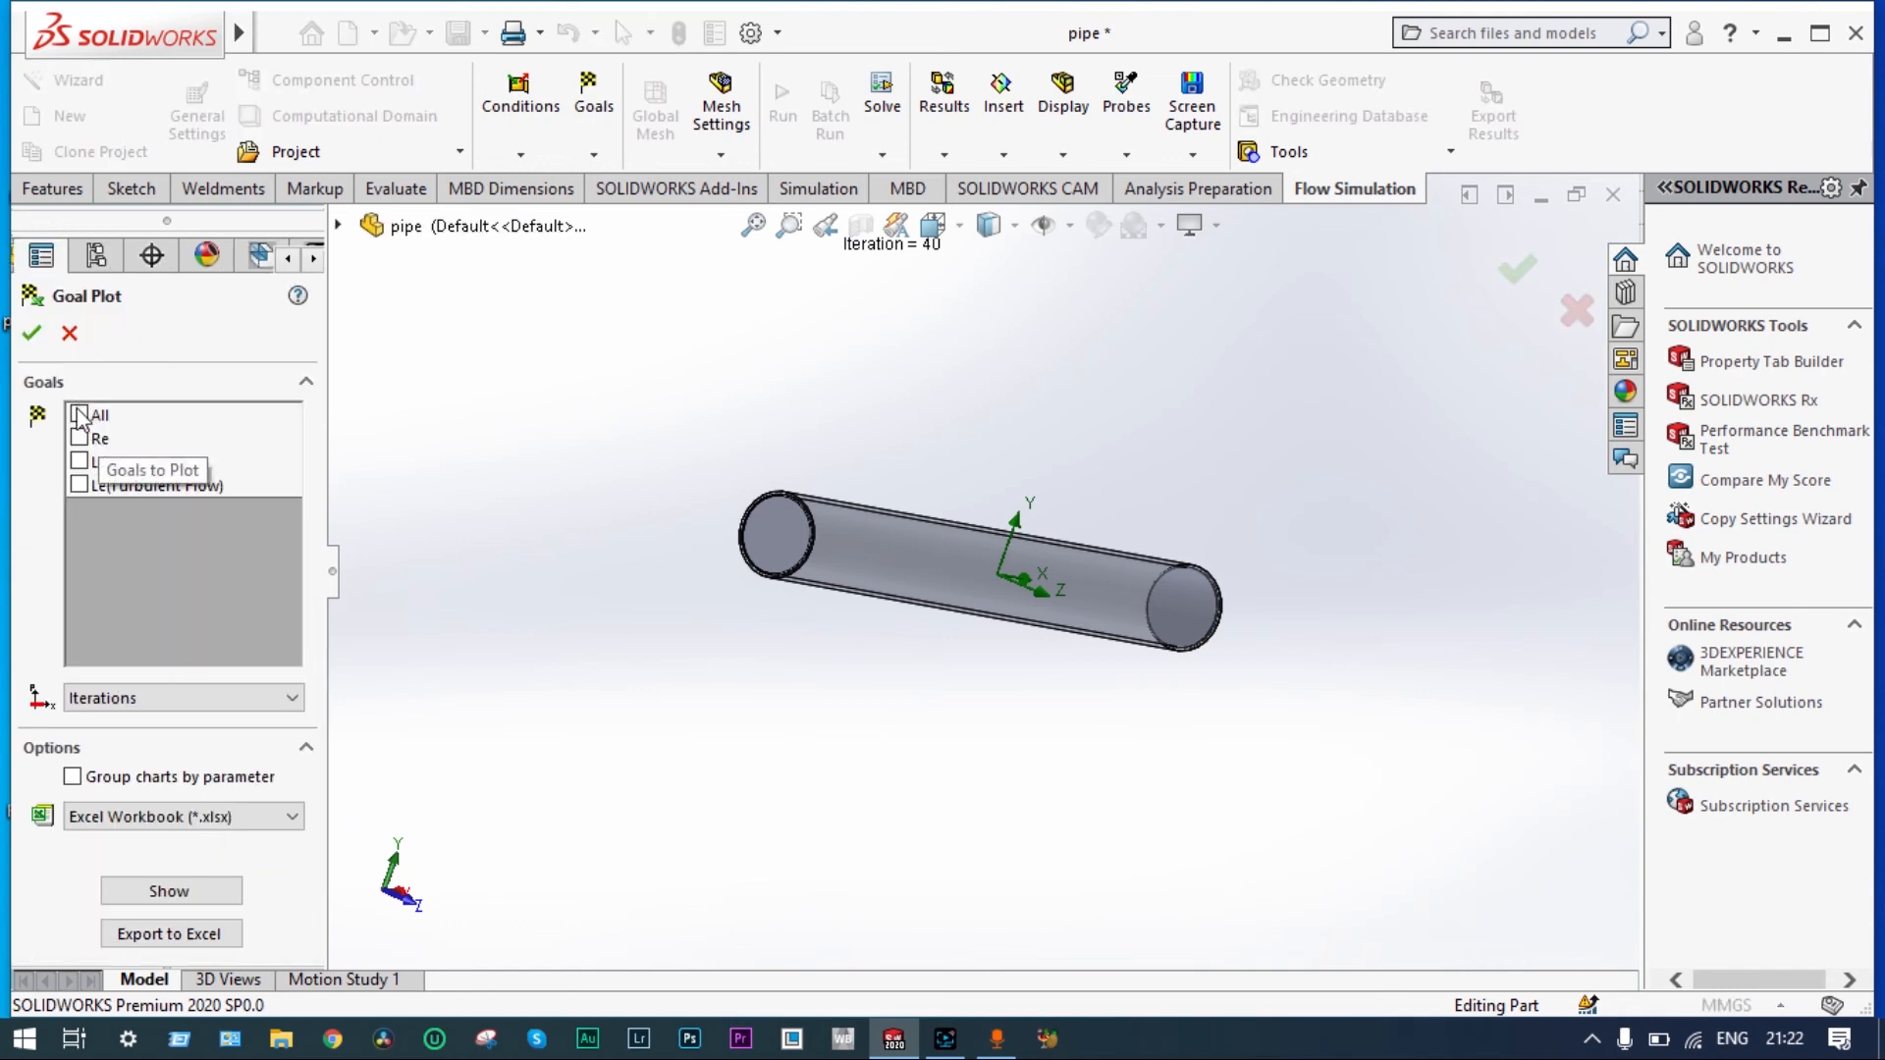
pyautogui.click(79, 413)
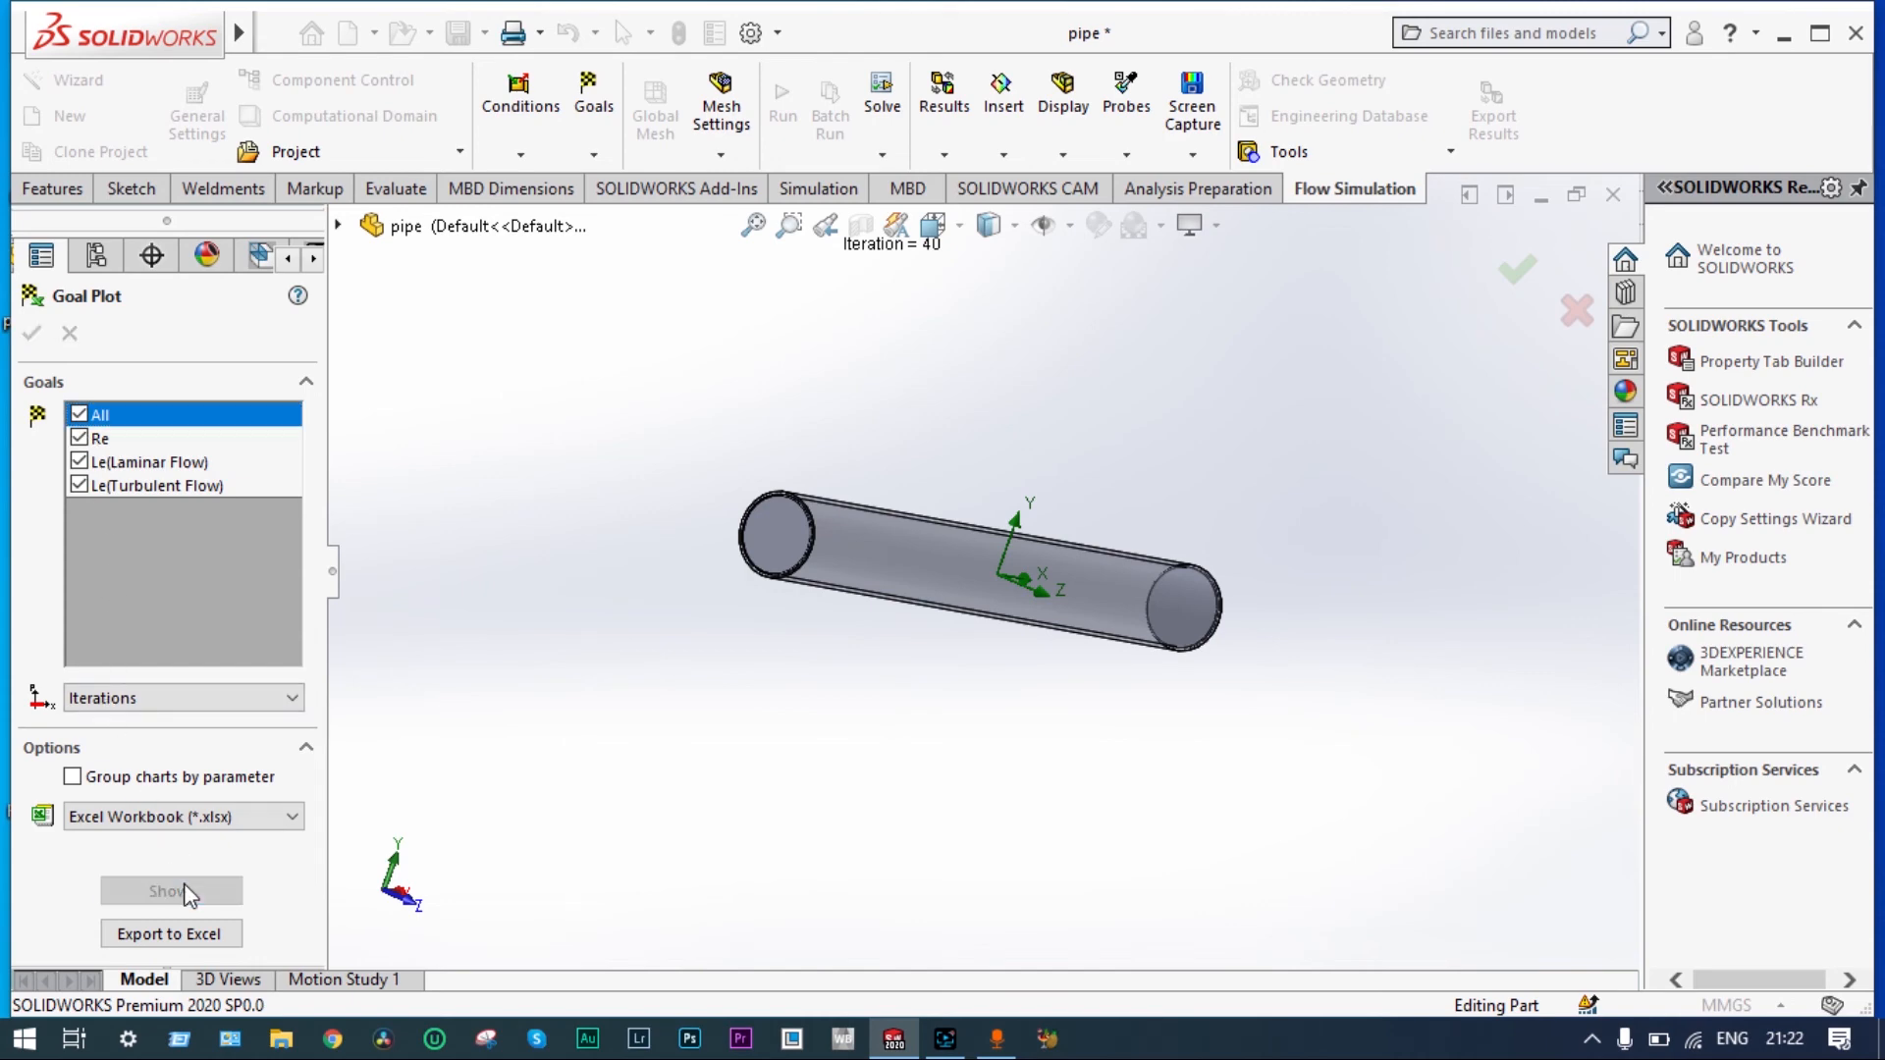
pyautogui.click(170, 890)
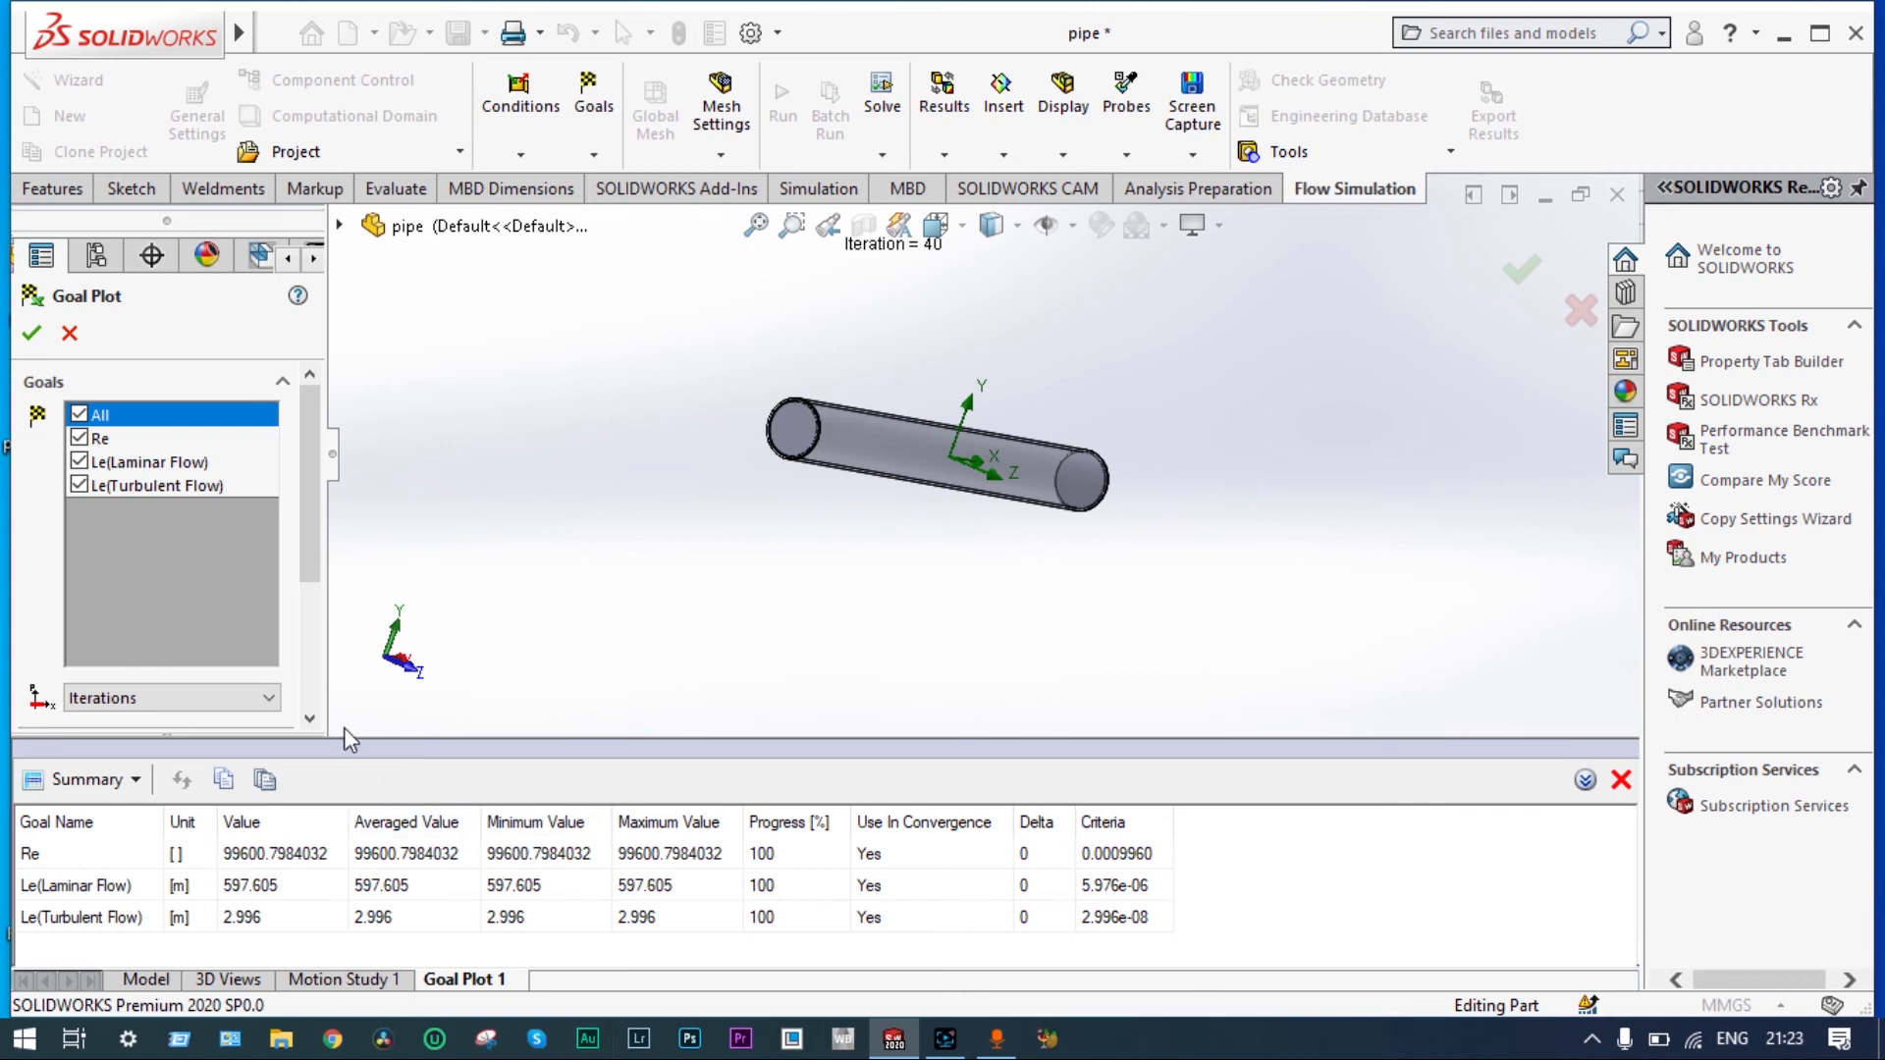
pyautogui.moveTo(1173, 517)
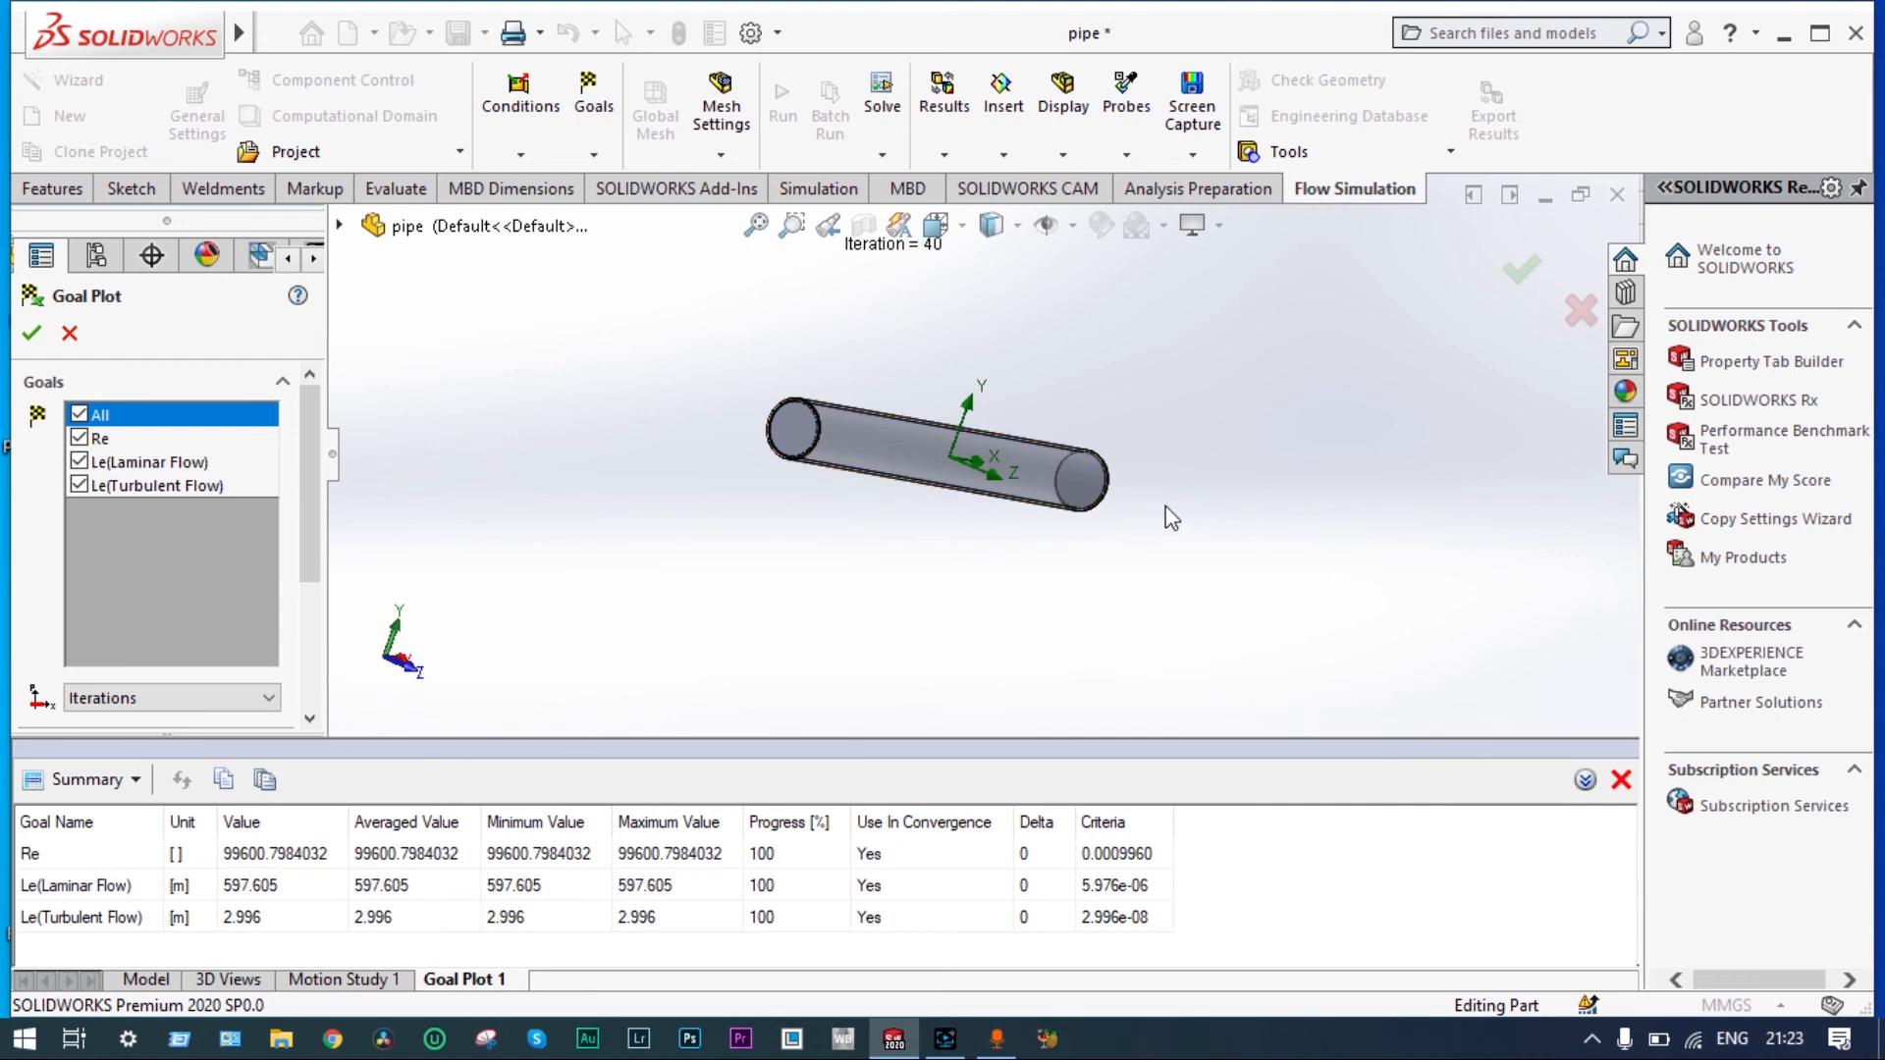